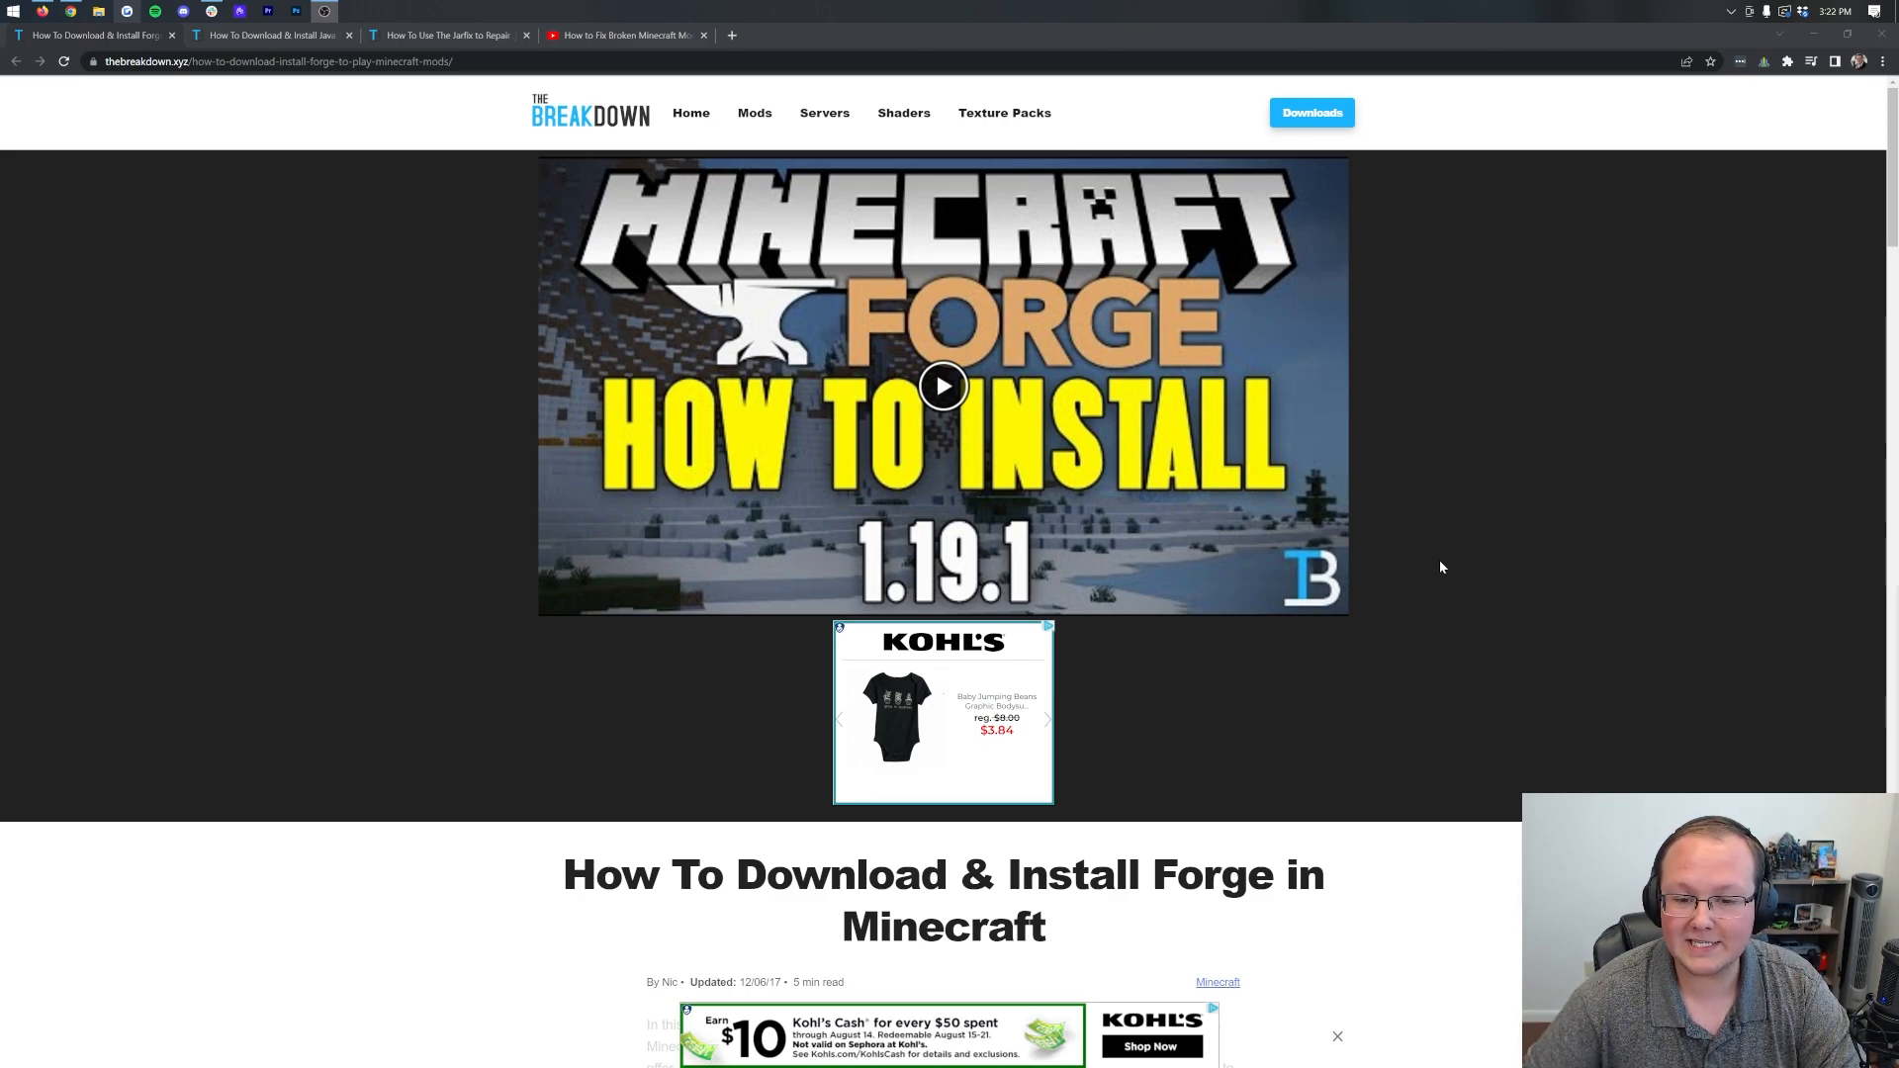
pyautogui.moveTo(993, 623)
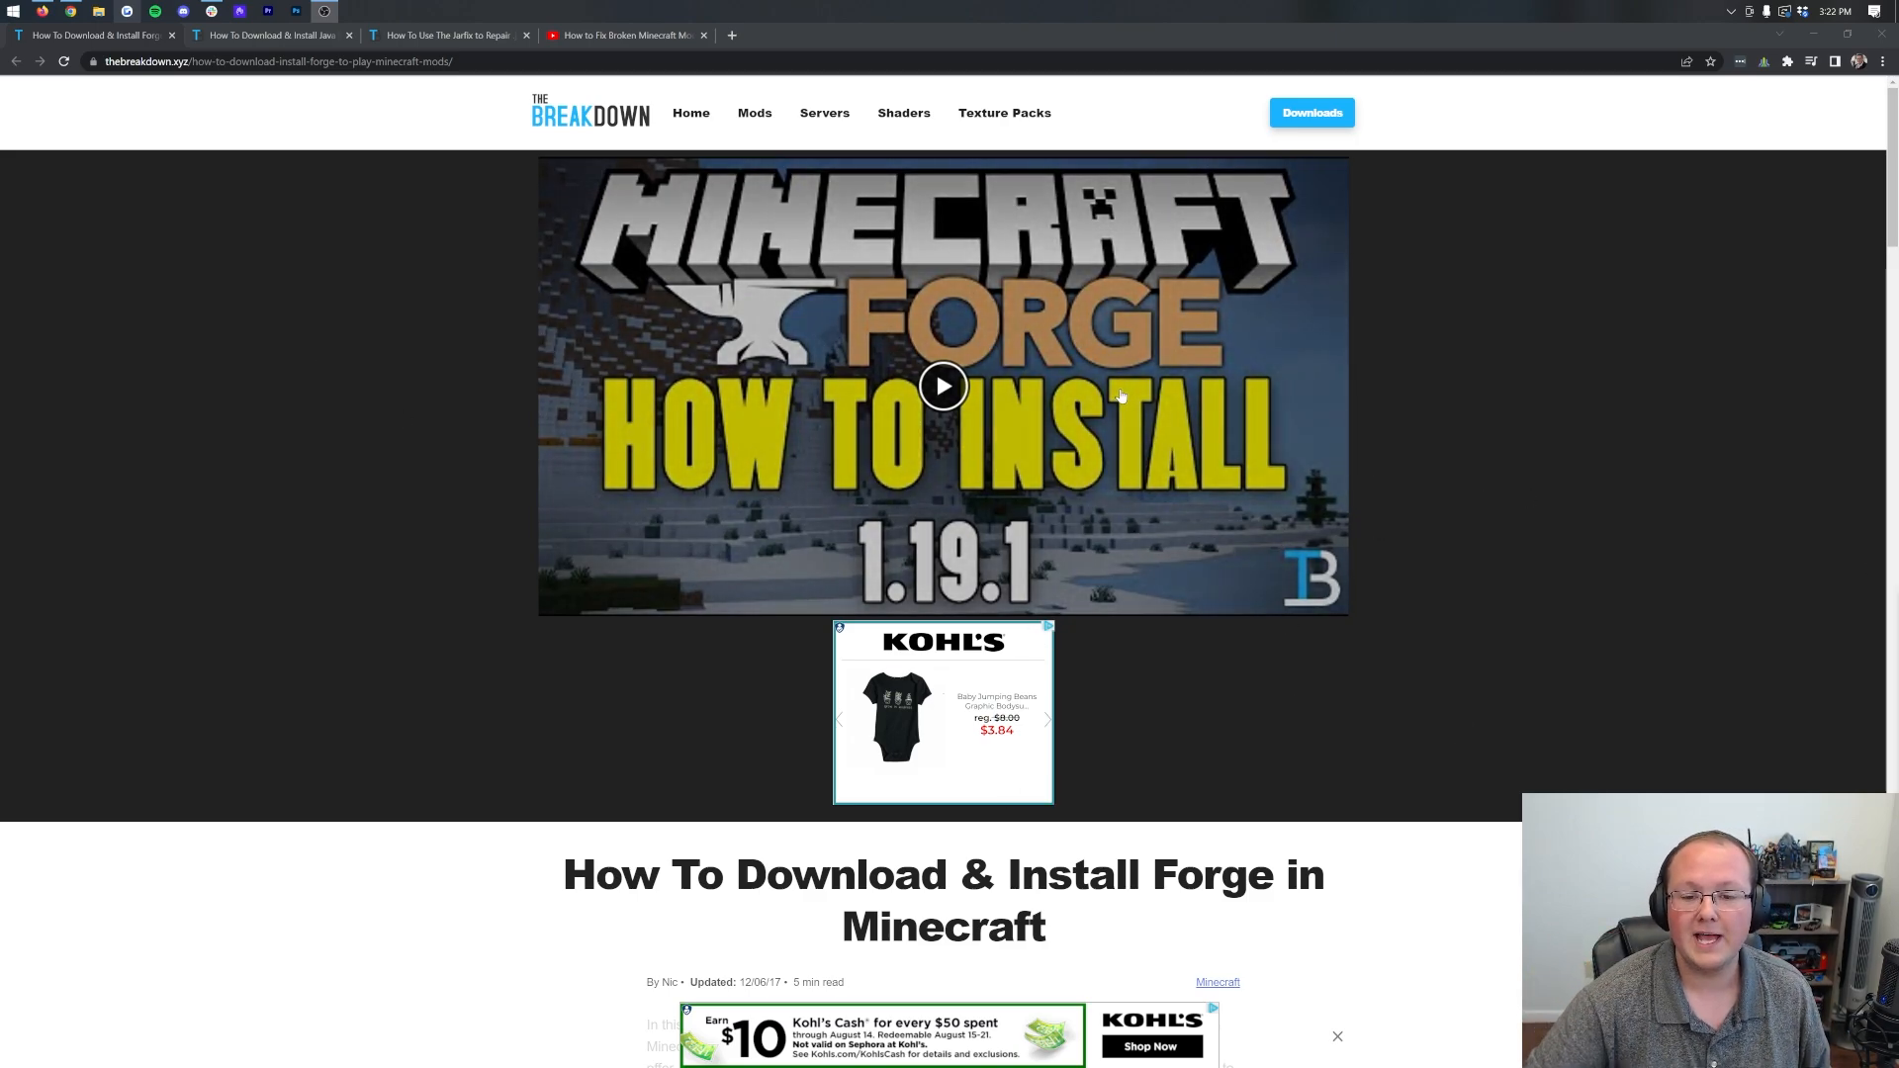
pyautogui.moveTo(1458, 433)
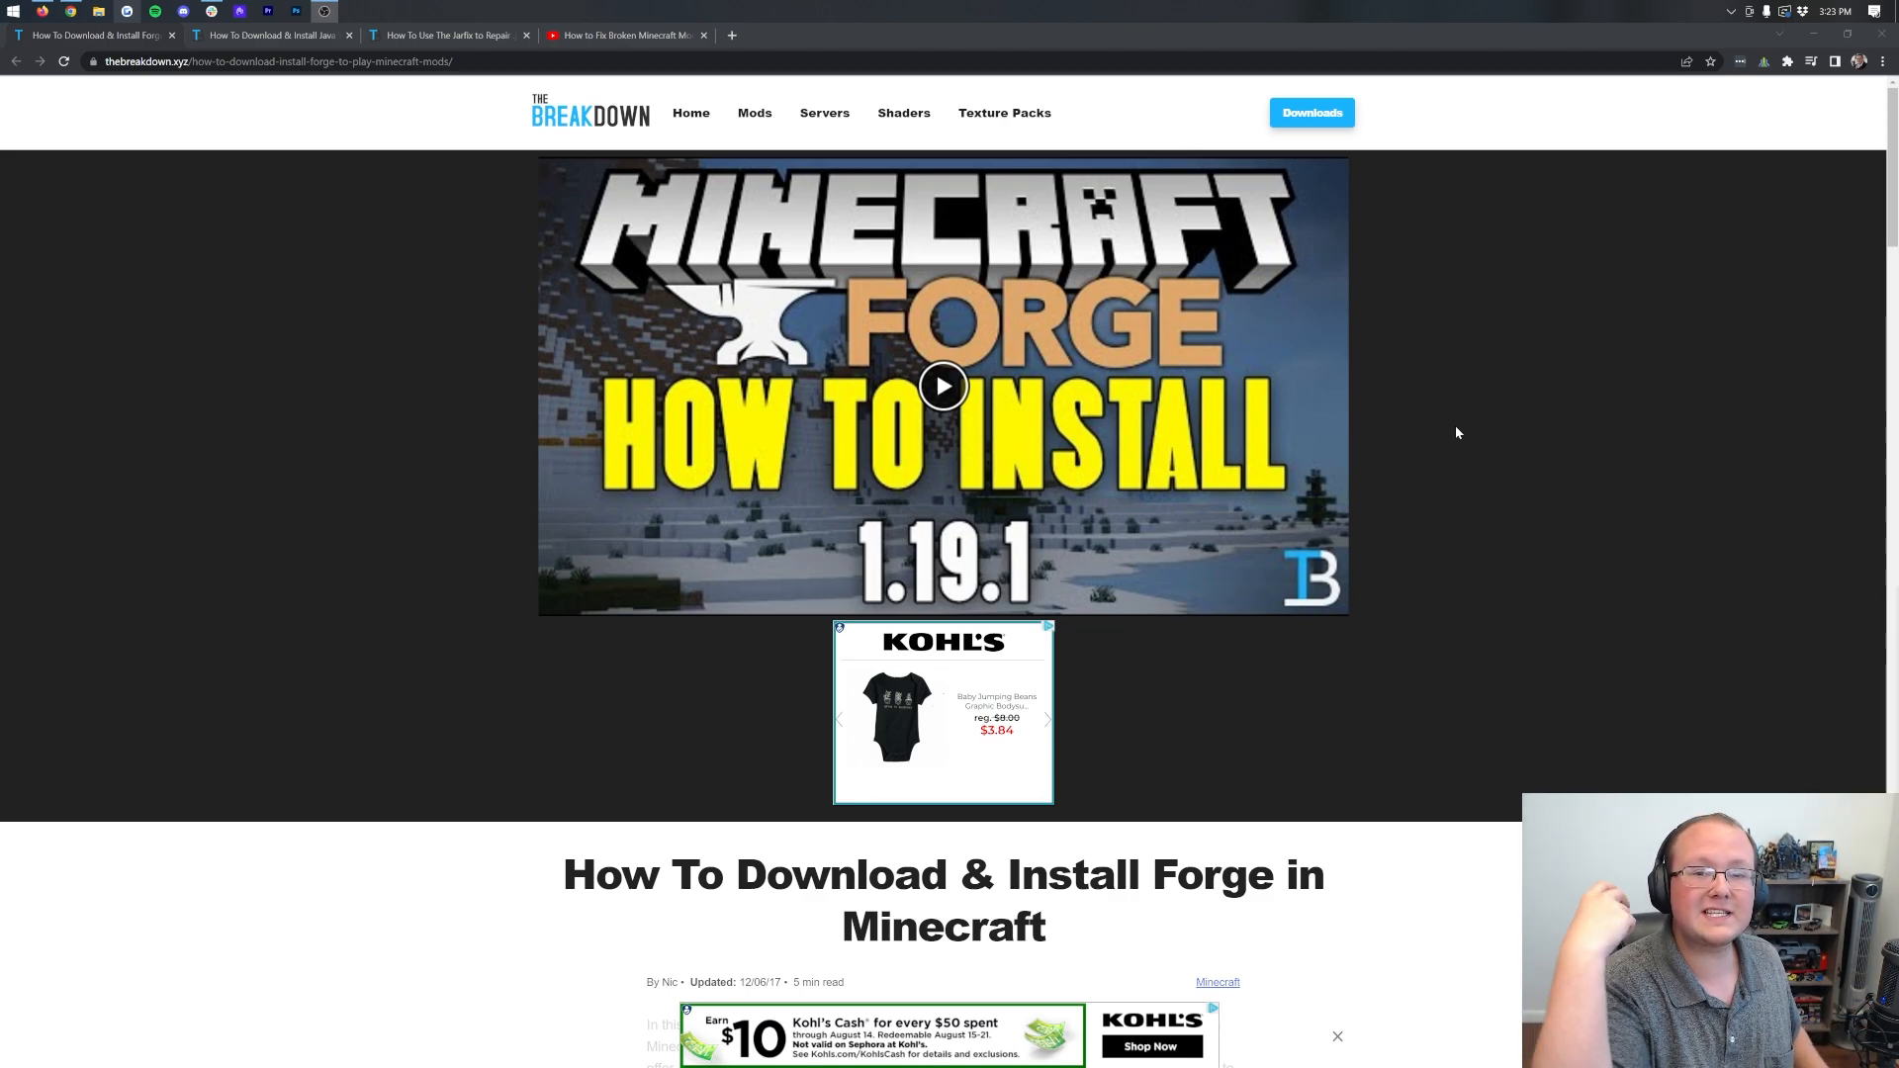
# - Skim the install article and follow its 'Click here to download Forge!' link to the Forge site
pyautogui.scroll(-3)
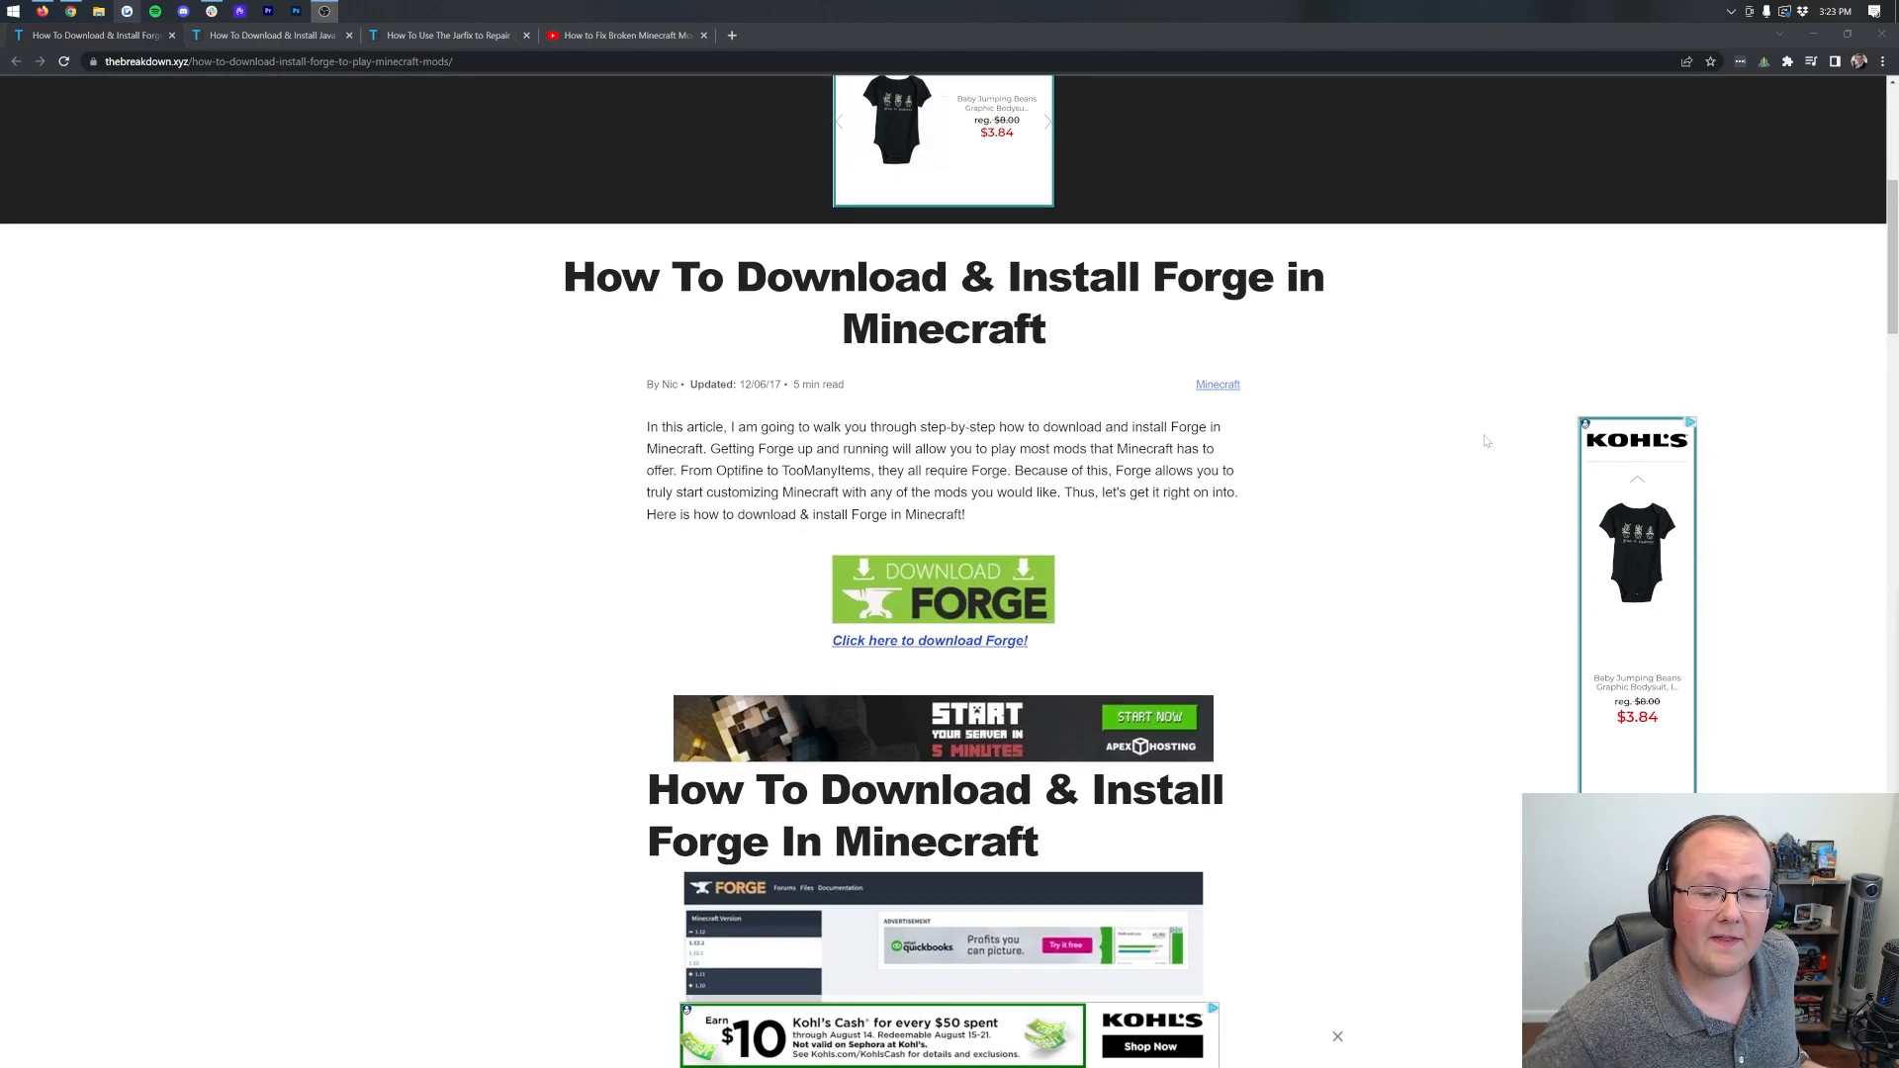
pyautogui.scroll(-3)
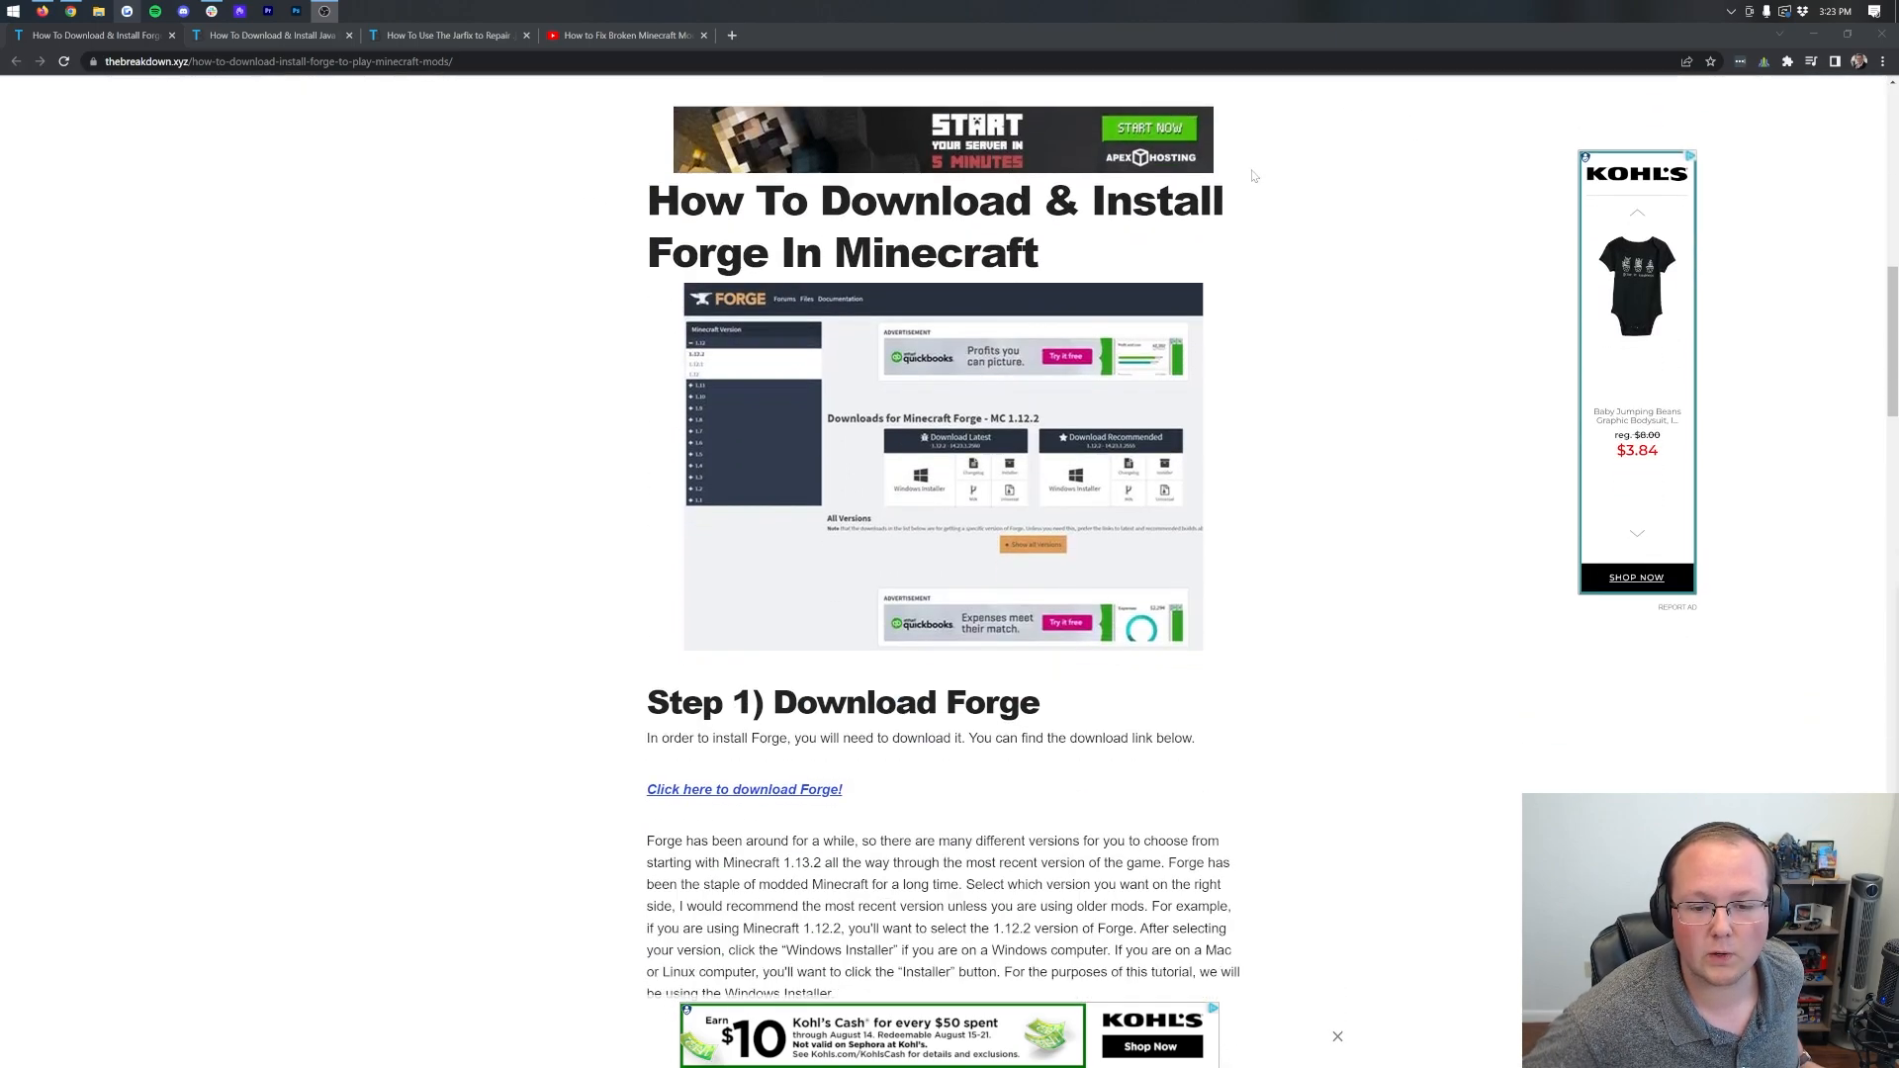
pyautogui.scroll(-3)
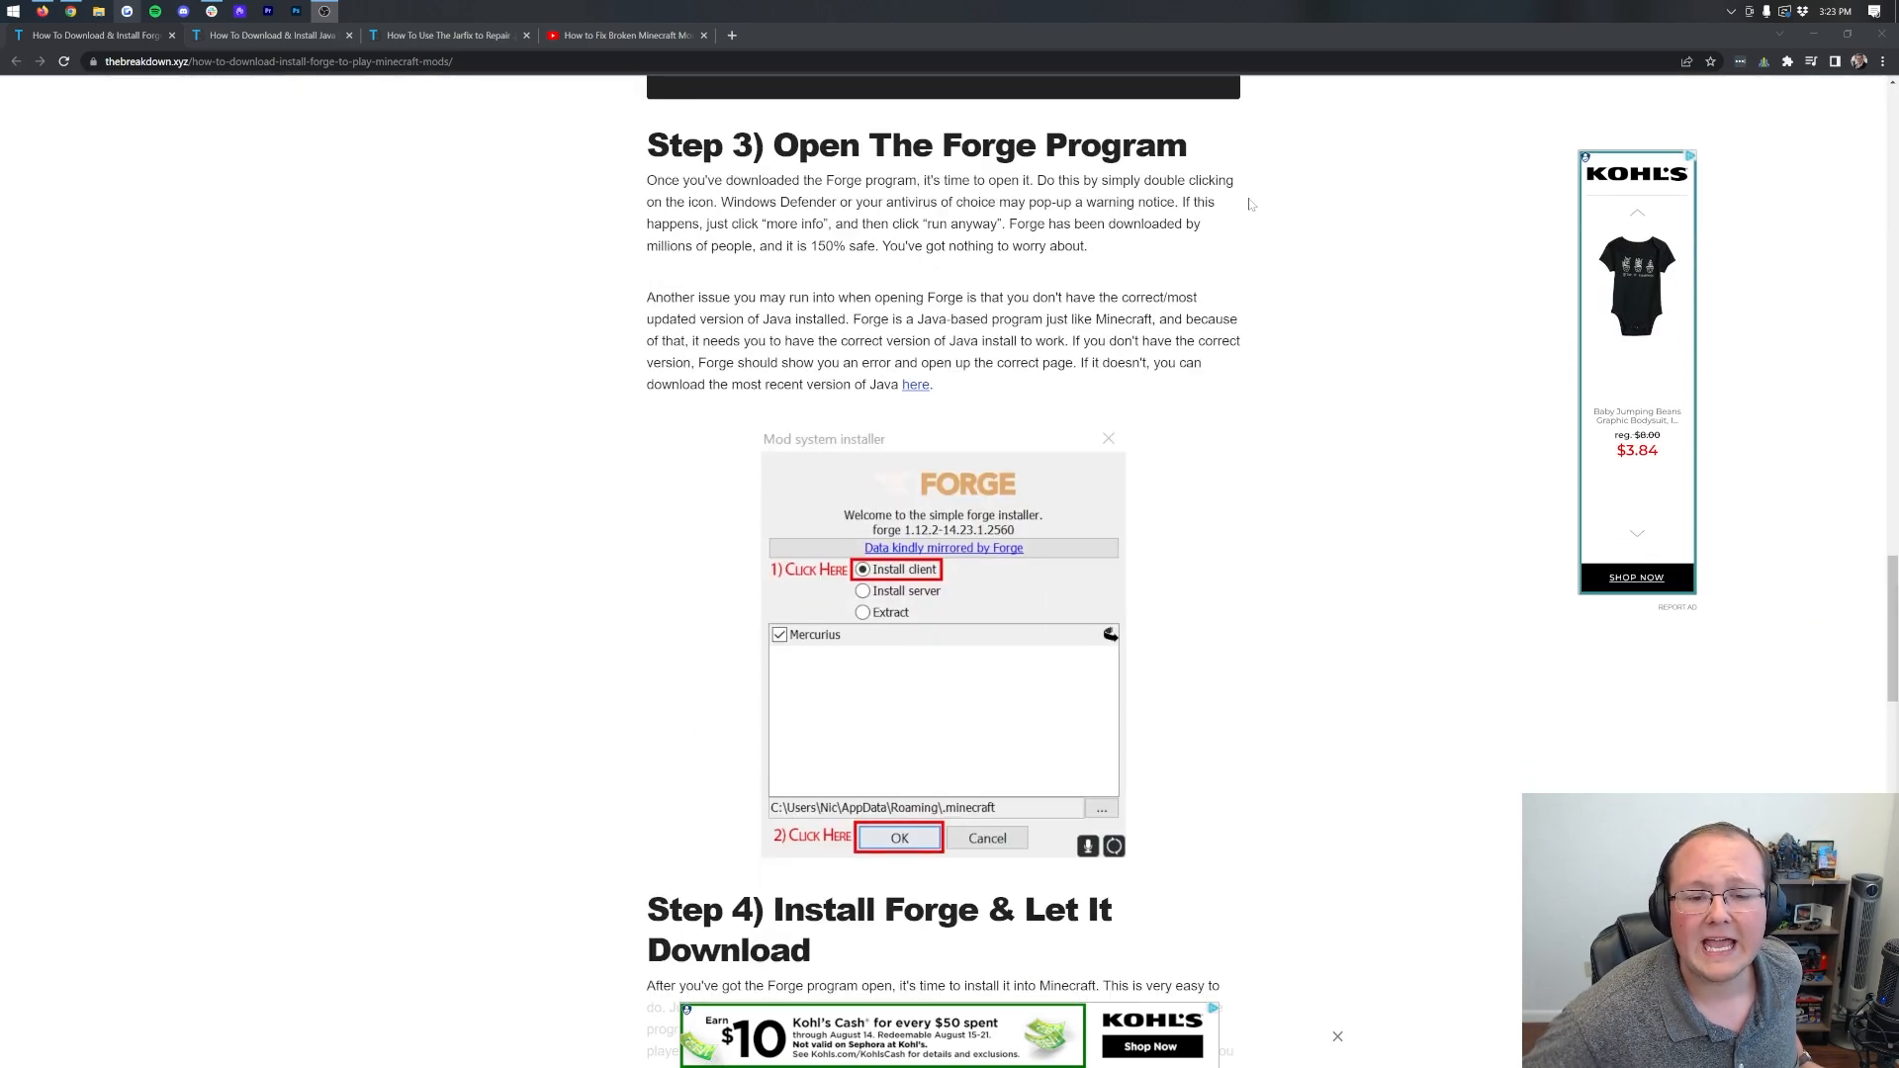
pyautogui.scroll(3)
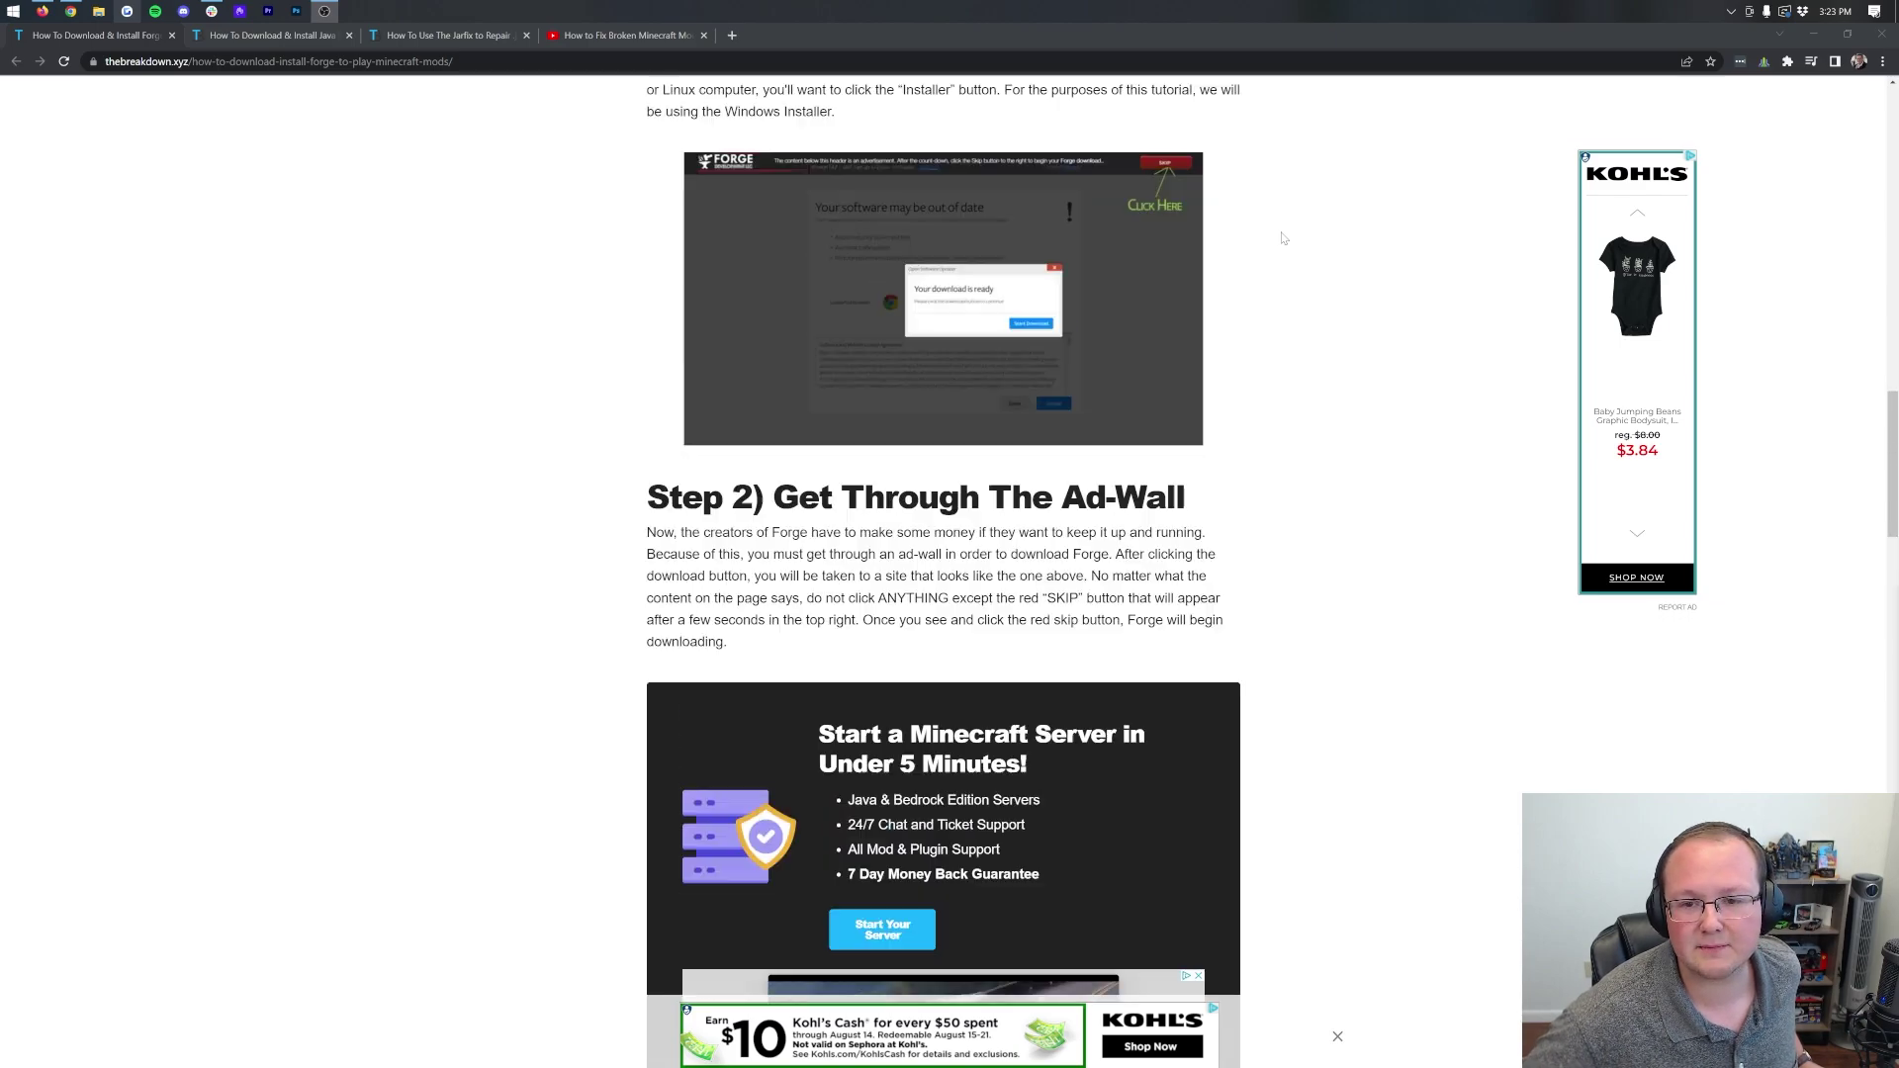
pyautogui.scroll(3)
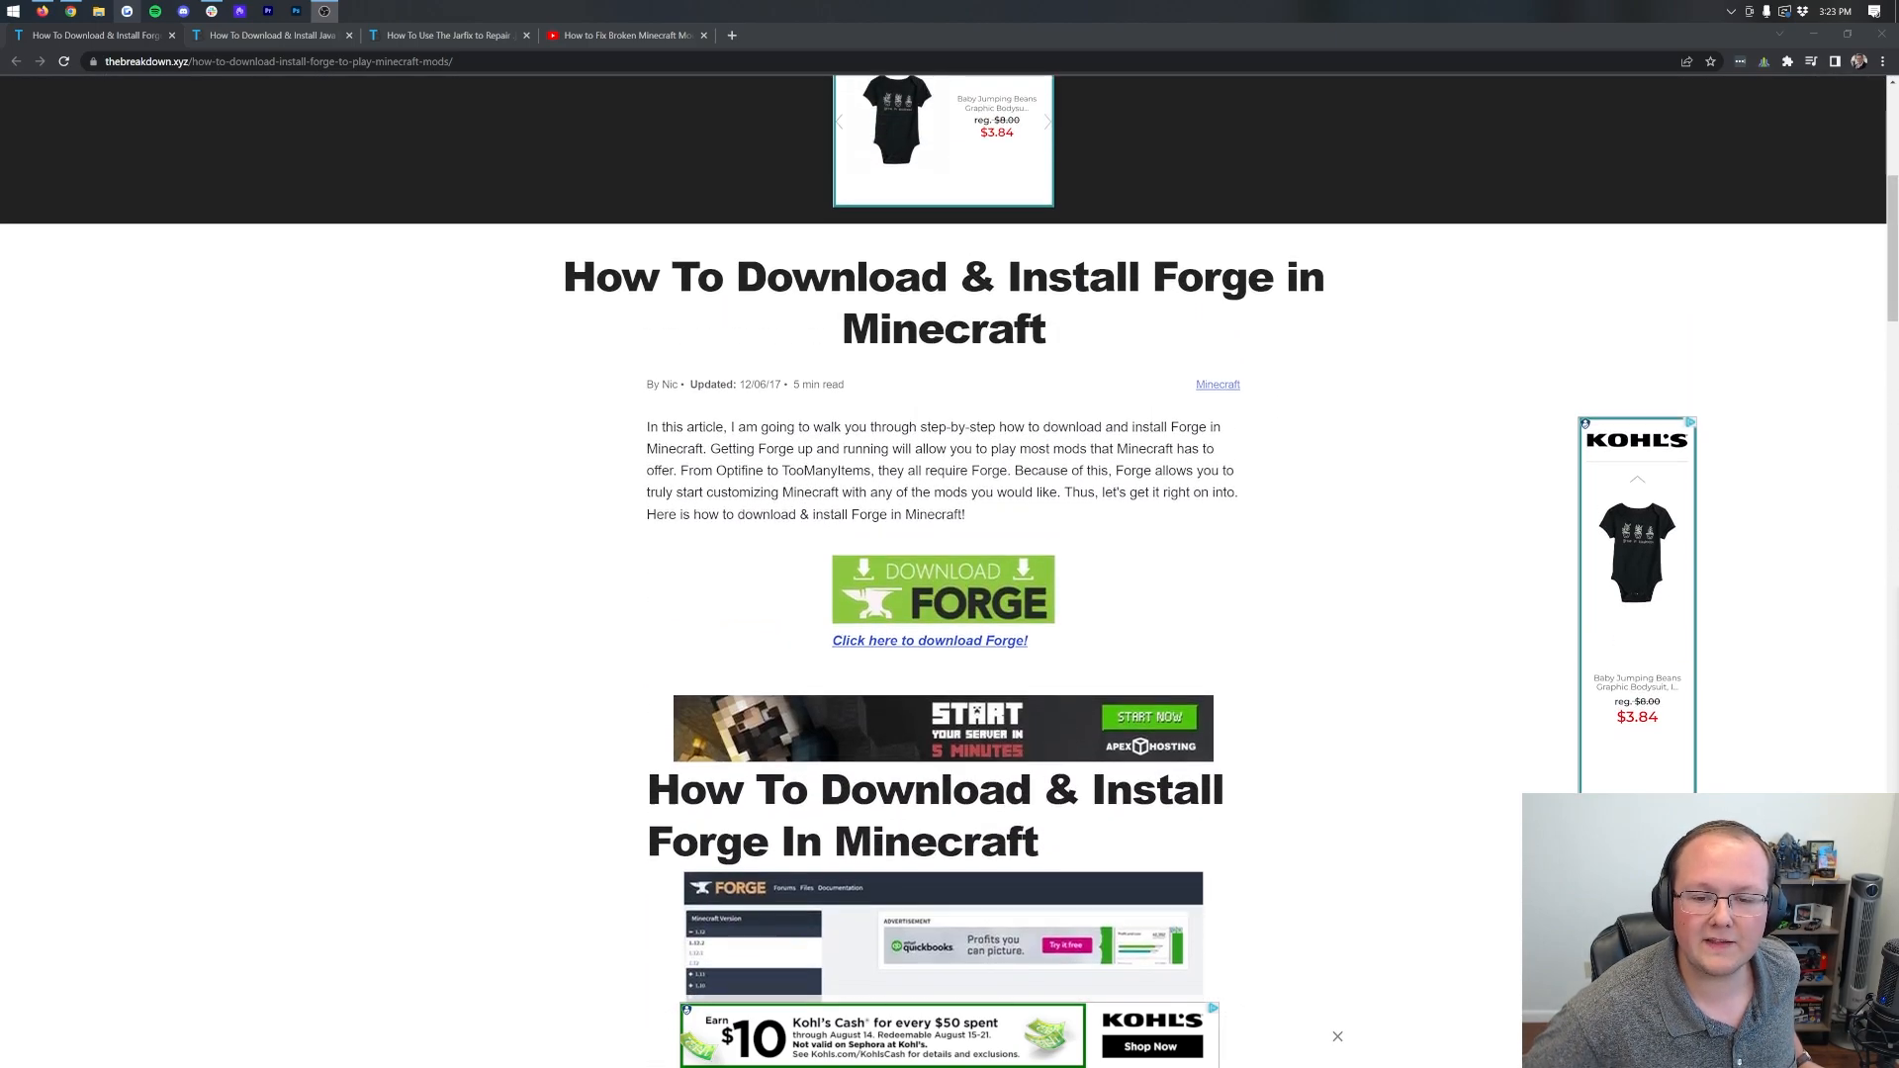
pyautogui.click(930, 638)
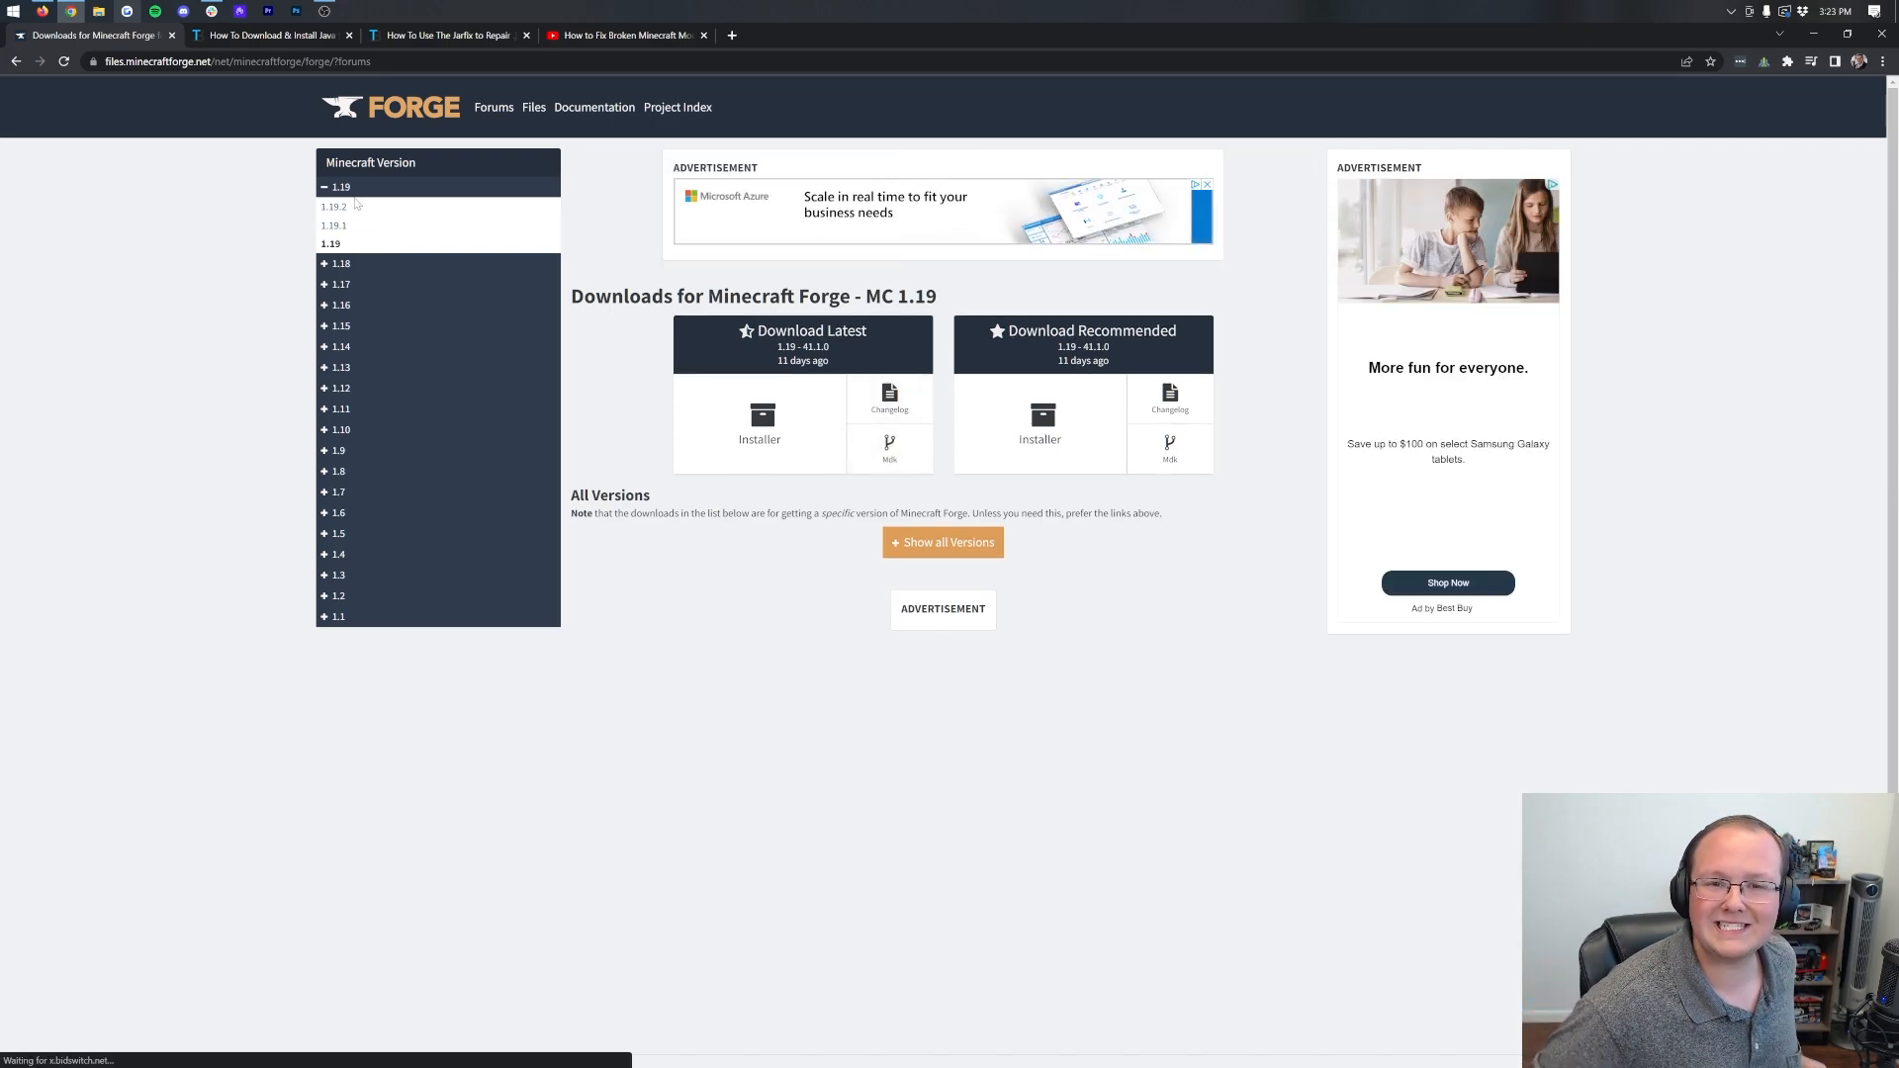
# - Choose Minecraft 1.19.2 in the version sidebar and request its Latest installer download
pyautogui.click(339, 186)
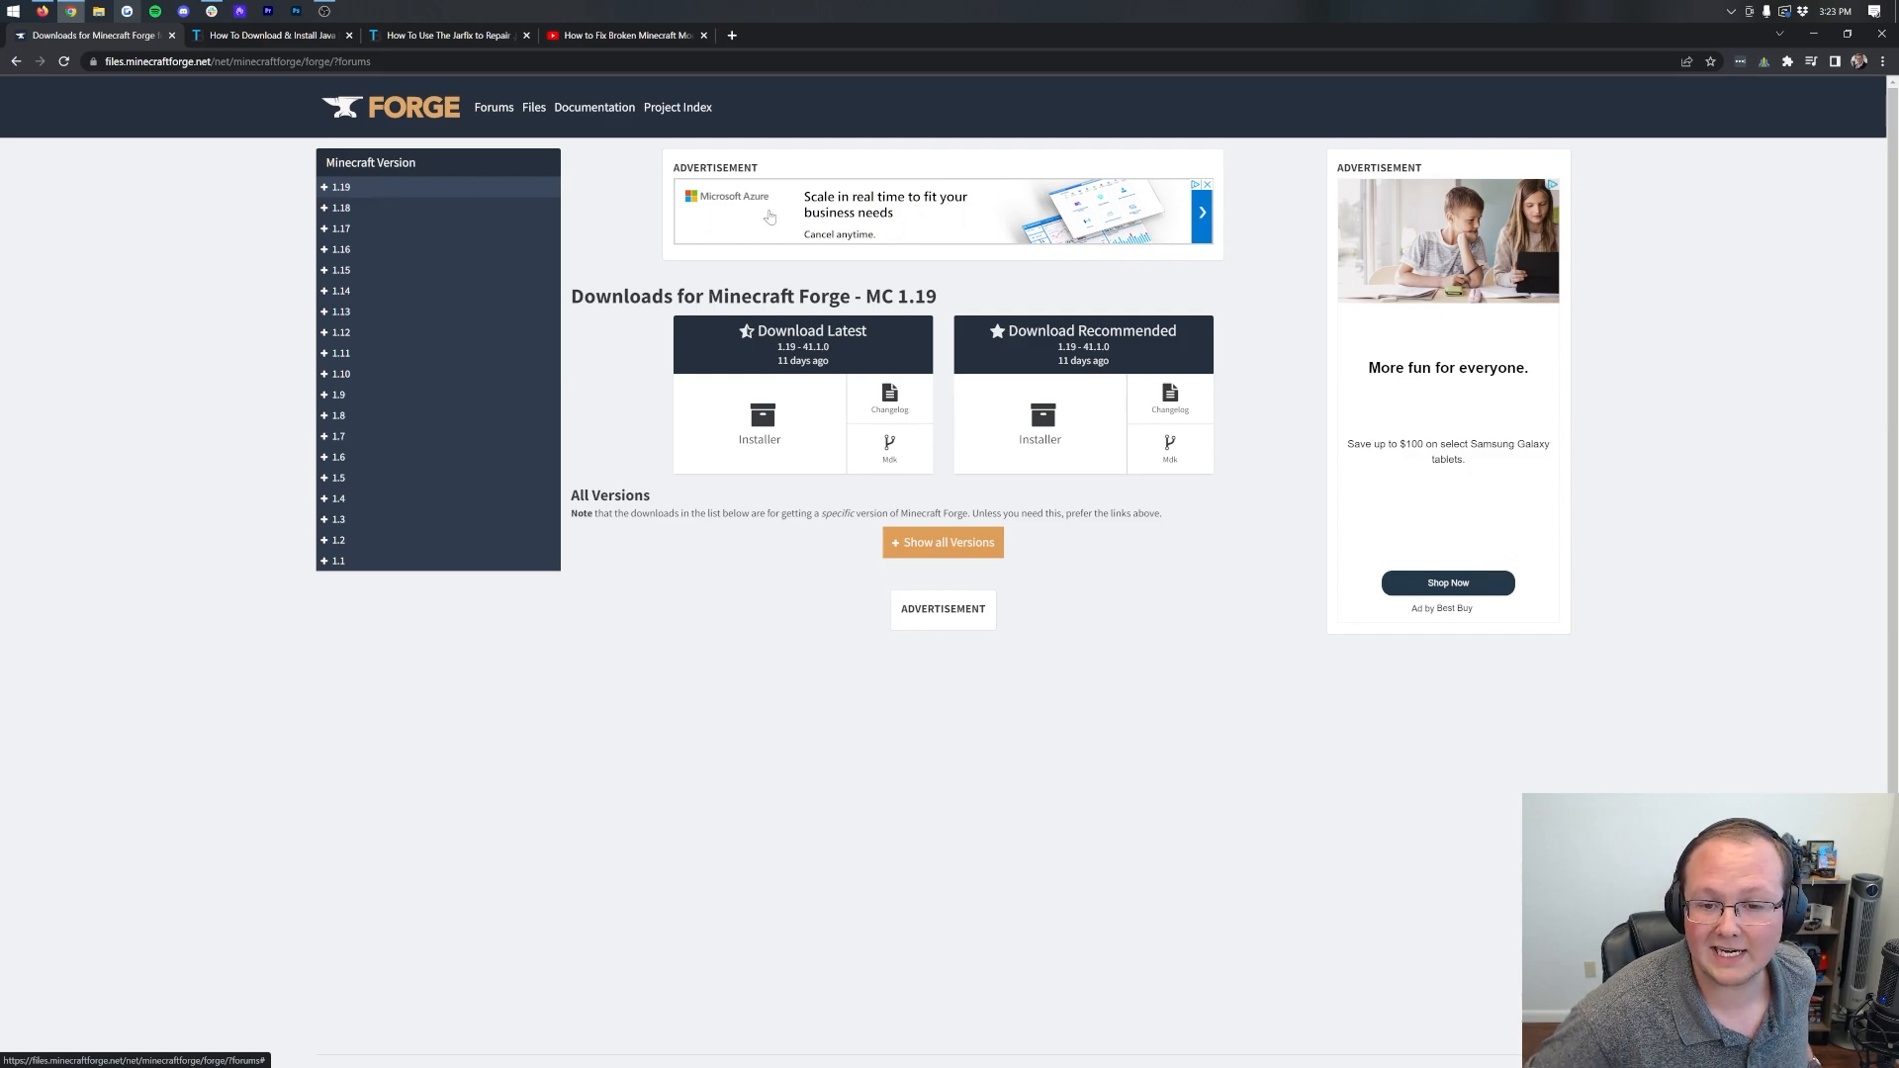
pyautogui.moveTo(667, 270)
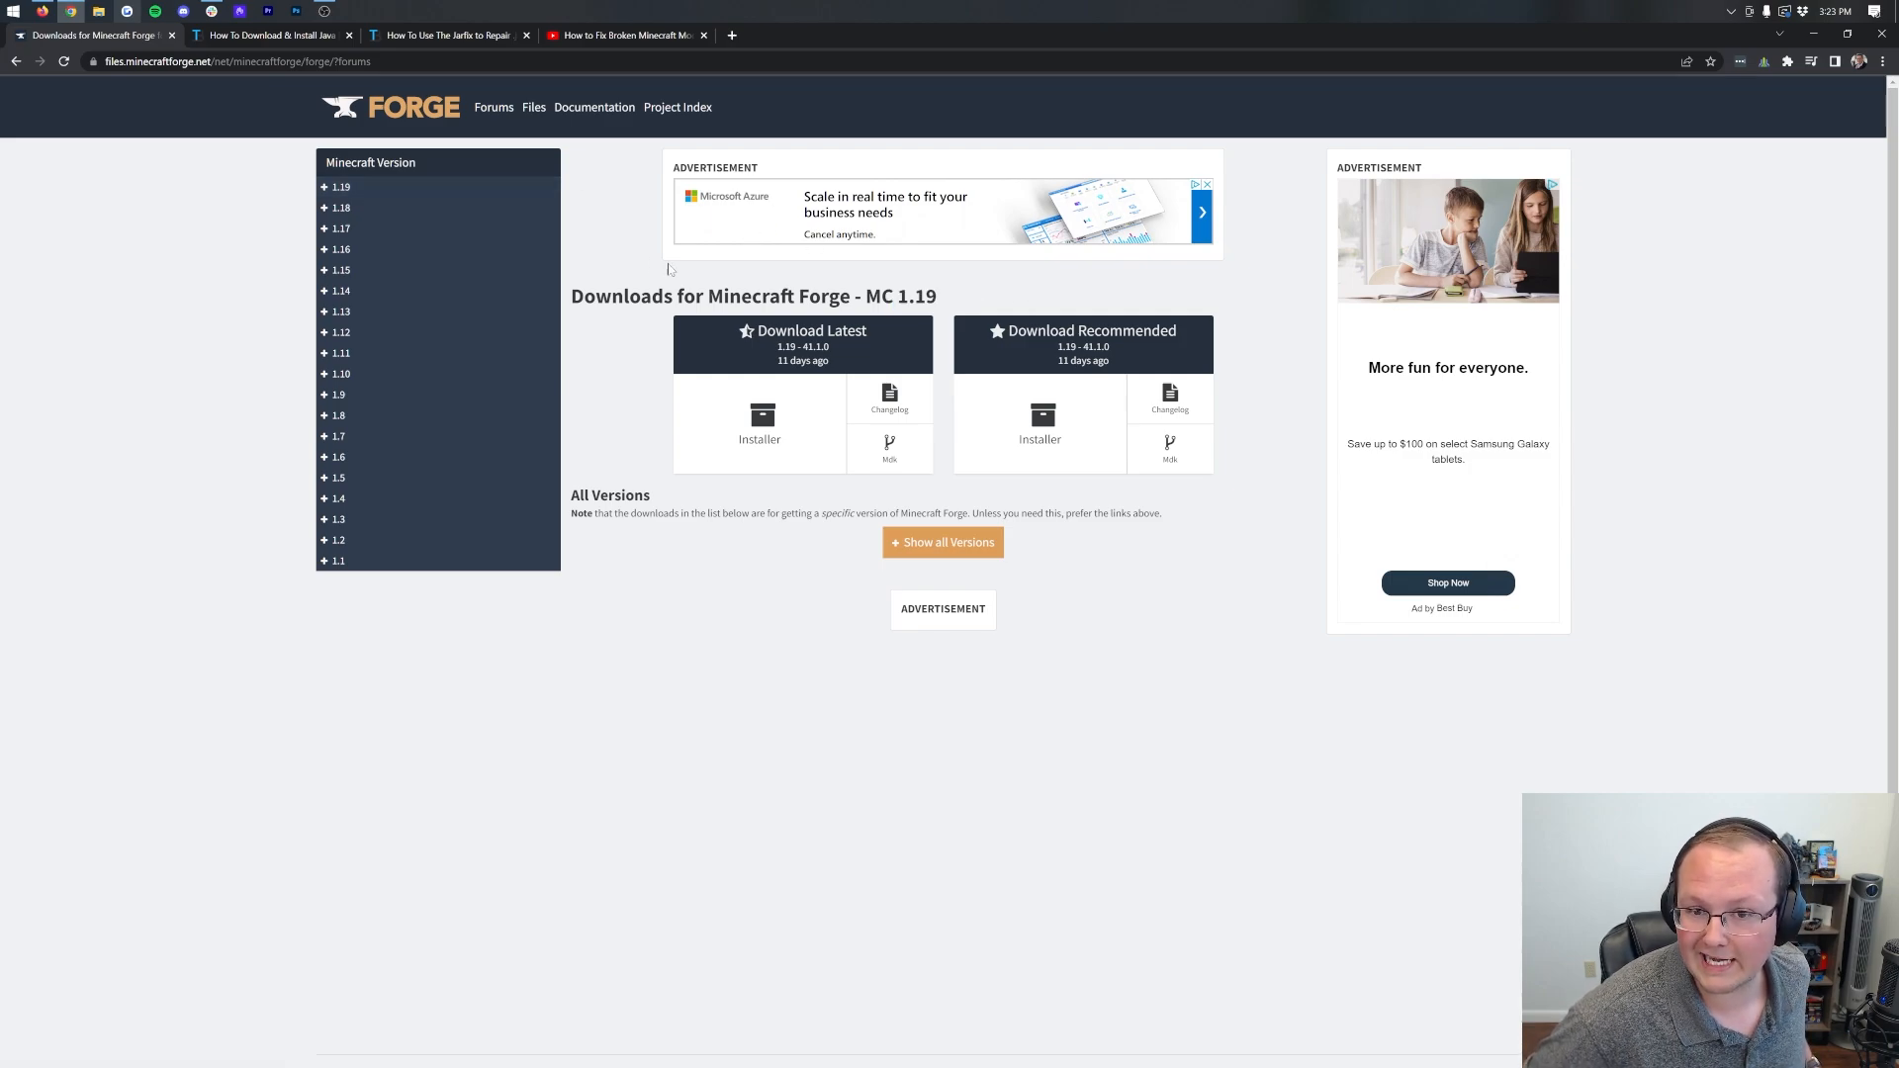
pyautogui.click(341, 186)
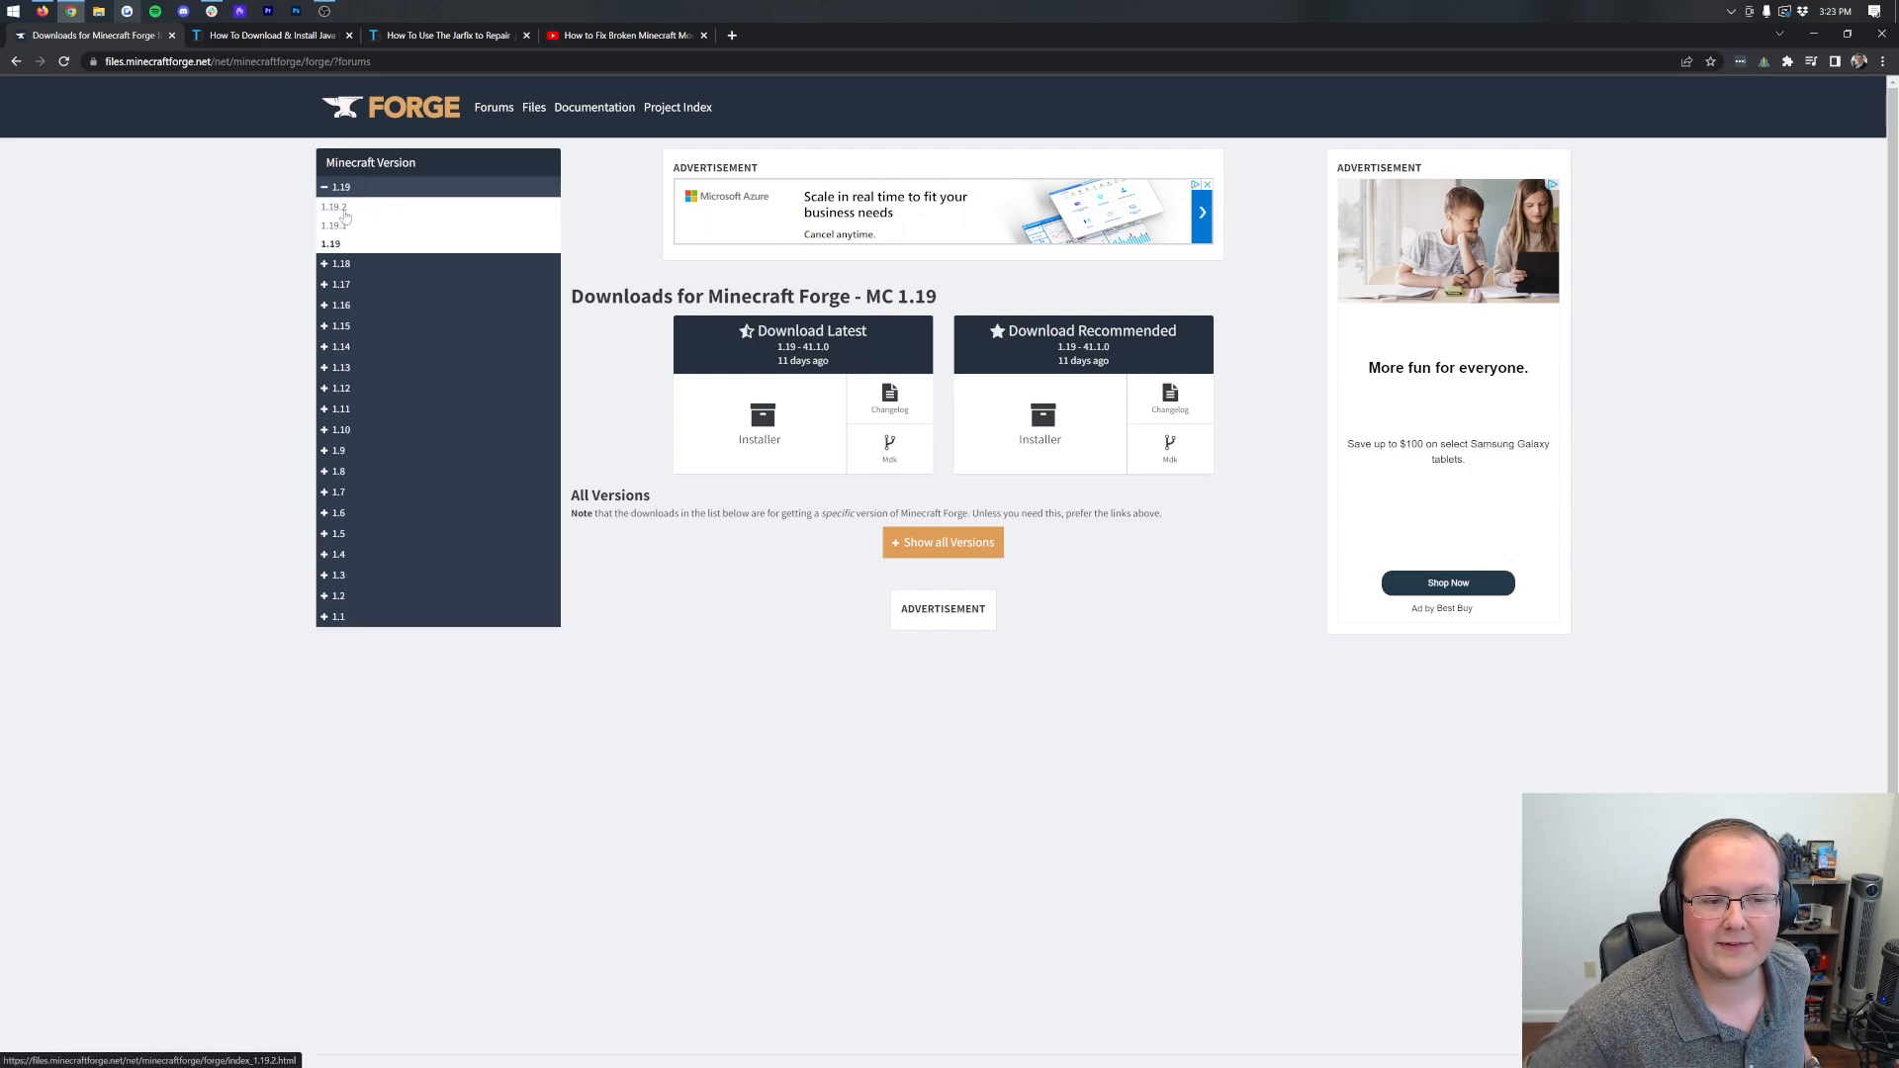
pyautogui.click(334, 206)
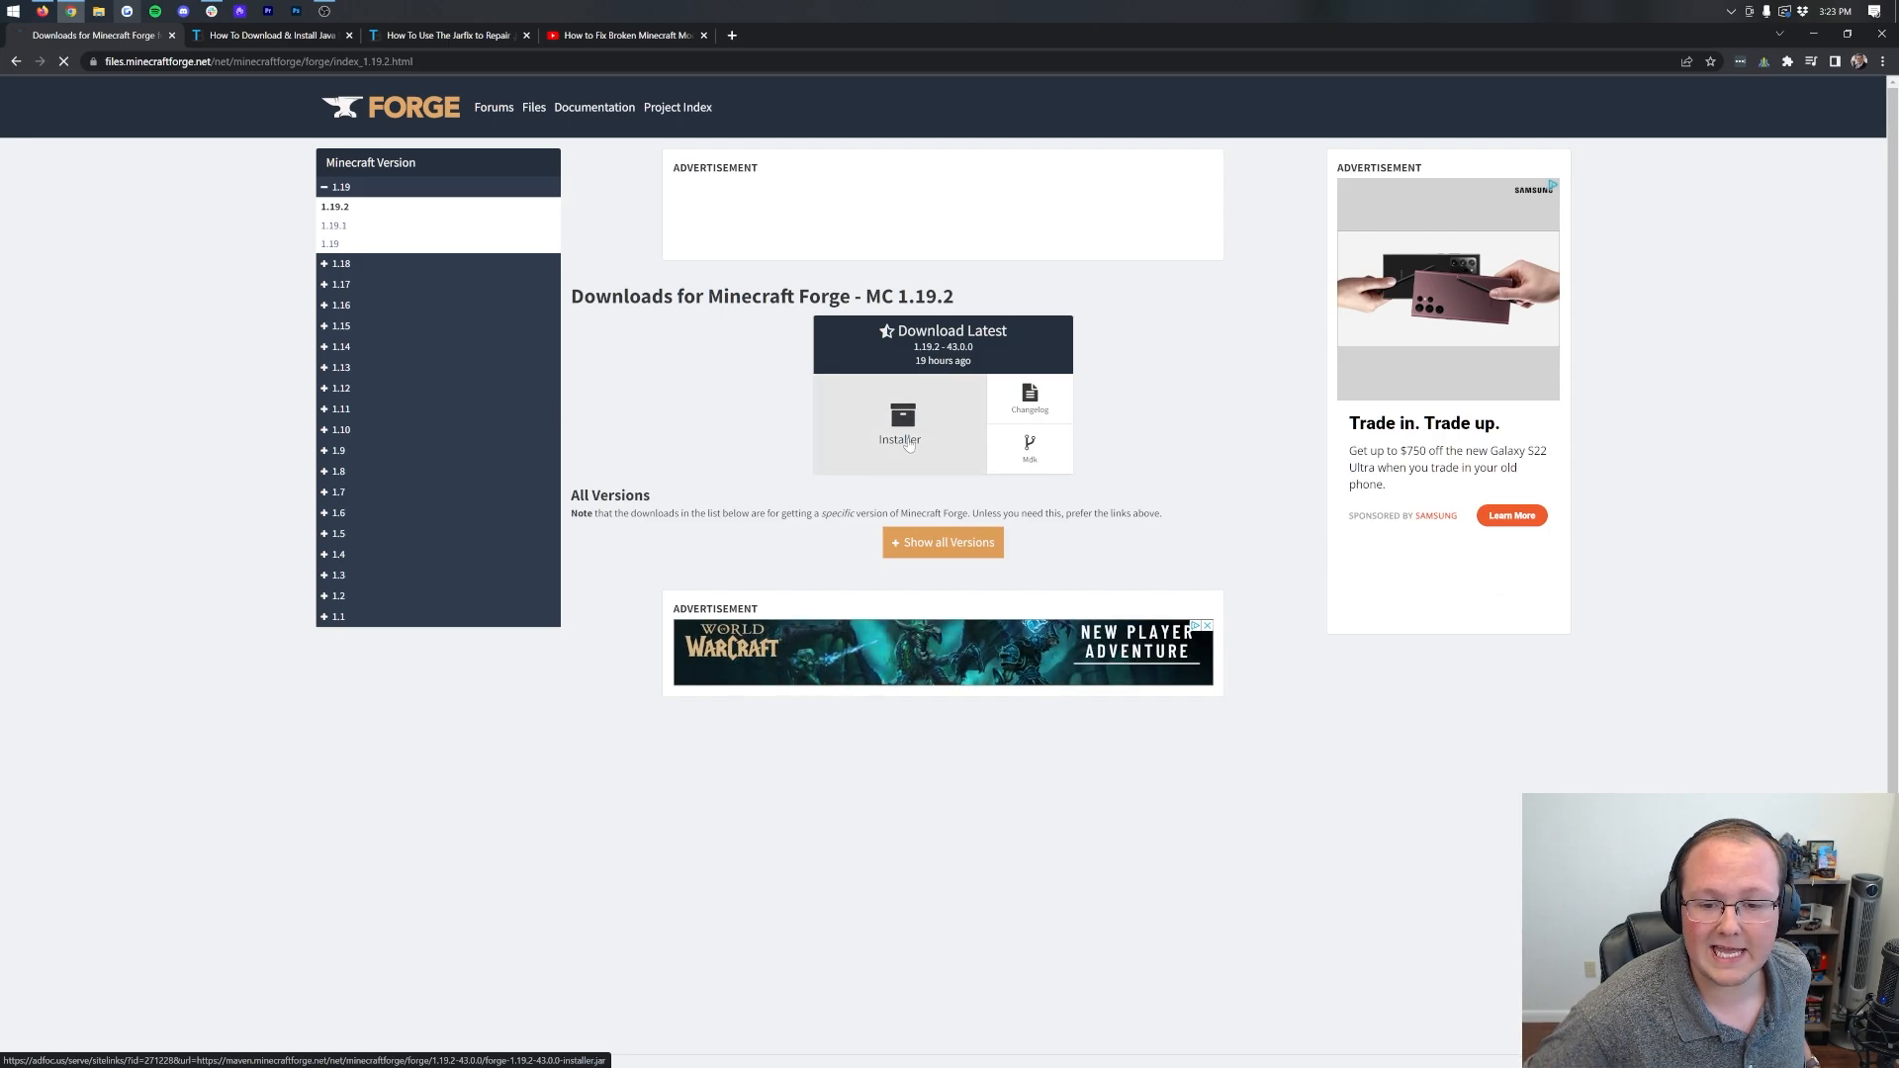
pyautogui.click(900, 423)
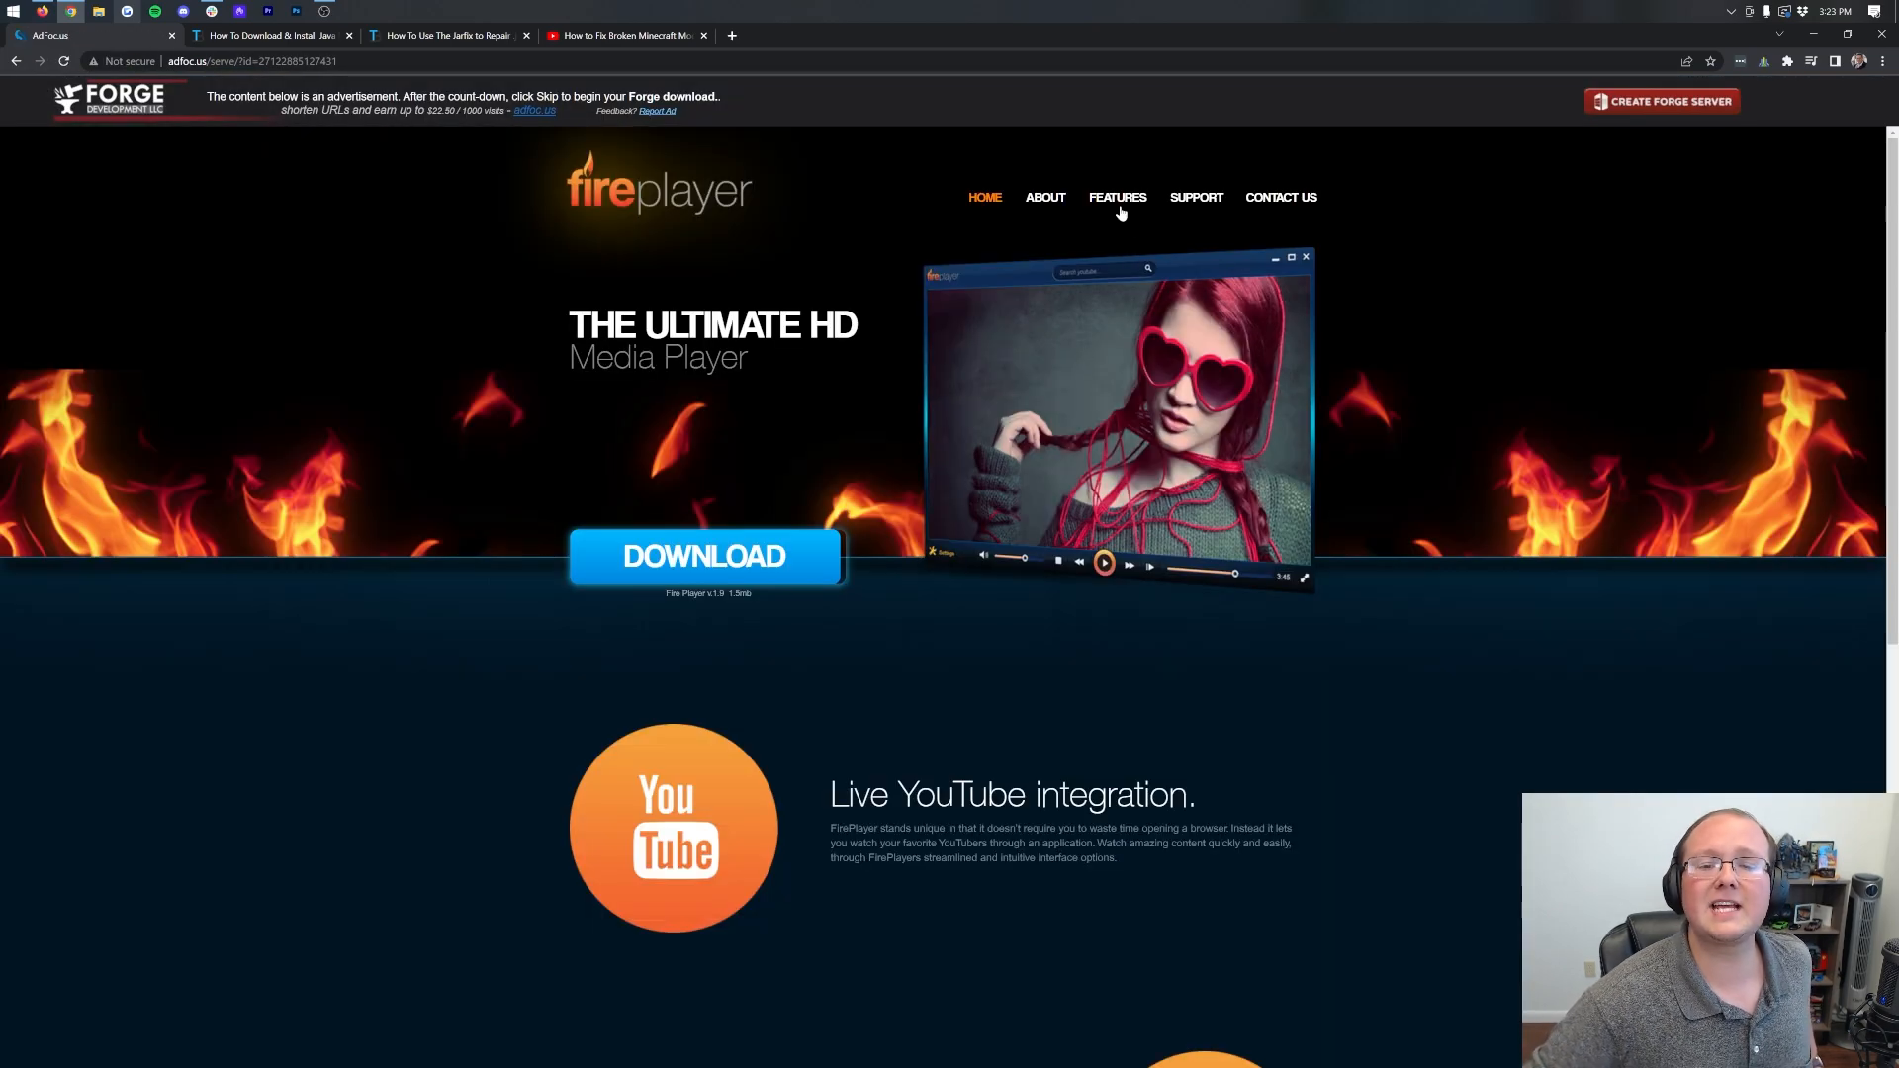
pyautogui.moveTo(1104, 111)
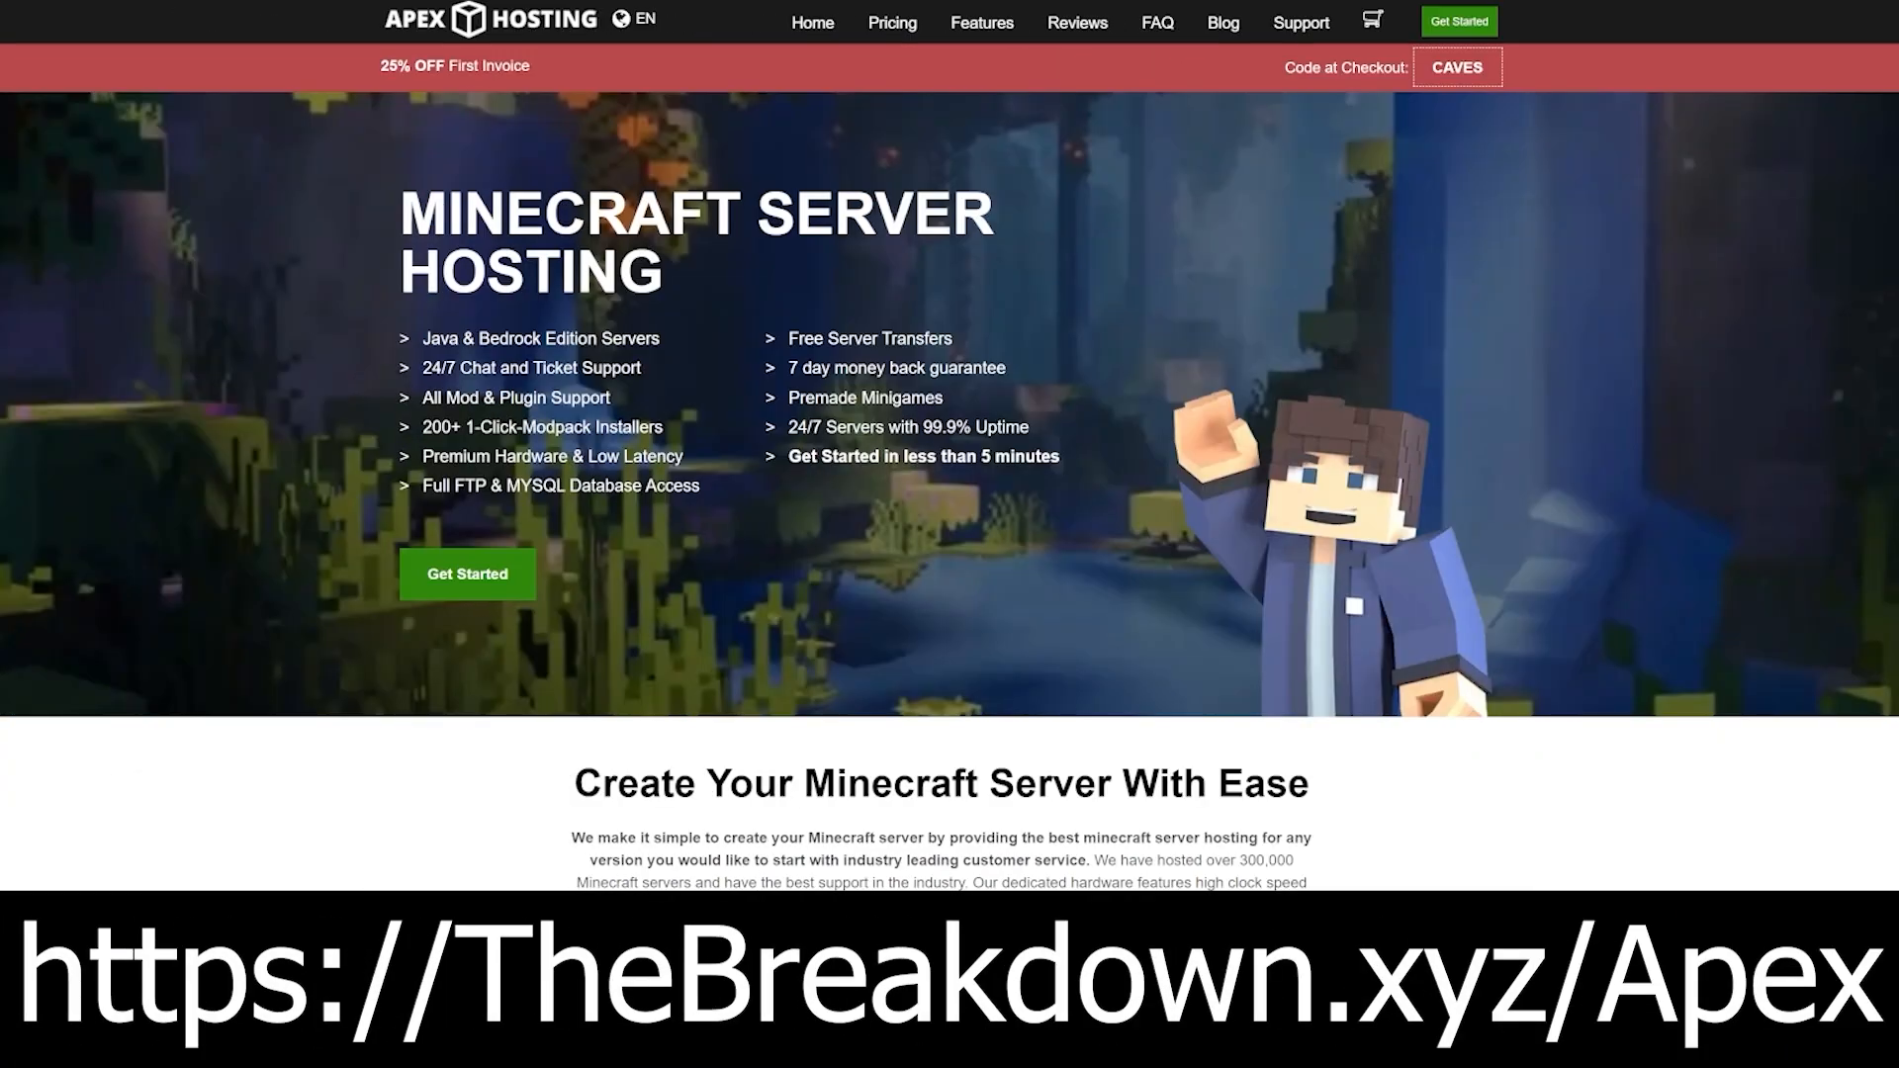
pyautogui.moveTo(364, 153)
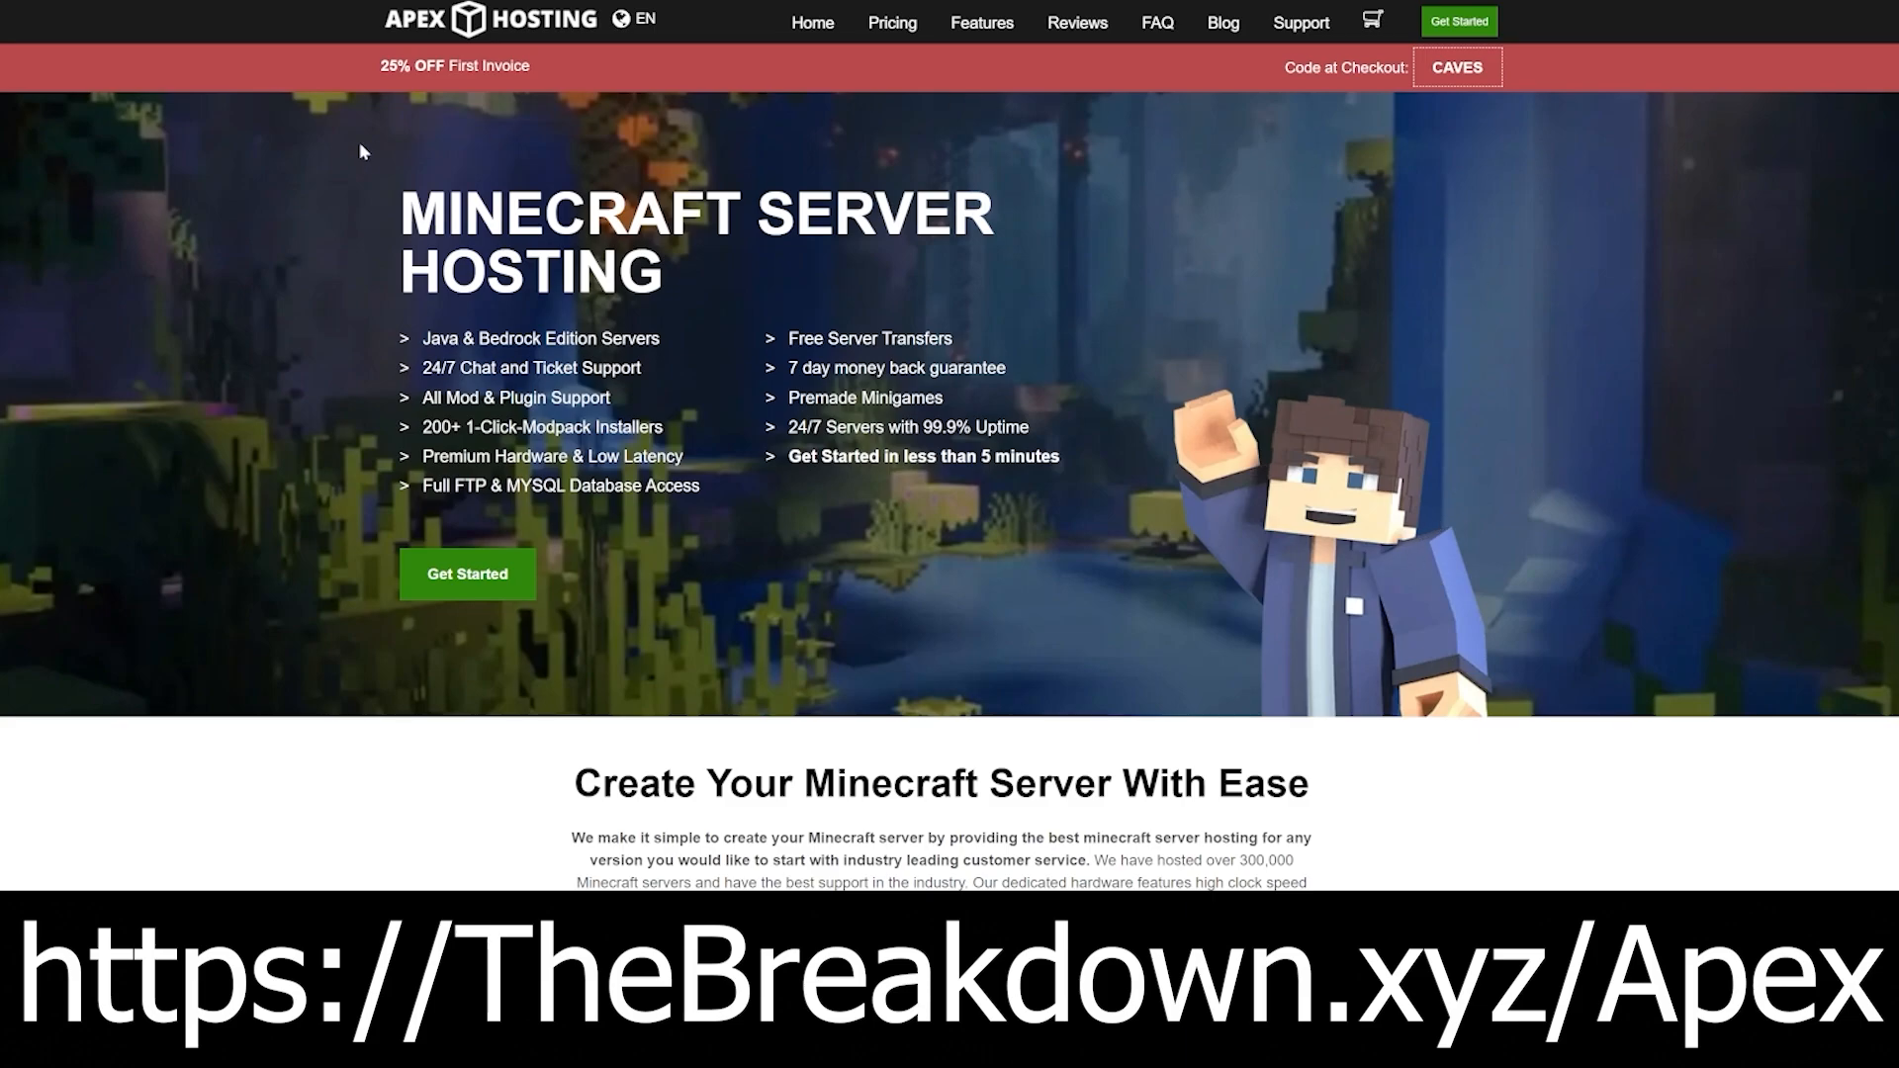
pyautogui.moveTo(283, 340)
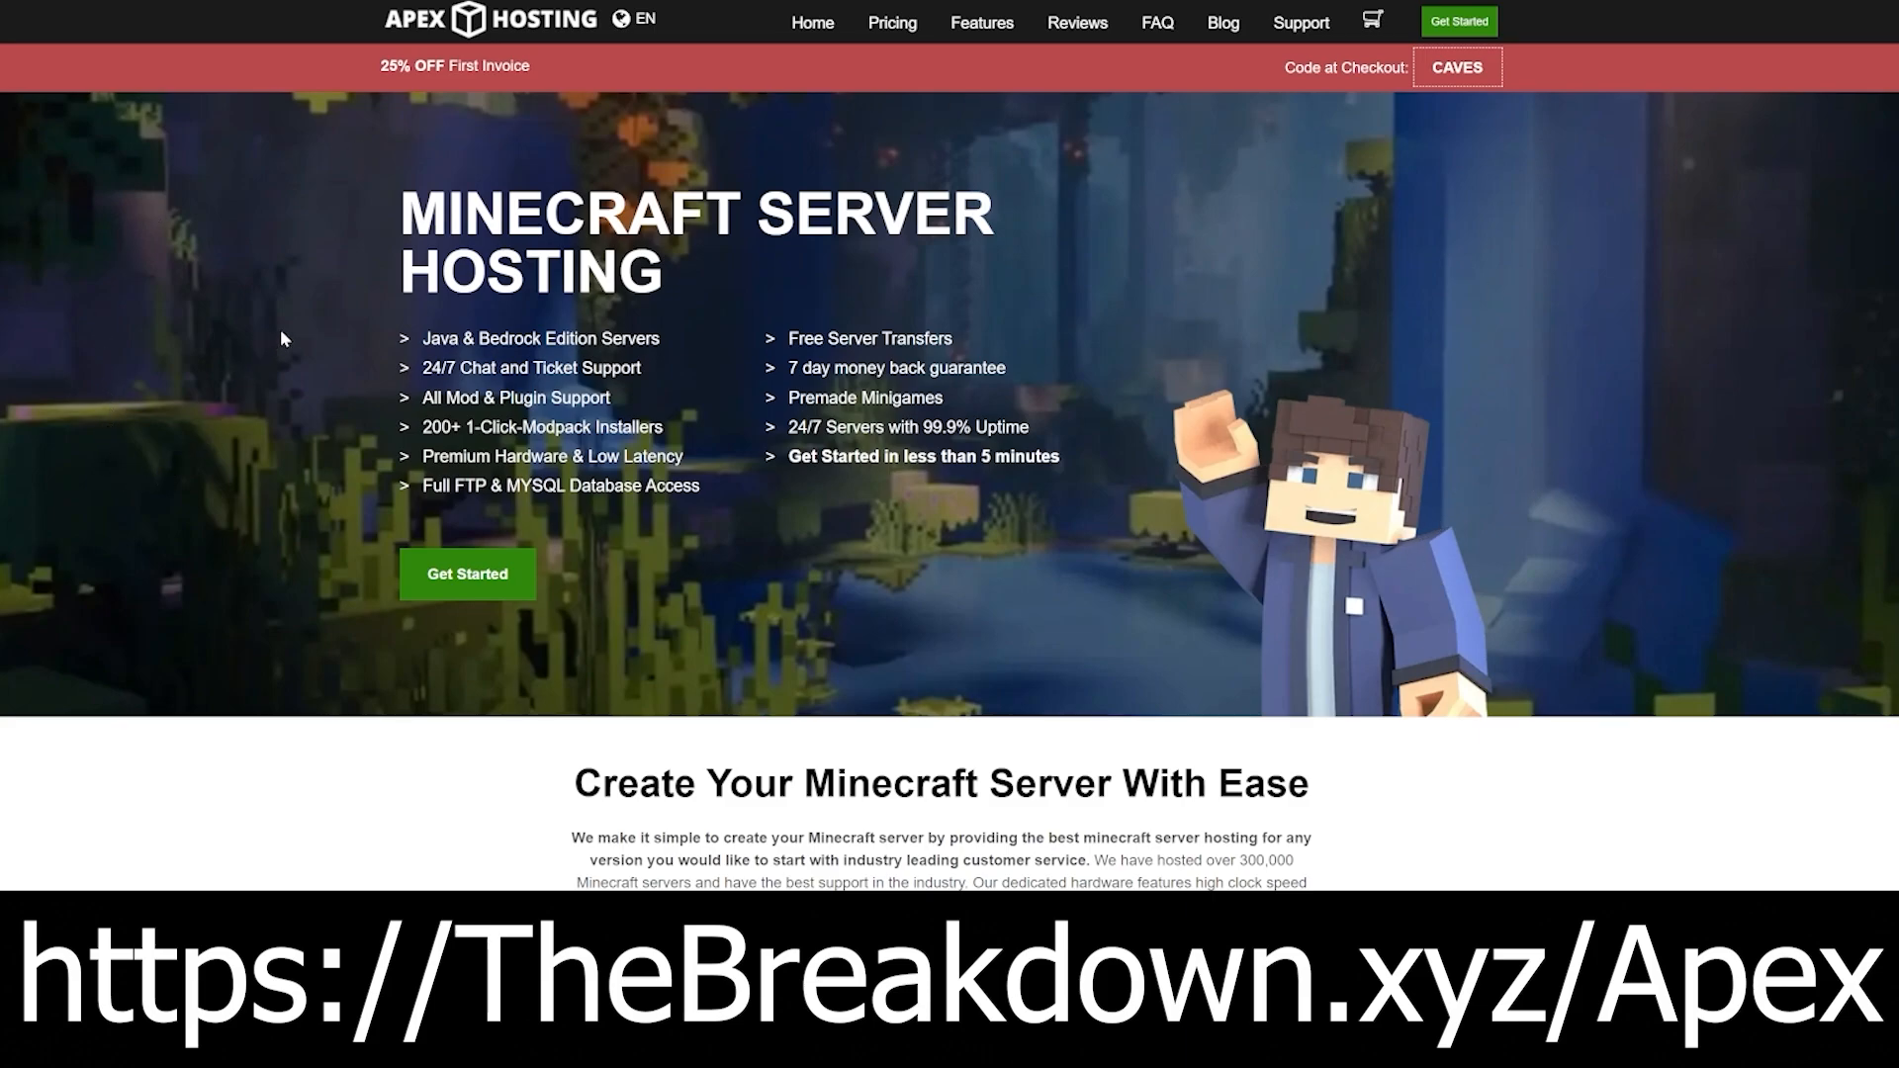
# - Switch the Apex Hosting server's Game File to Minecraft 1.19 [Latest] and confirm the version change
pyautogui.doubleClick(530, 368)
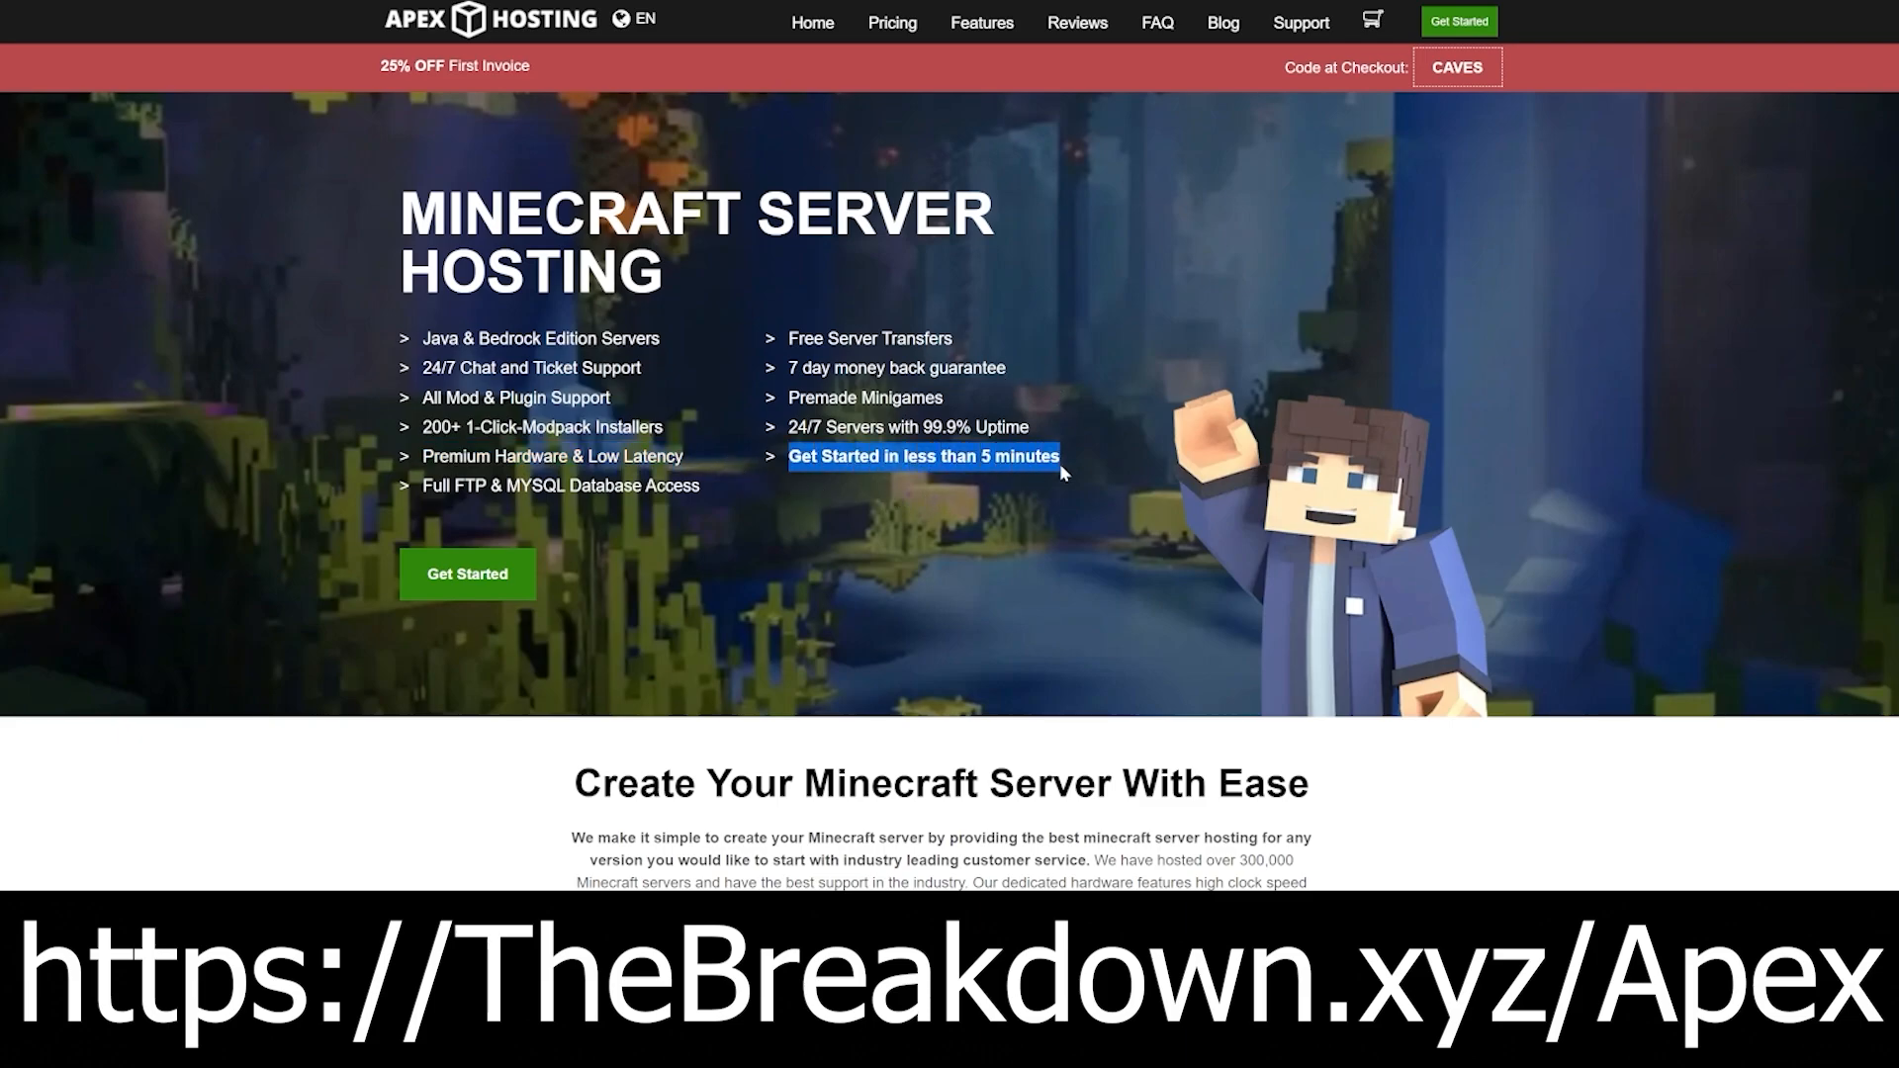
pyautogui.scroll(-3)
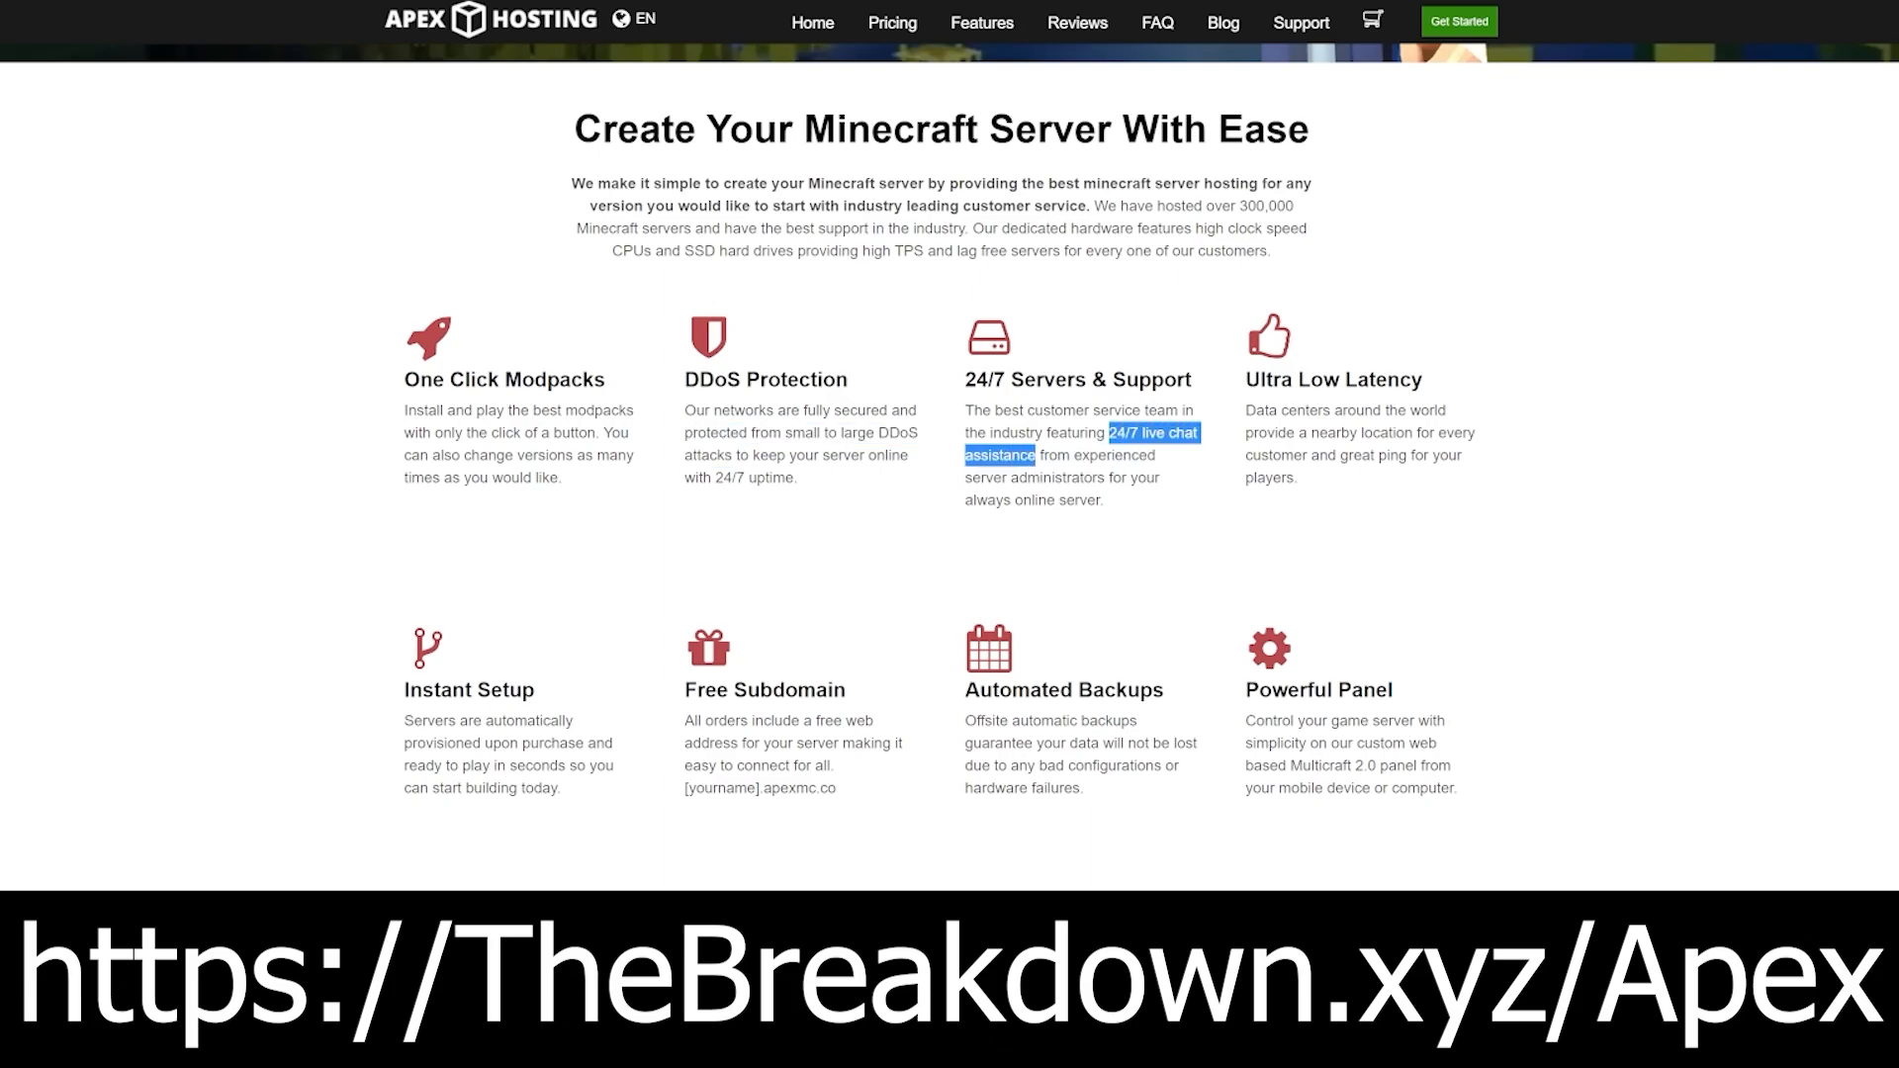
pyautogui.moveTo(884, 556)
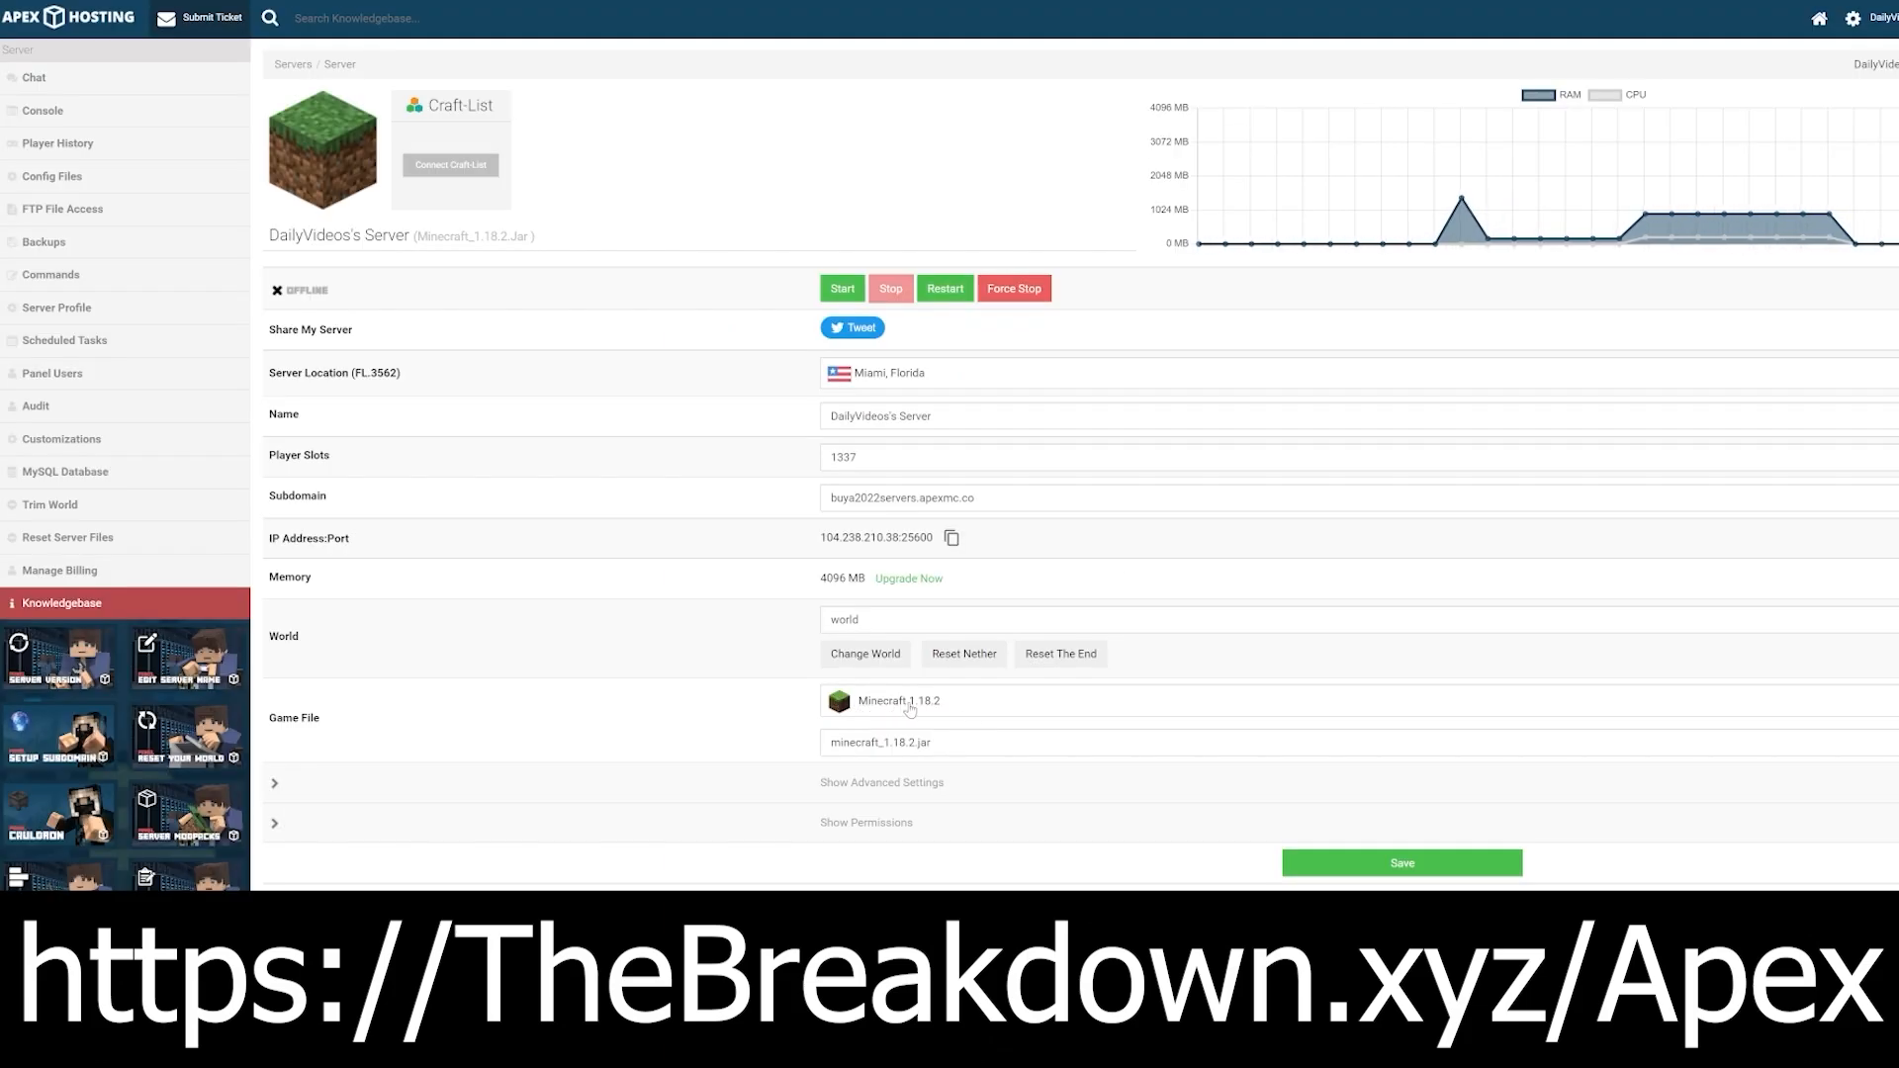
pyautogui.click(898, 701)
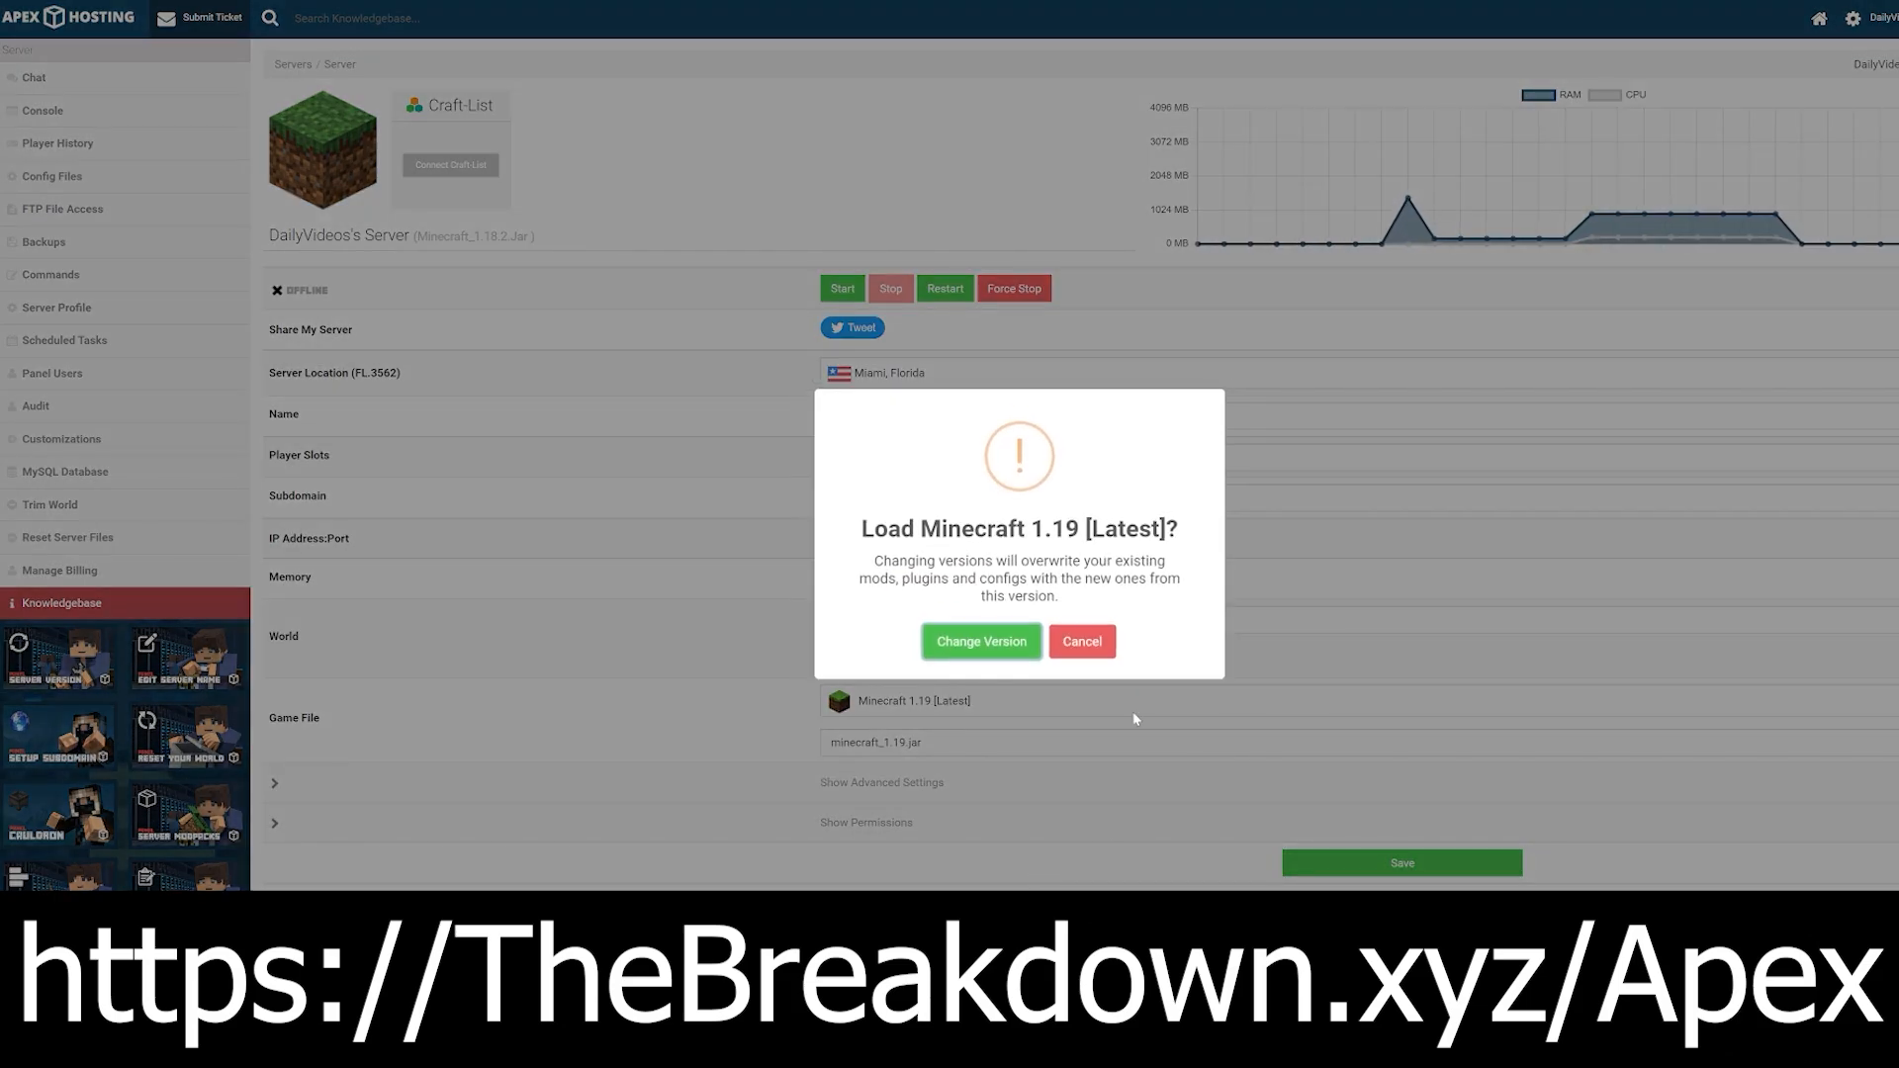
pyautogui.doubleClick(989, 529)
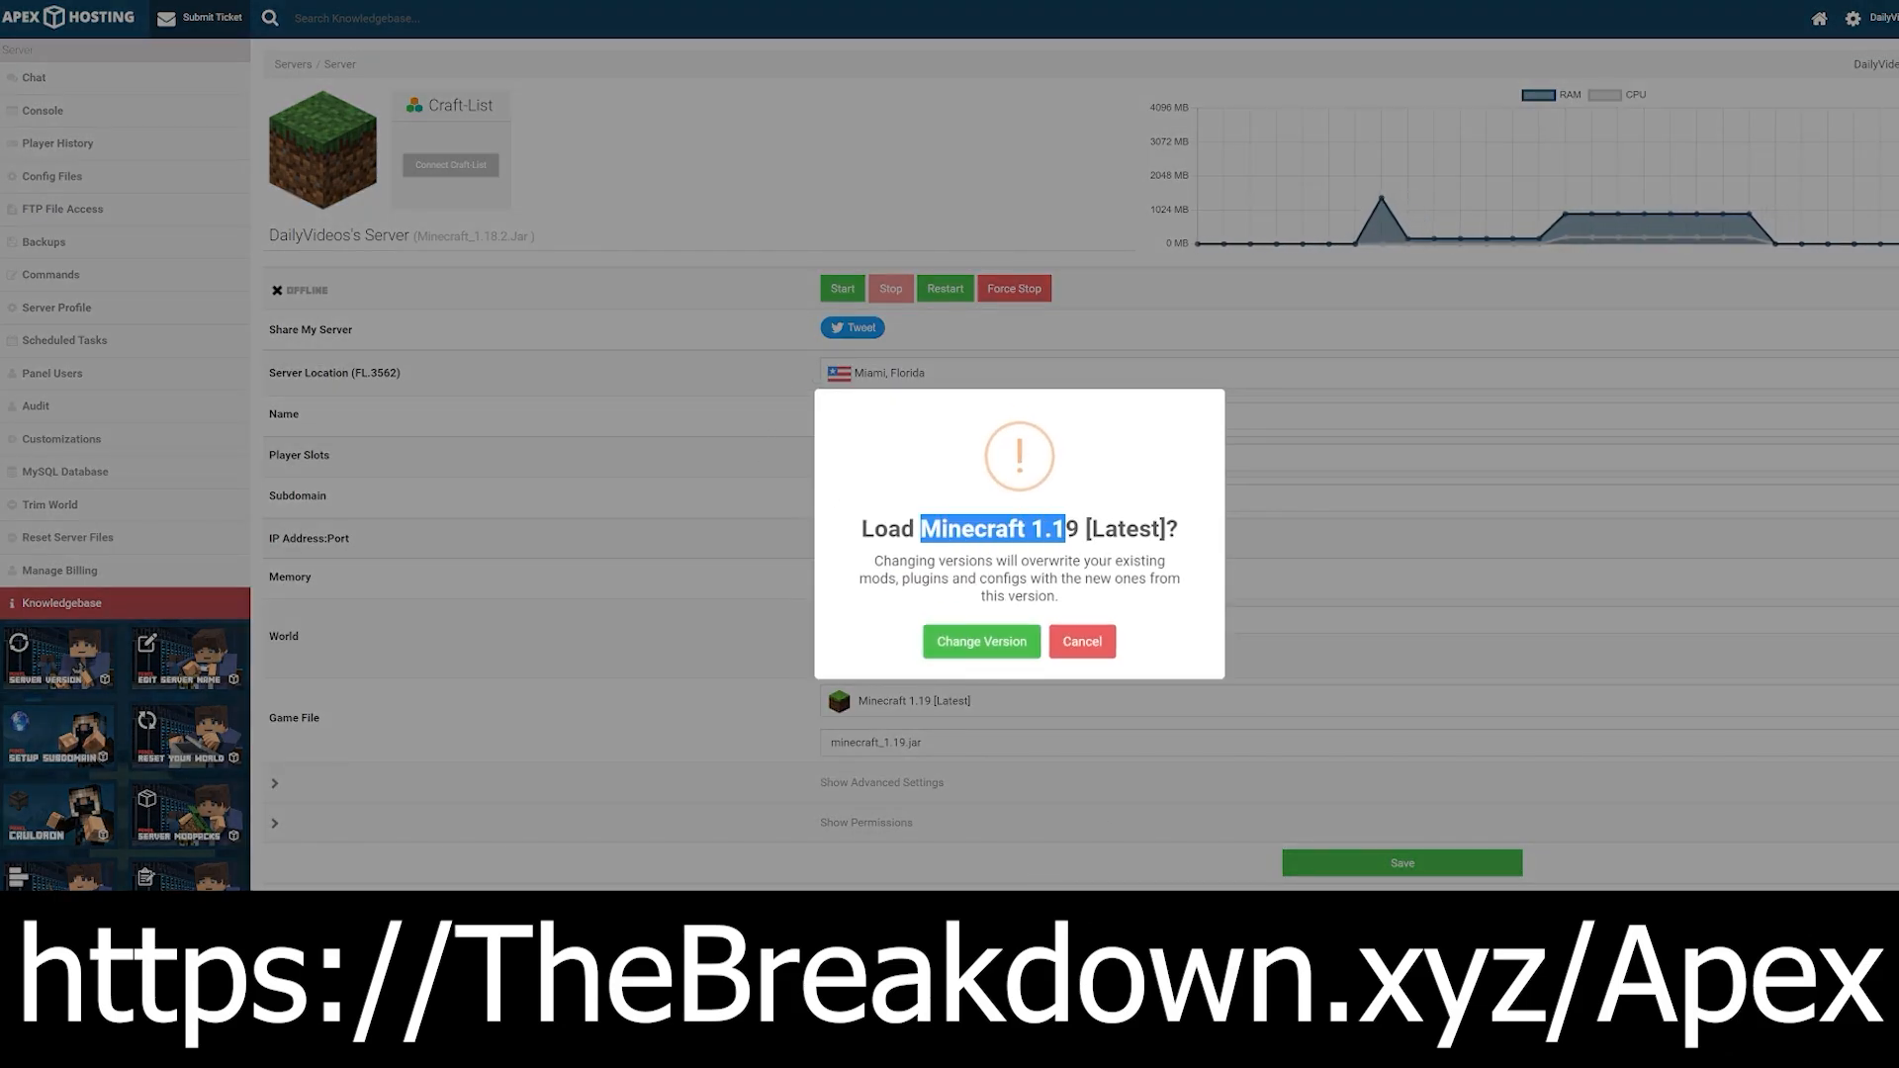
pyautogui.click(979, 640)
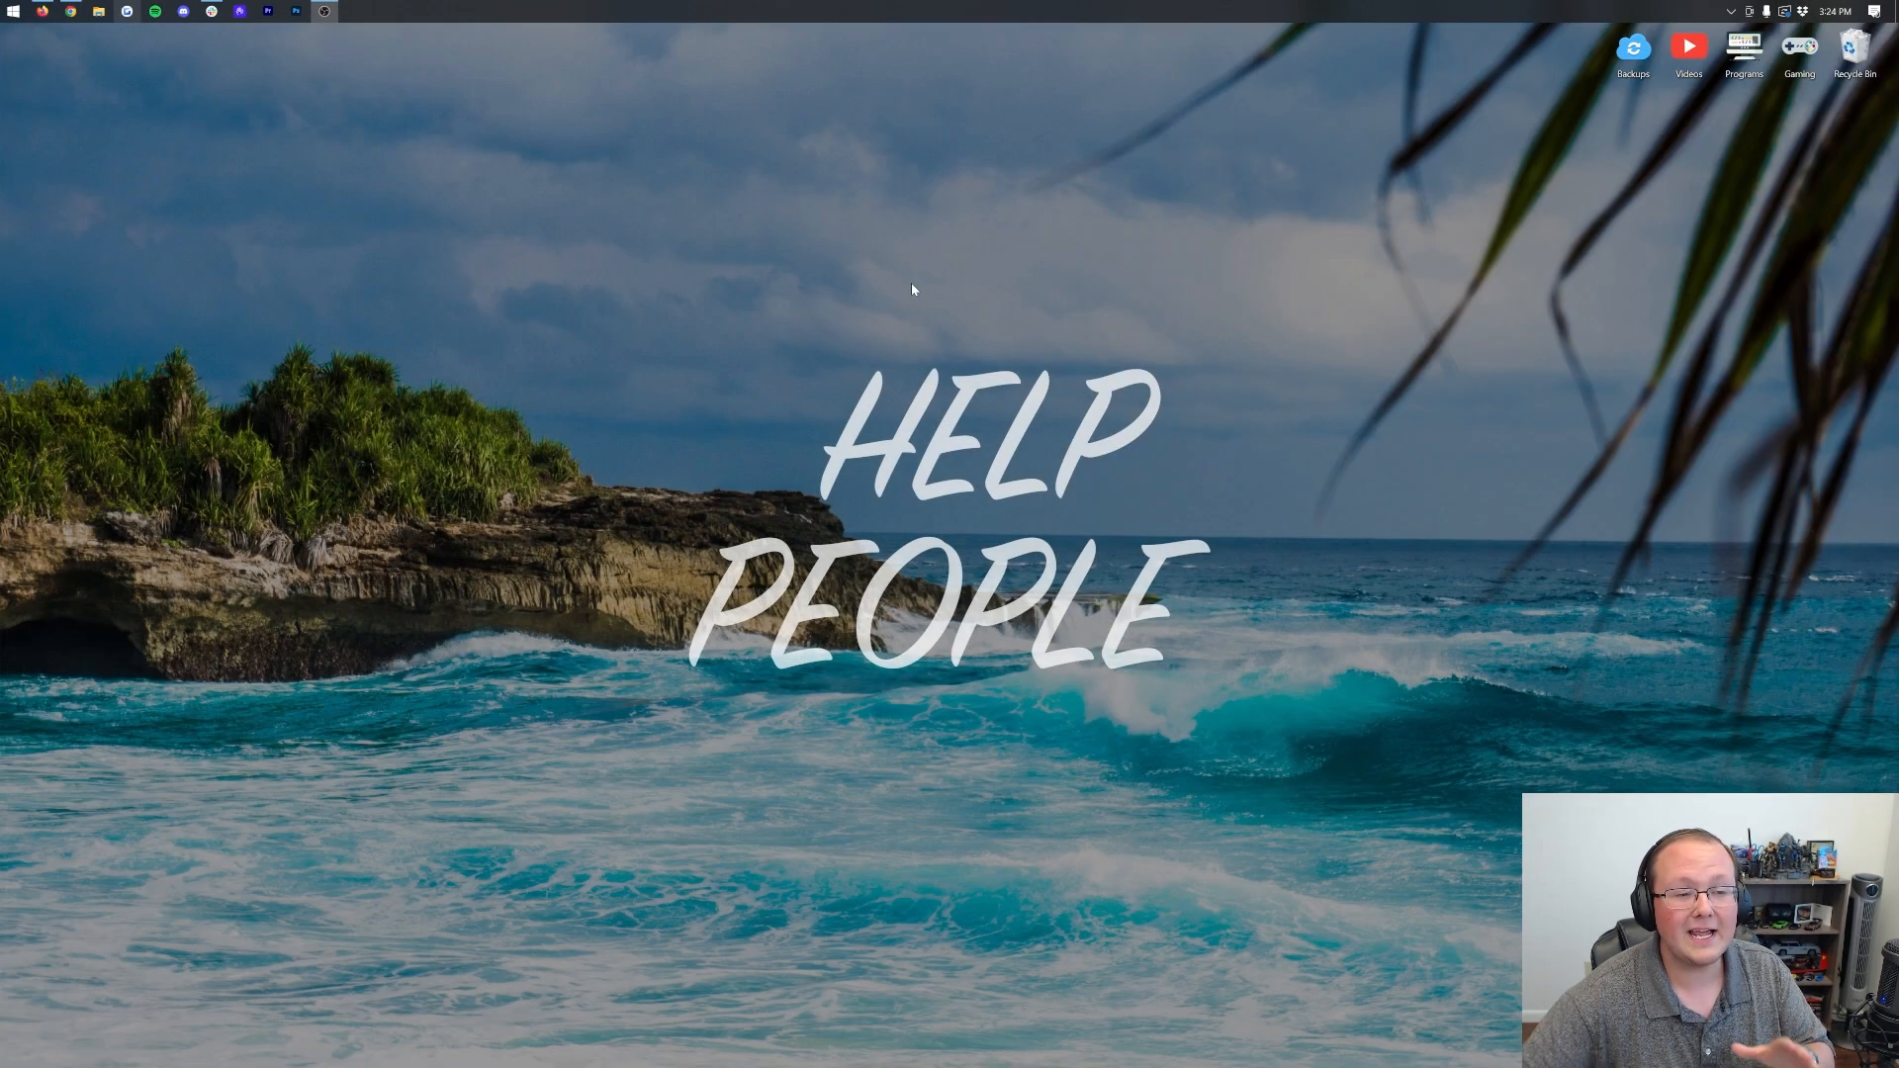
pyautogui.moveTo(1056, 273)
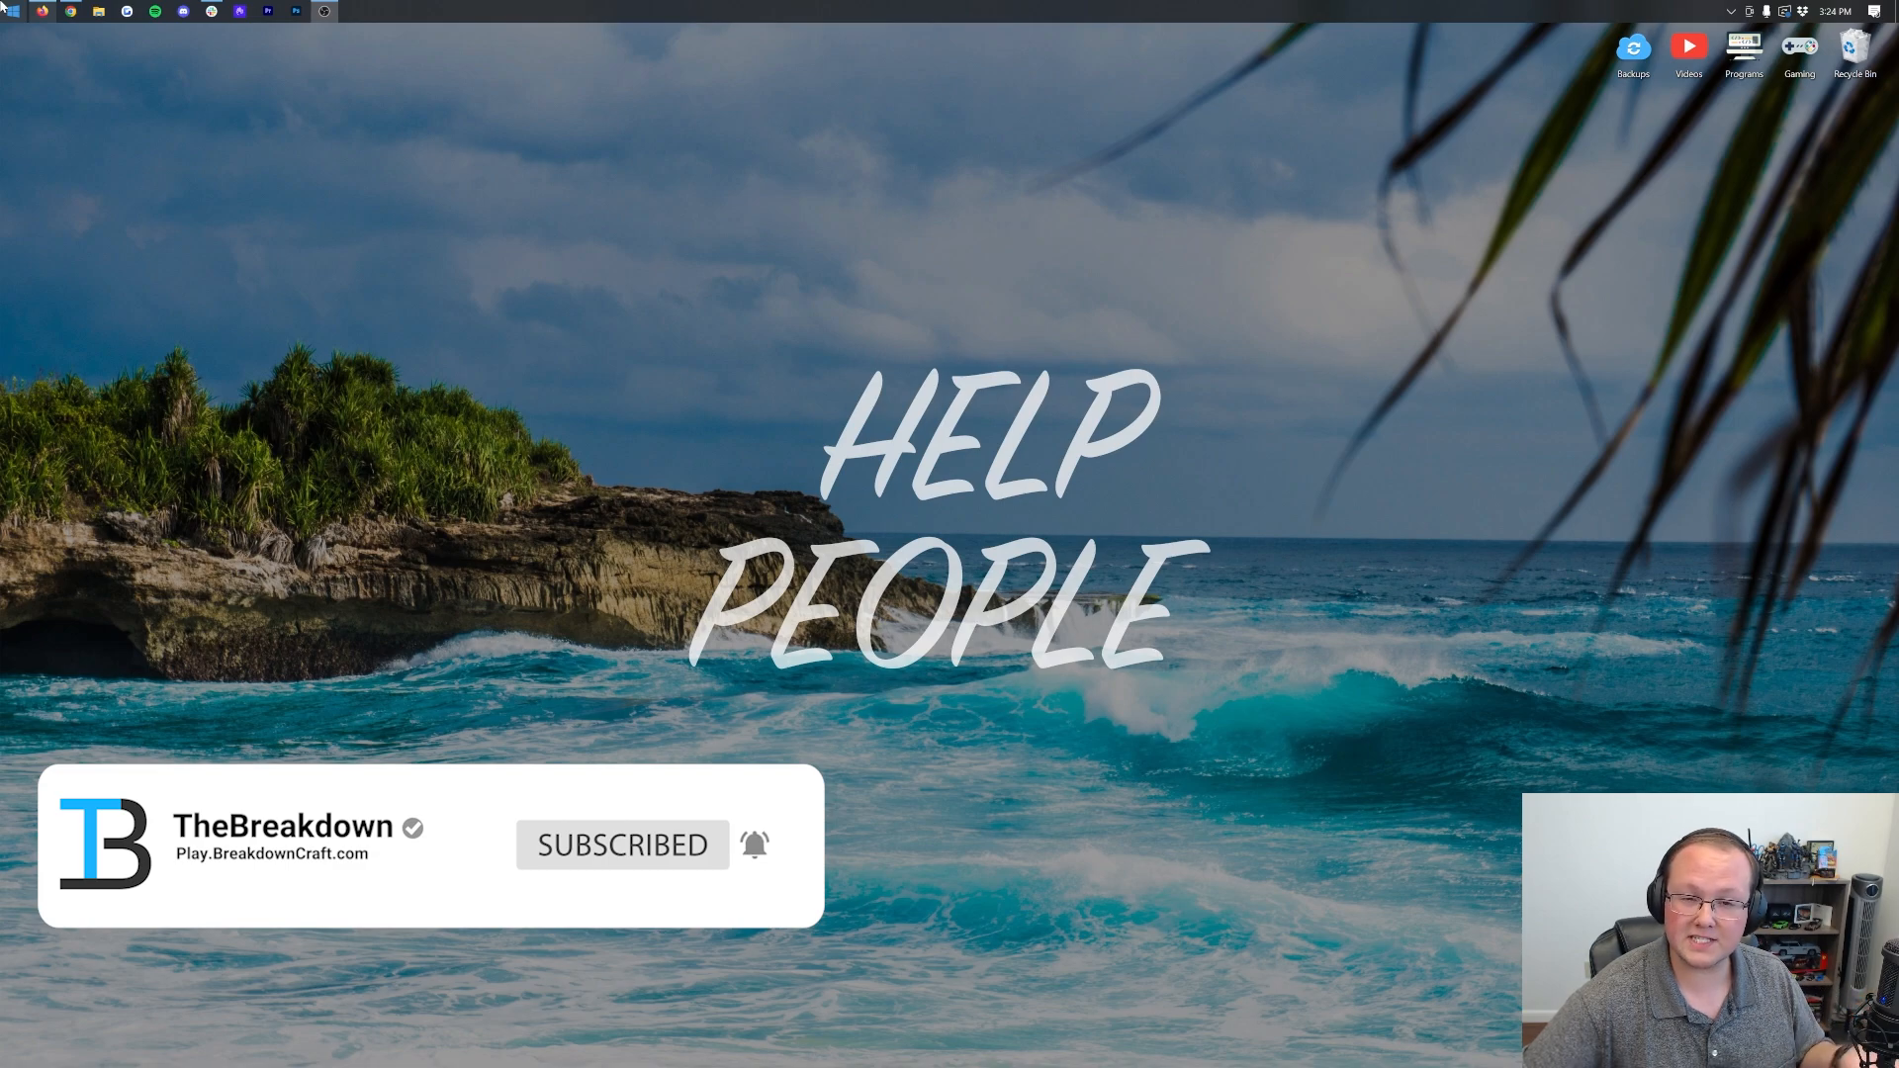
# - Bring up the Windows Start menu listing installed and pinned apps
pyautogui.click(12, 12)
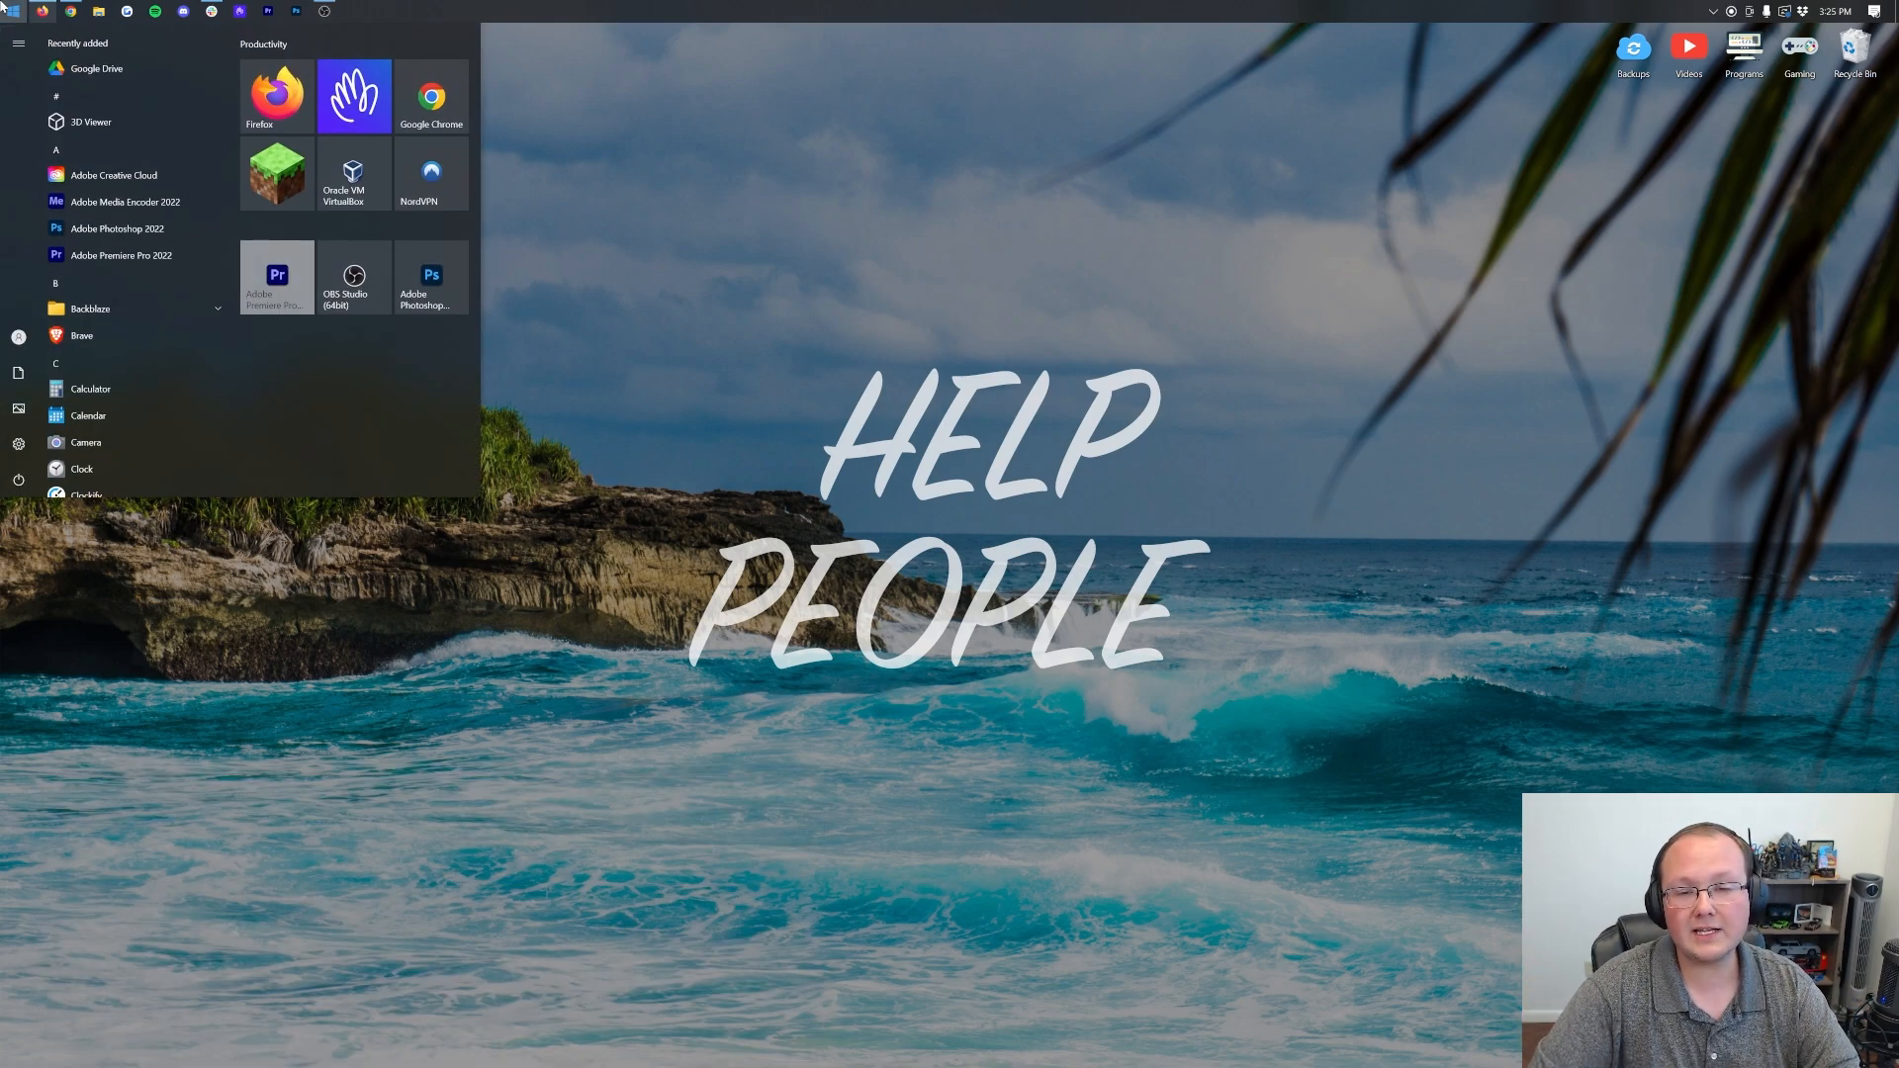
# - Move forge-1.19.2-43.0.0-installer.jar from Downloads onto the desktop and close the empty folder
pyautogui.write('downloads')
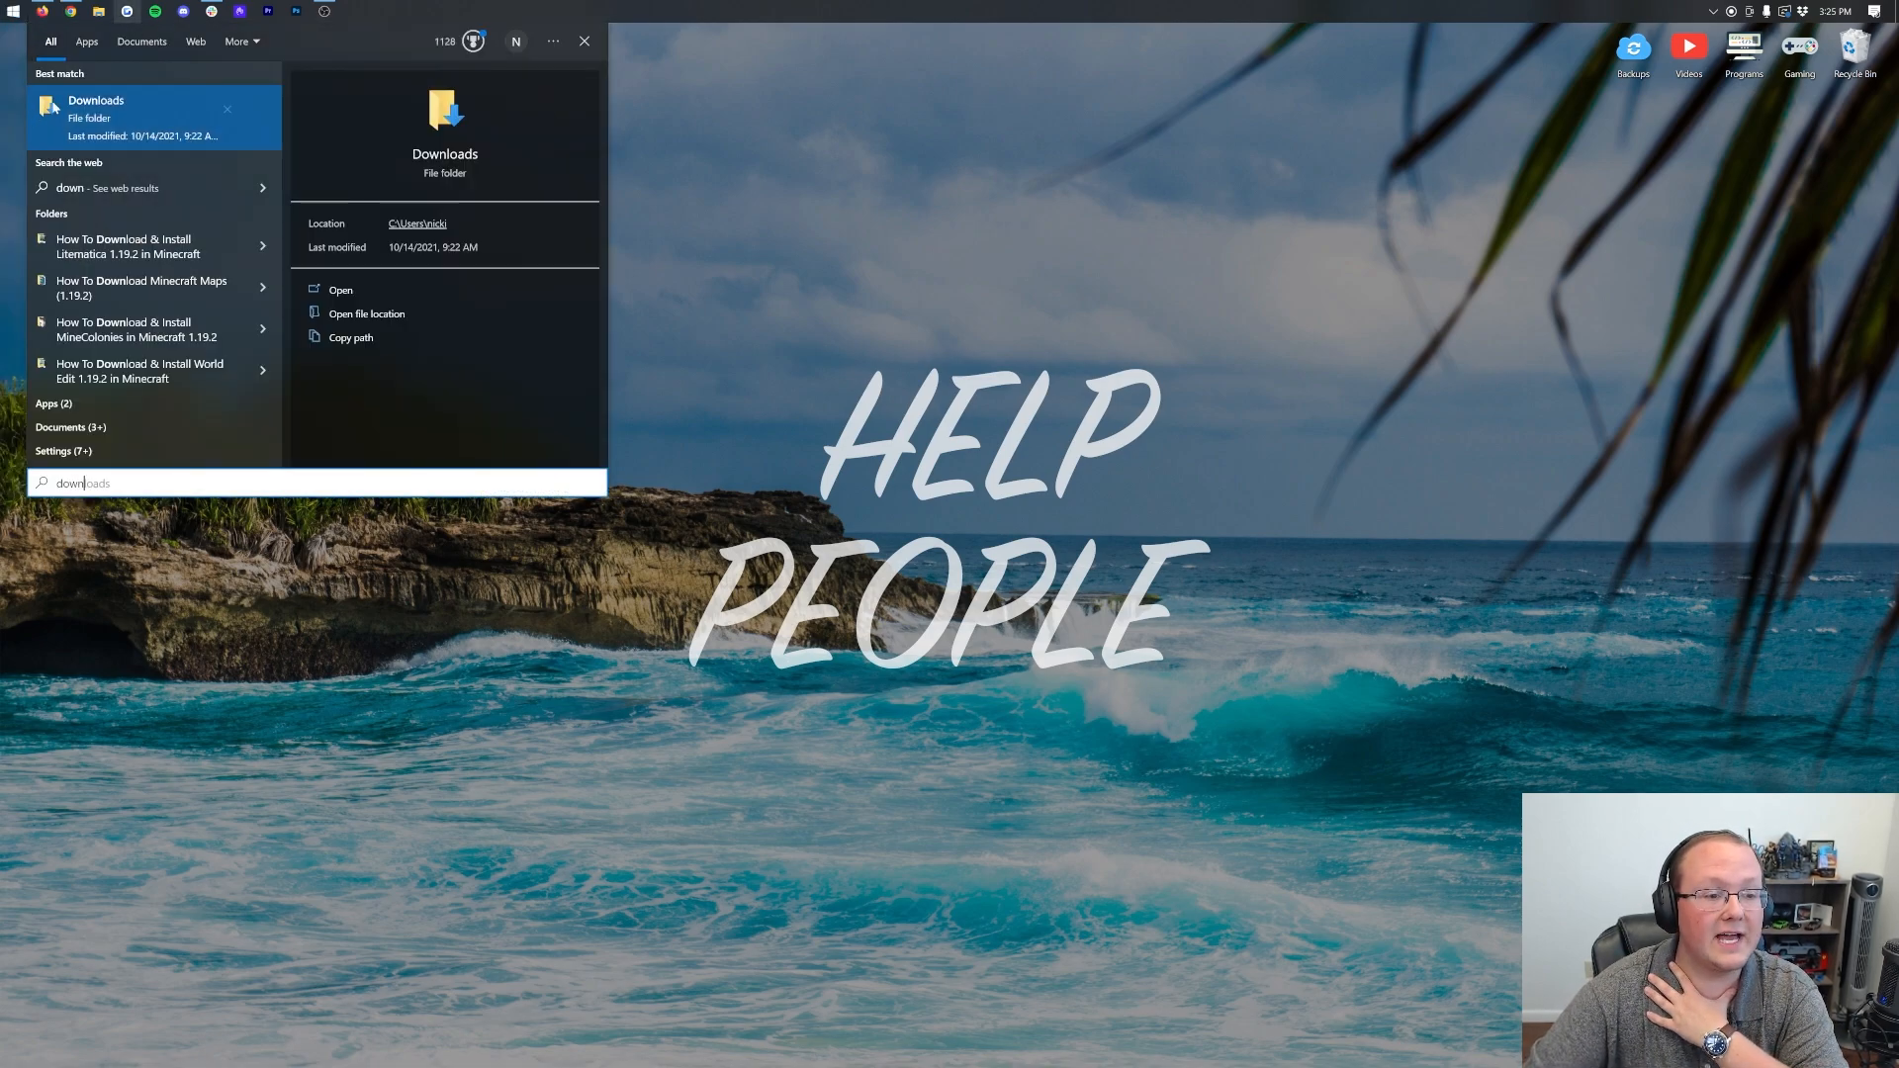
pyautogui.click(338, 289)
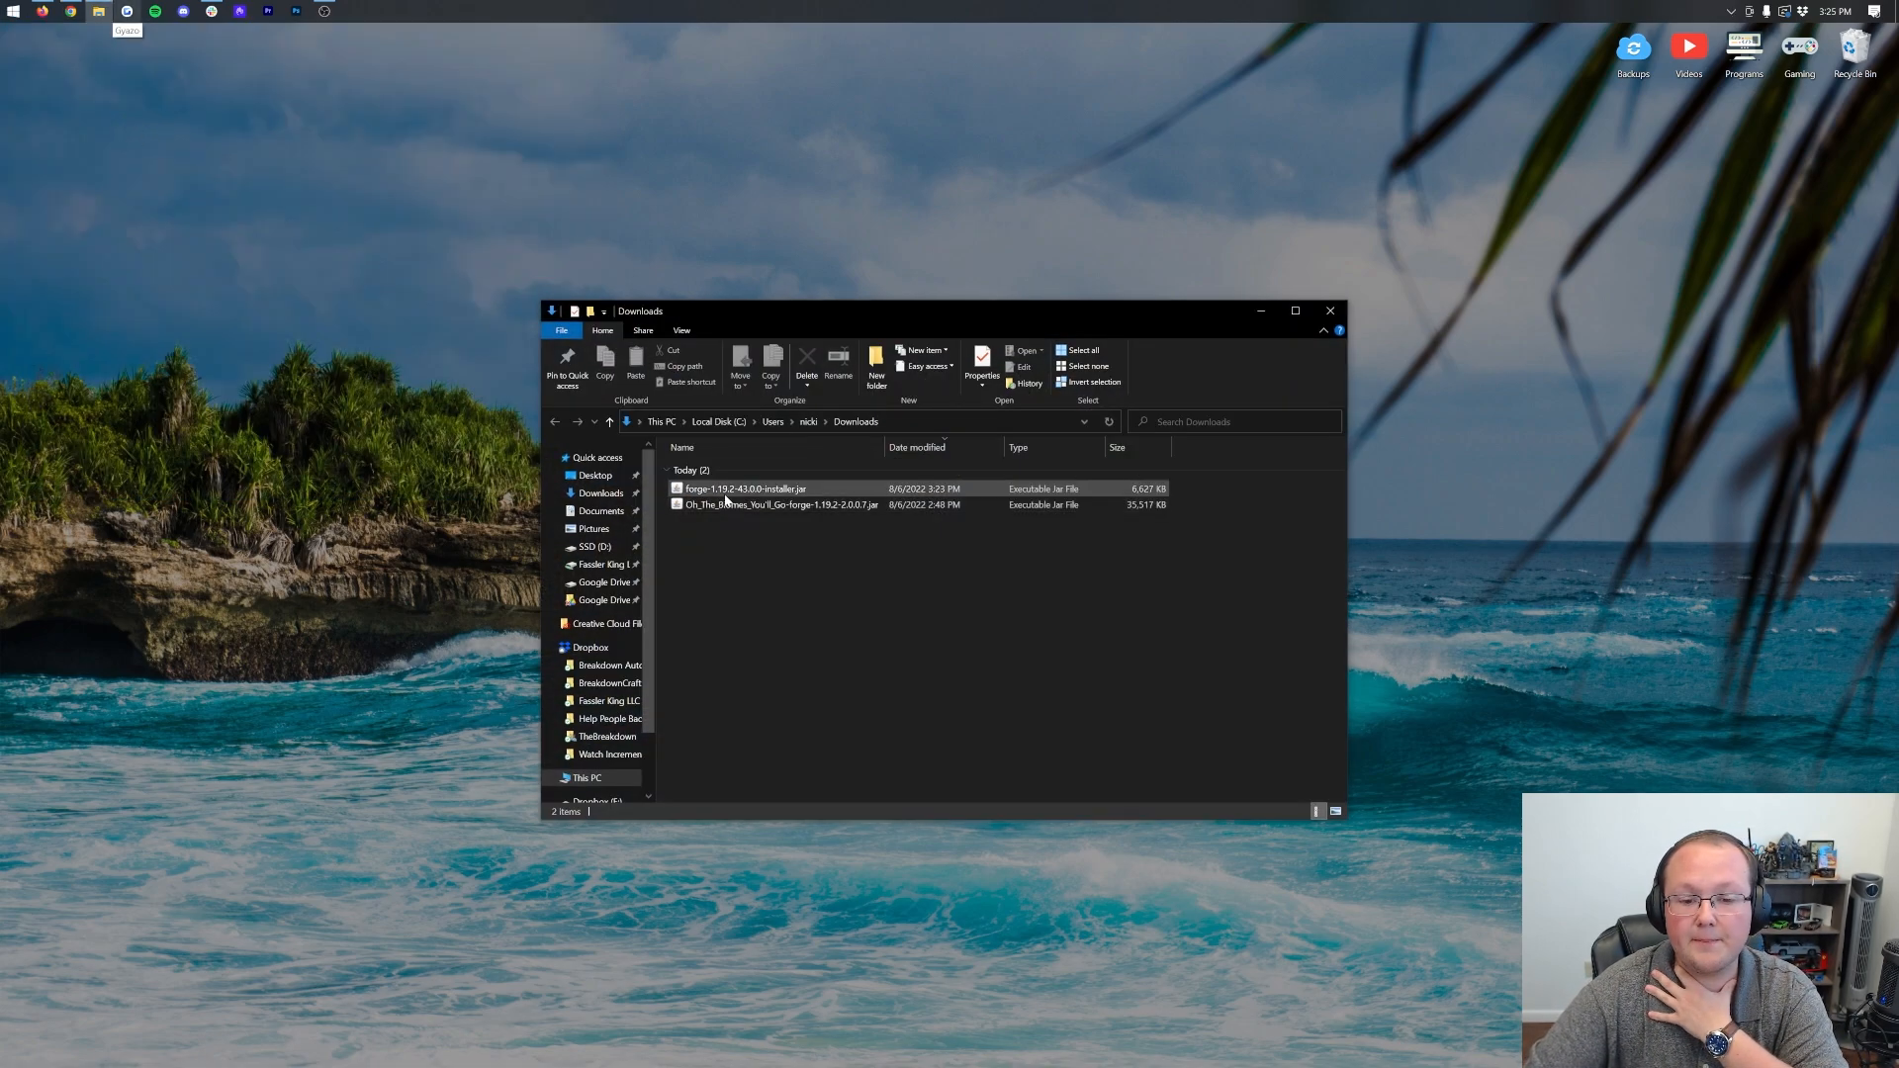
pyautogui.click(746, 488)
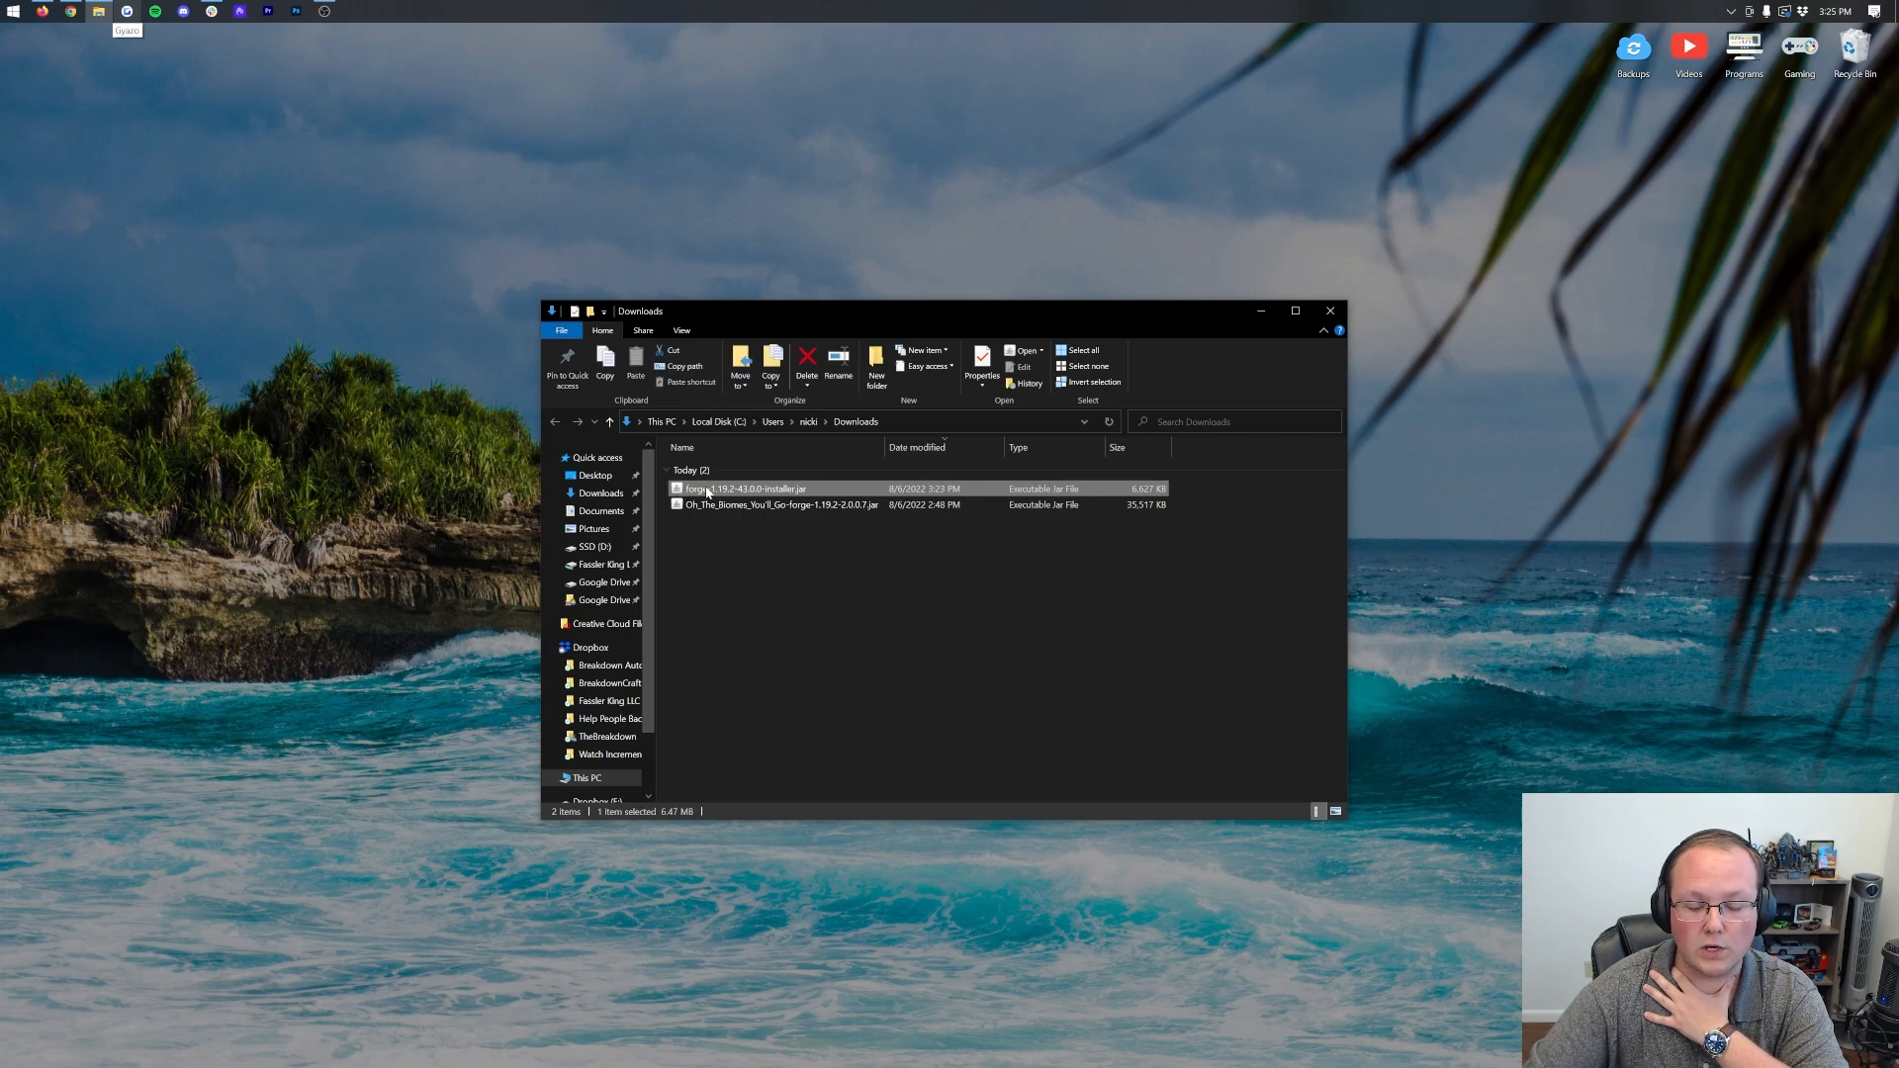
pyautogui.click(782, 505)
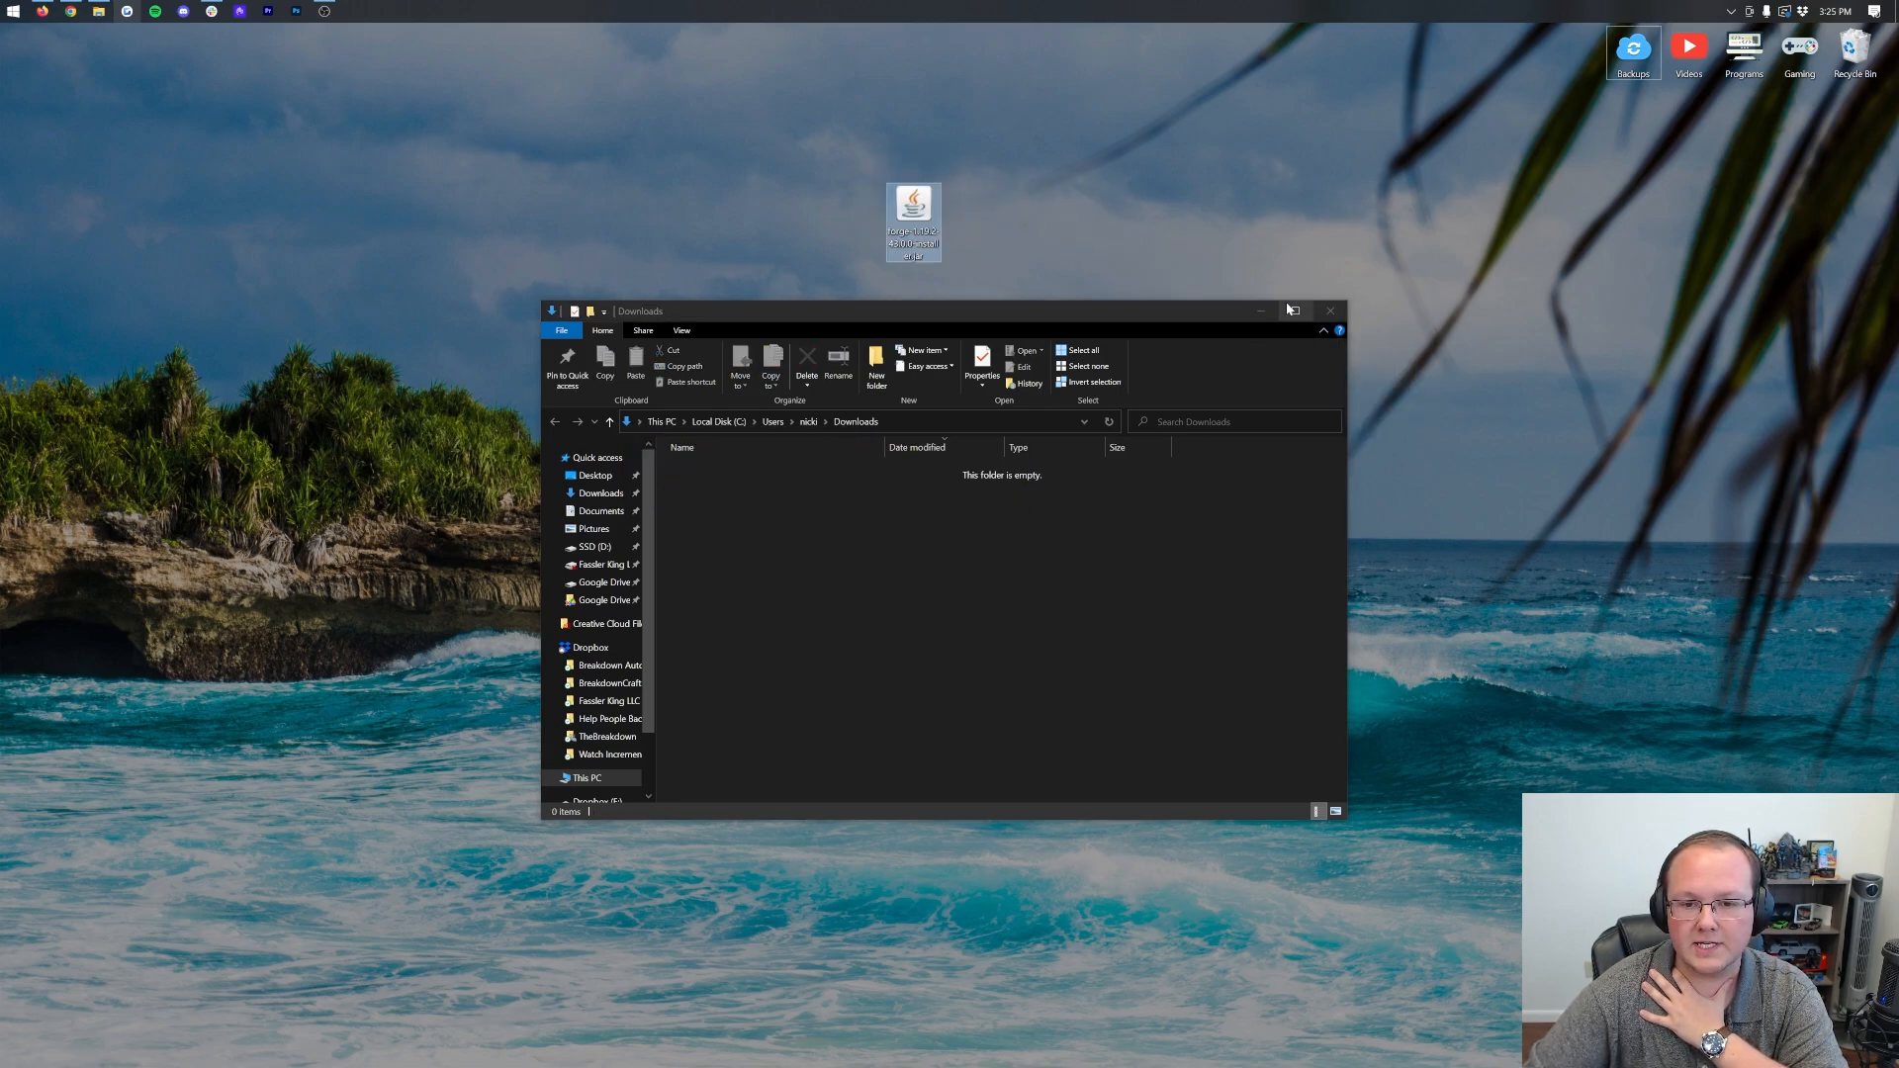
pyautogui.click(1331, 310)
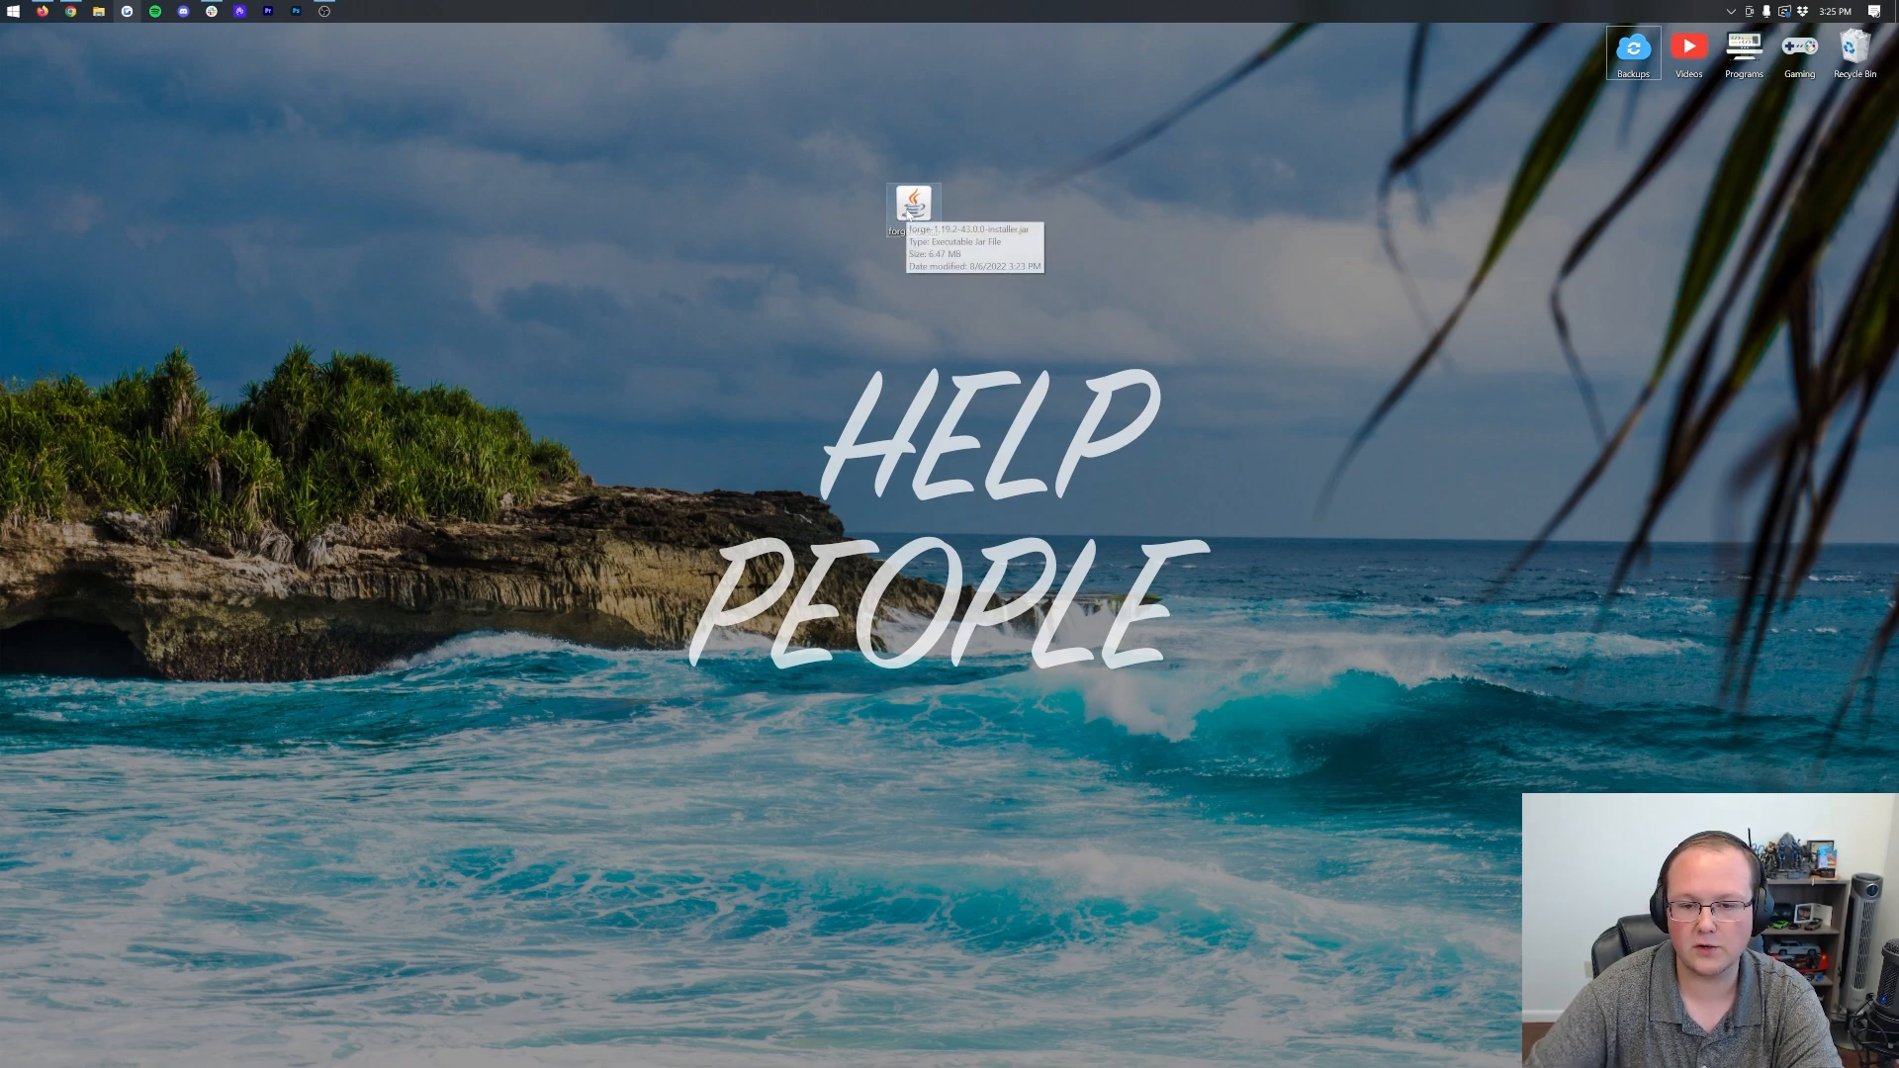
# - Attempt to launch the Forge installer jar, hitting the 'How do you want to open this file?' prompt
pyautogui.doubleClick(914, 202)
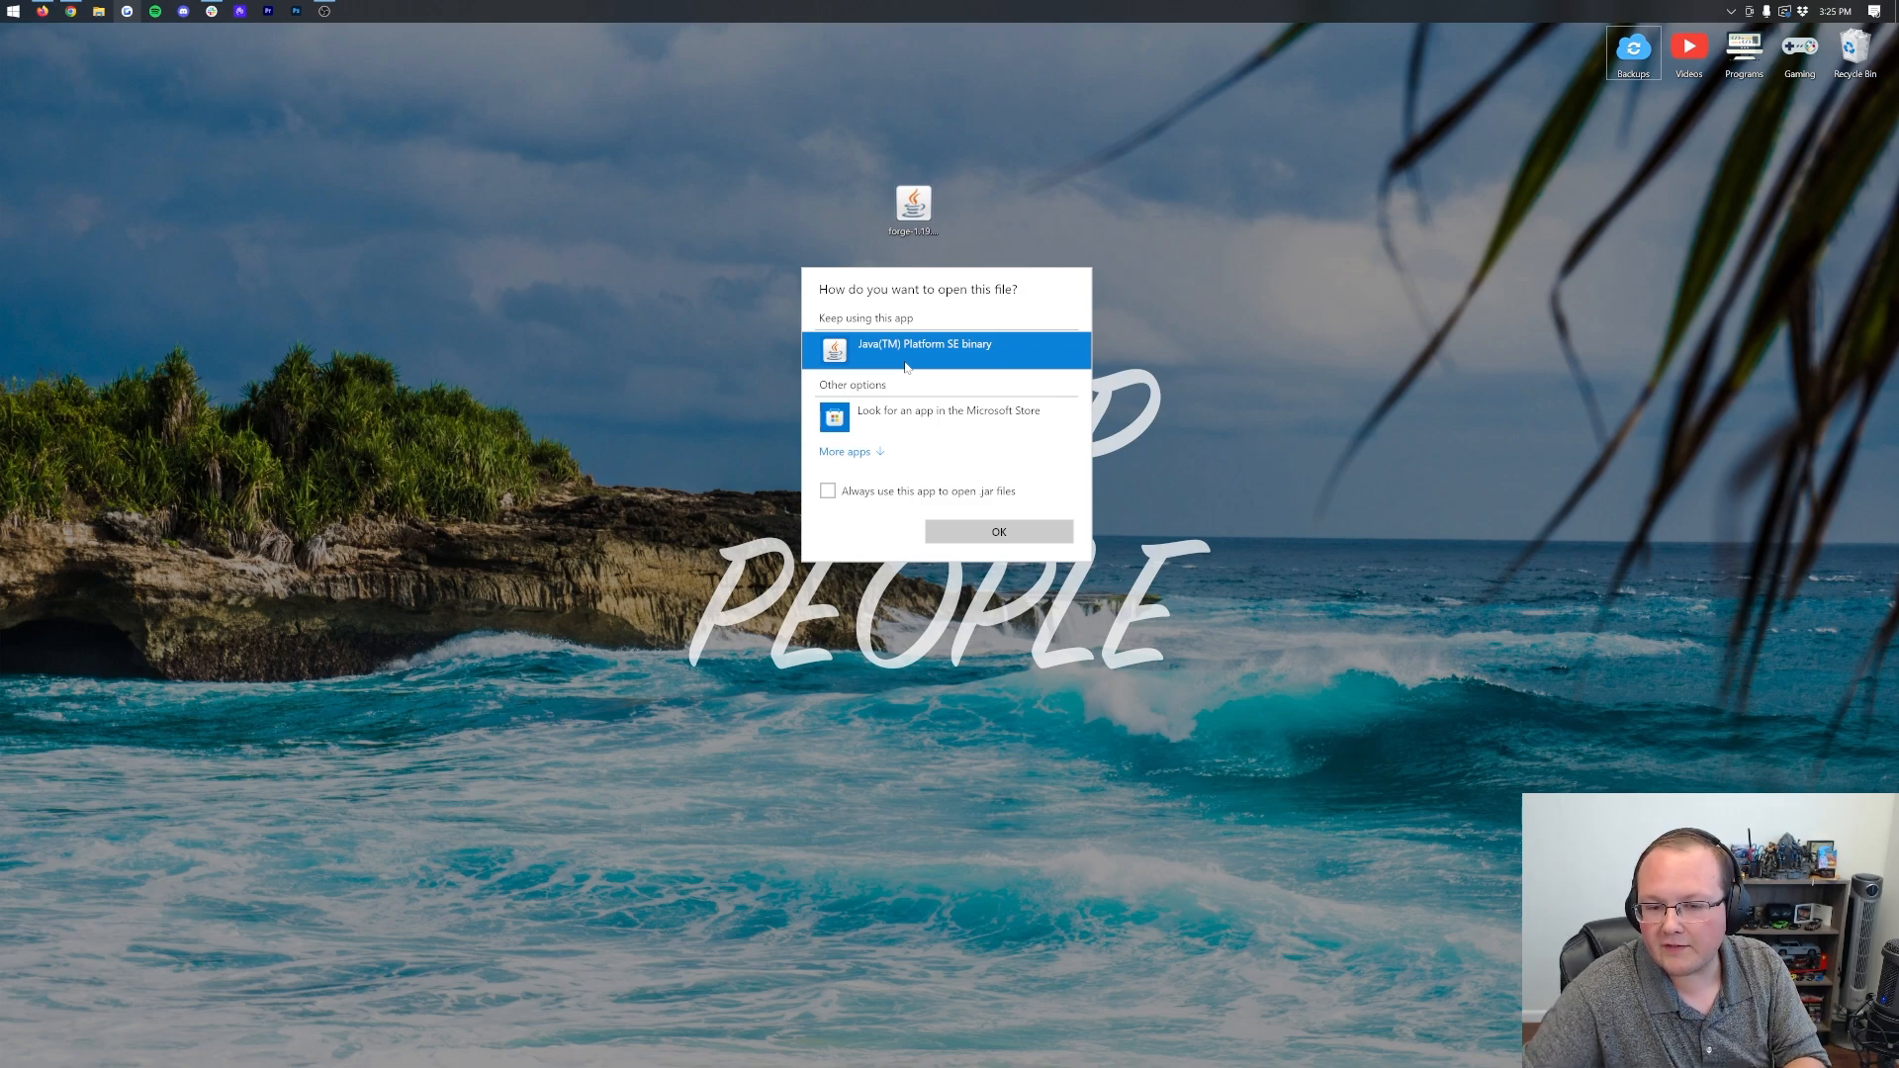
pyautogui.click(997, 530)
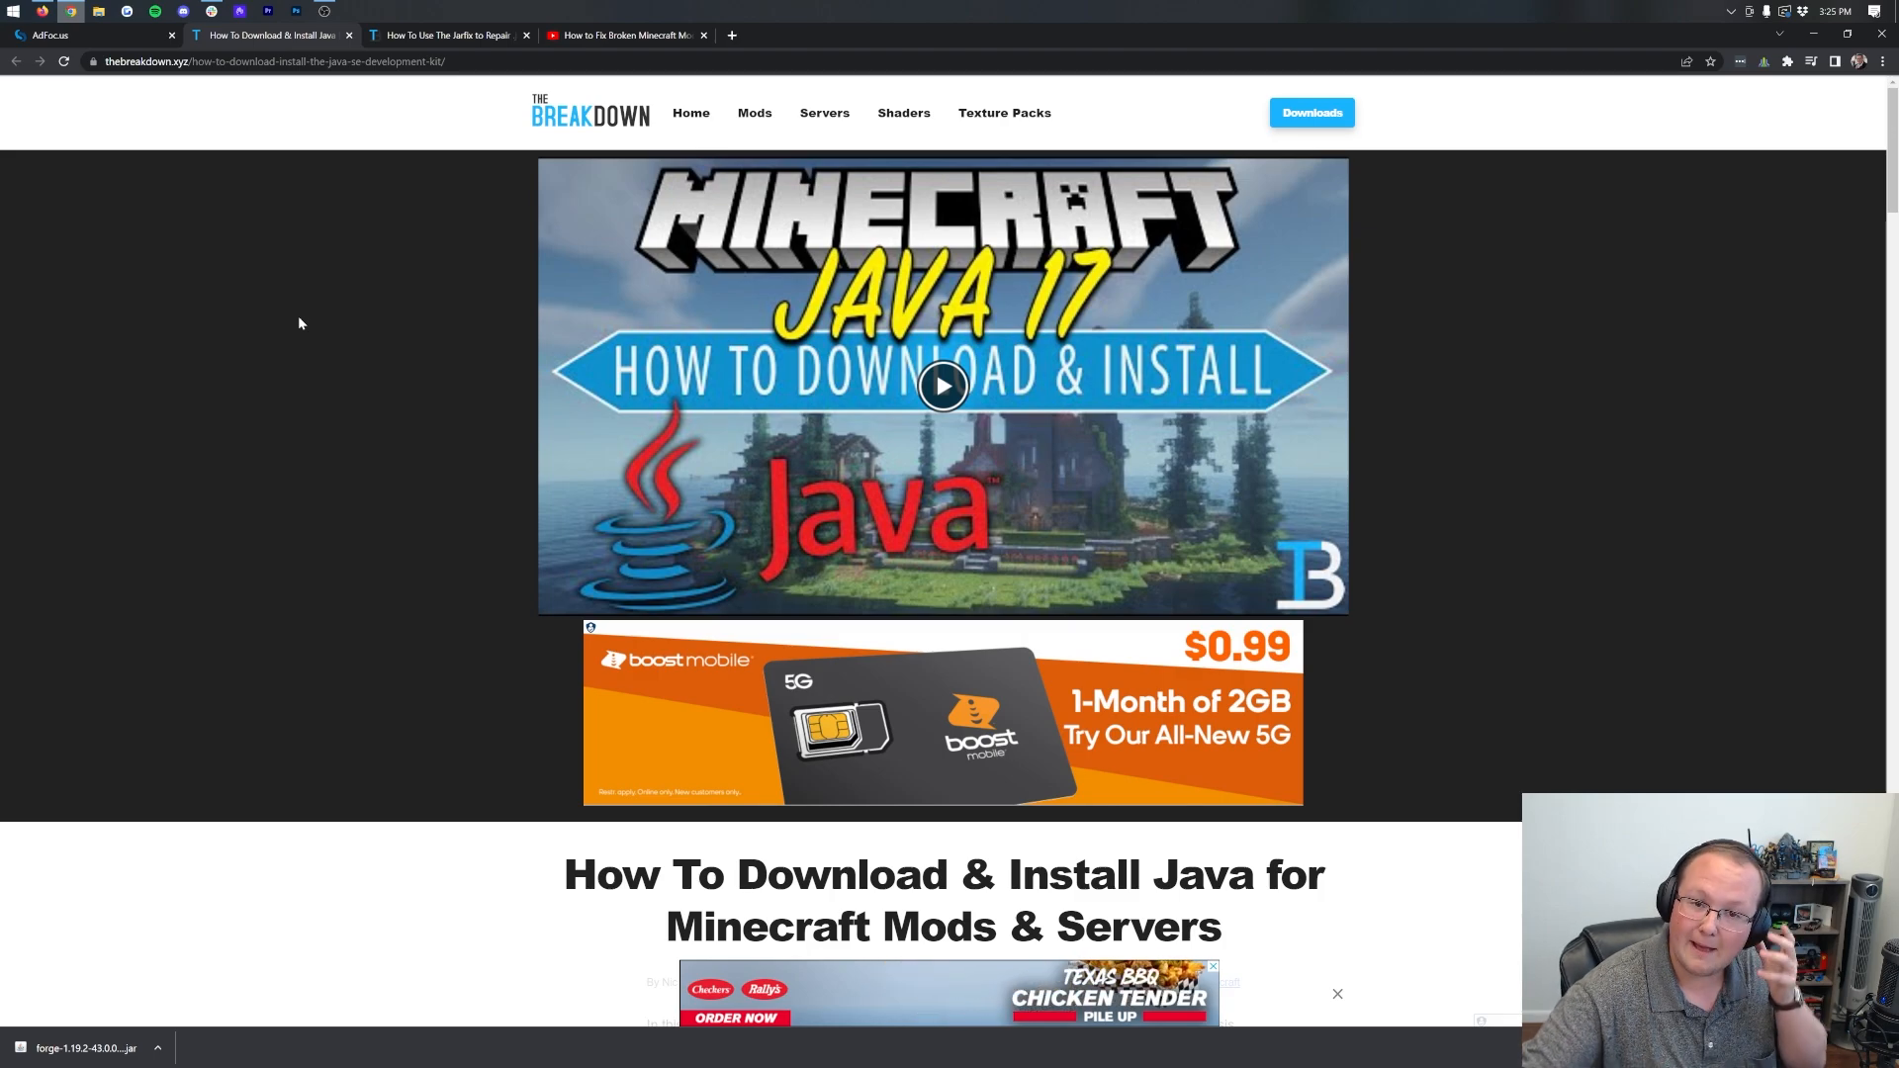
# - Skim the Java install guide for Minecraft, then minimize Chrome back to the desktop
pyautogui.scroll(-3)
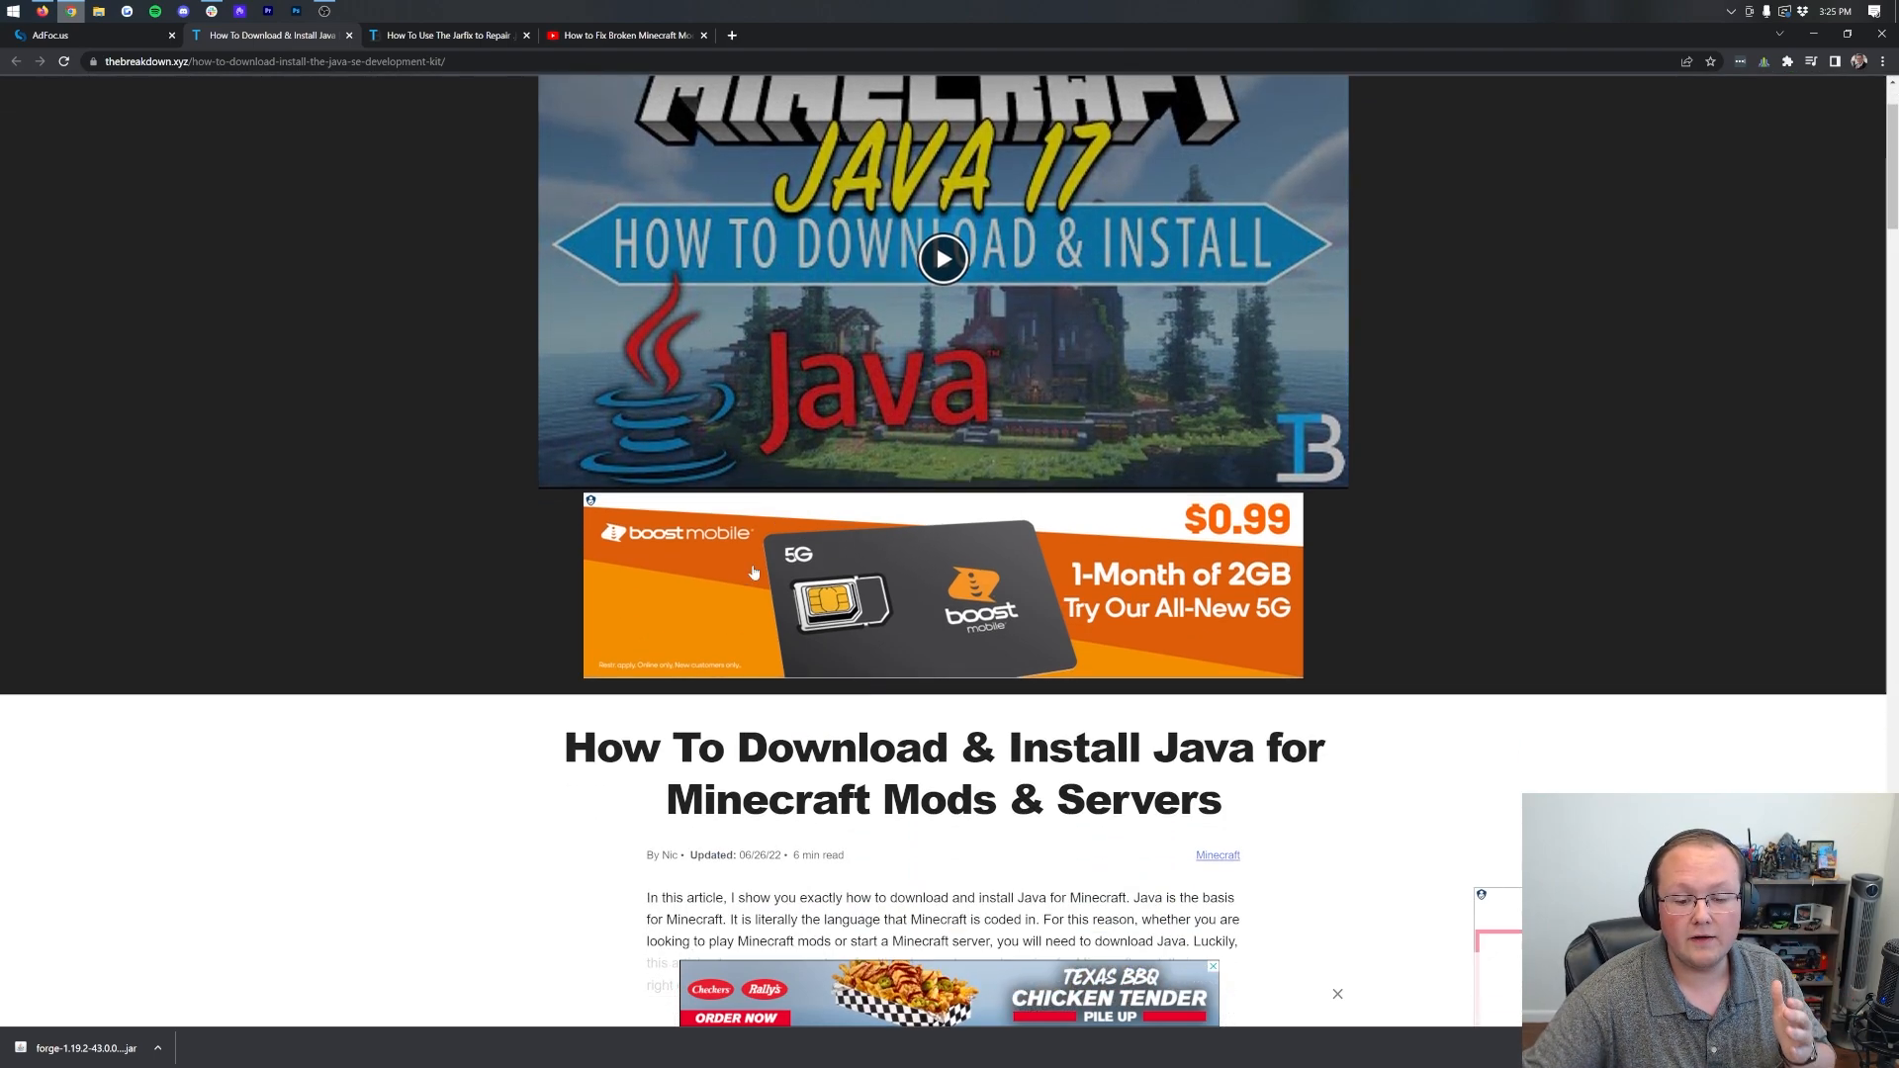
pyautogui.scroll(-3)
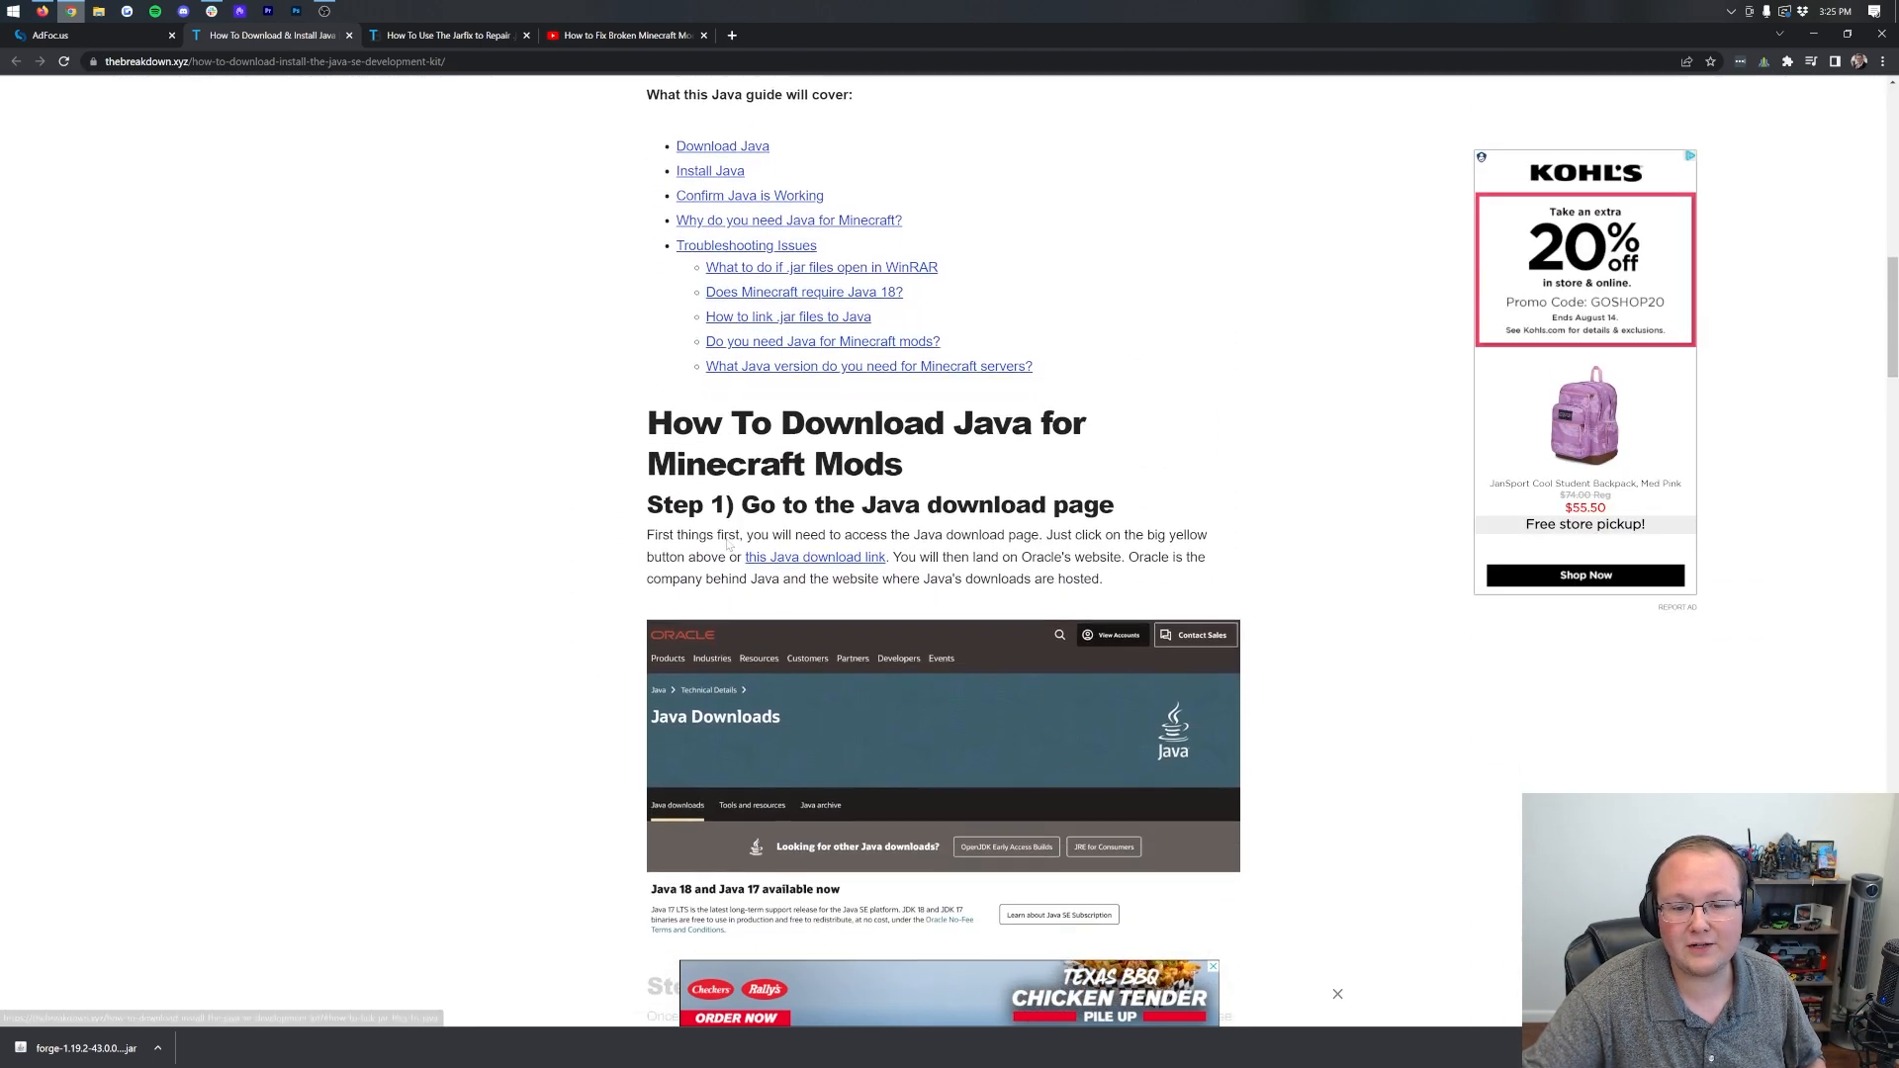
pyautogui.scroll(3)
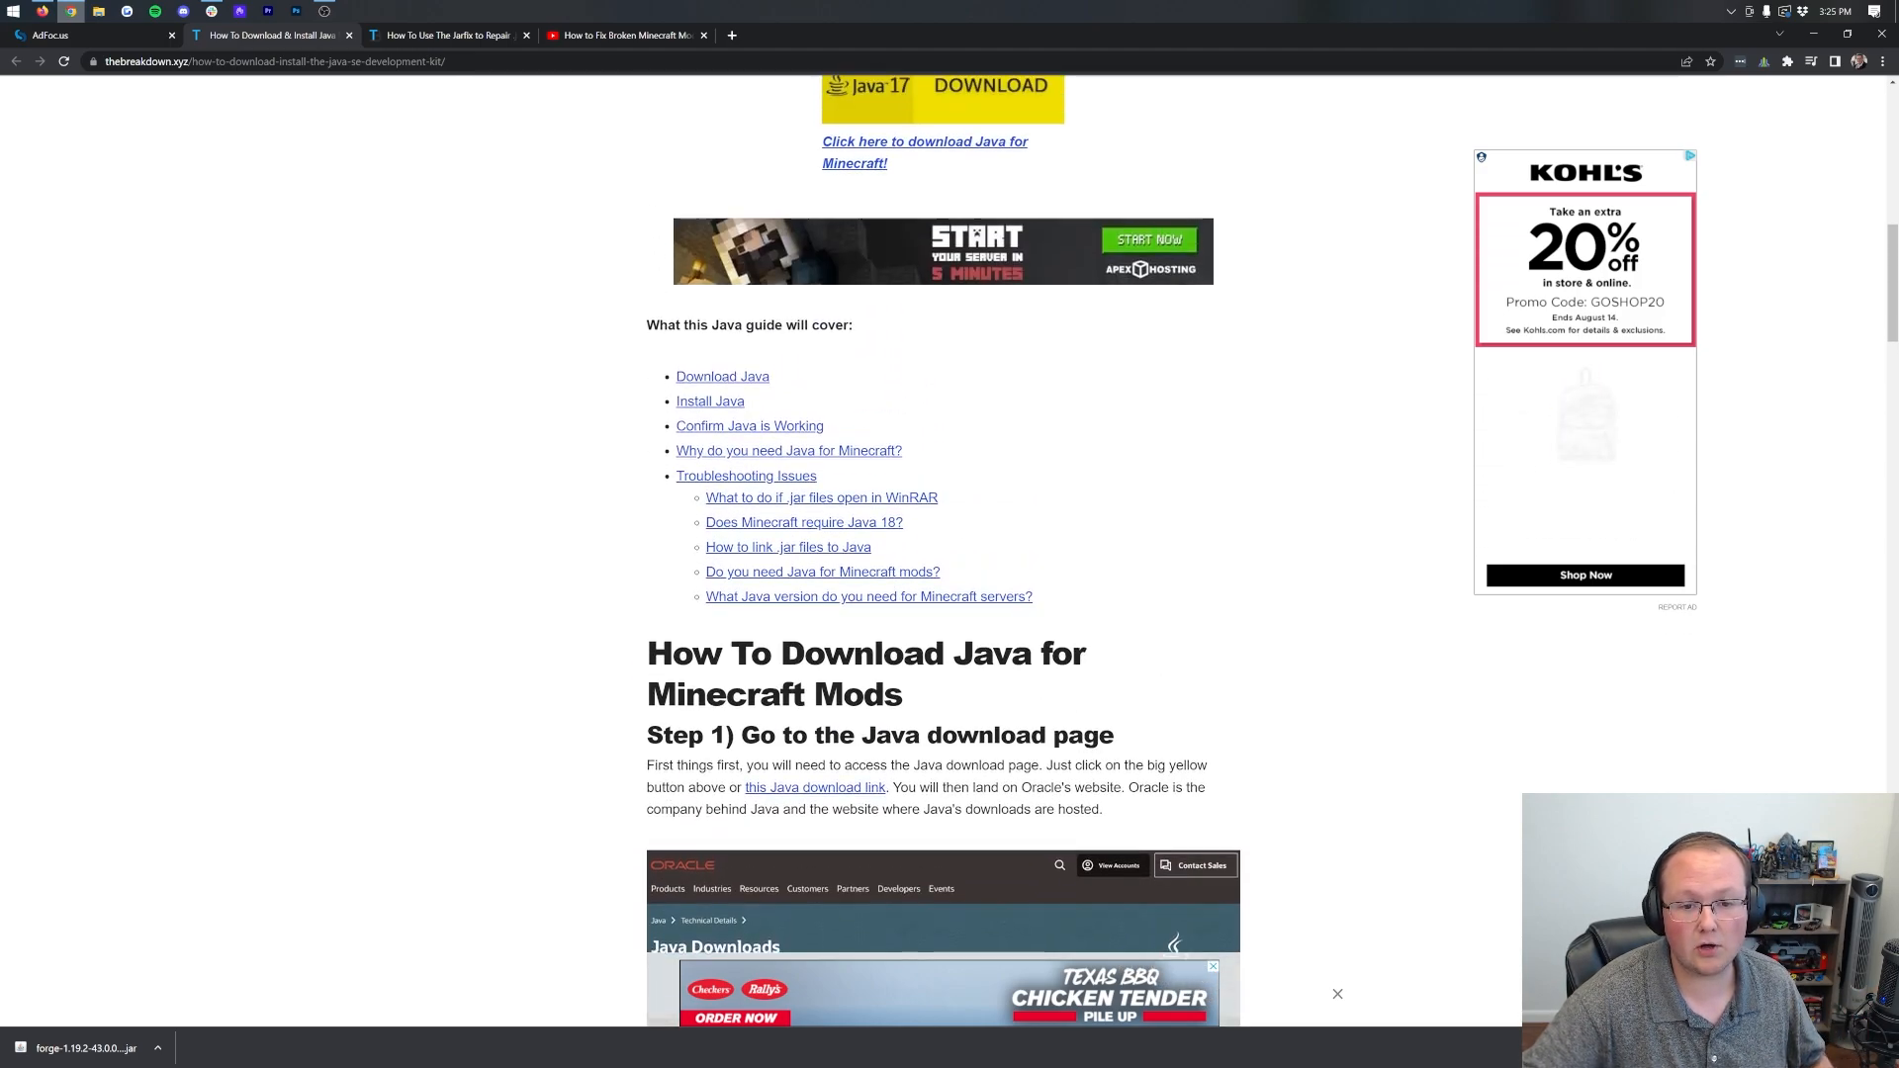
pyautogui.scroll(3)
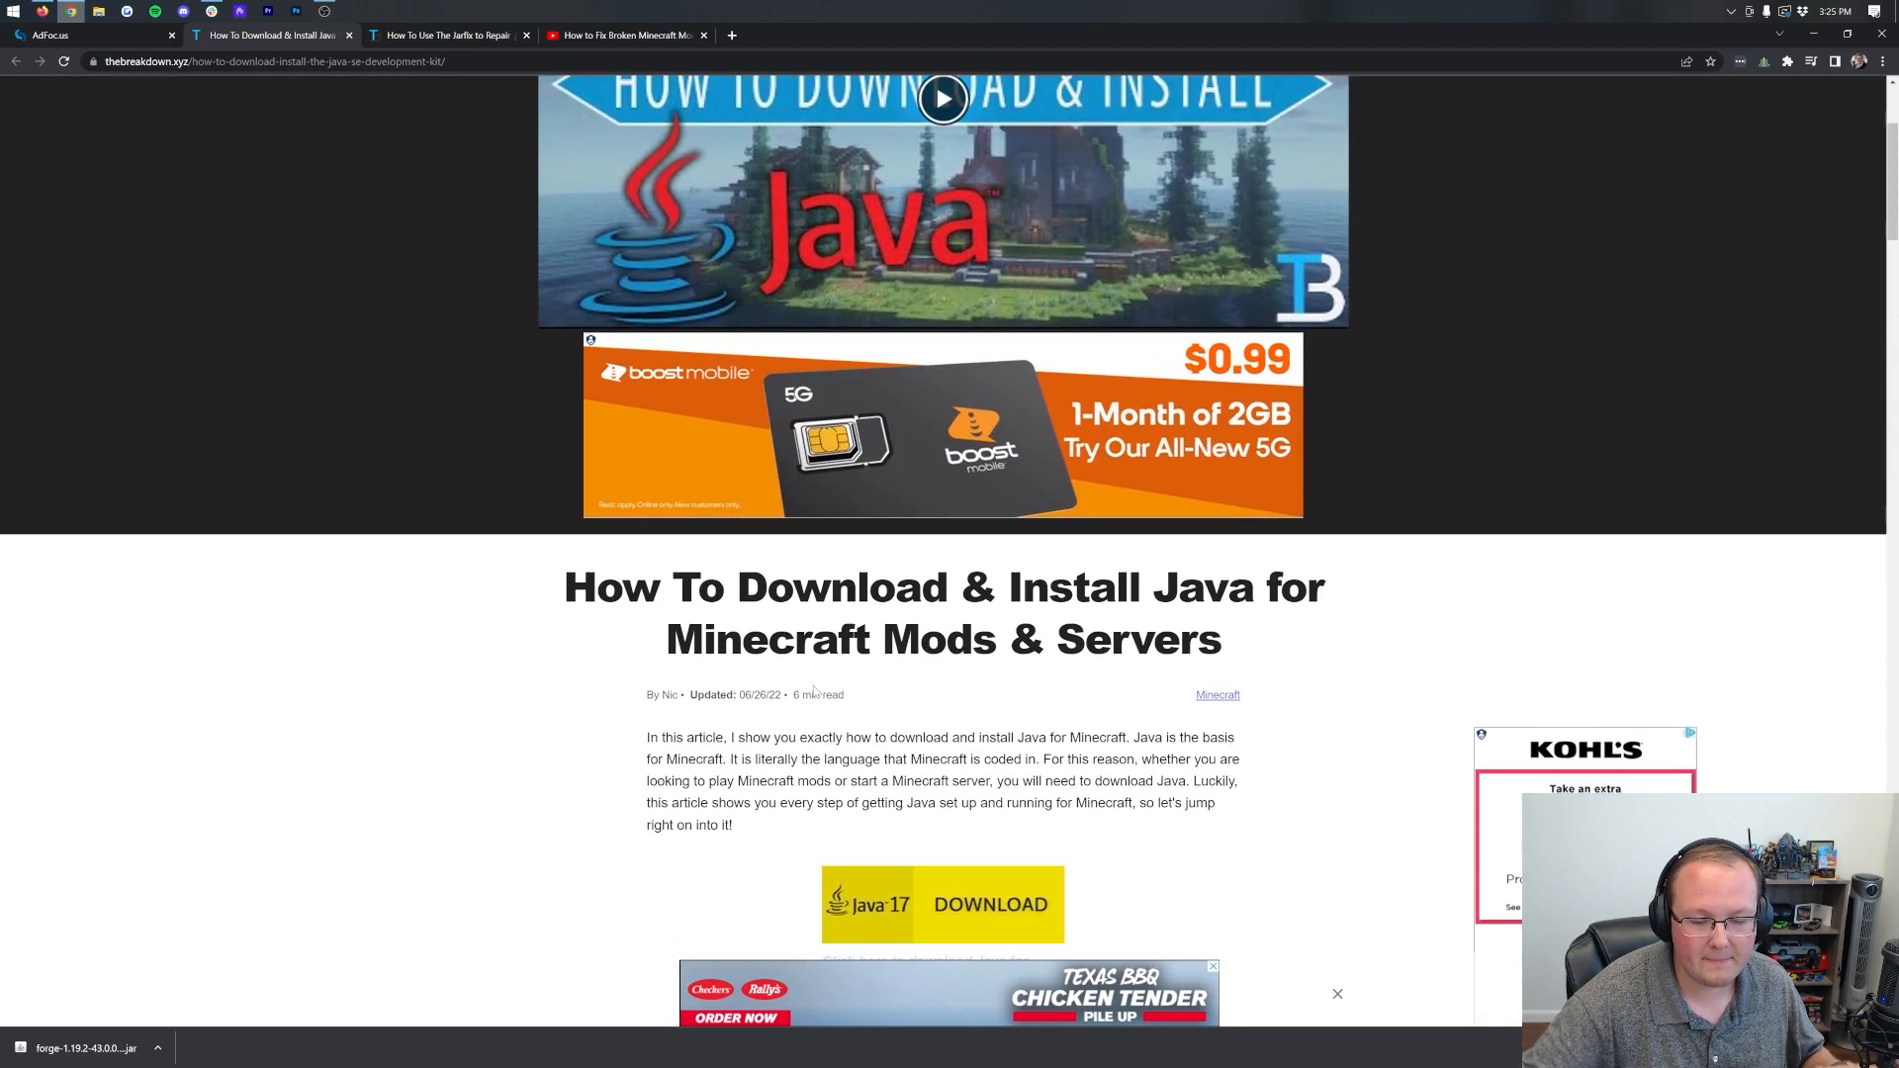
pyautogui.scroll(3)
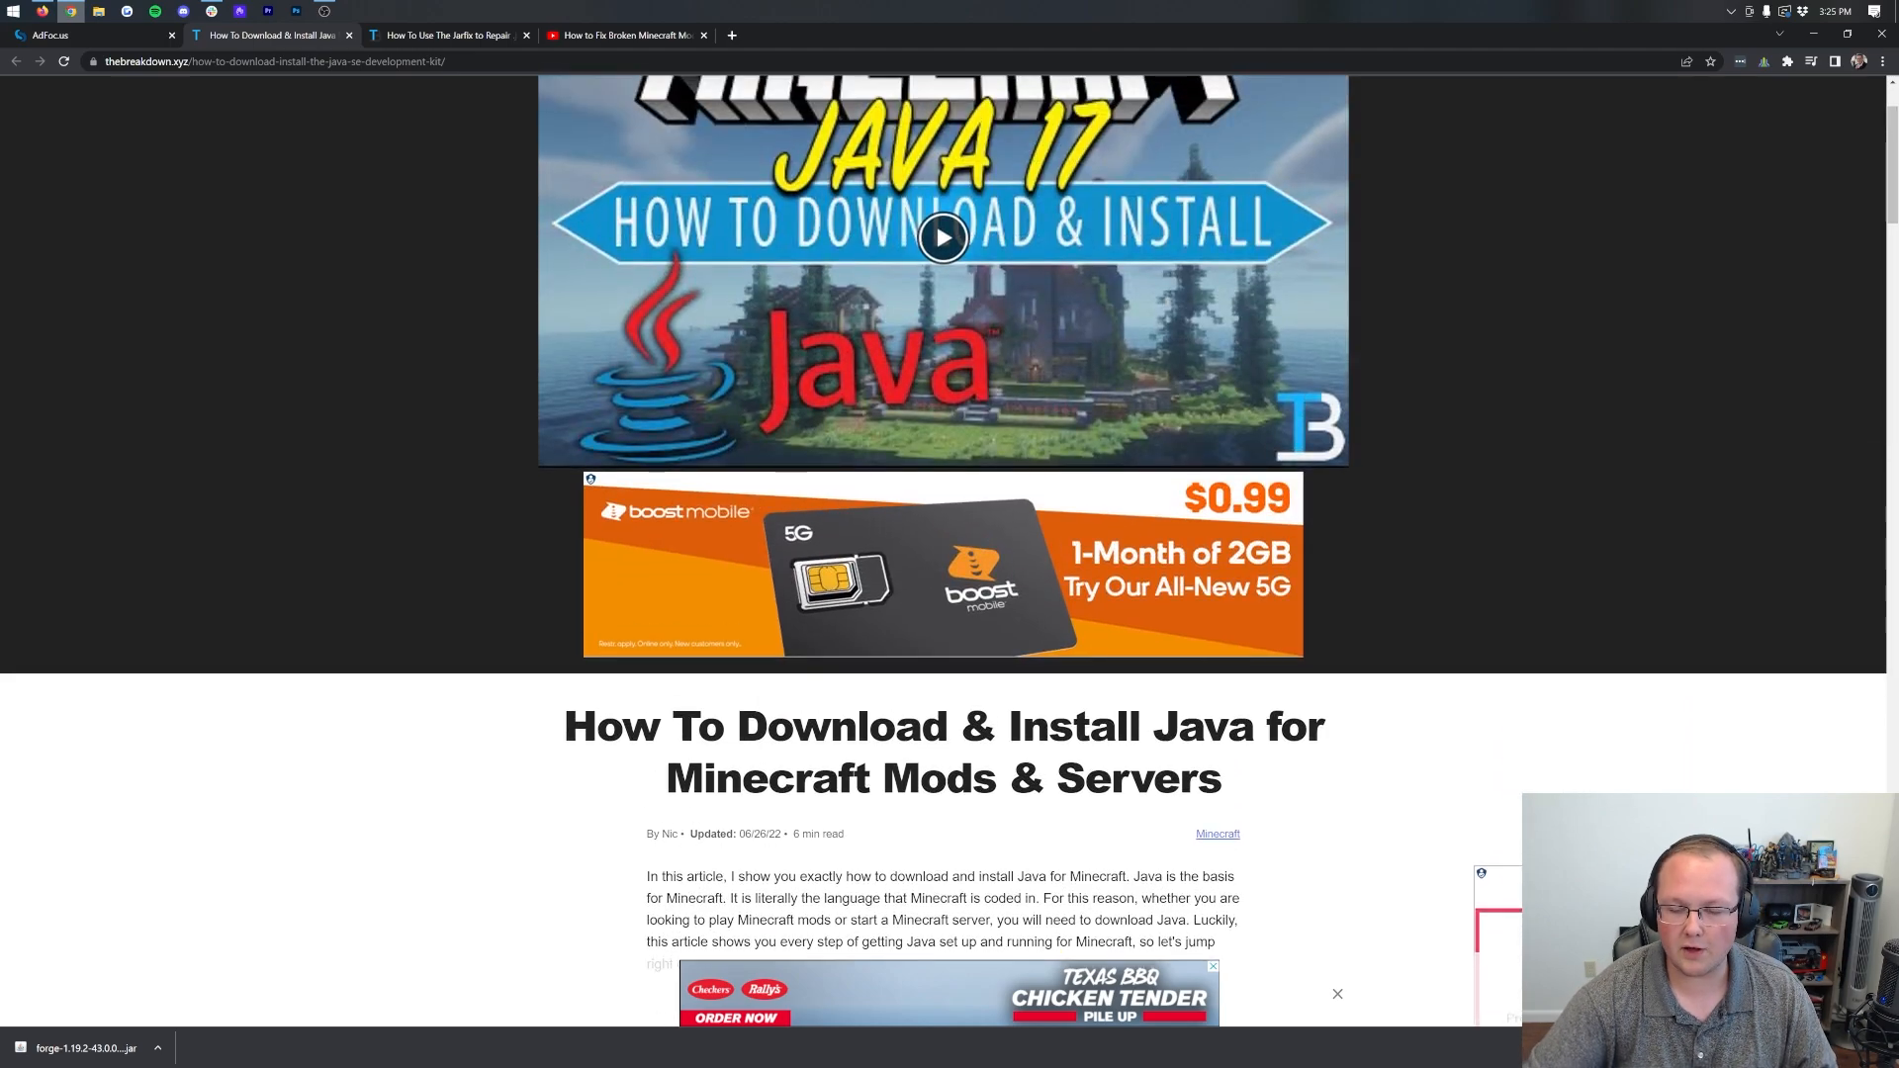
pyautogui.scroll(3)
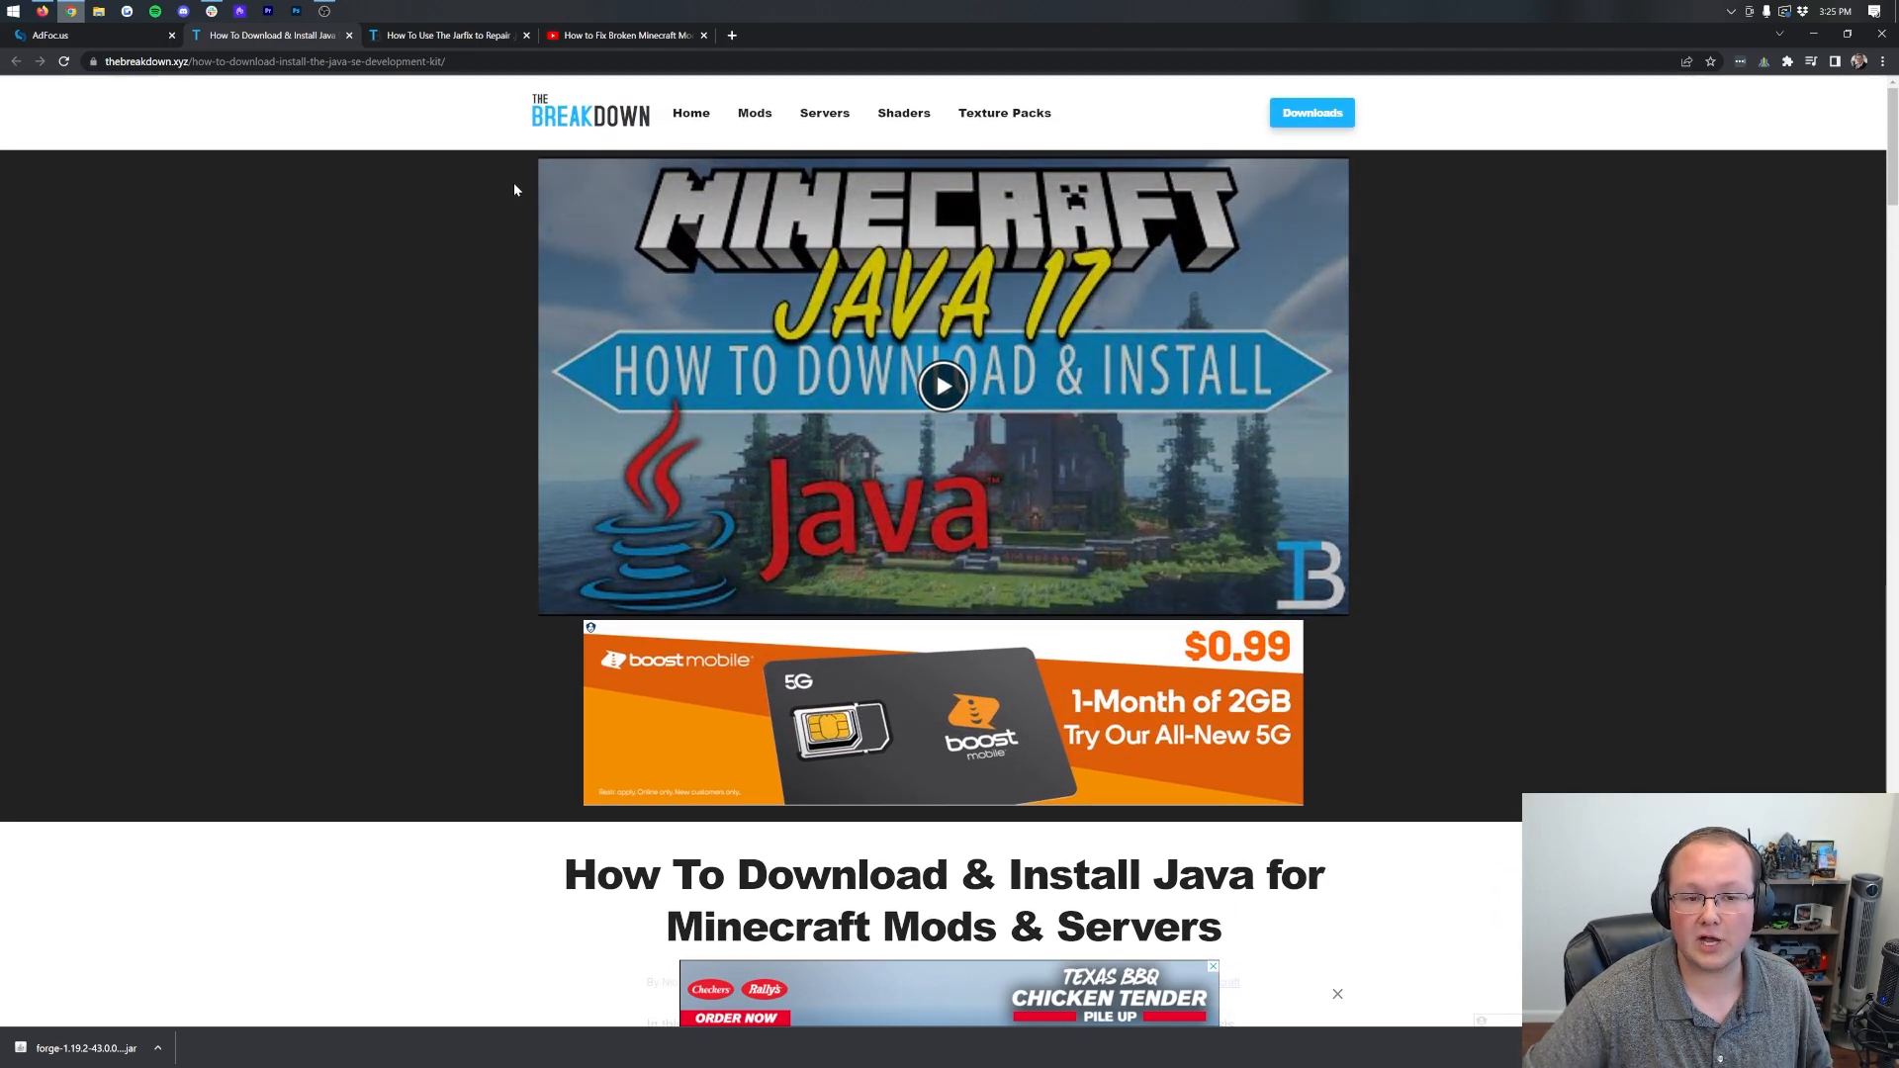
pyautogui.click(449, 34)
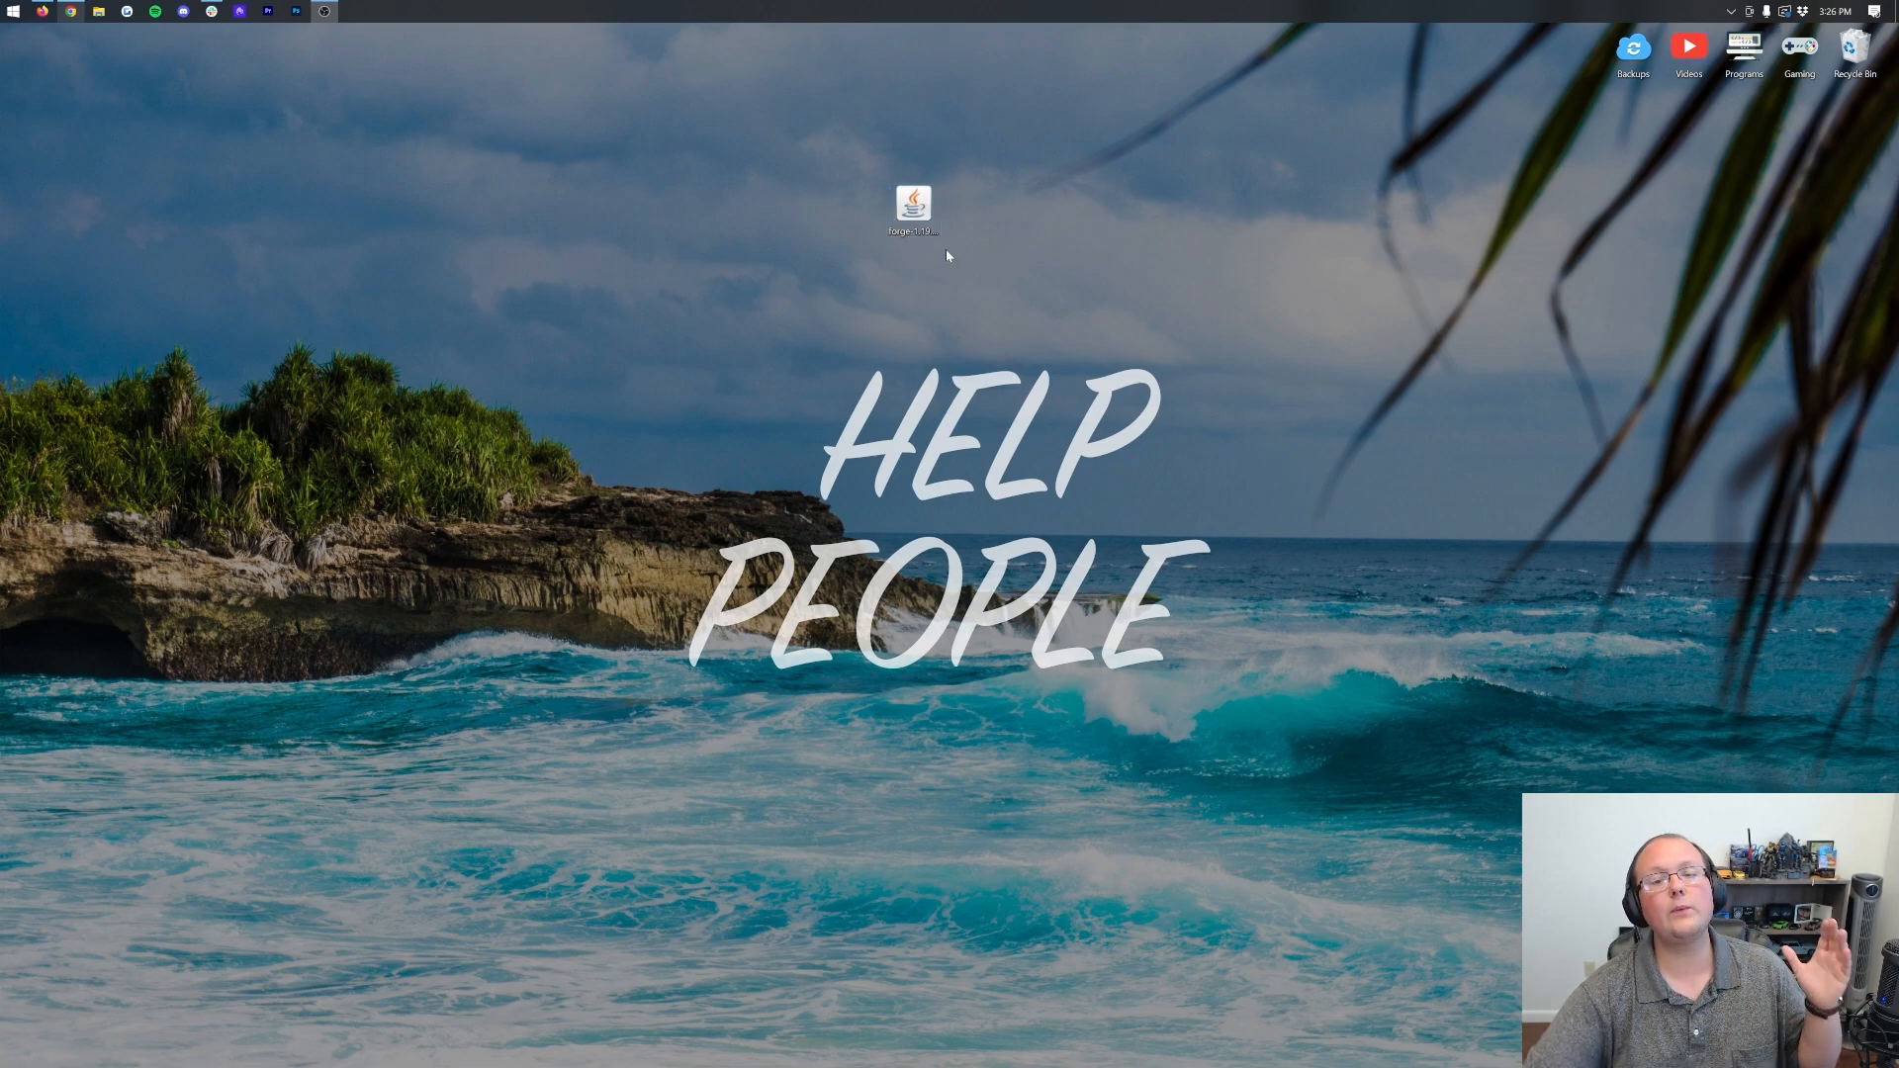
# - Dismiss the Open With prompt and launch the Forge 1.19.2 installer through Java
pyautogui.rightClick(914, 204)
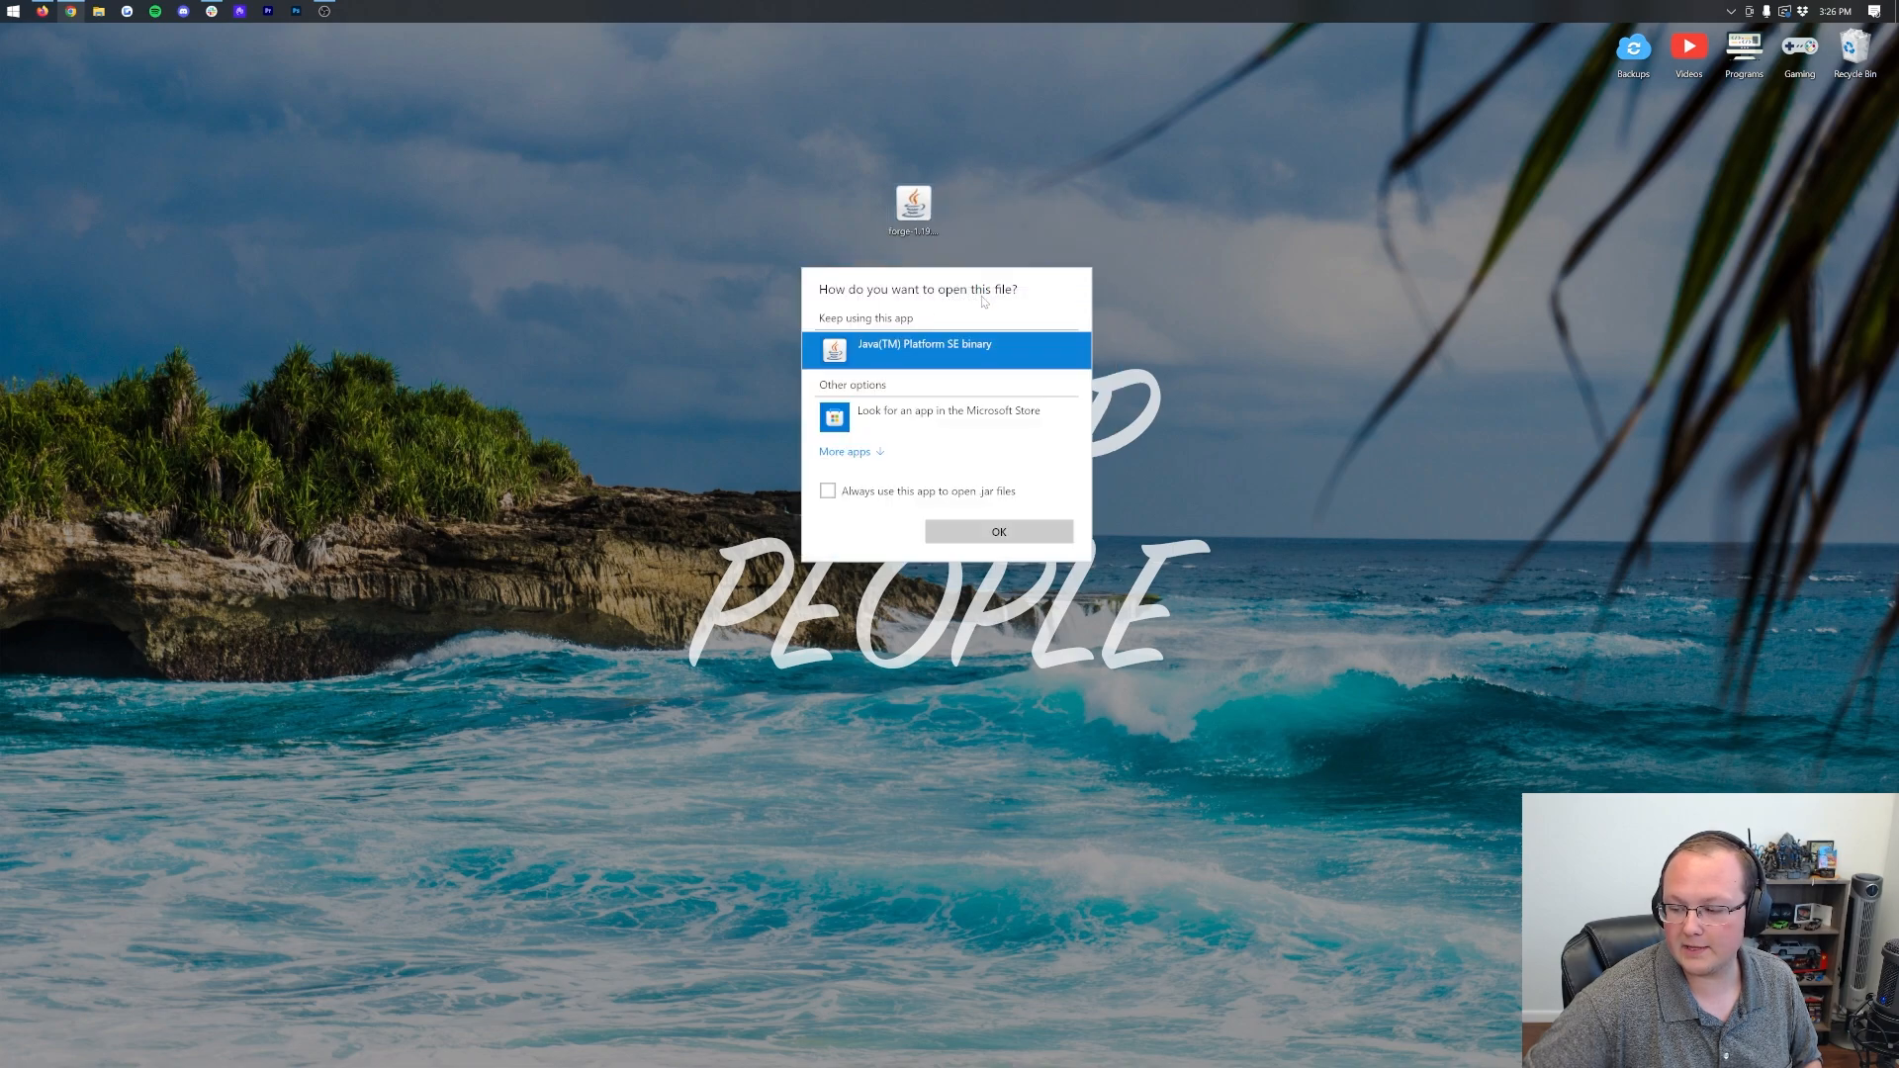
pyautogui.click(997, 531)
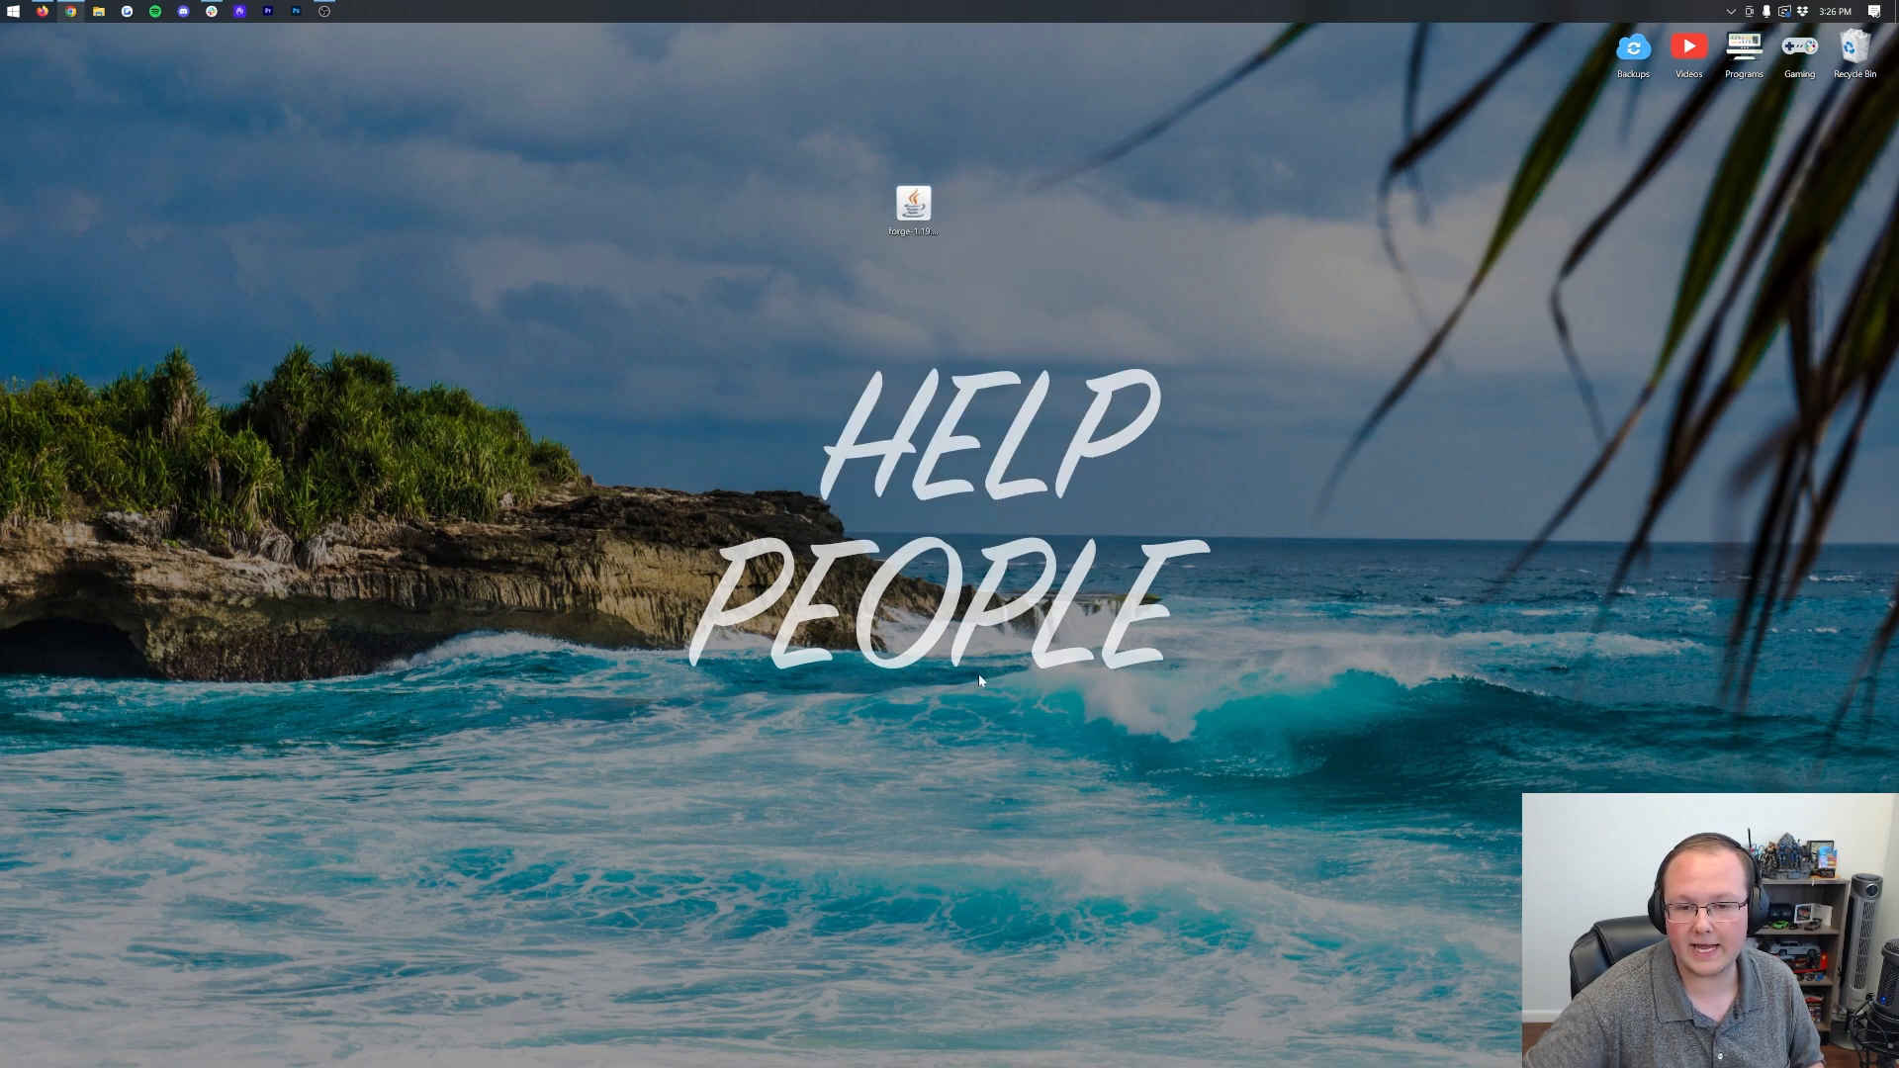
pyautogui.doubleClick(912, 201)
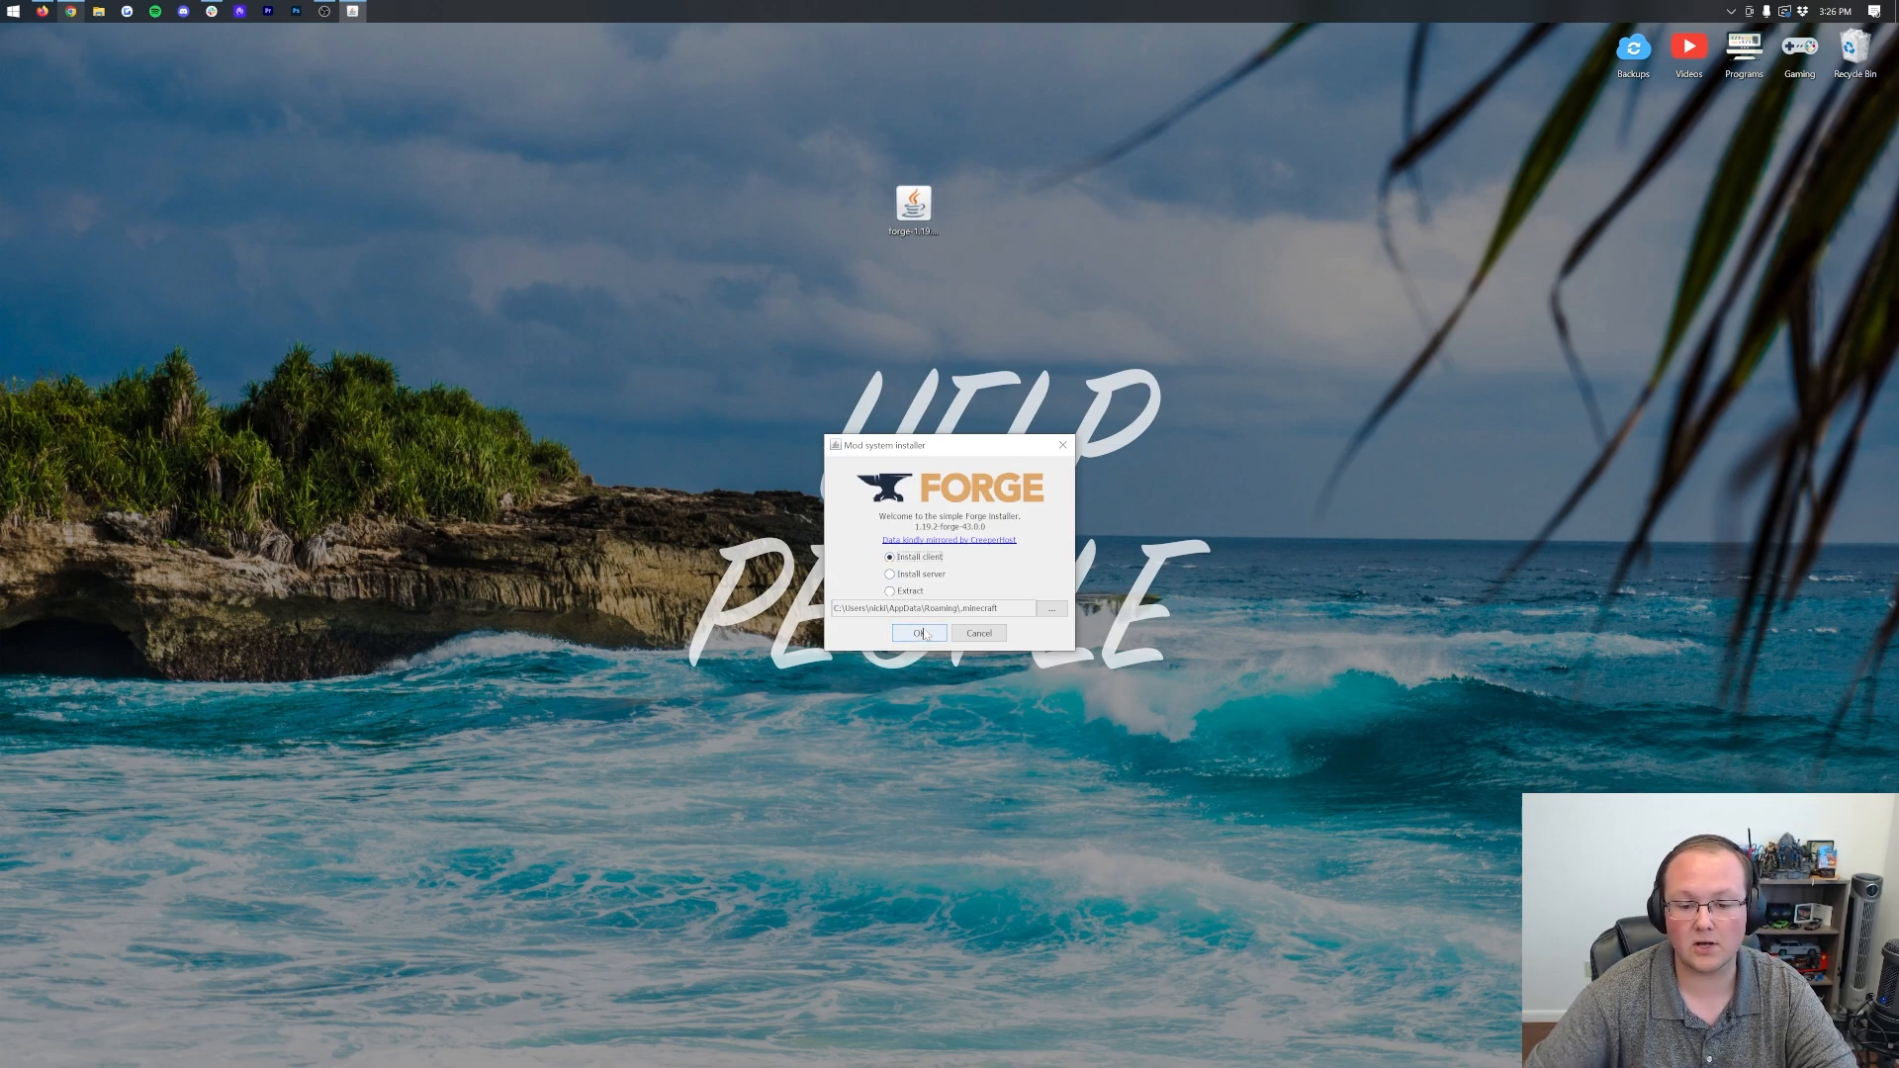
# - Install the Forge 1.19.2 client profile and acknowledge the success message
pyautogui.click(920, 633)
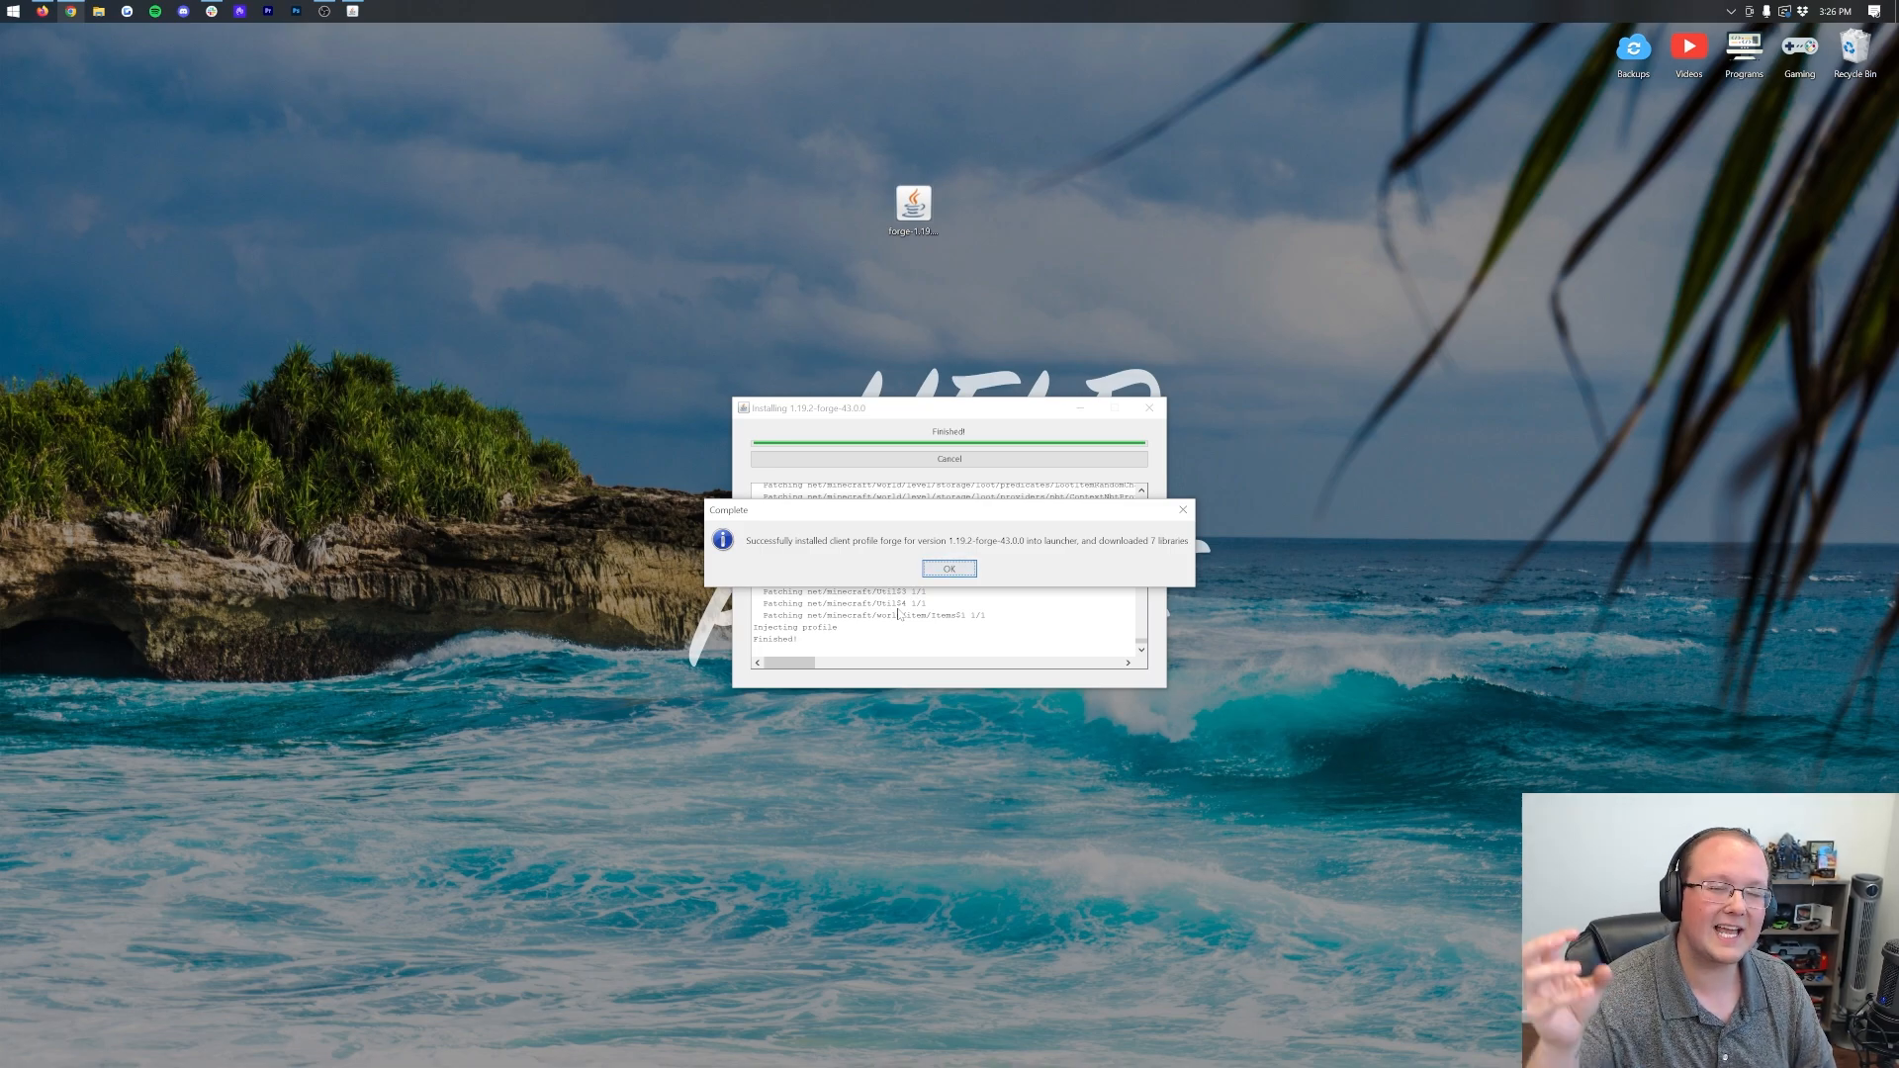
pyautogui.moveTo(527, 259)
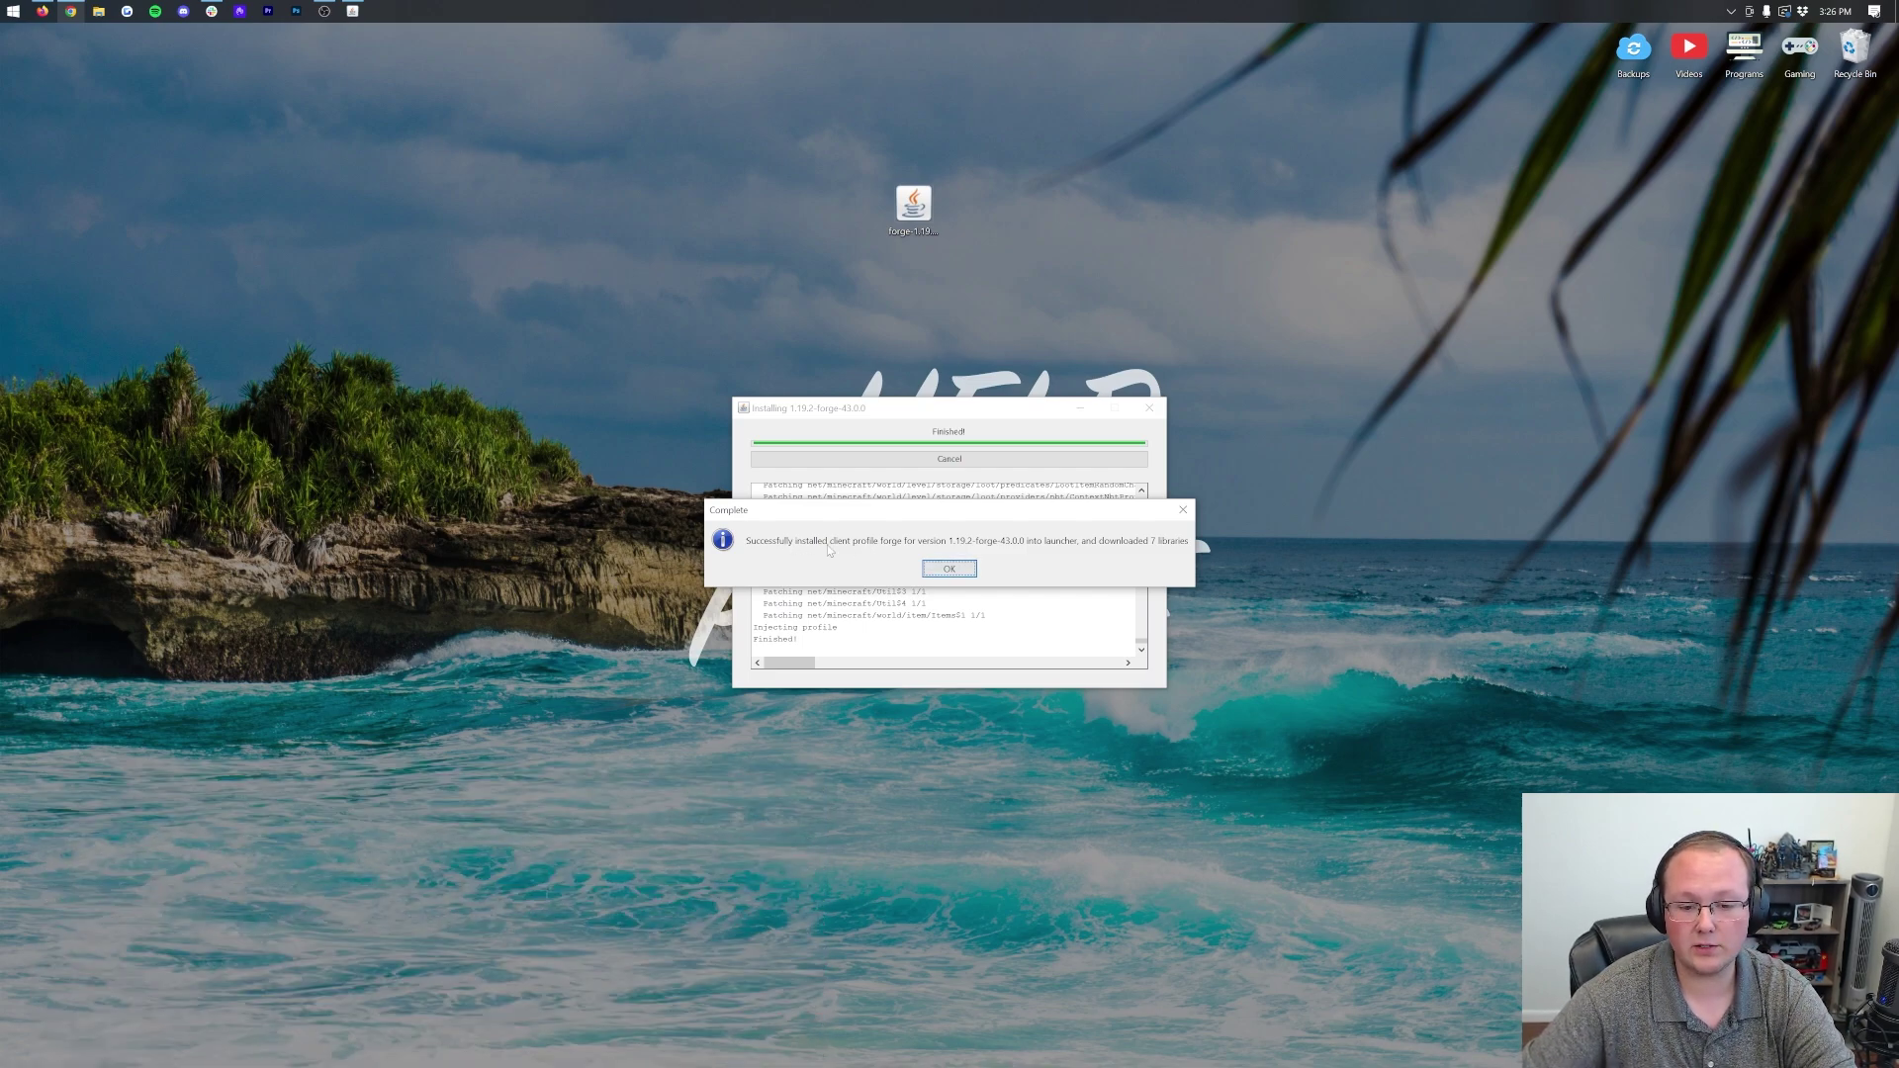
pyautogui.click(947, 568)
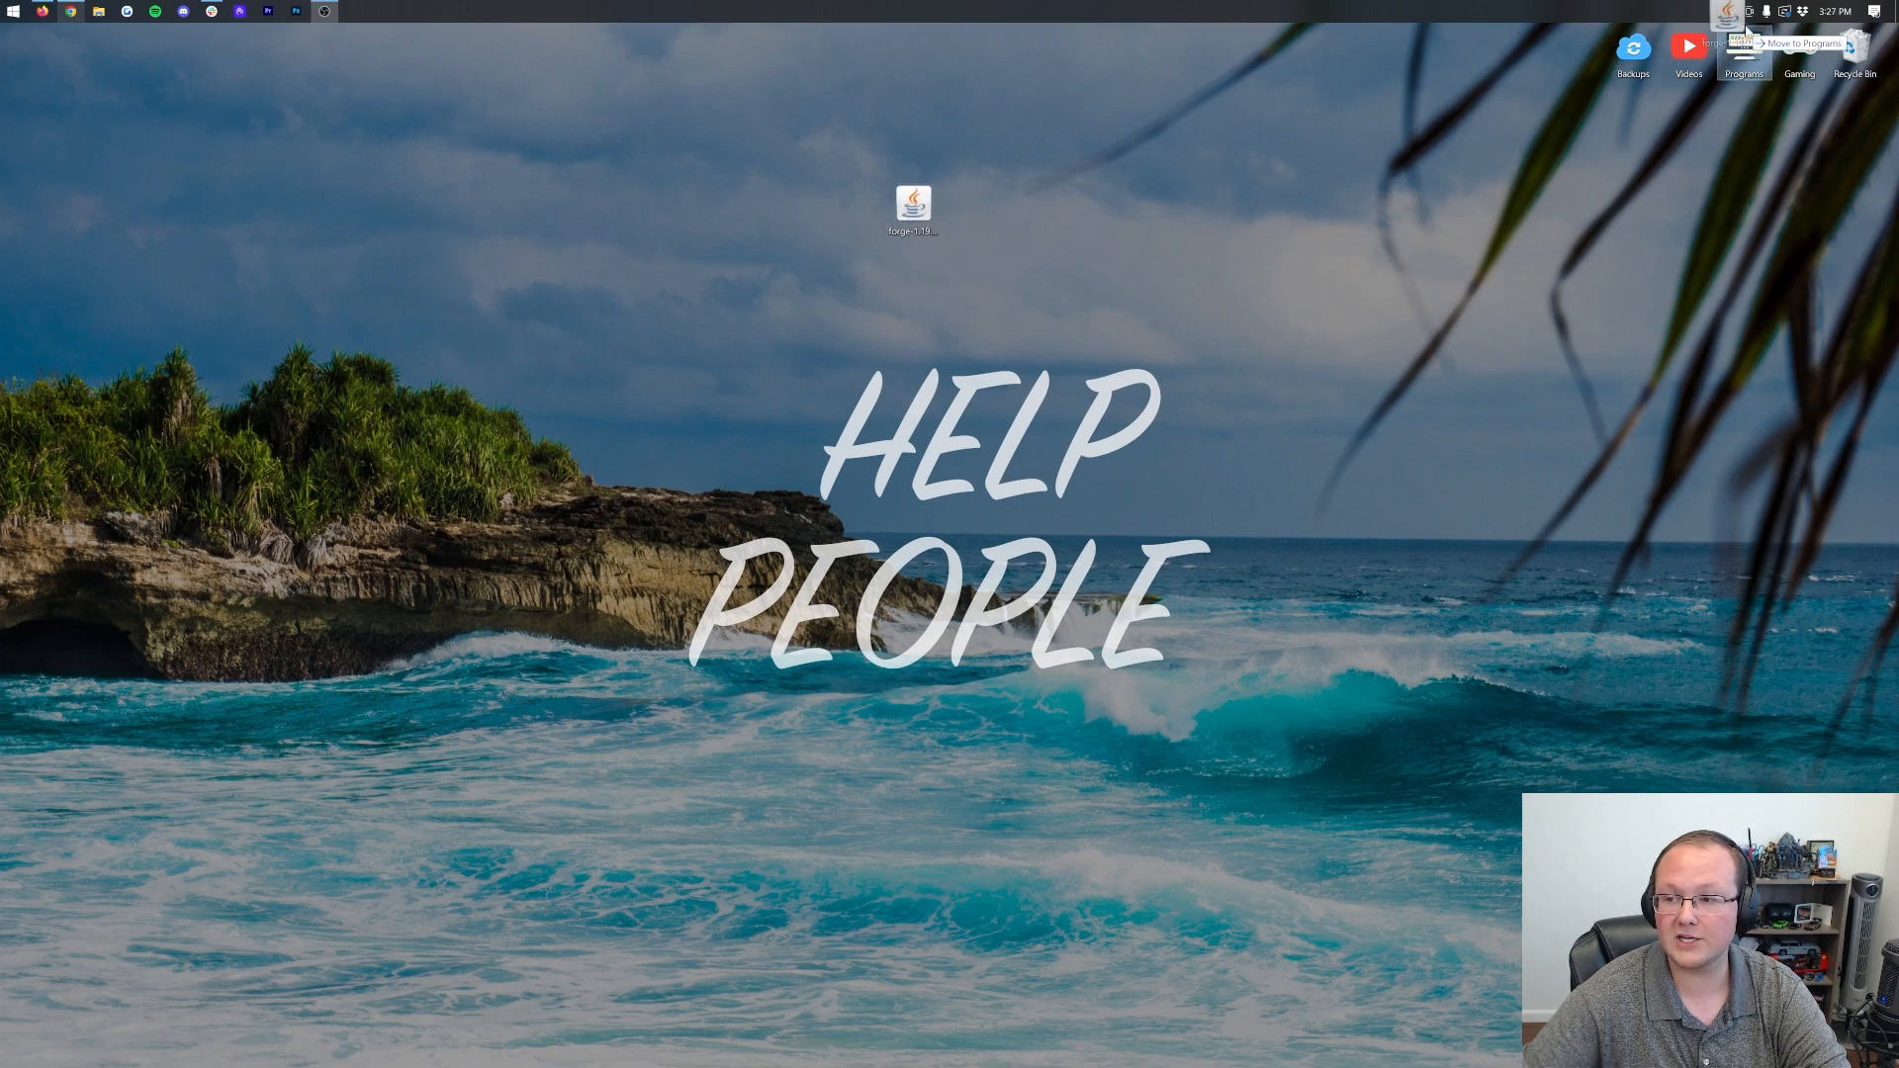
# - Launch the Minecraft Launcher and expand the installation list showing the forge 1.19.2 profile
pyautogui.click(12, 12)
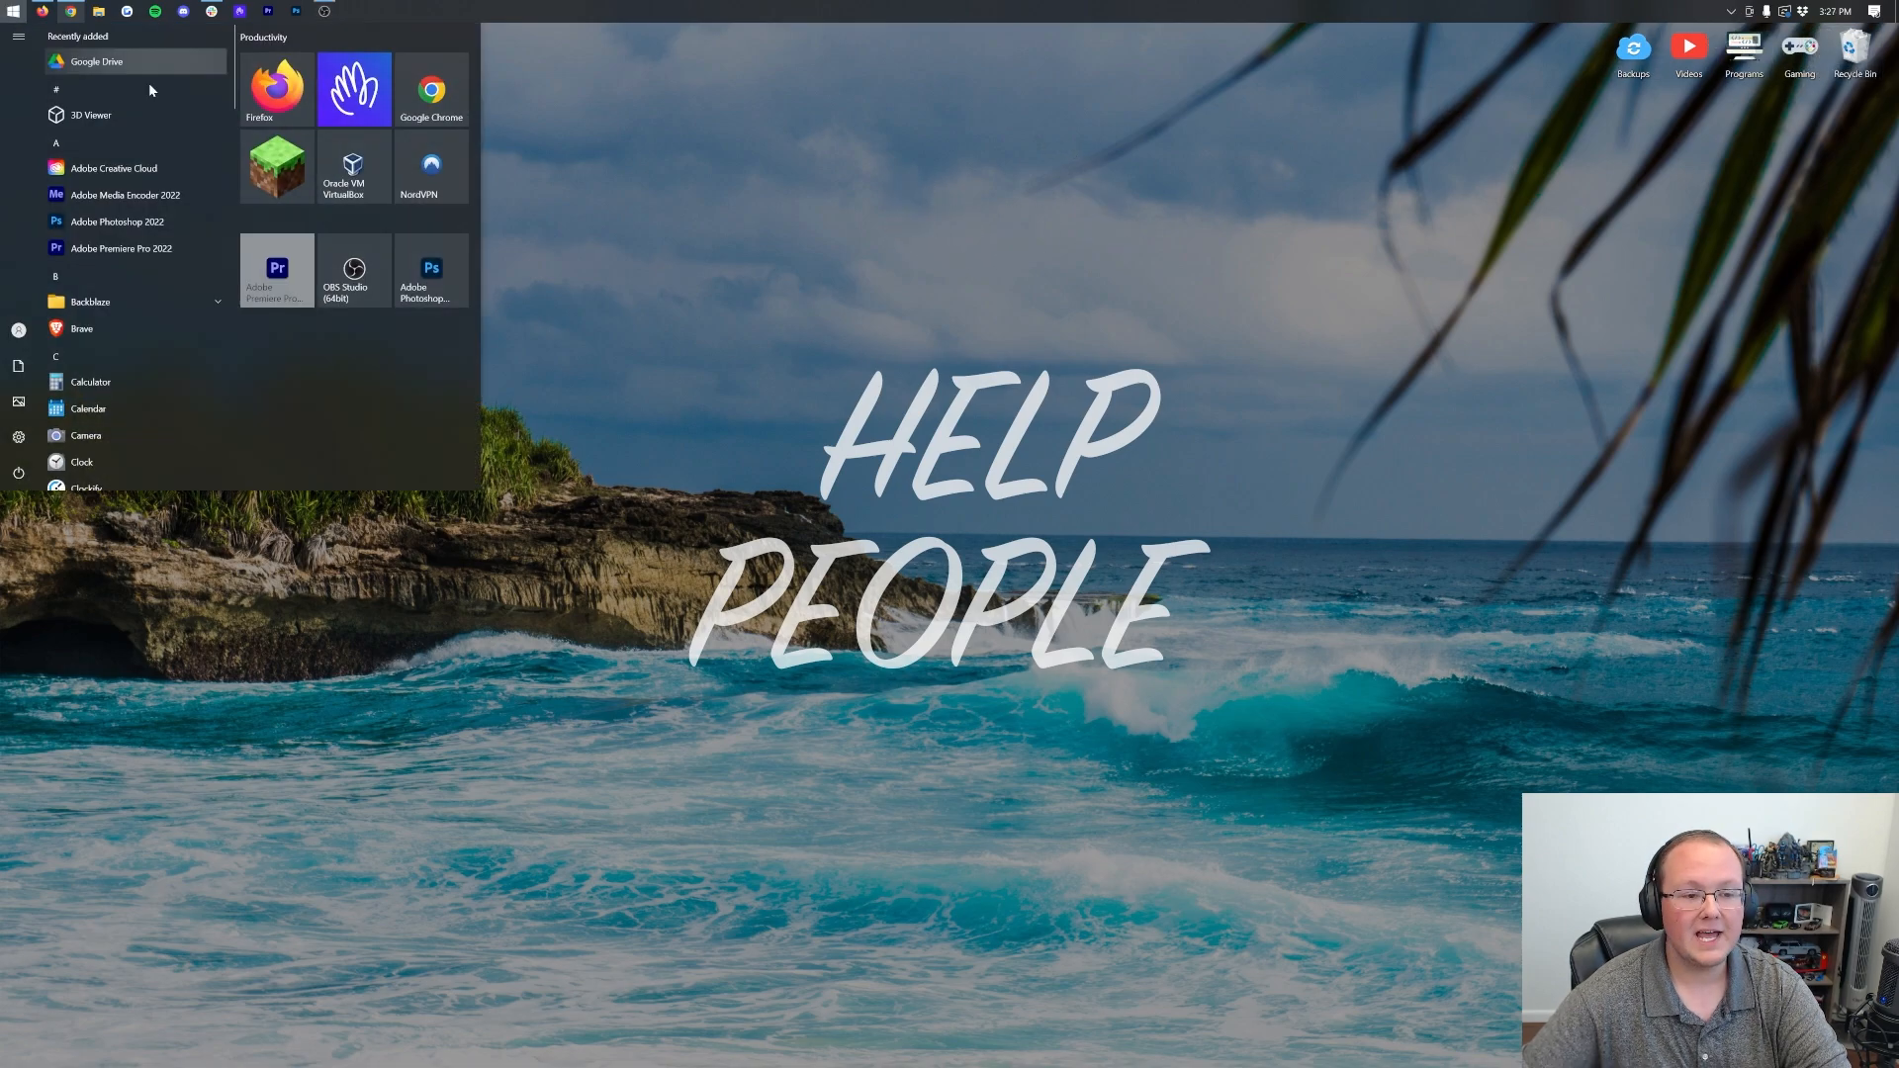
pyautogui.click(277, 166)
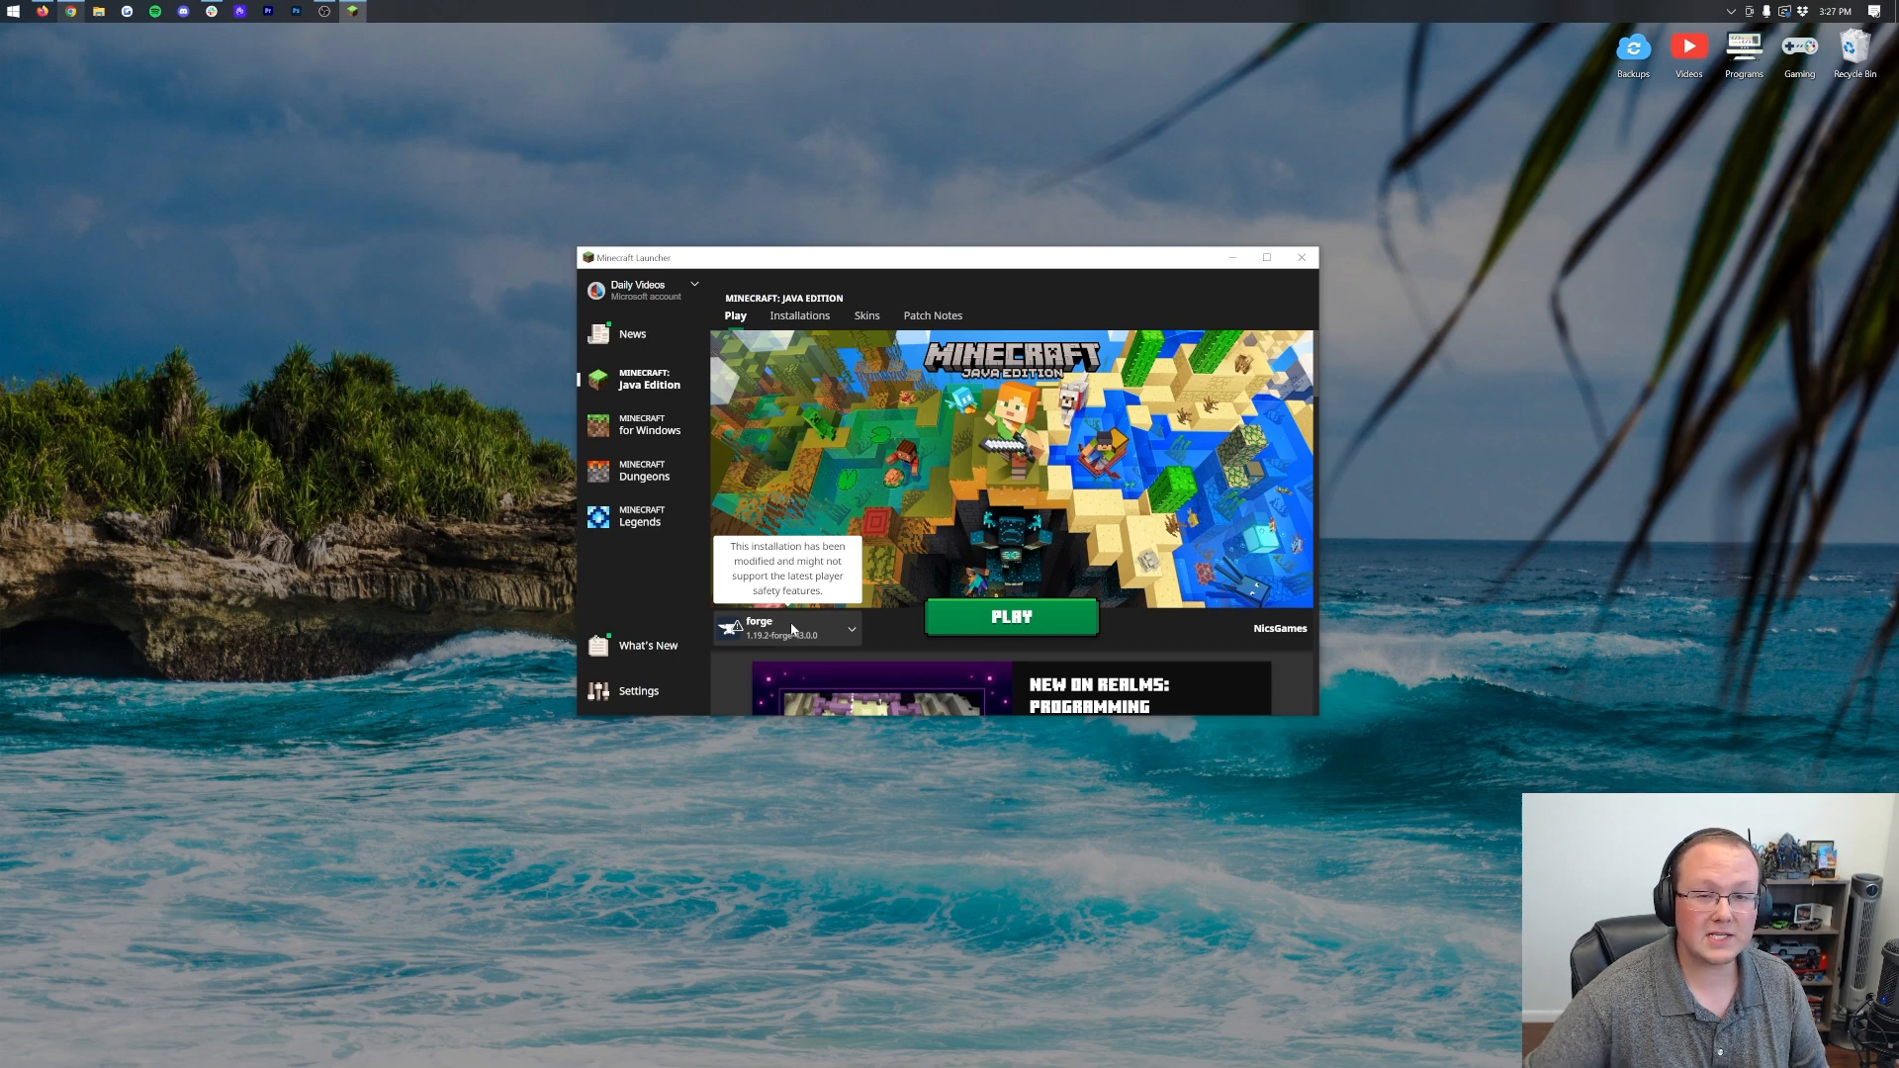
pyautogui.moveTo(769, 651)
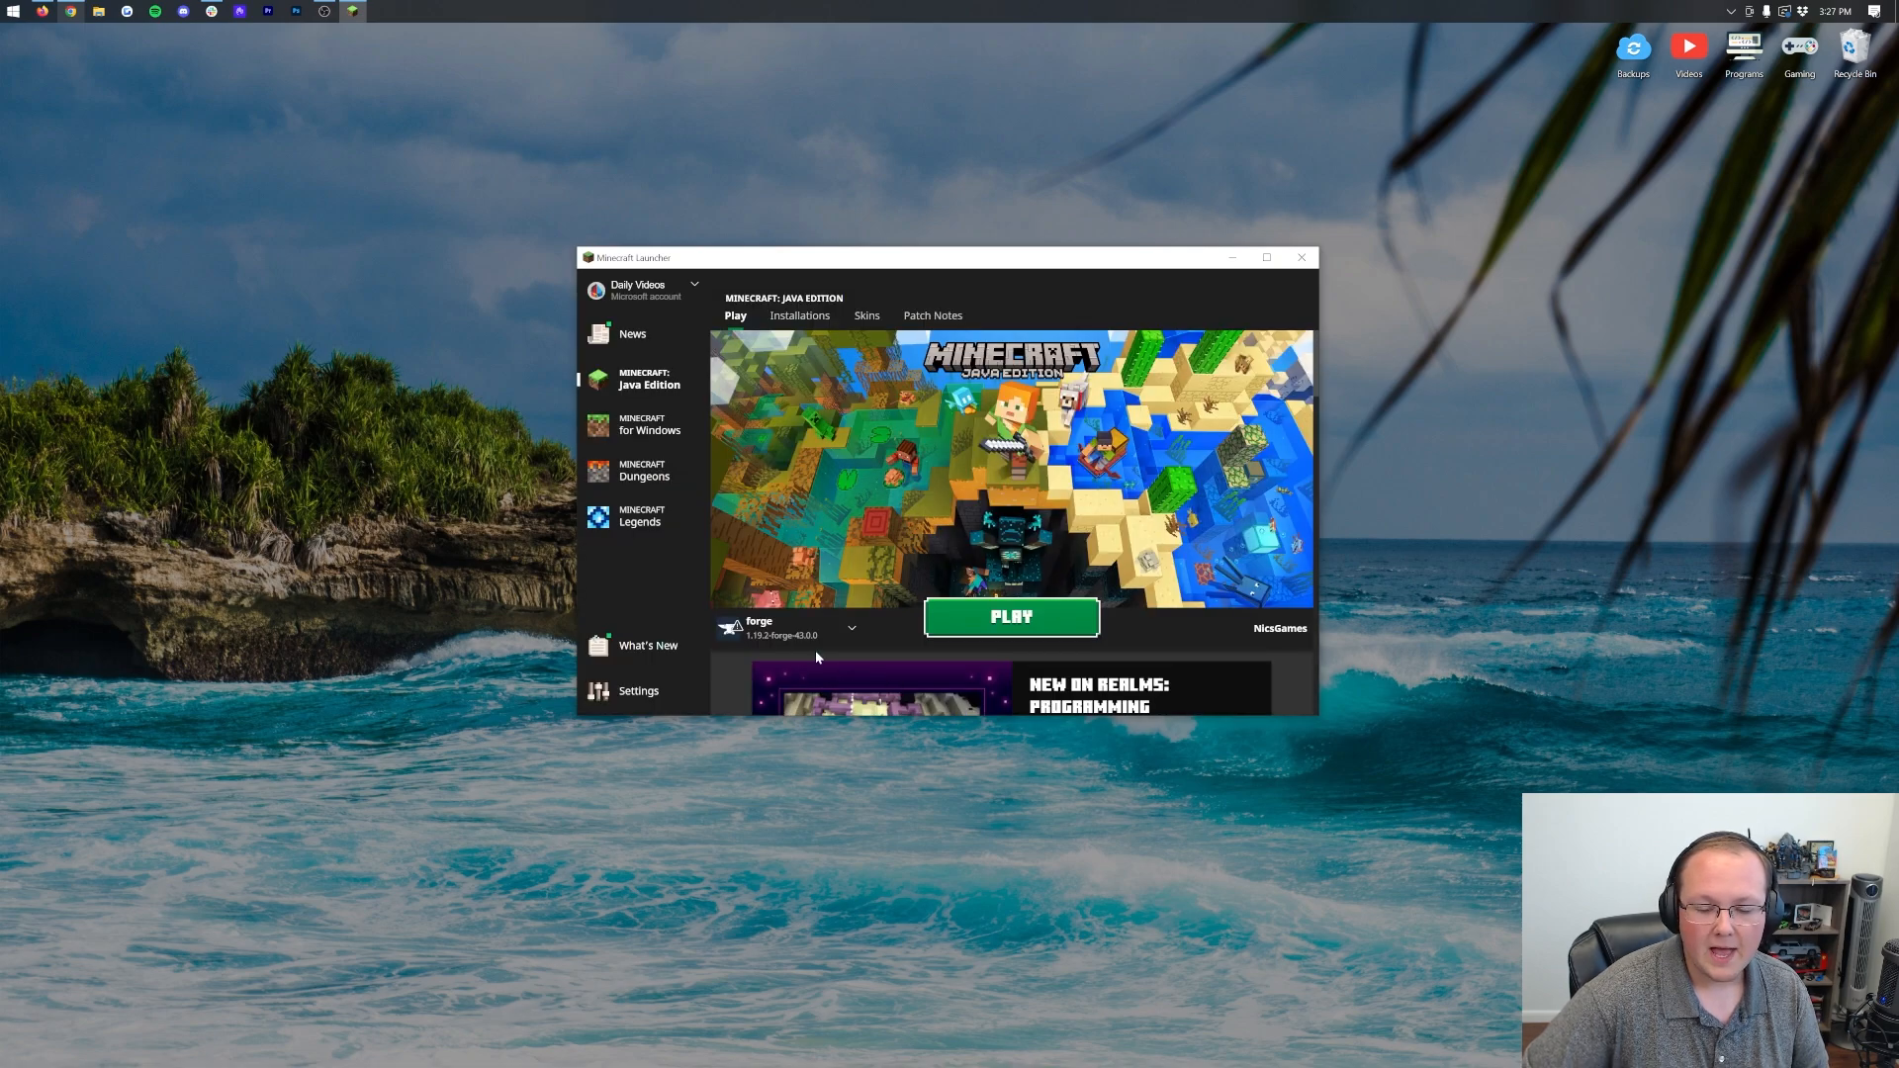
pyautogui.click(852, 627)
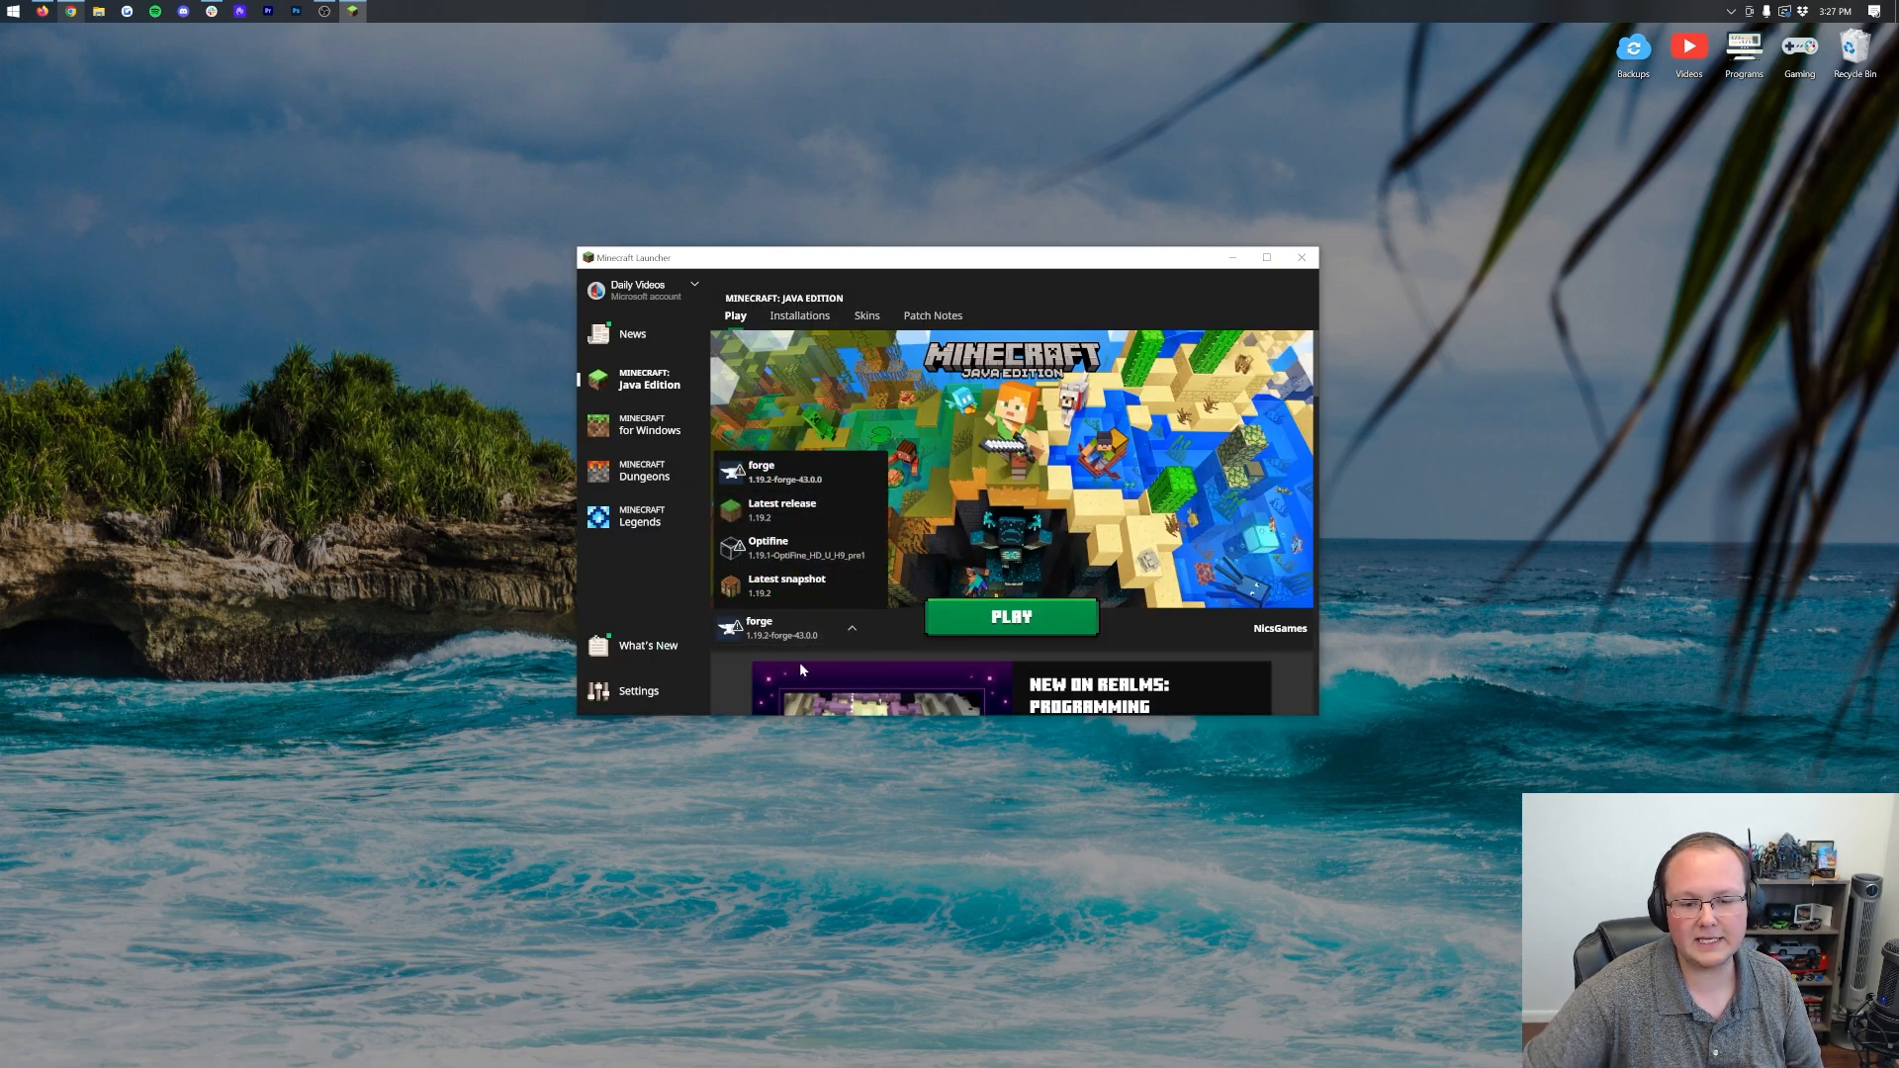
pyautogui.moveTo(823, 449)
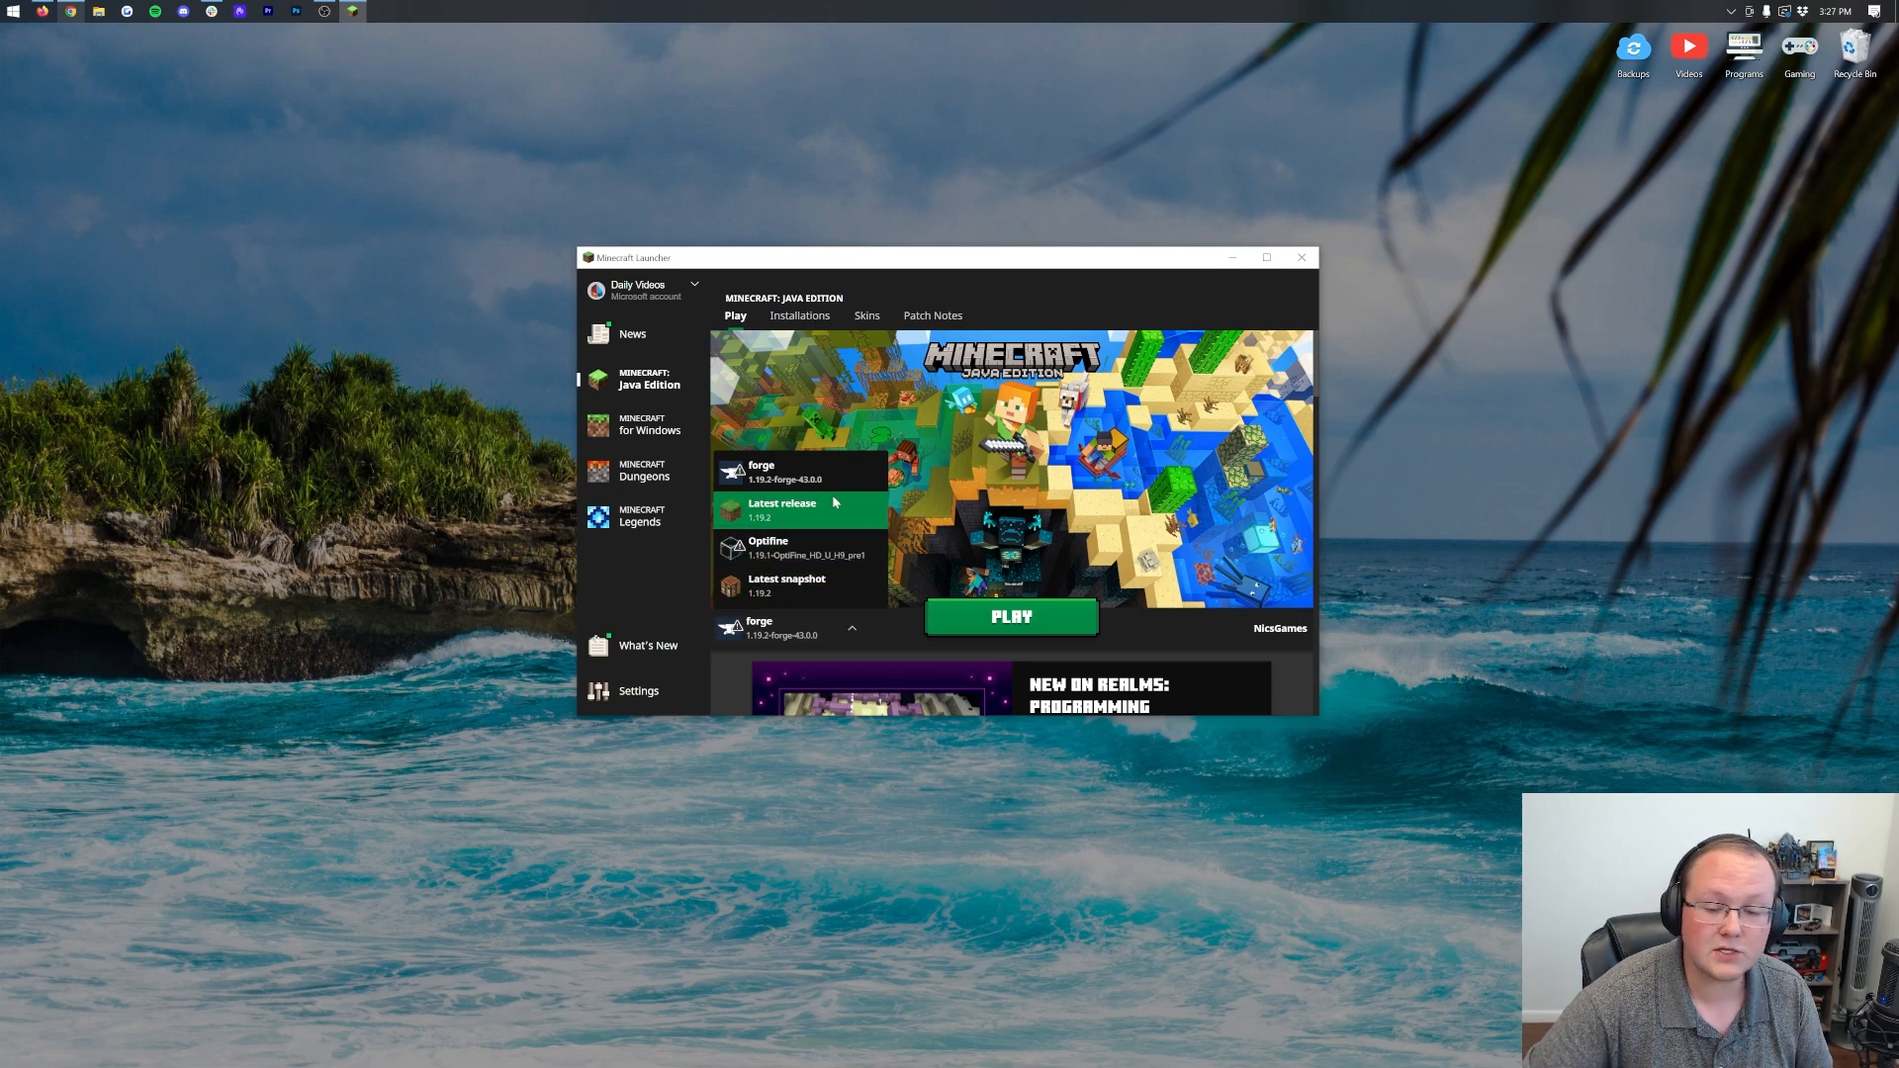
pyautogui.moveTo(775, 471)
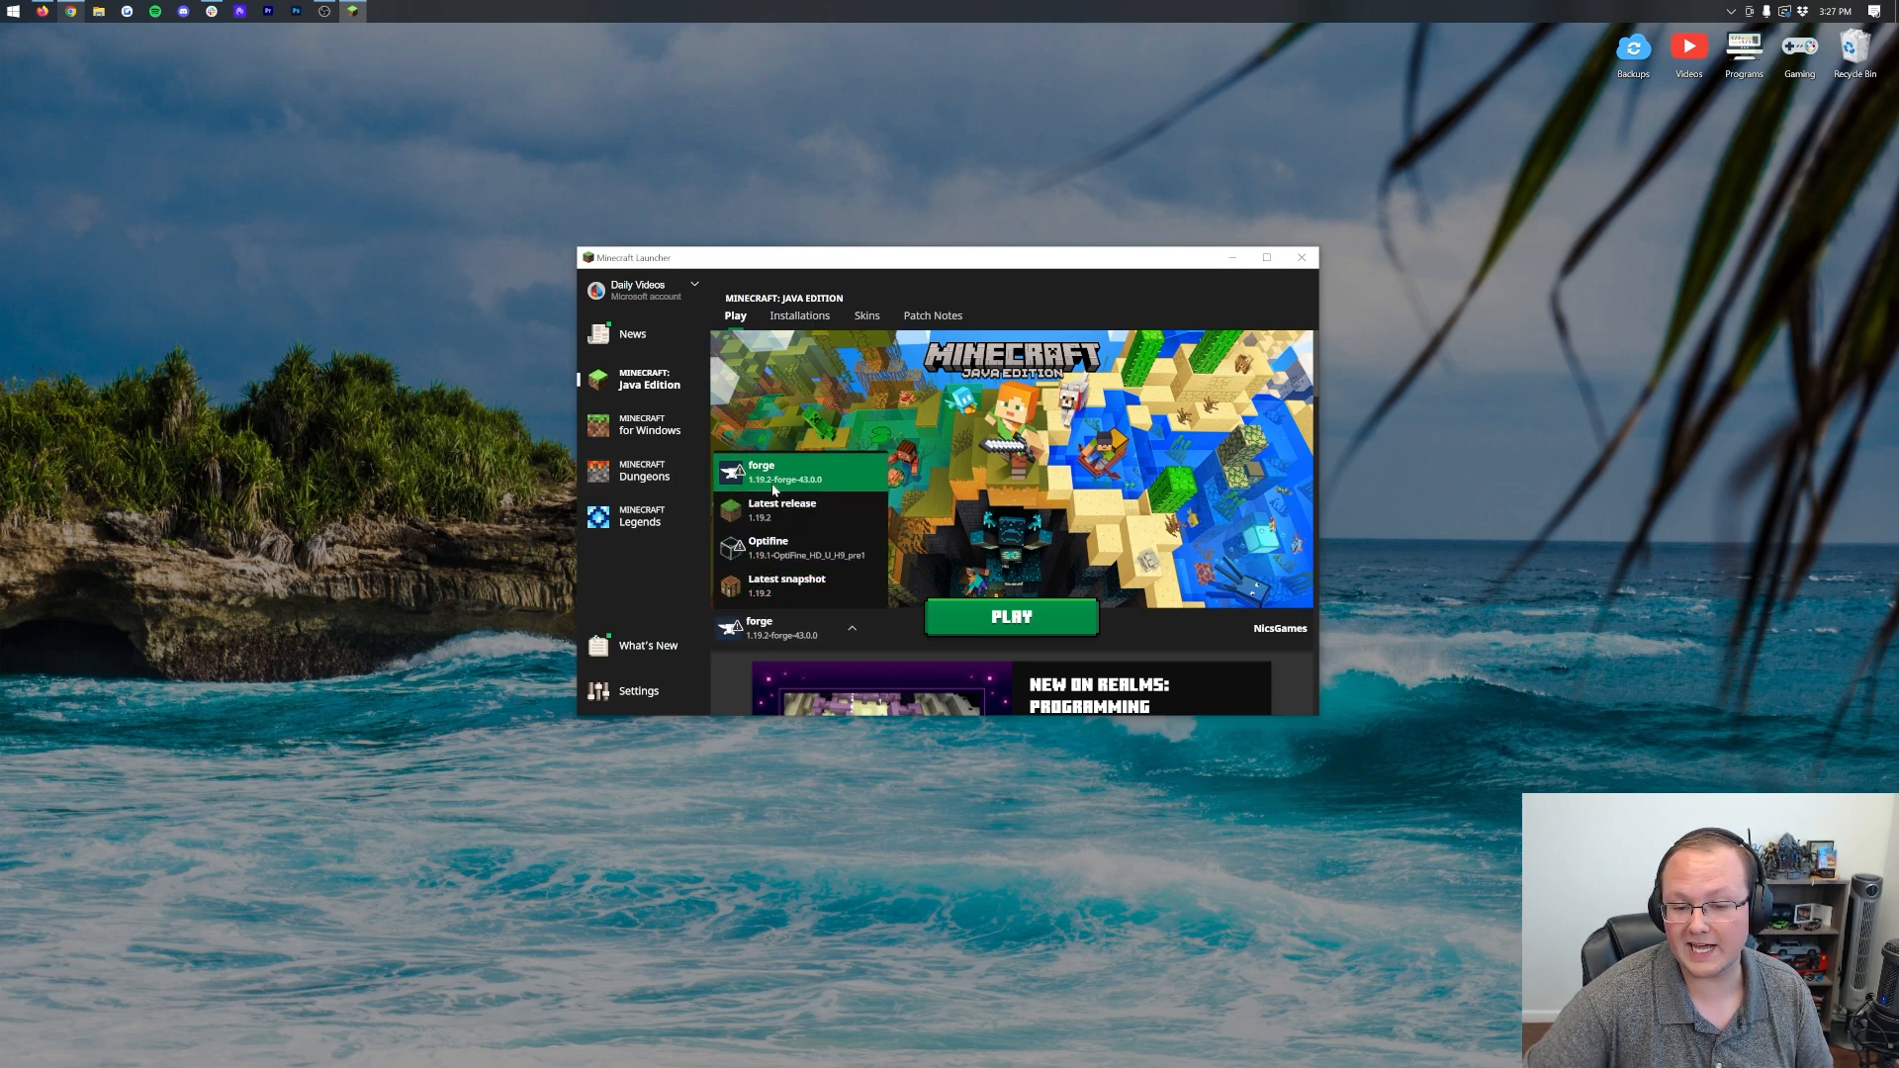
# - Show the Installations list with the Modded filter toggled off and back on
pyautogui.click(799, 317)
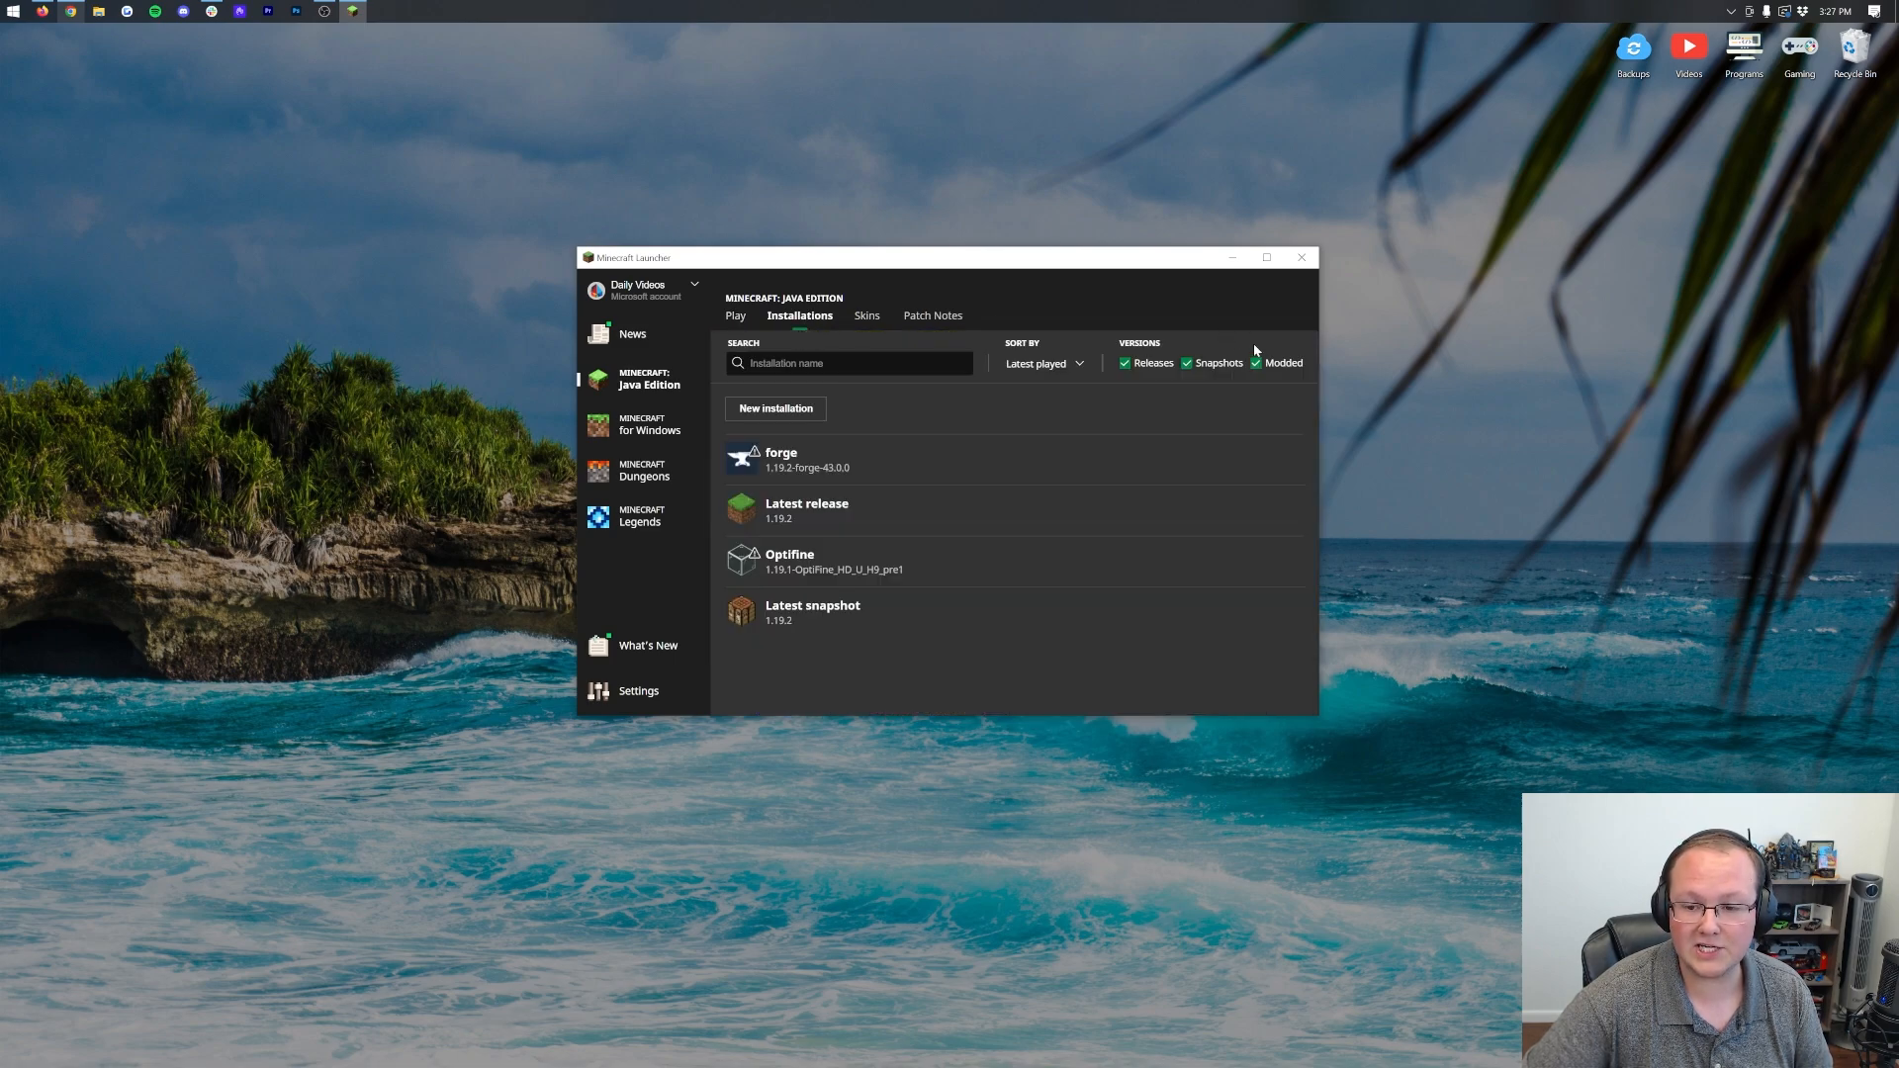
pyautogui.click(1256, 364)
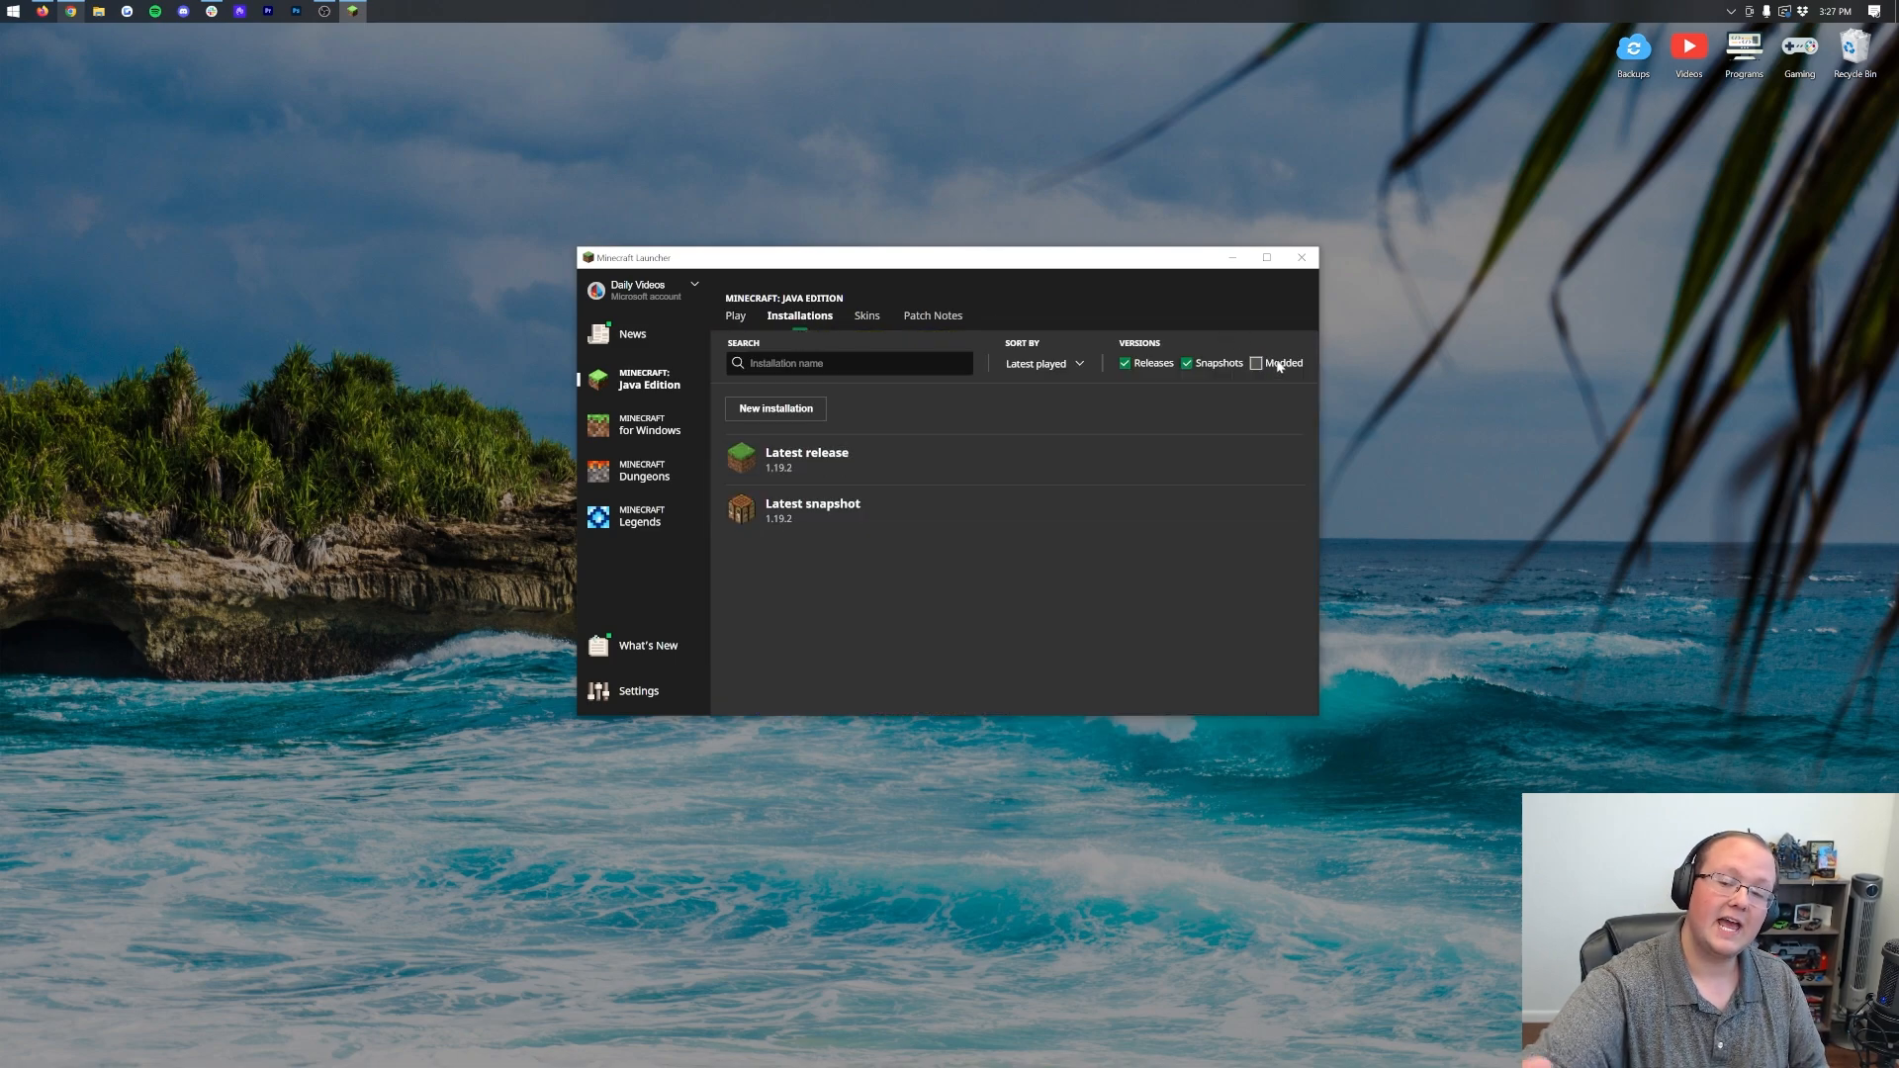
pyautogui.click(1256, 364)
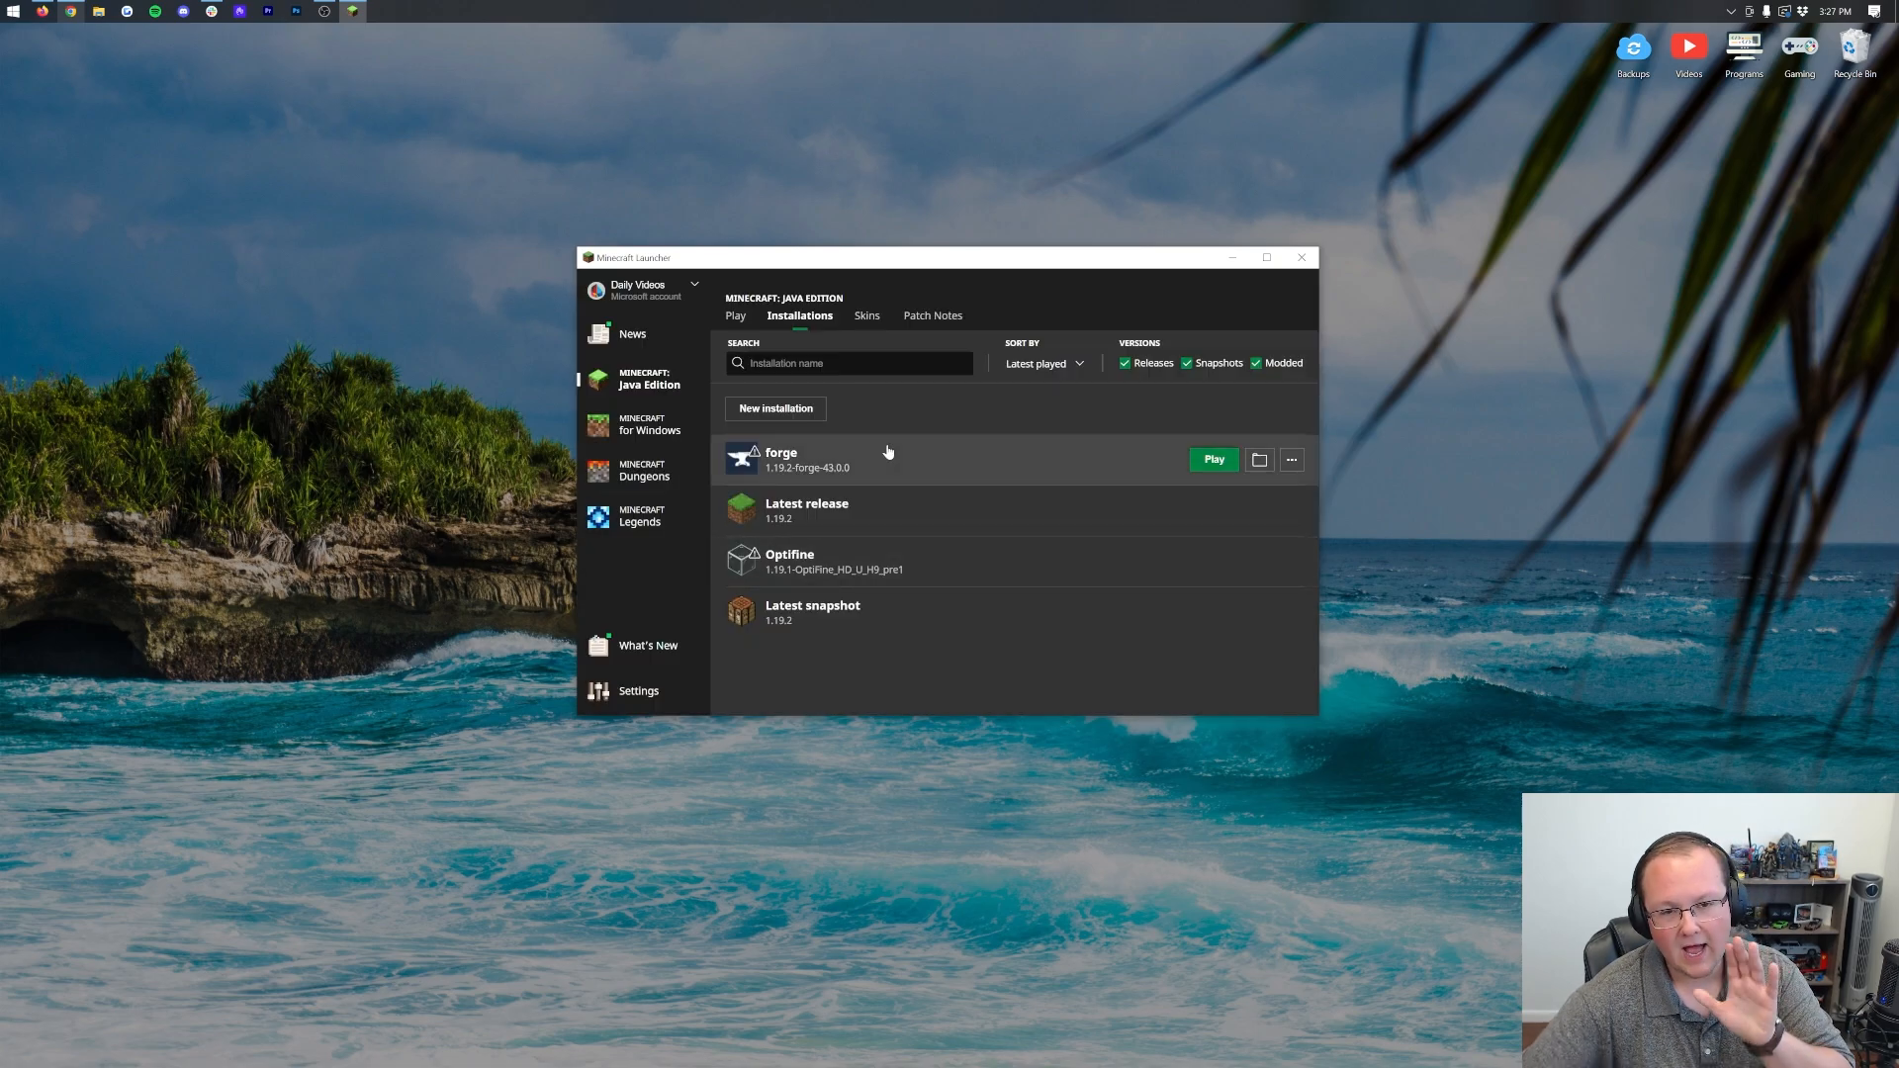
pyautogui.moveTo(776, 408)
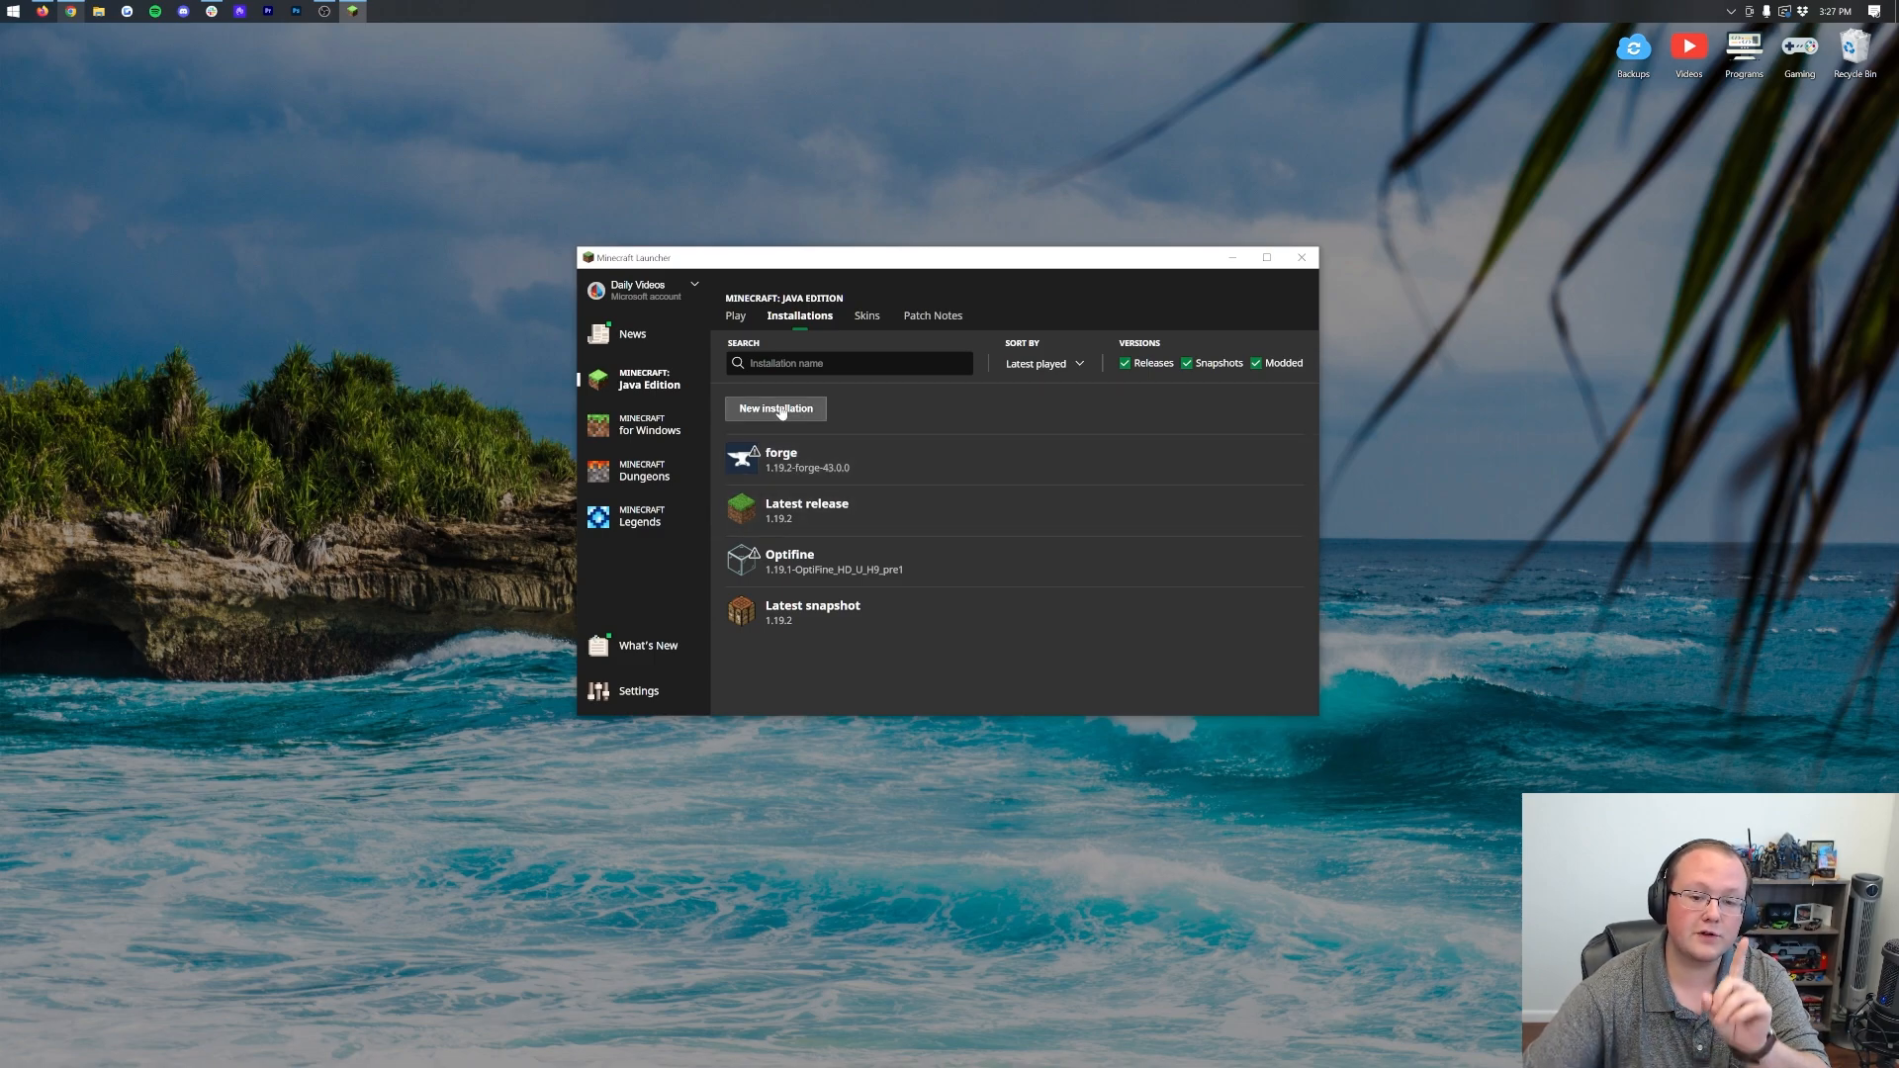
# - Begin a new installation named 'Forge 1.19.2' with a furnace-style block icon
pyautogui.click(774, 407)
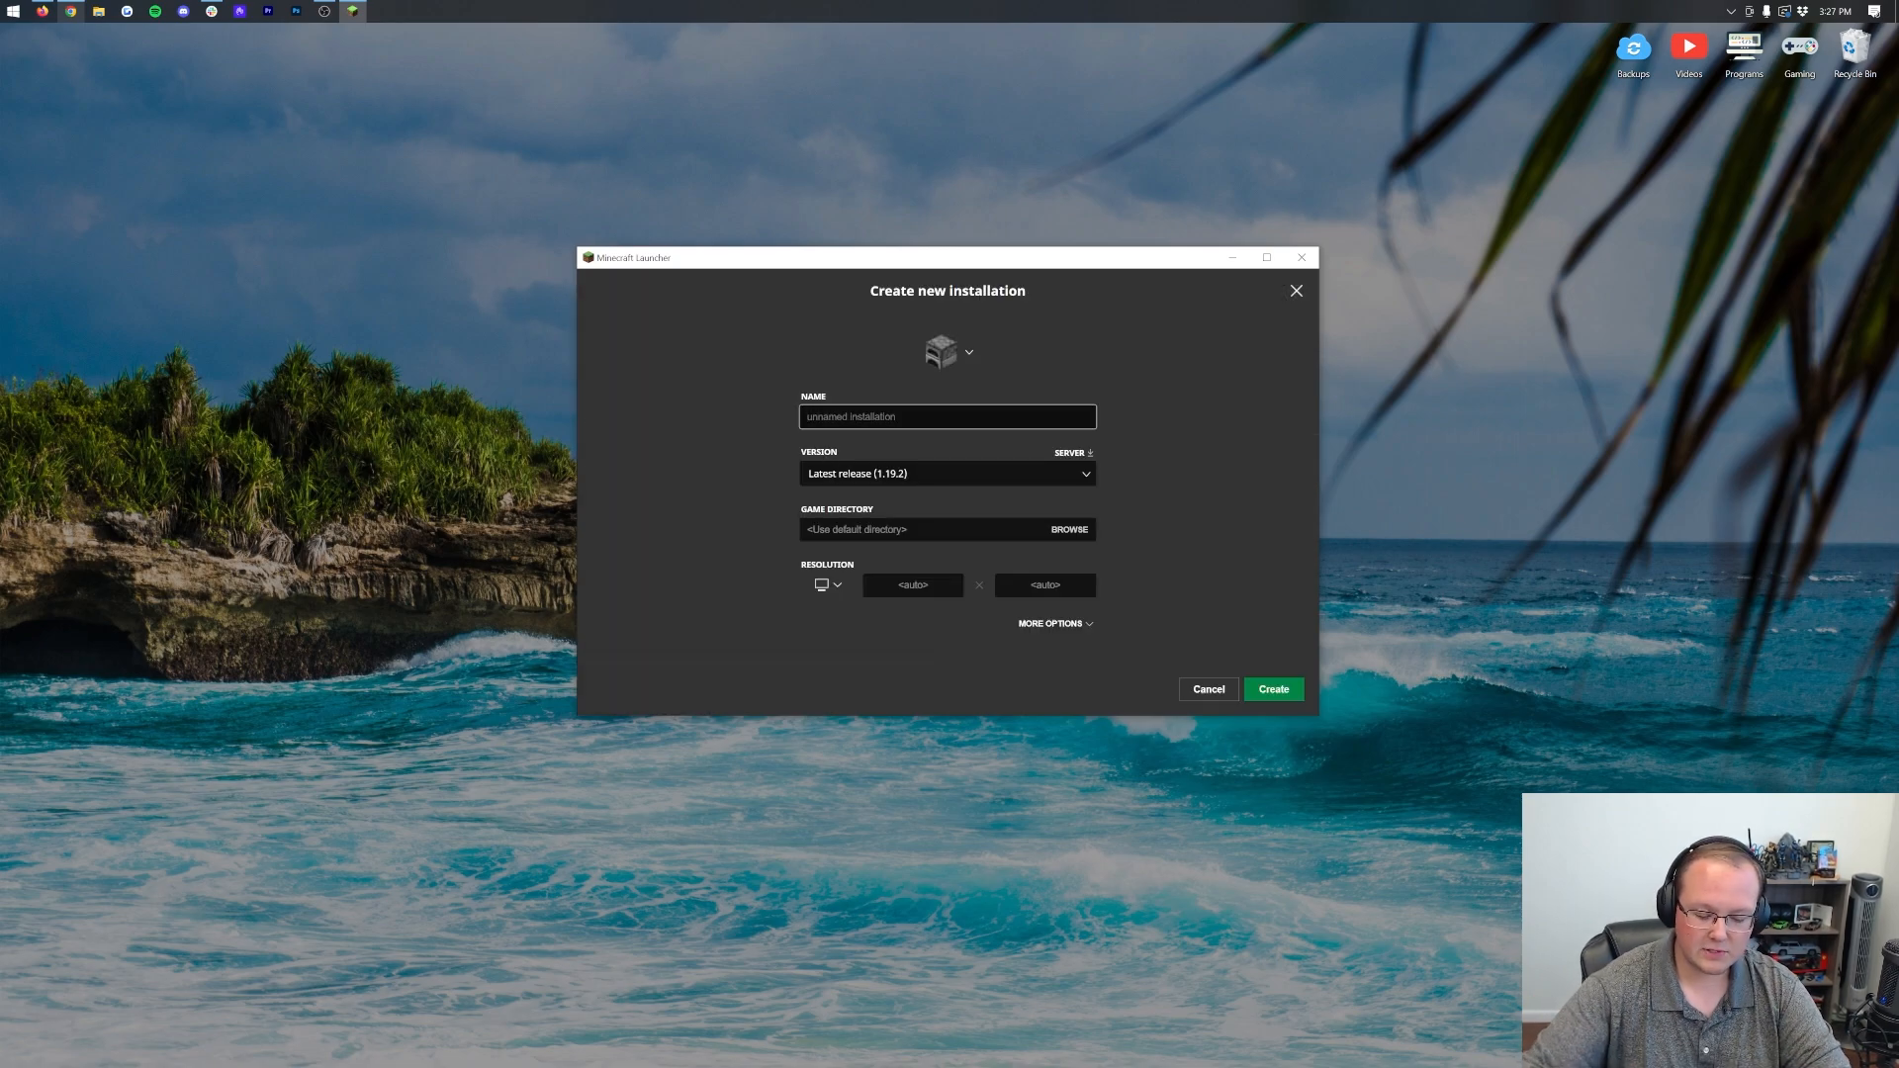
pyautogui.write('Forge 1.19.2')
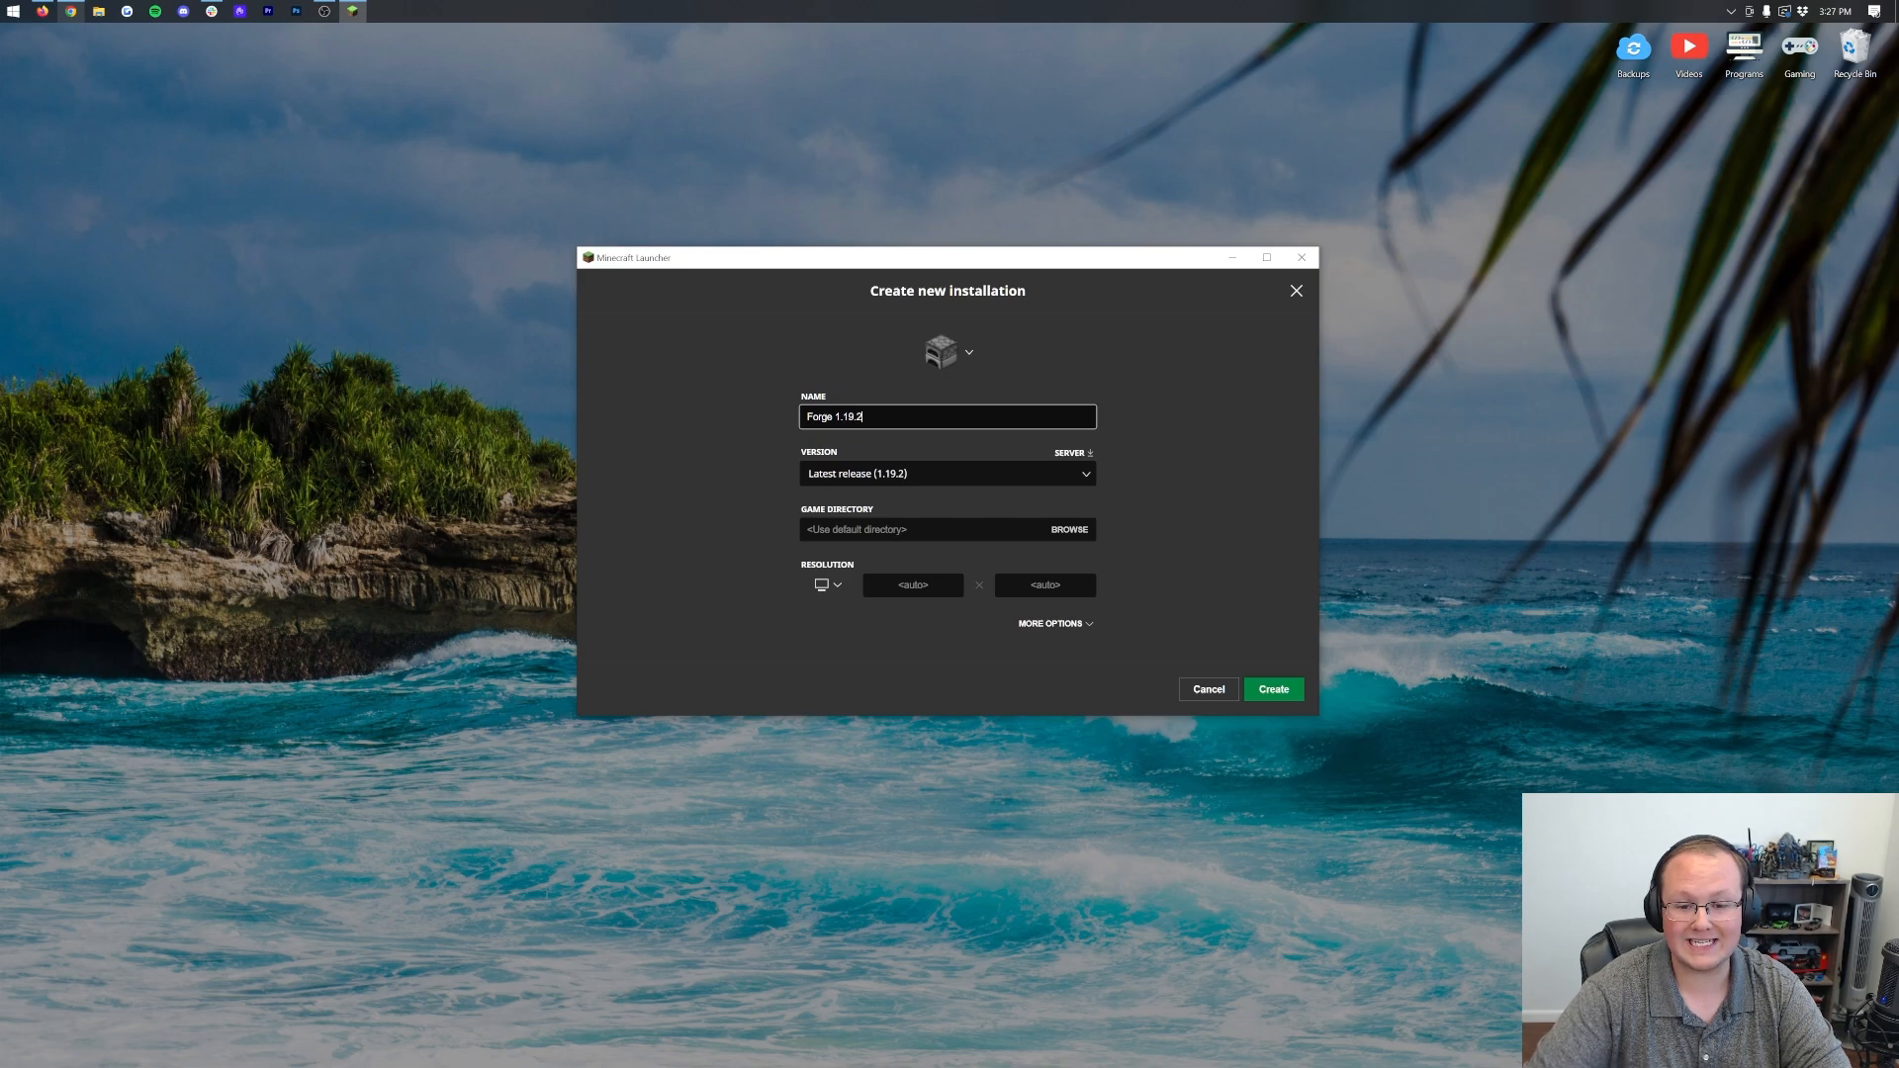
pyautogui.click(947, 352)
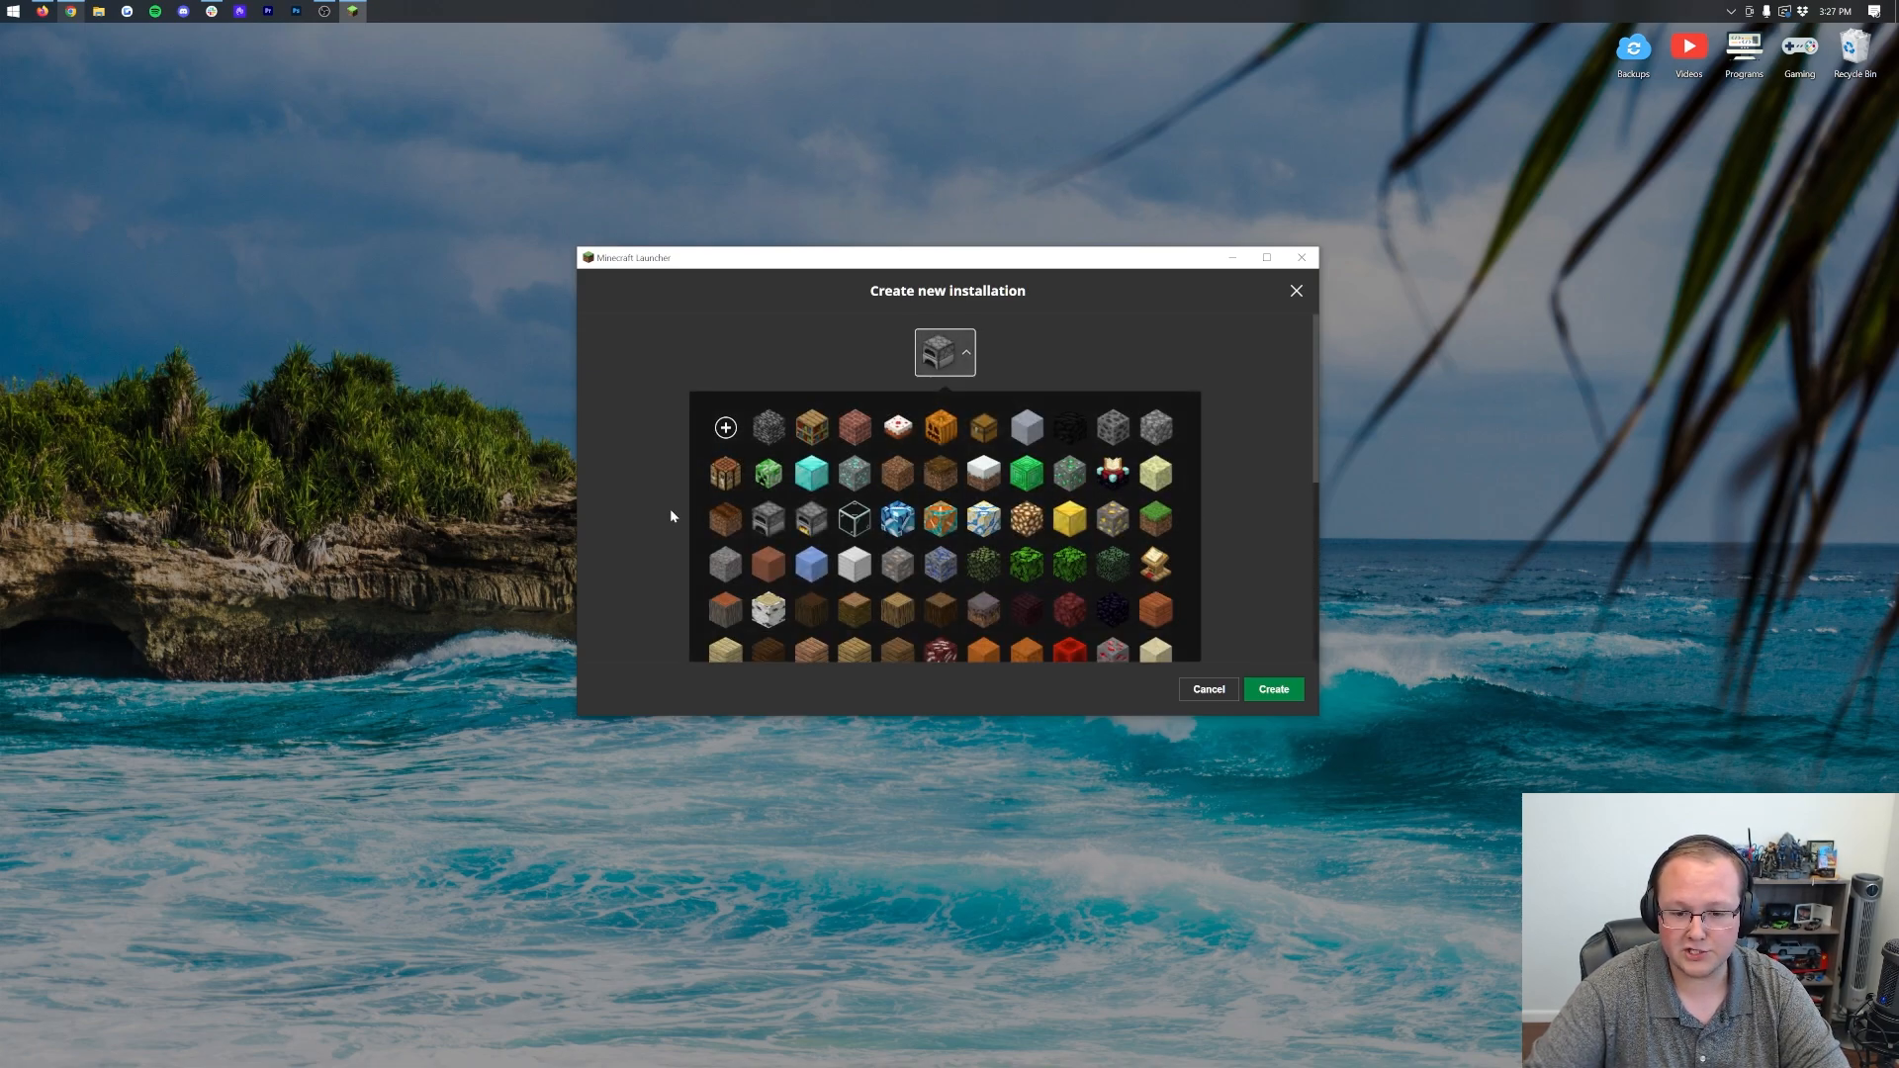
pyautogui.click(945, 352)
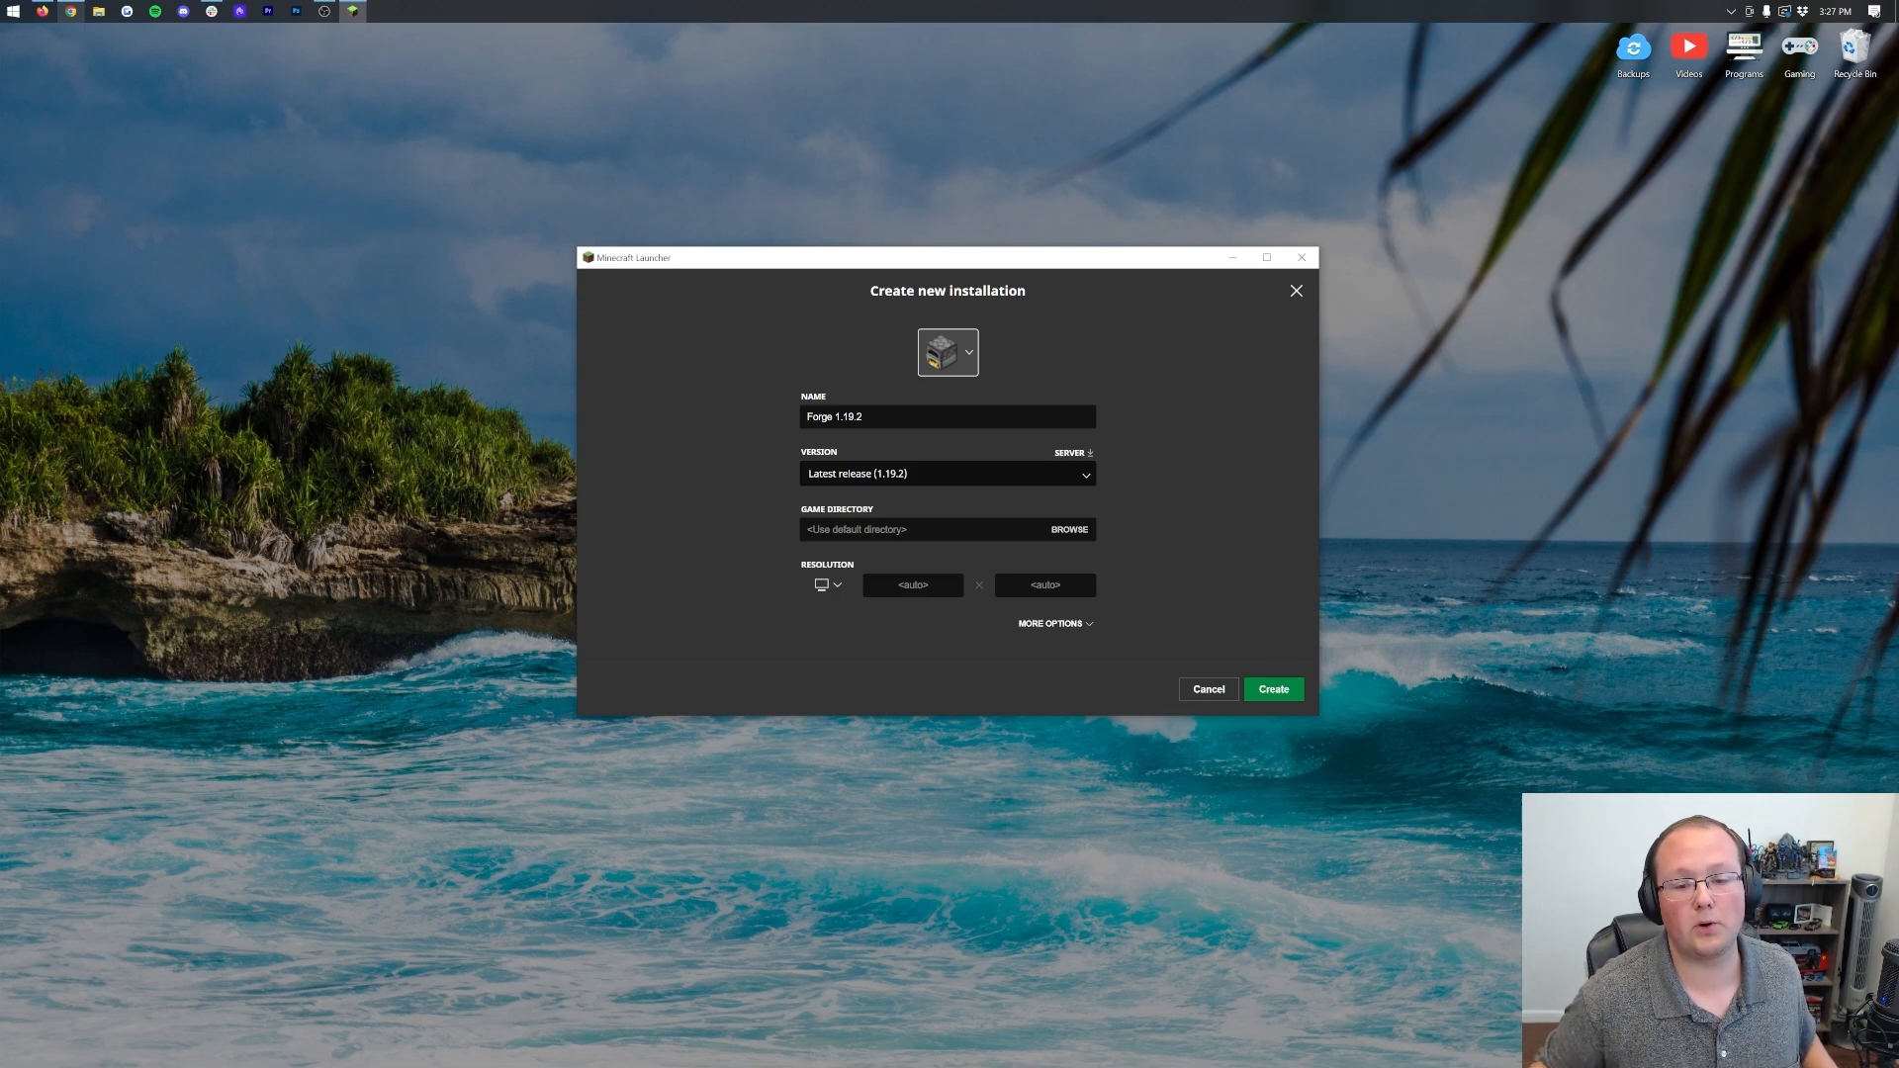
# - Choose version release 1.19.2-forge-43.0.0 and resolution 1920 x 1080 for the installation
pyautogui.click(946, 473)
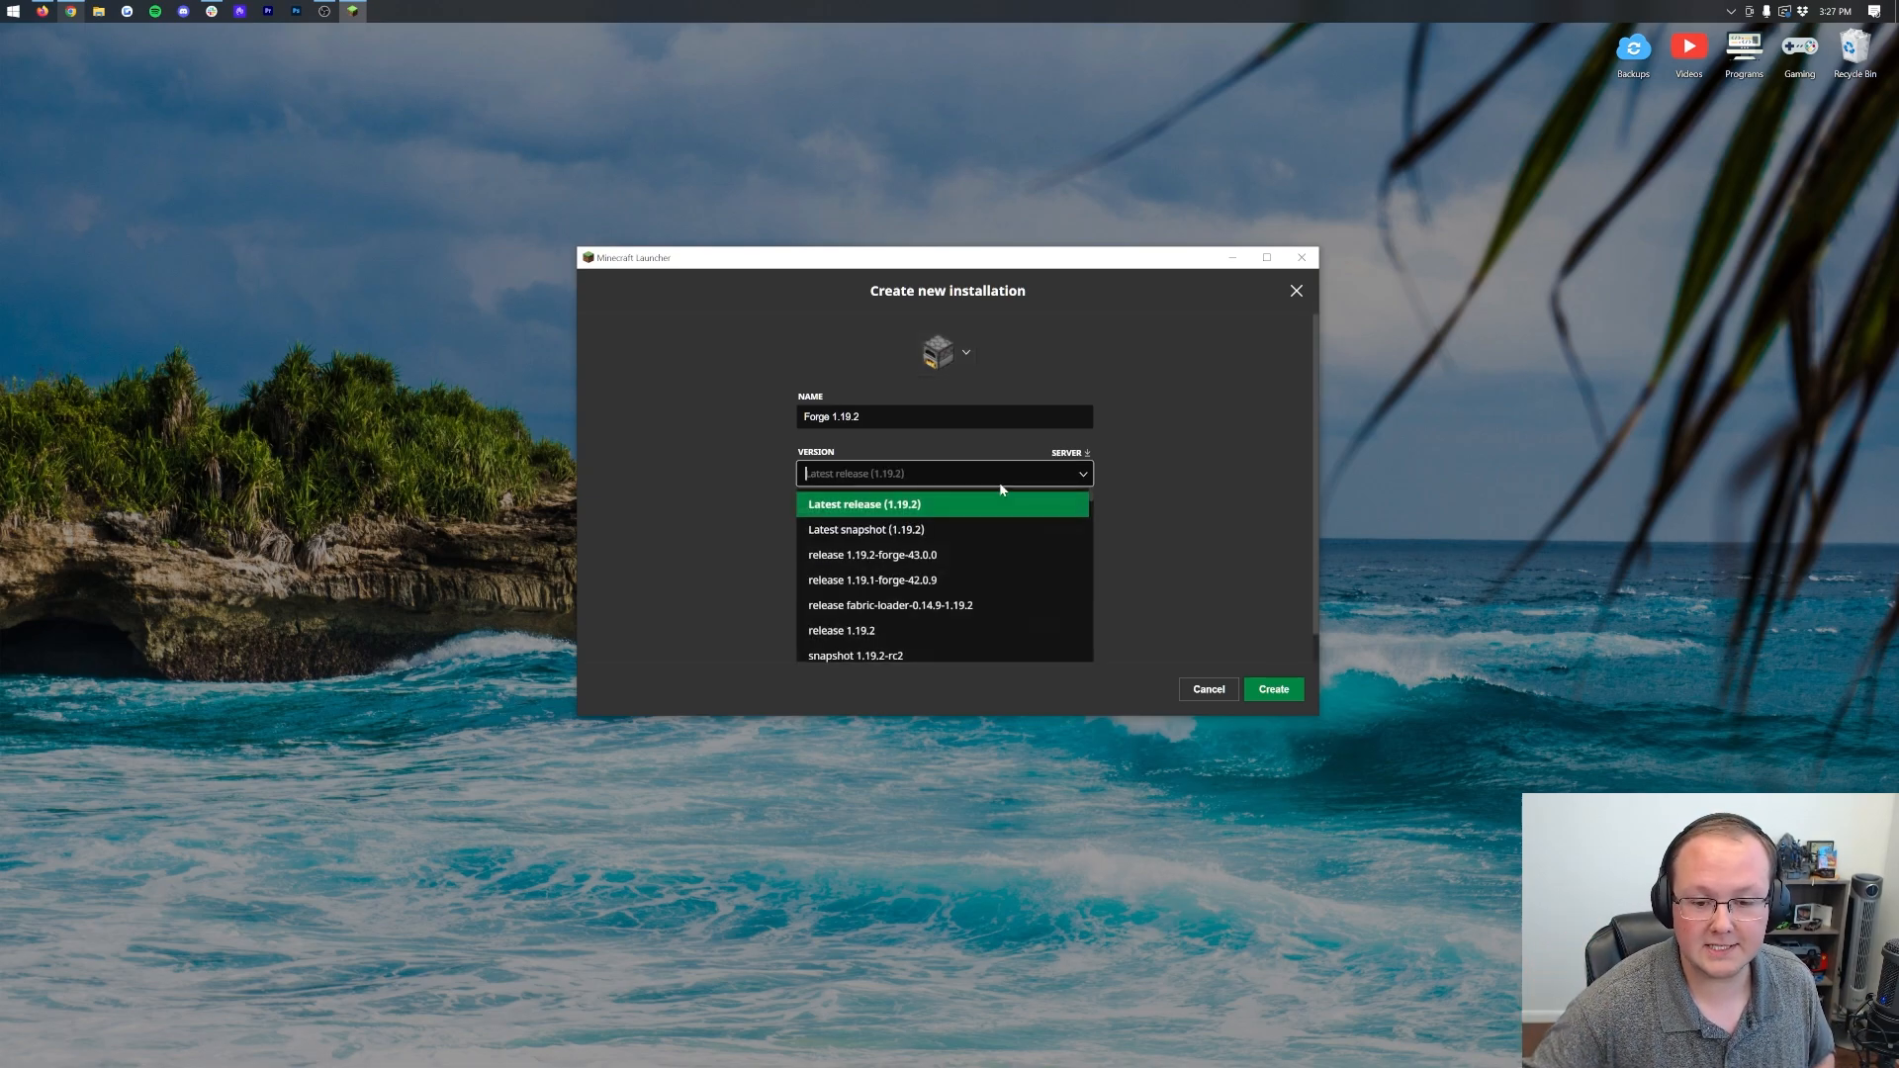
pyautogui.moveTo(924, 580)
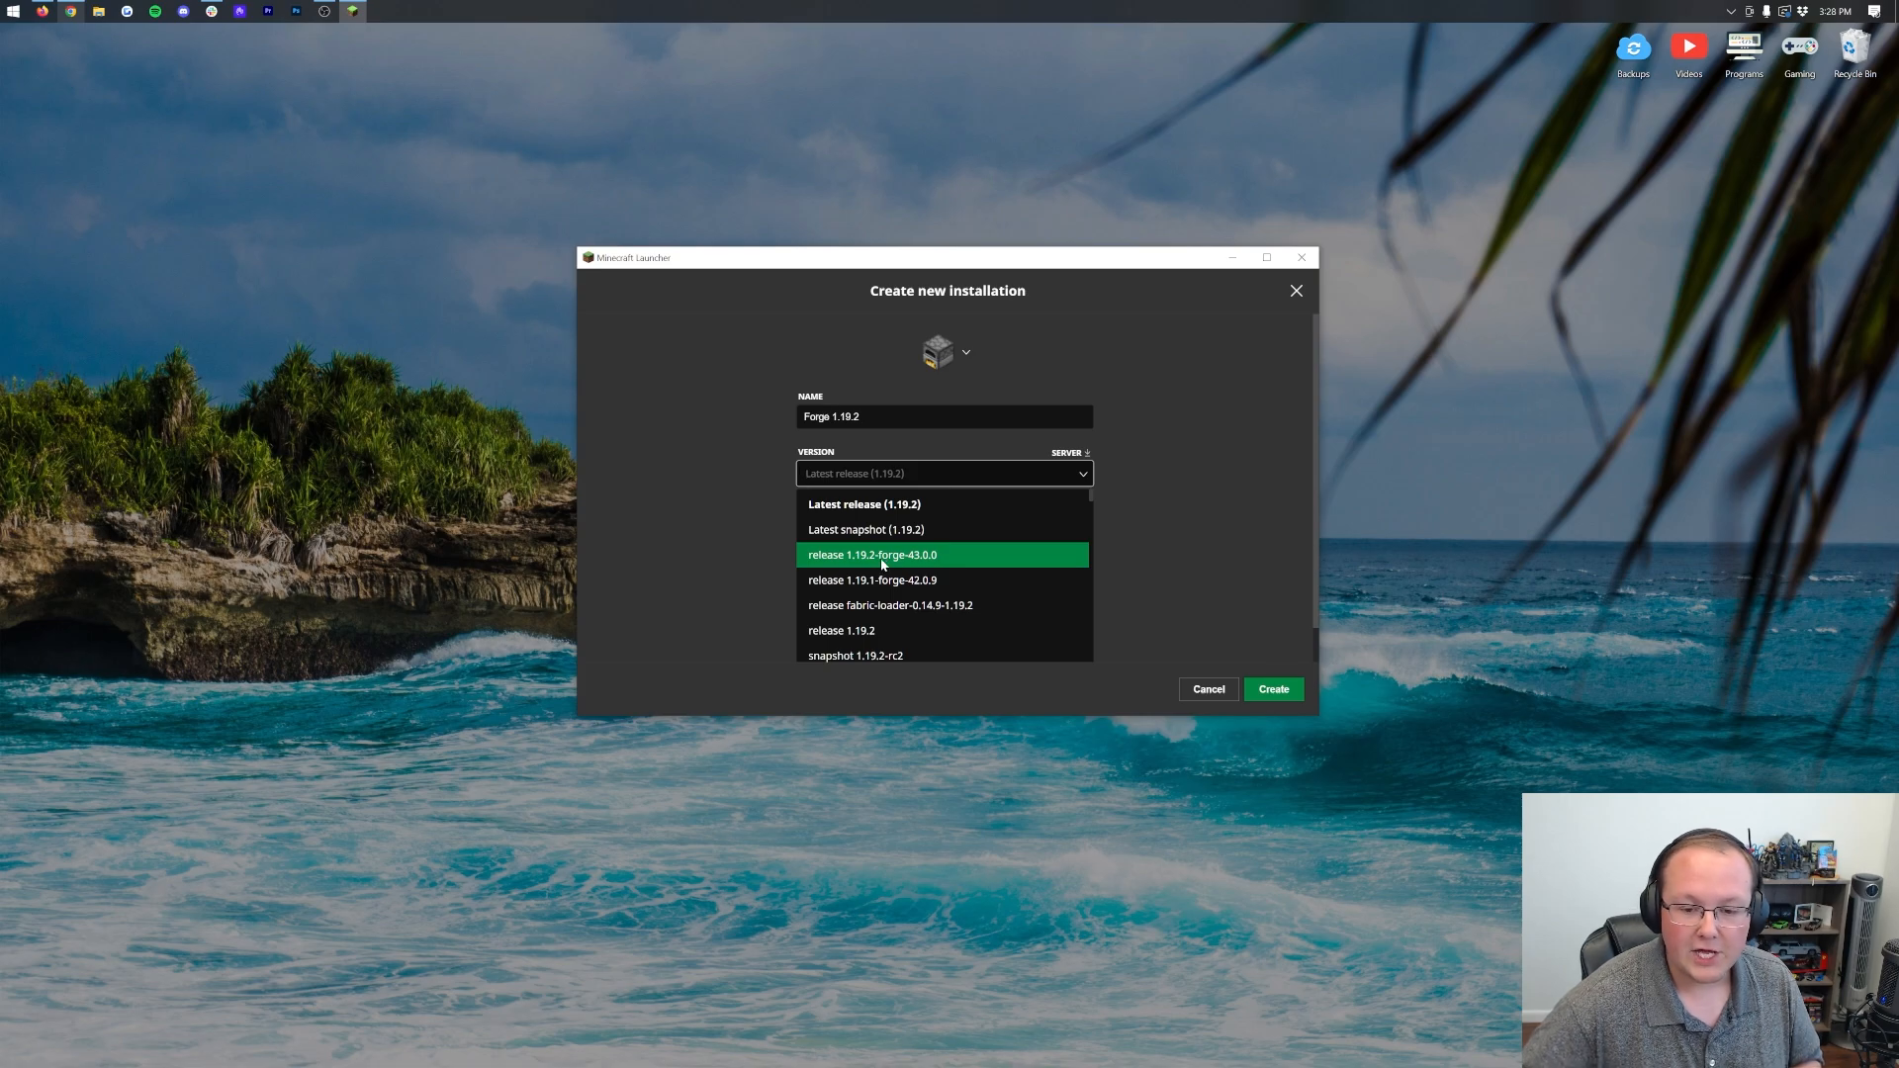
pyautogui.scroll(-3)
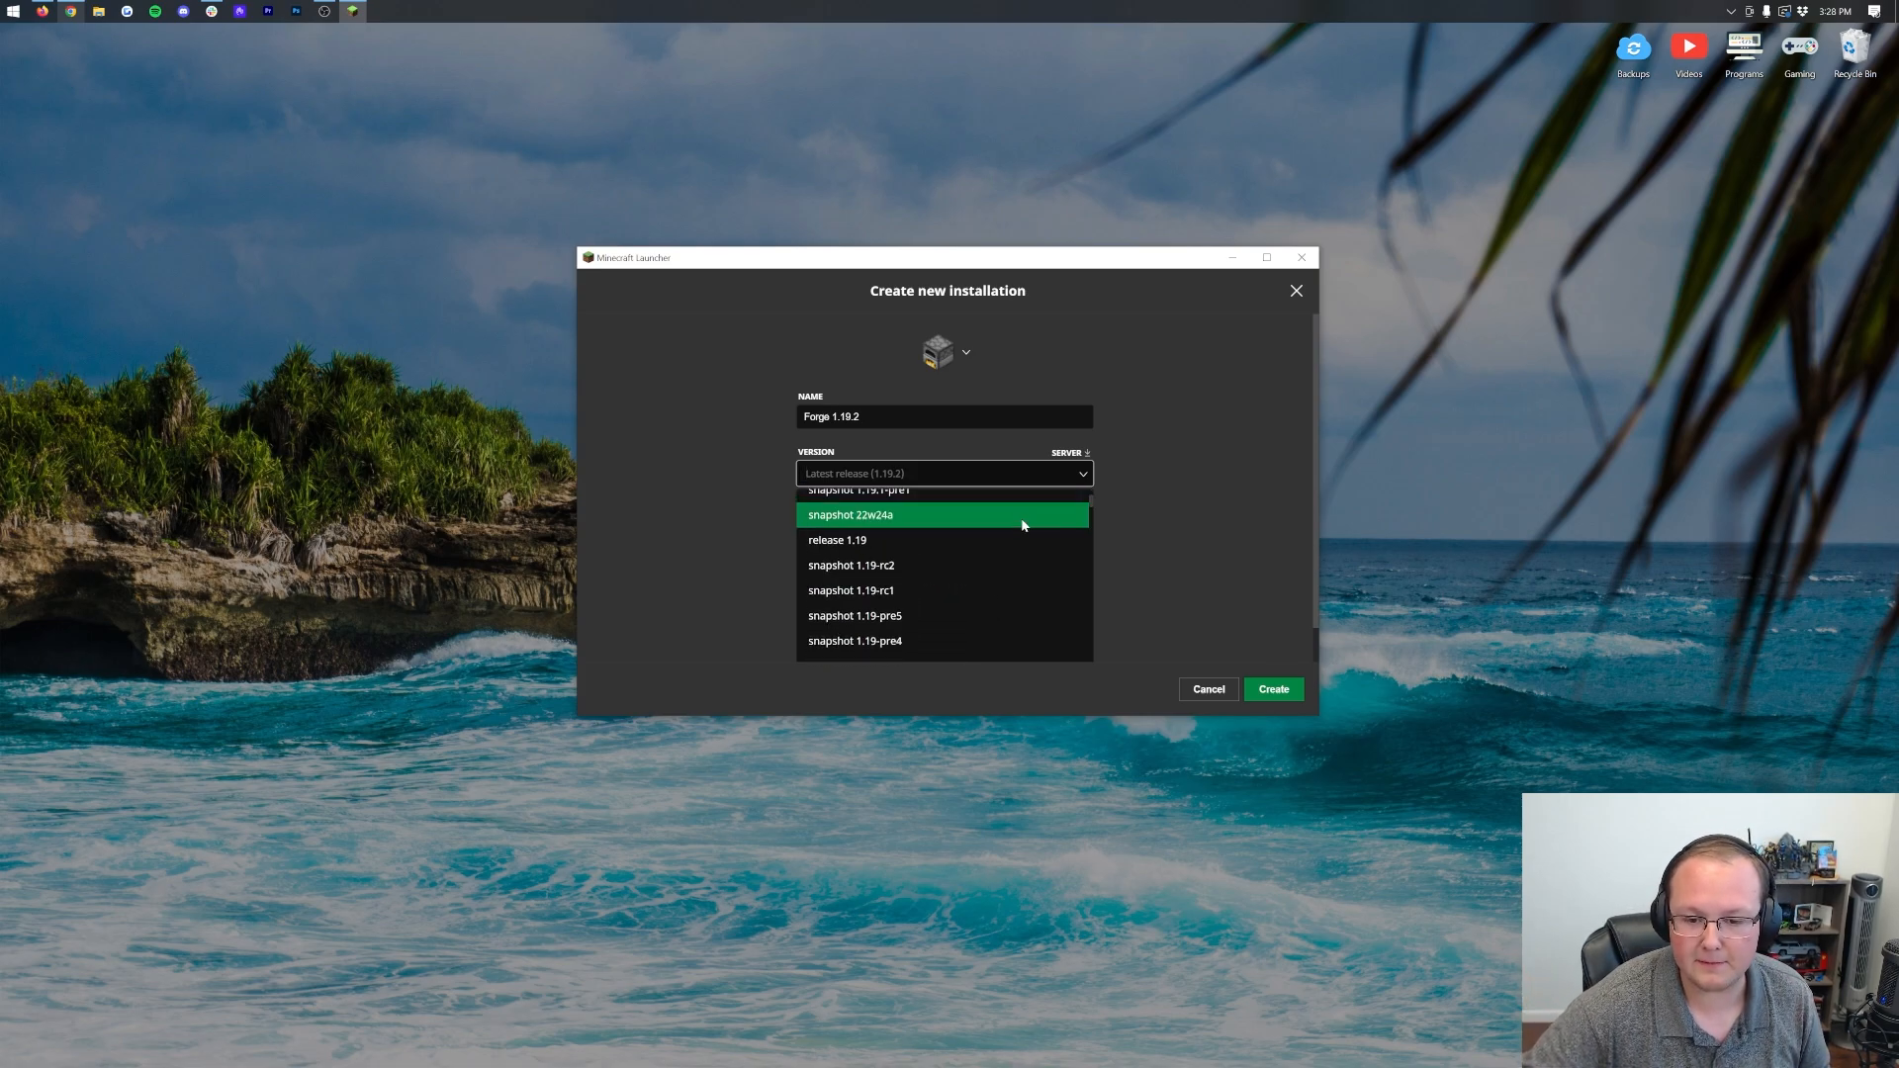
pyautogui.scroll(3)
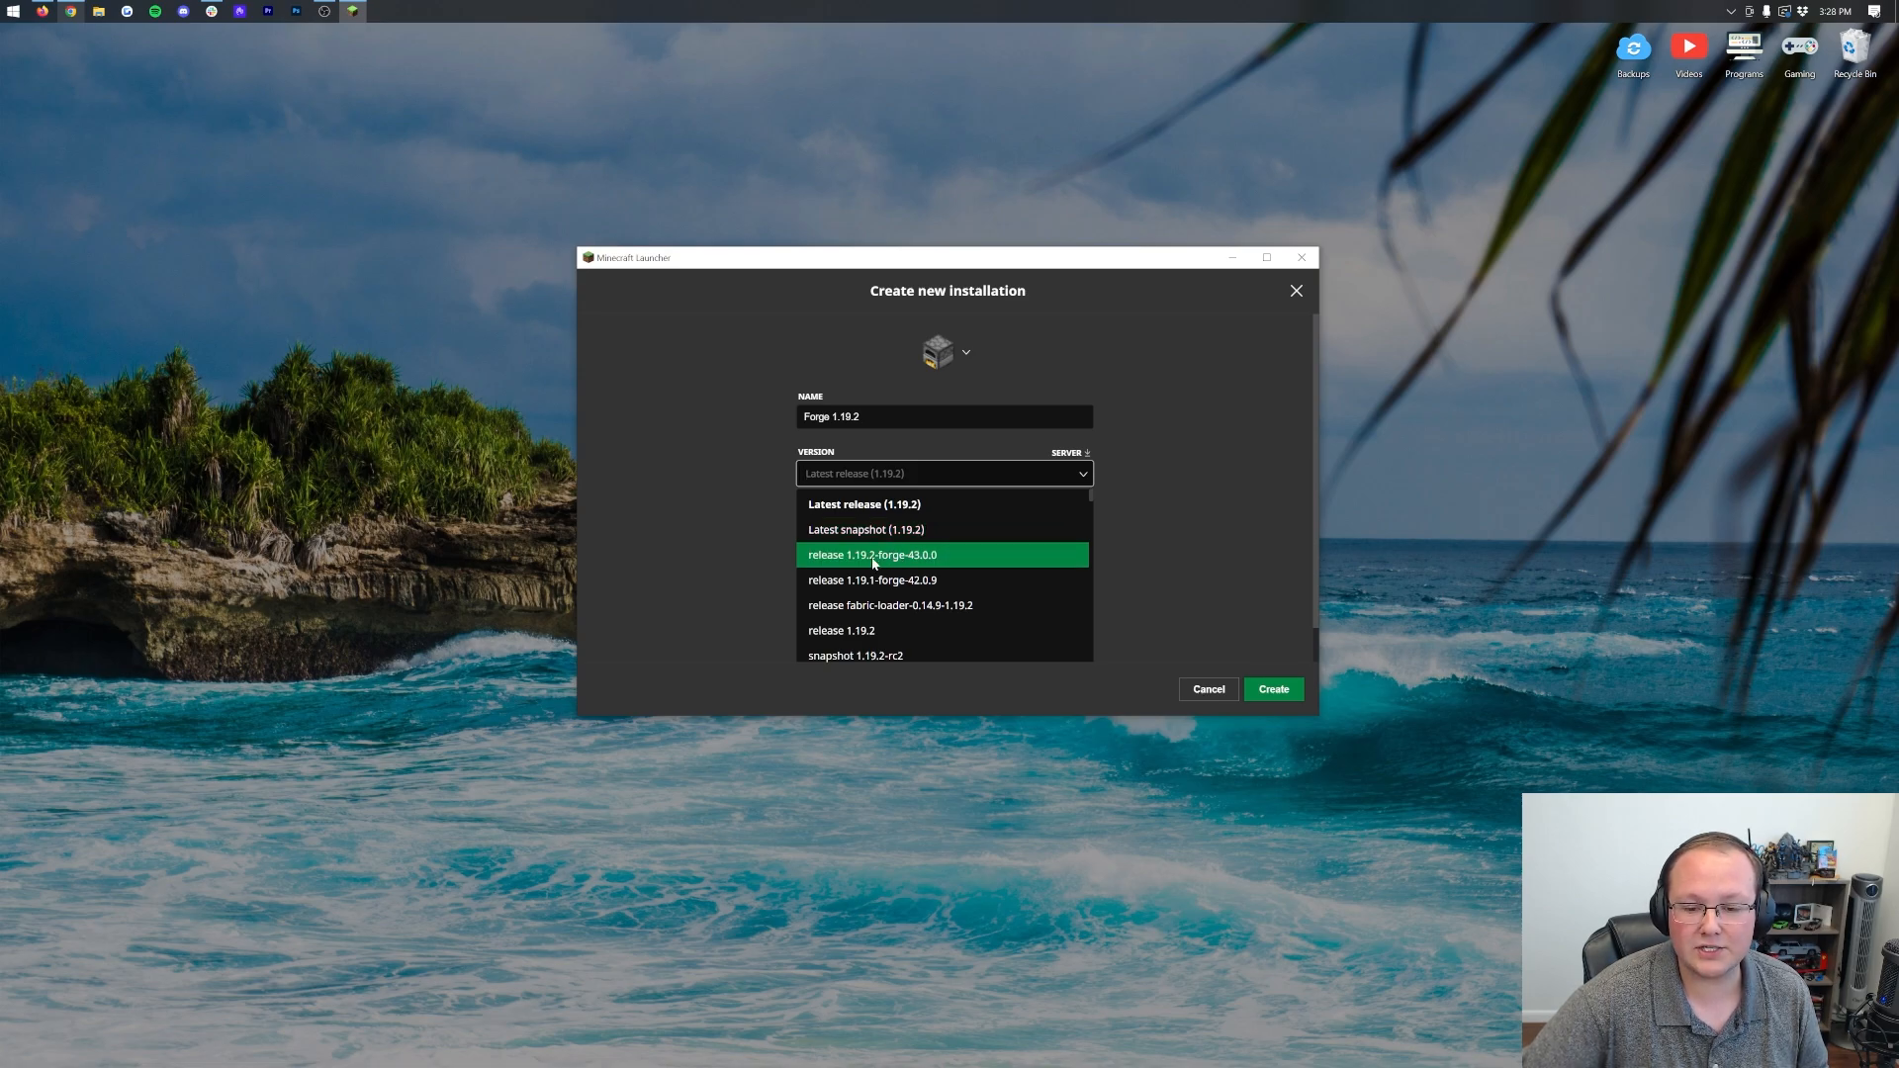
pyautogui.click(873, 554)
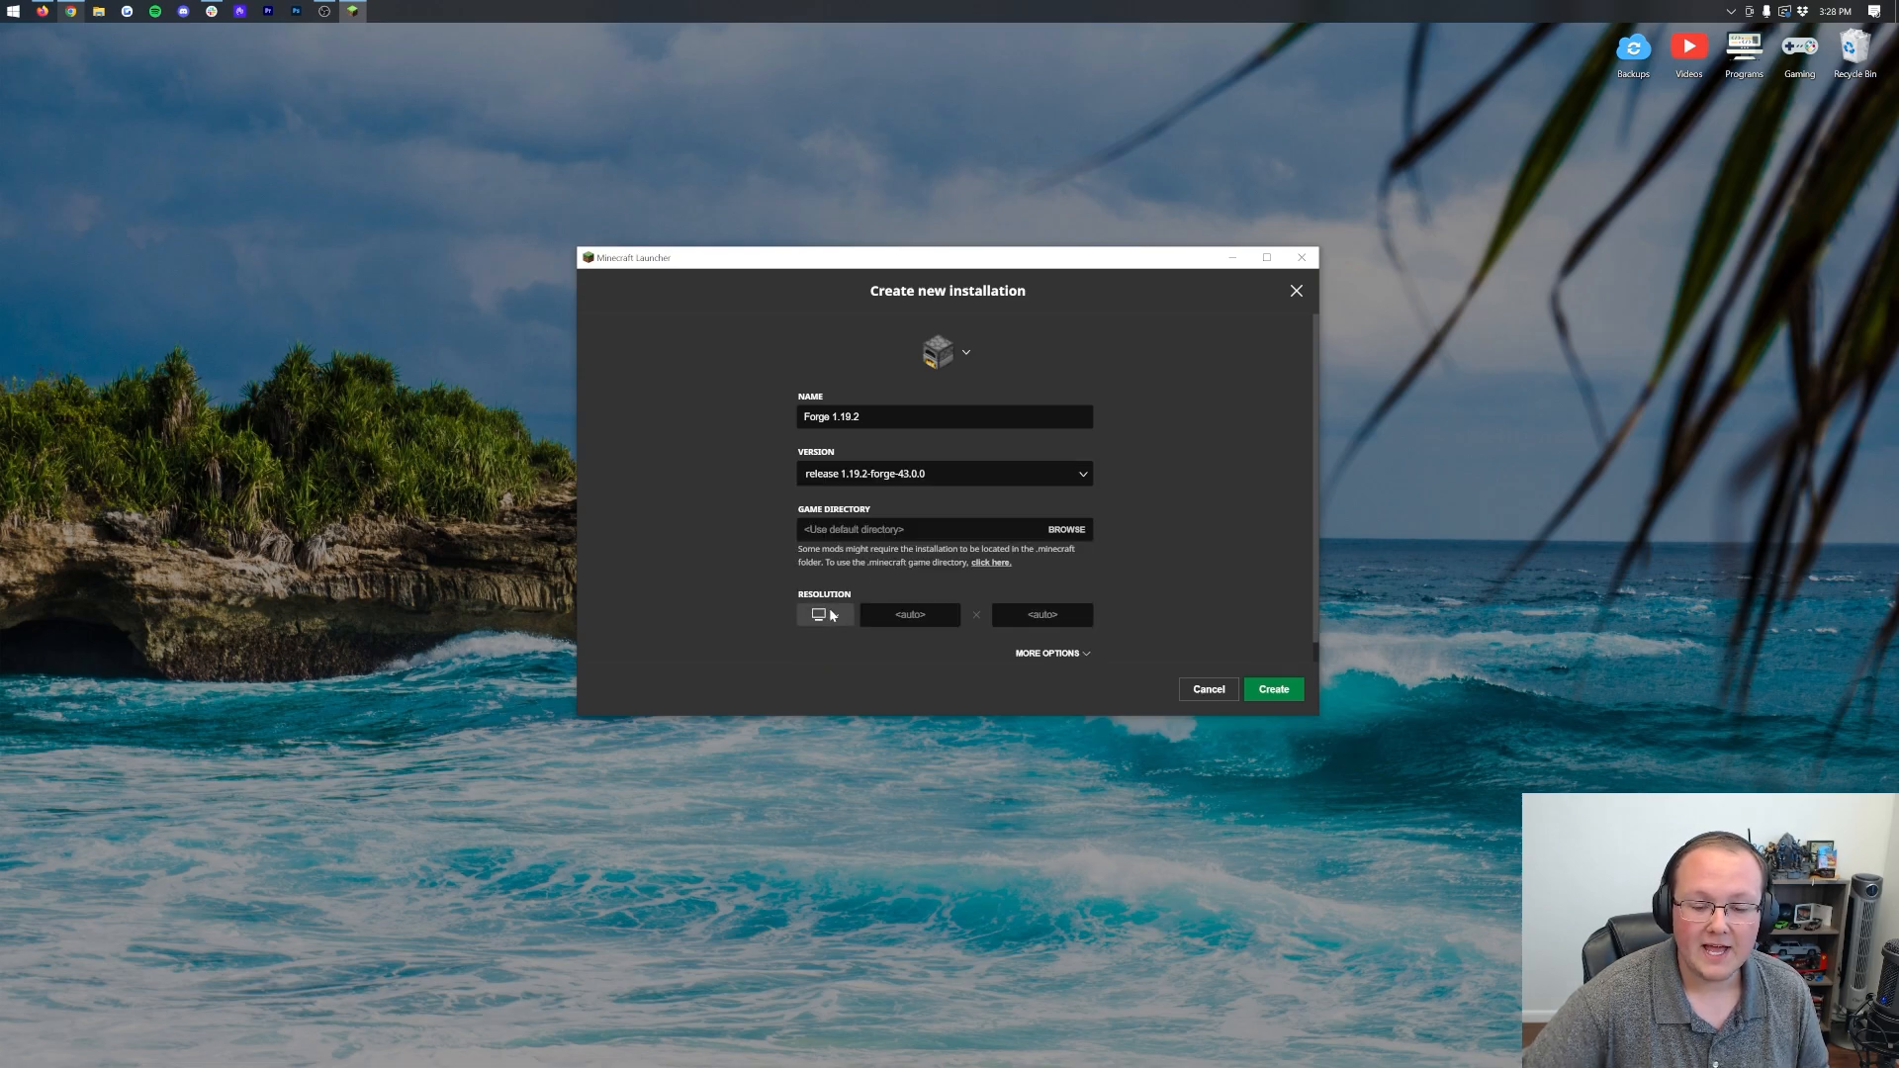
pyautogui.click(819, 613)
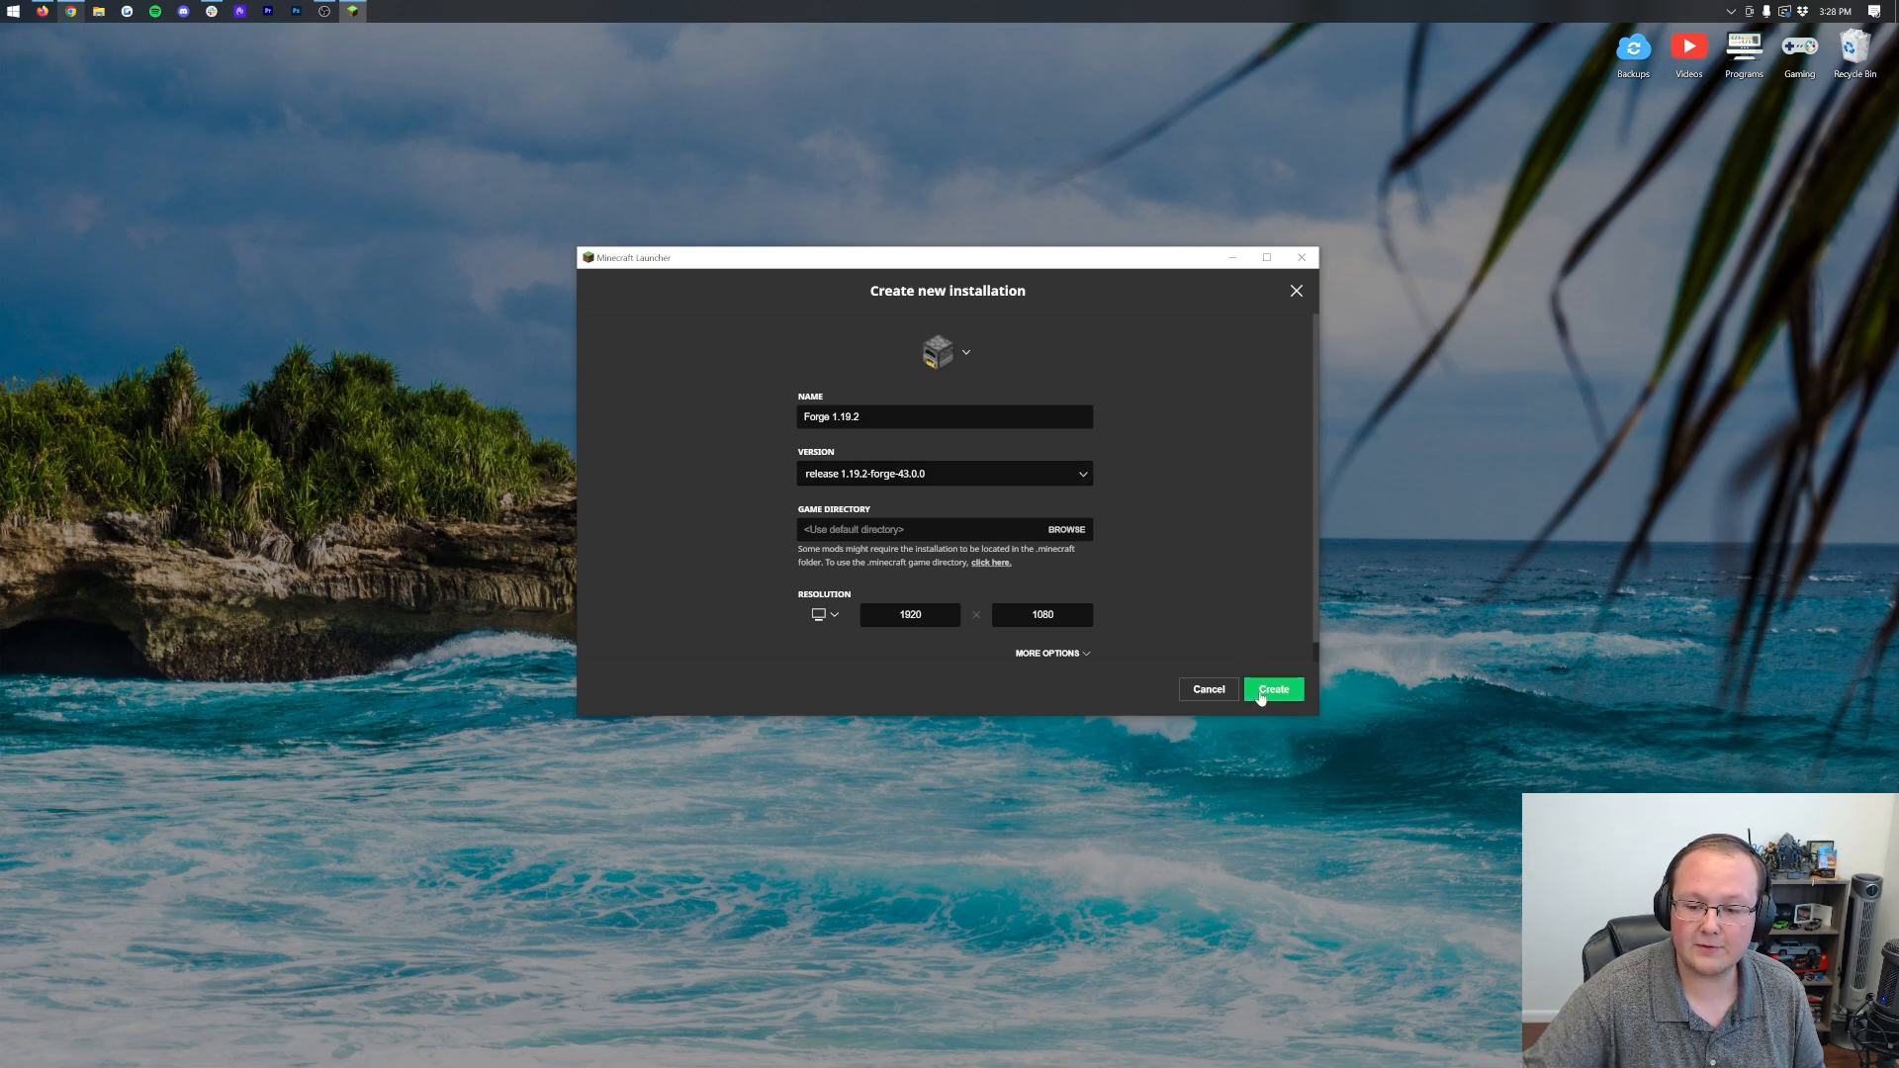
# - Create the Forge 1.19.2 installation and play it
pyautogui.click(1272, 688)
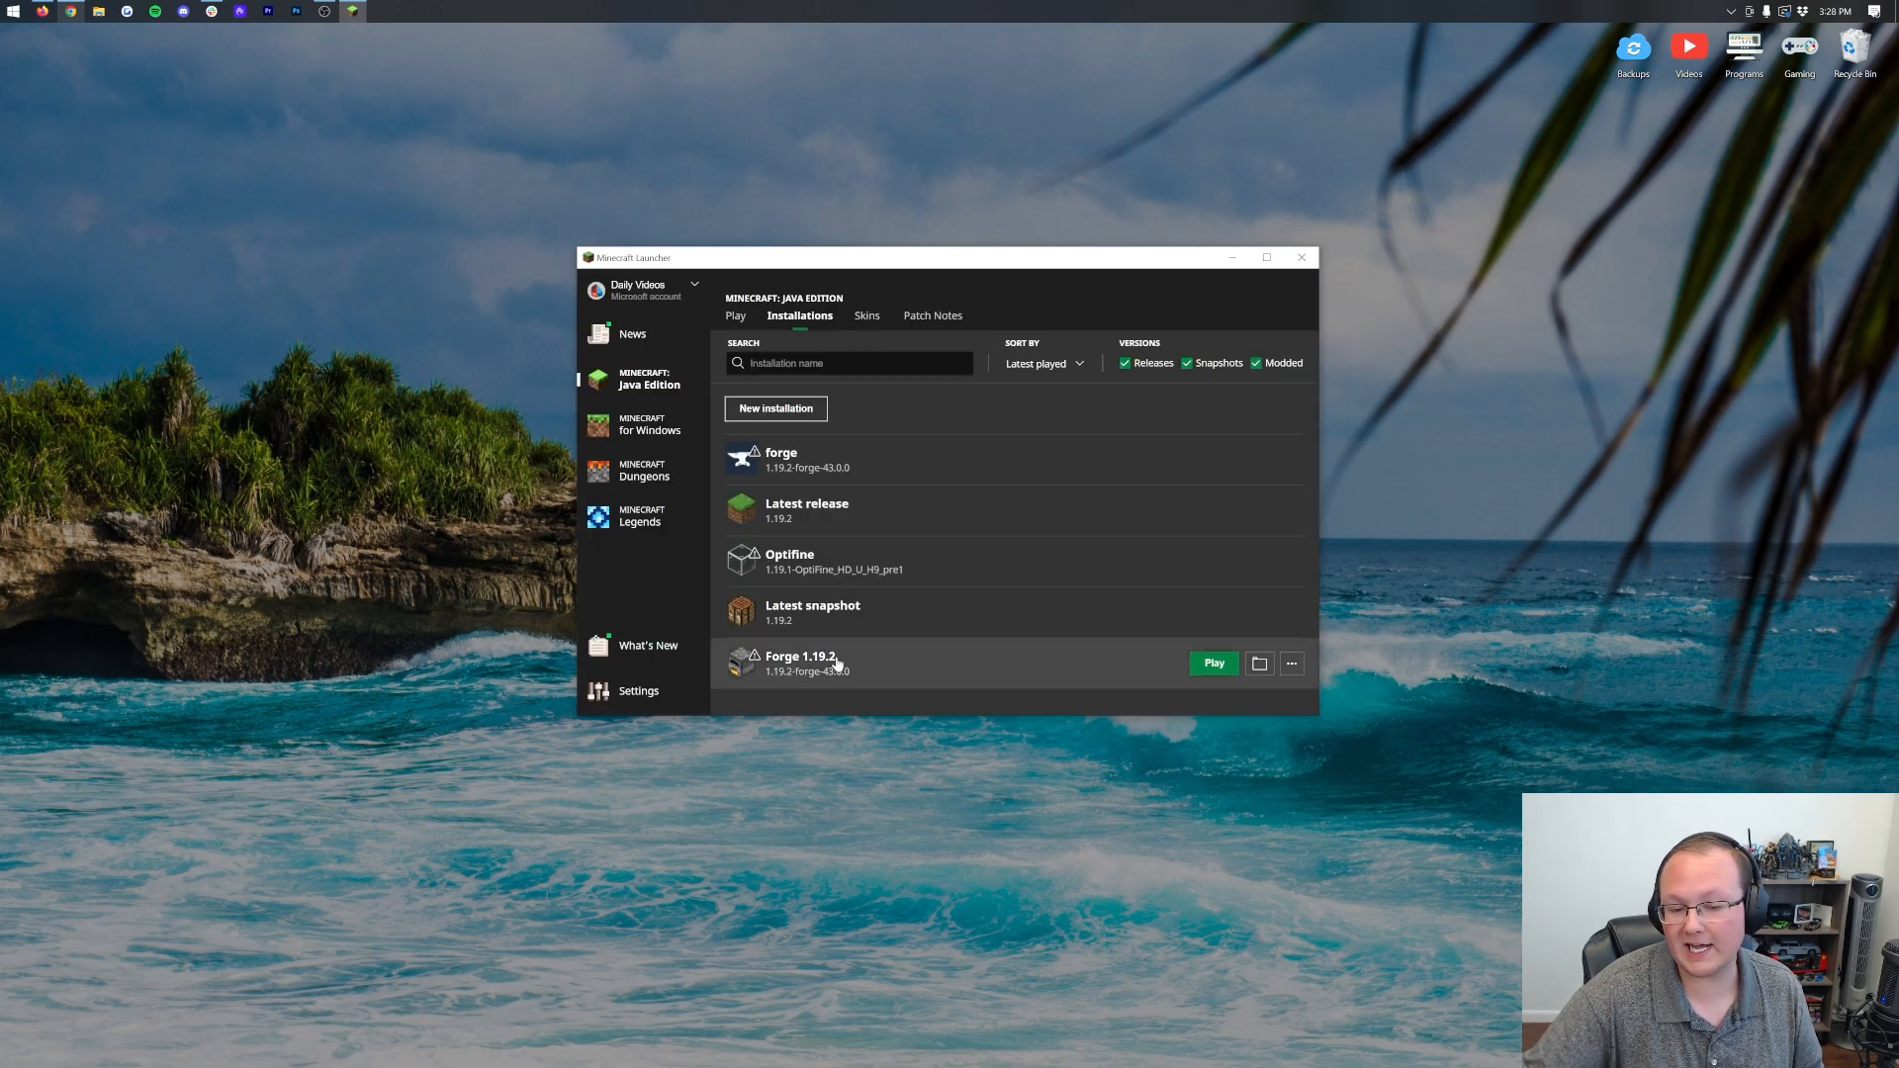
pyautogui.moveTo(779, 677)
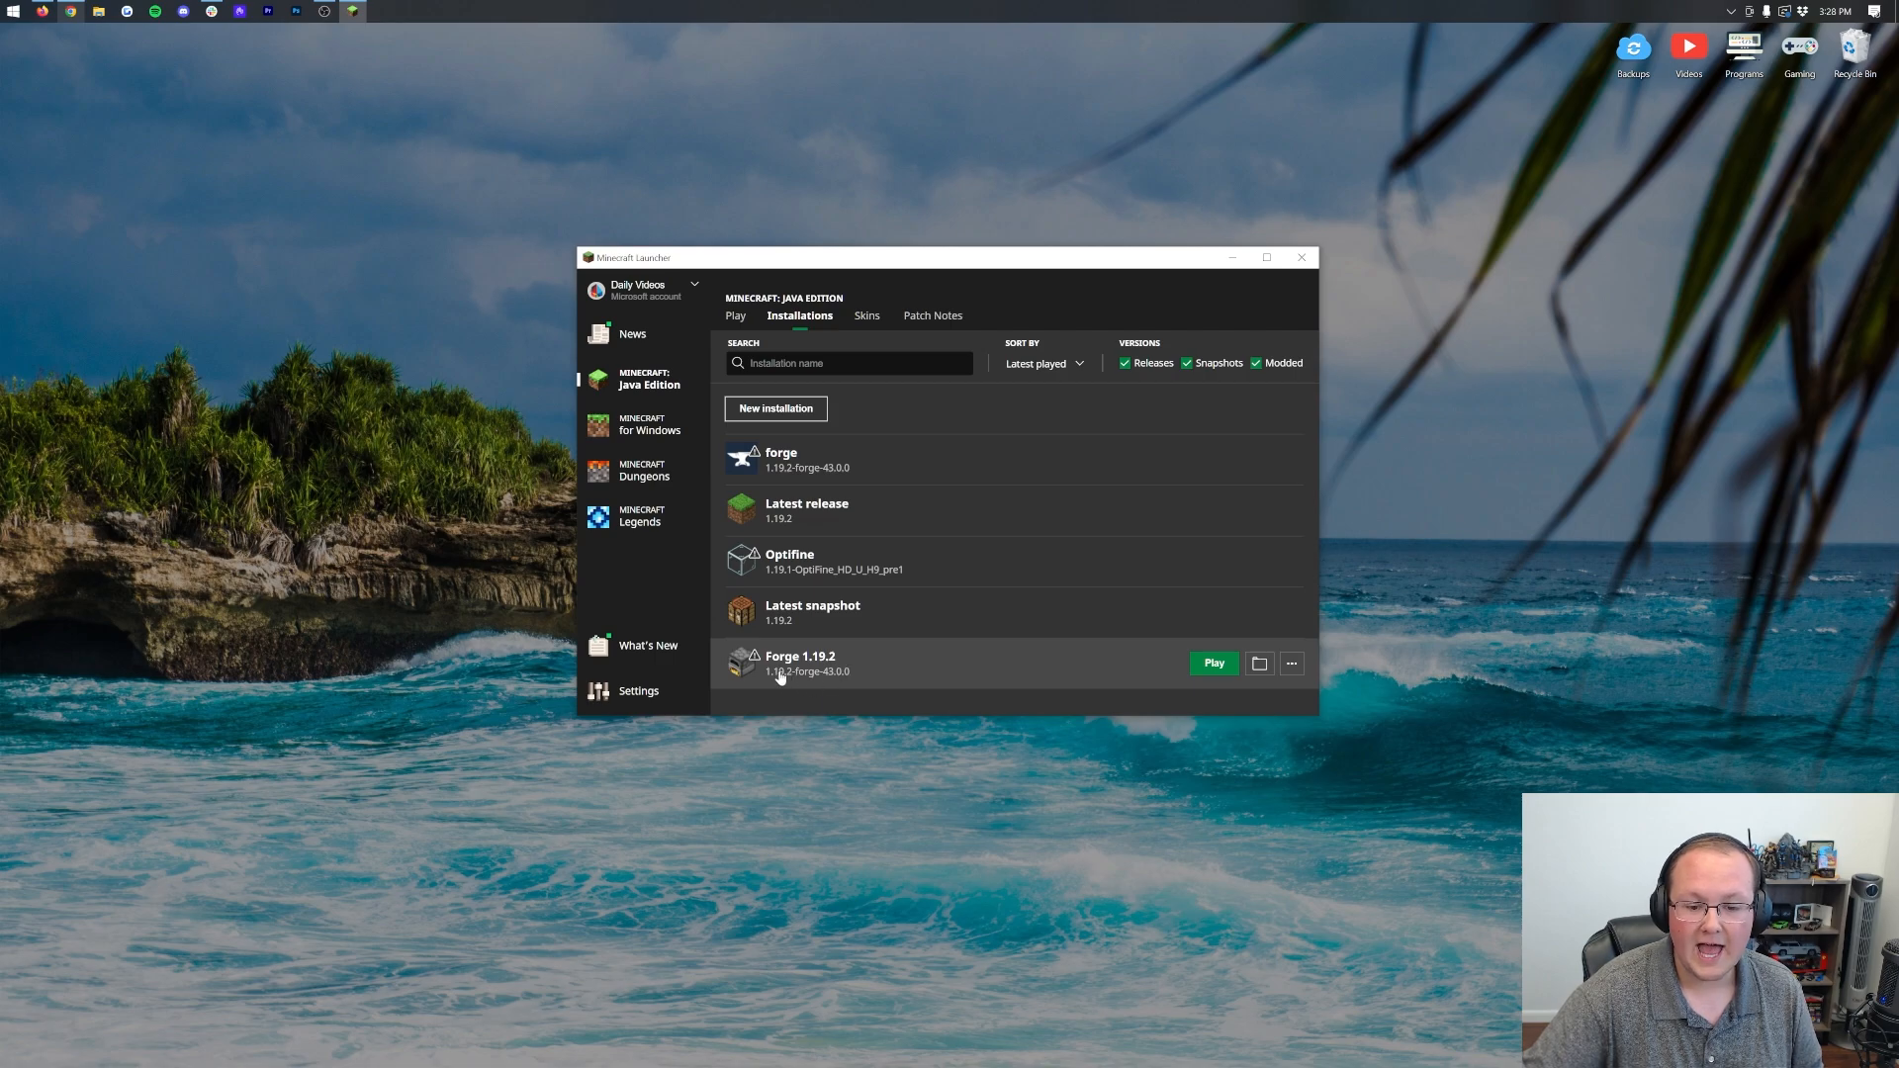
pyautogui.moveTo(795, 685)
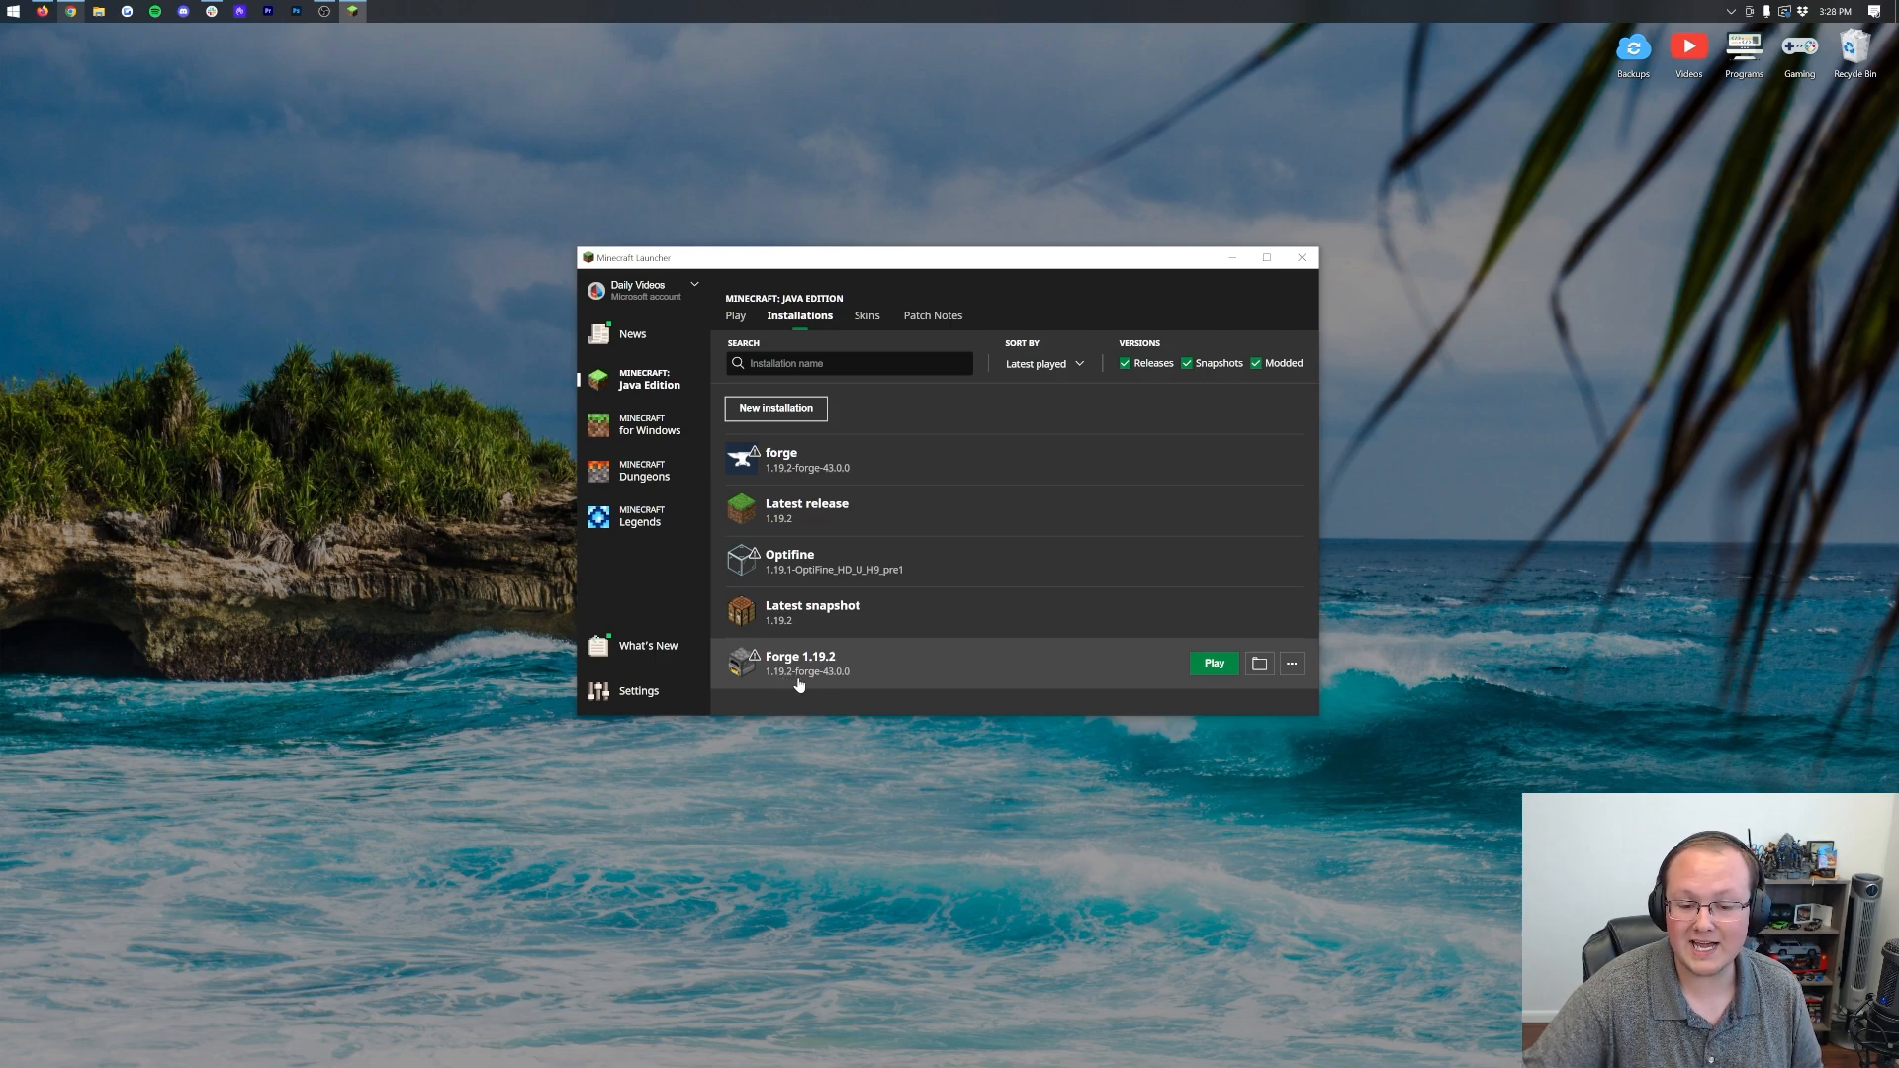
pyautogui.moveTo(1212, 665)
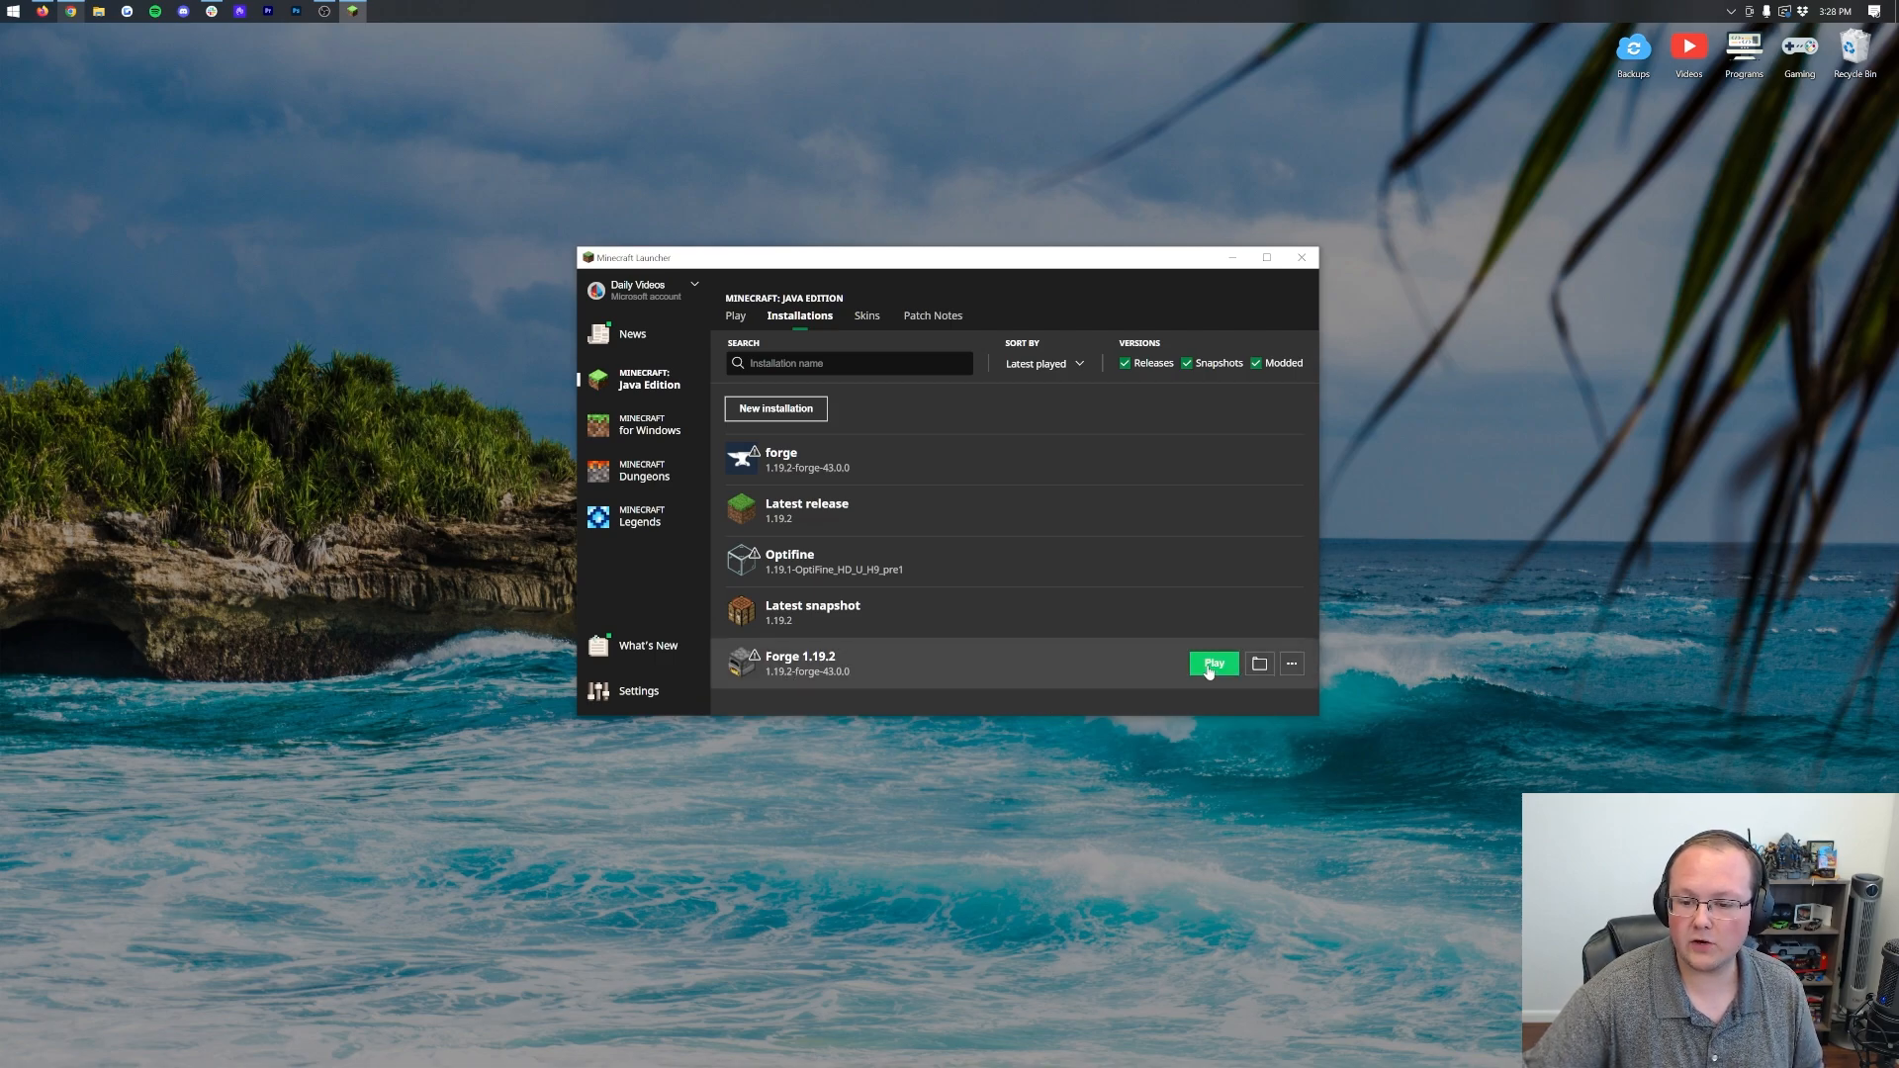
pyautogui.moveTo(1140, 669)
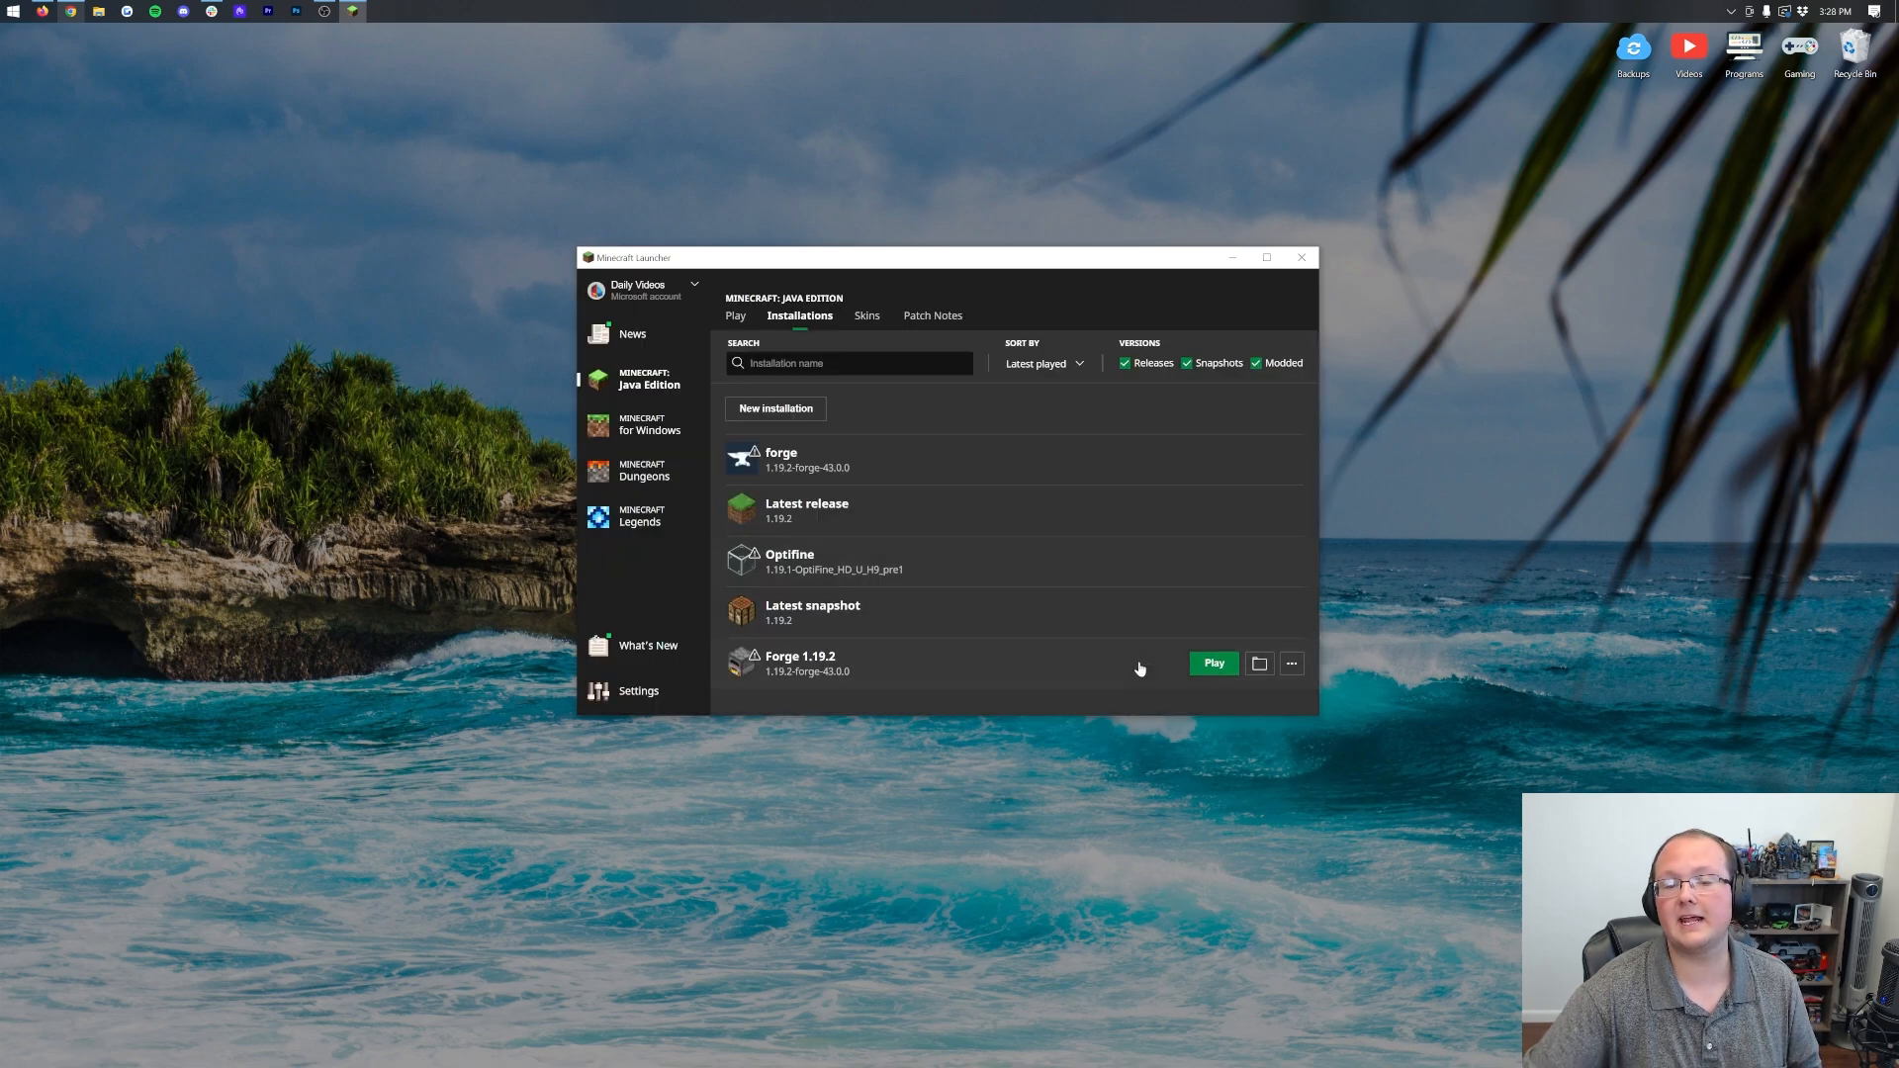
pyautogui.click(1212, 663)
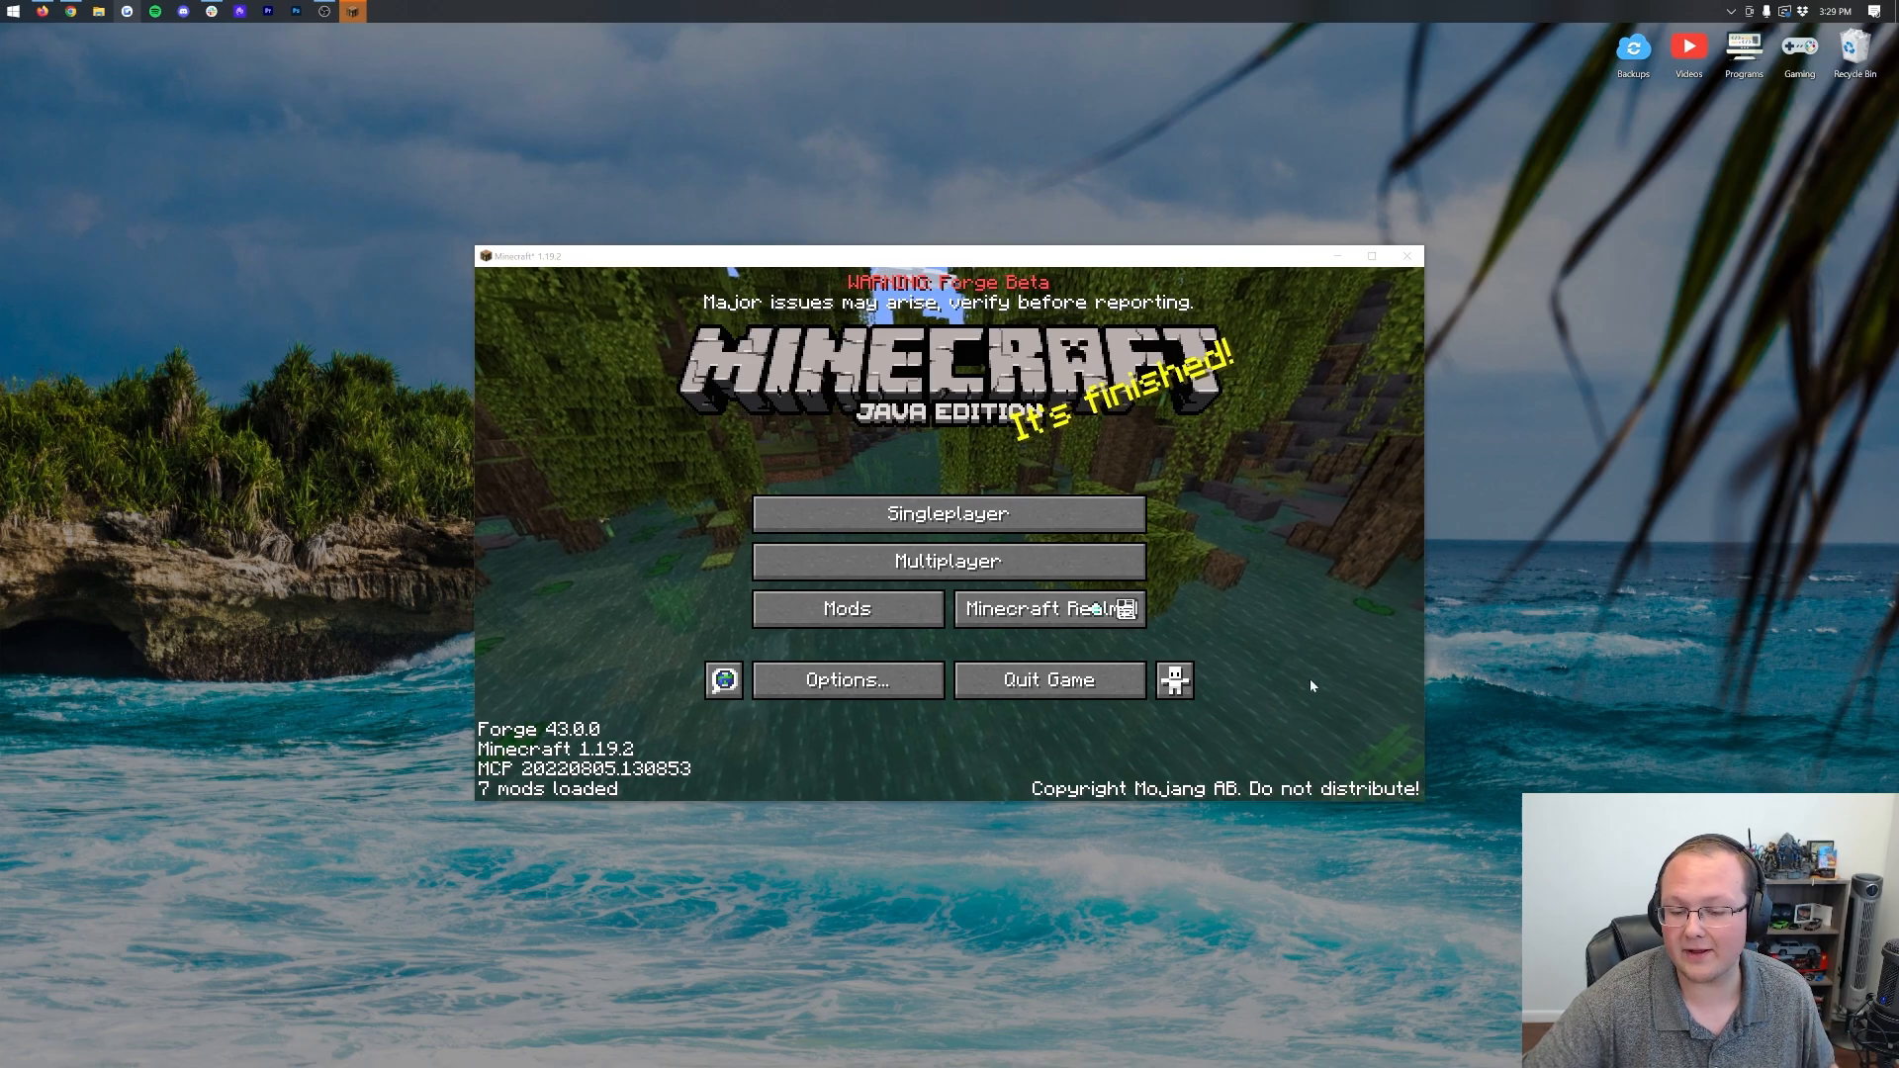
# - Review the loaded mods list, checking Multi-Piston, and return to the title screen
pyautogui.click(847, 607)
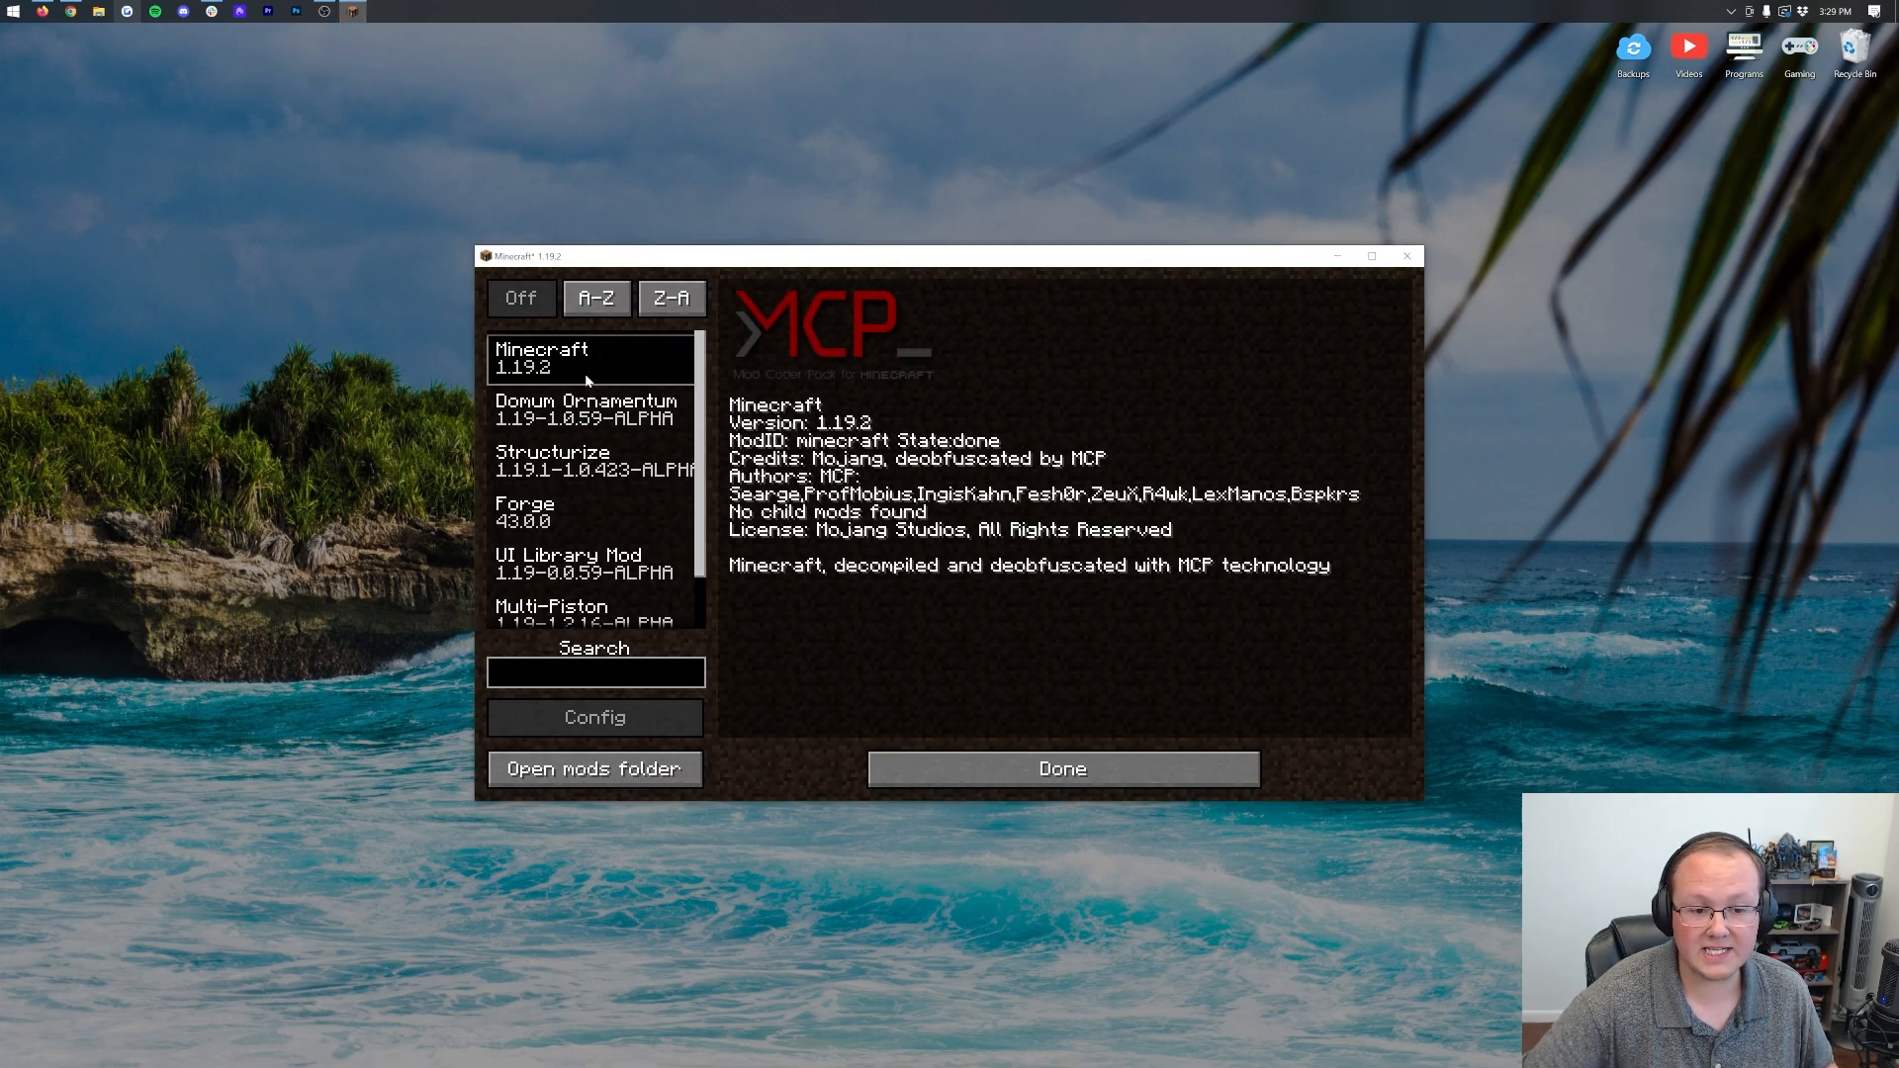
pyautogui.click(552, 612)
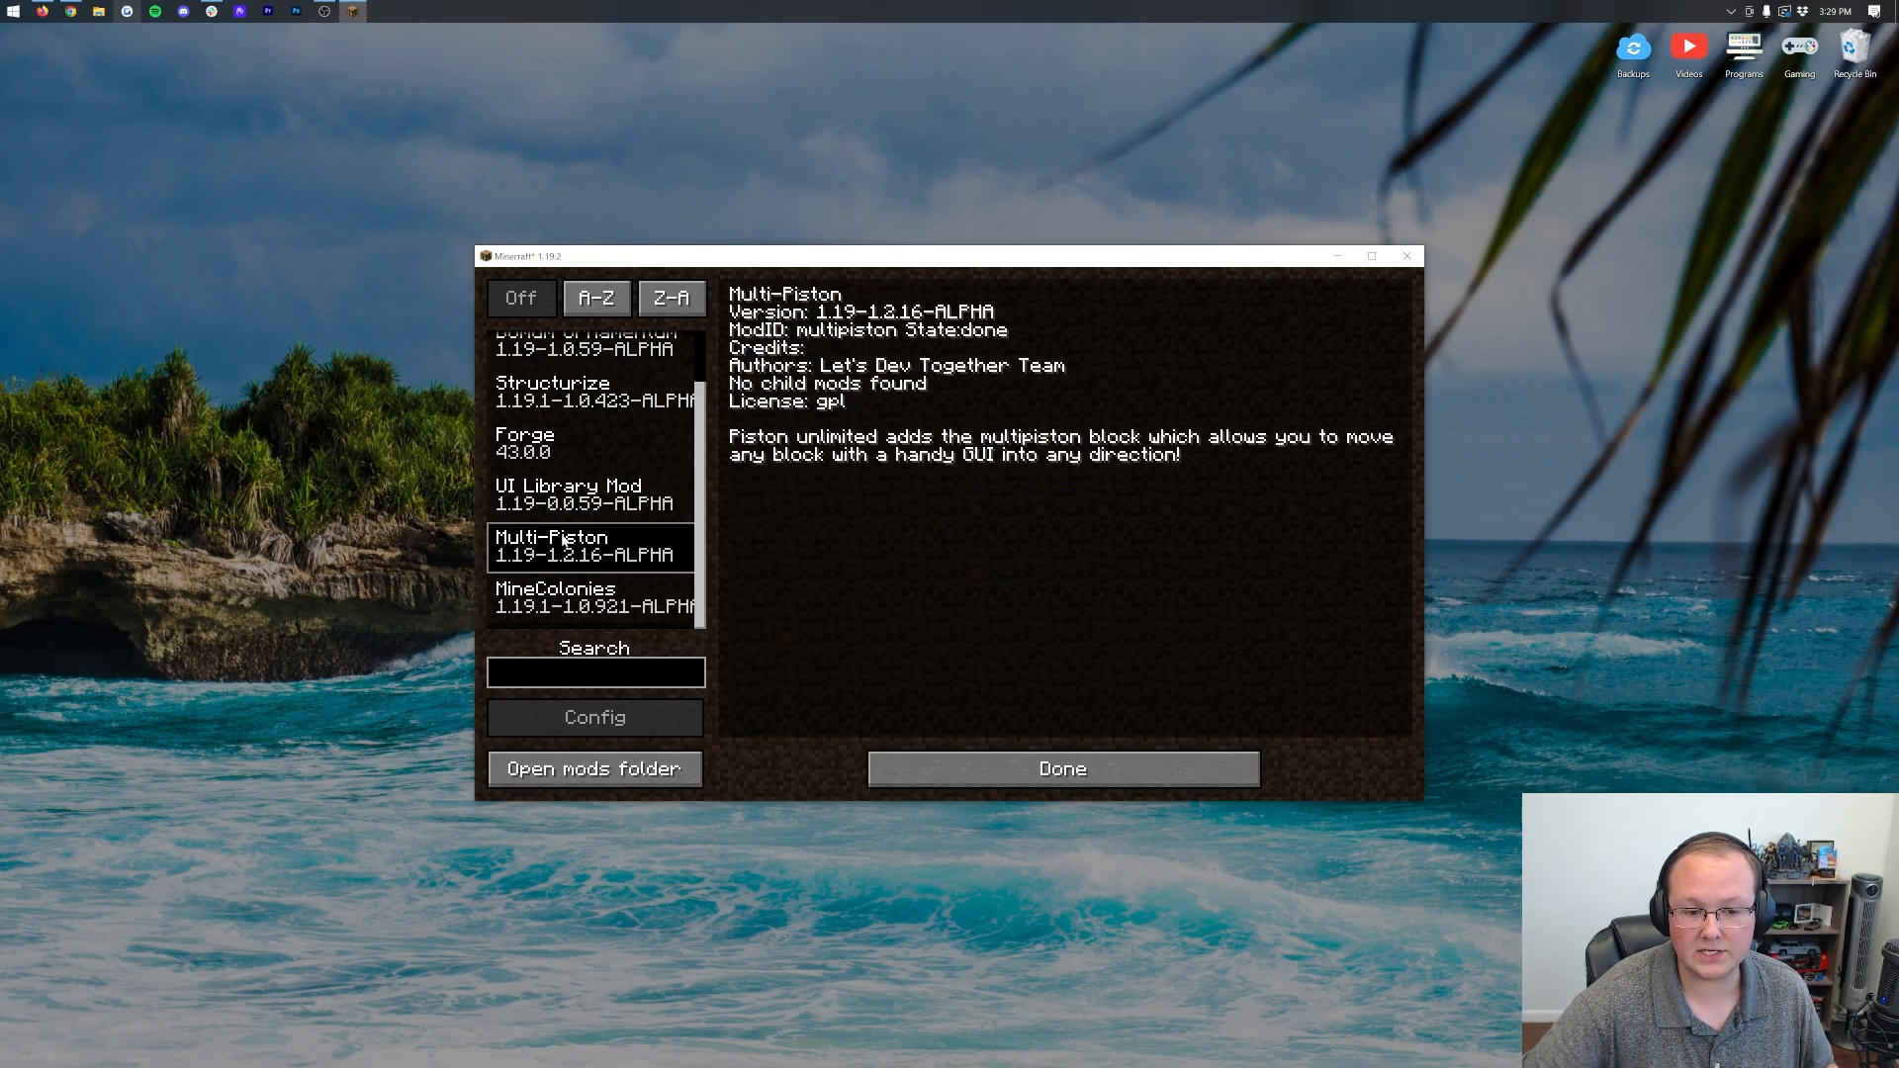
pyautogui.click(1060, 767)
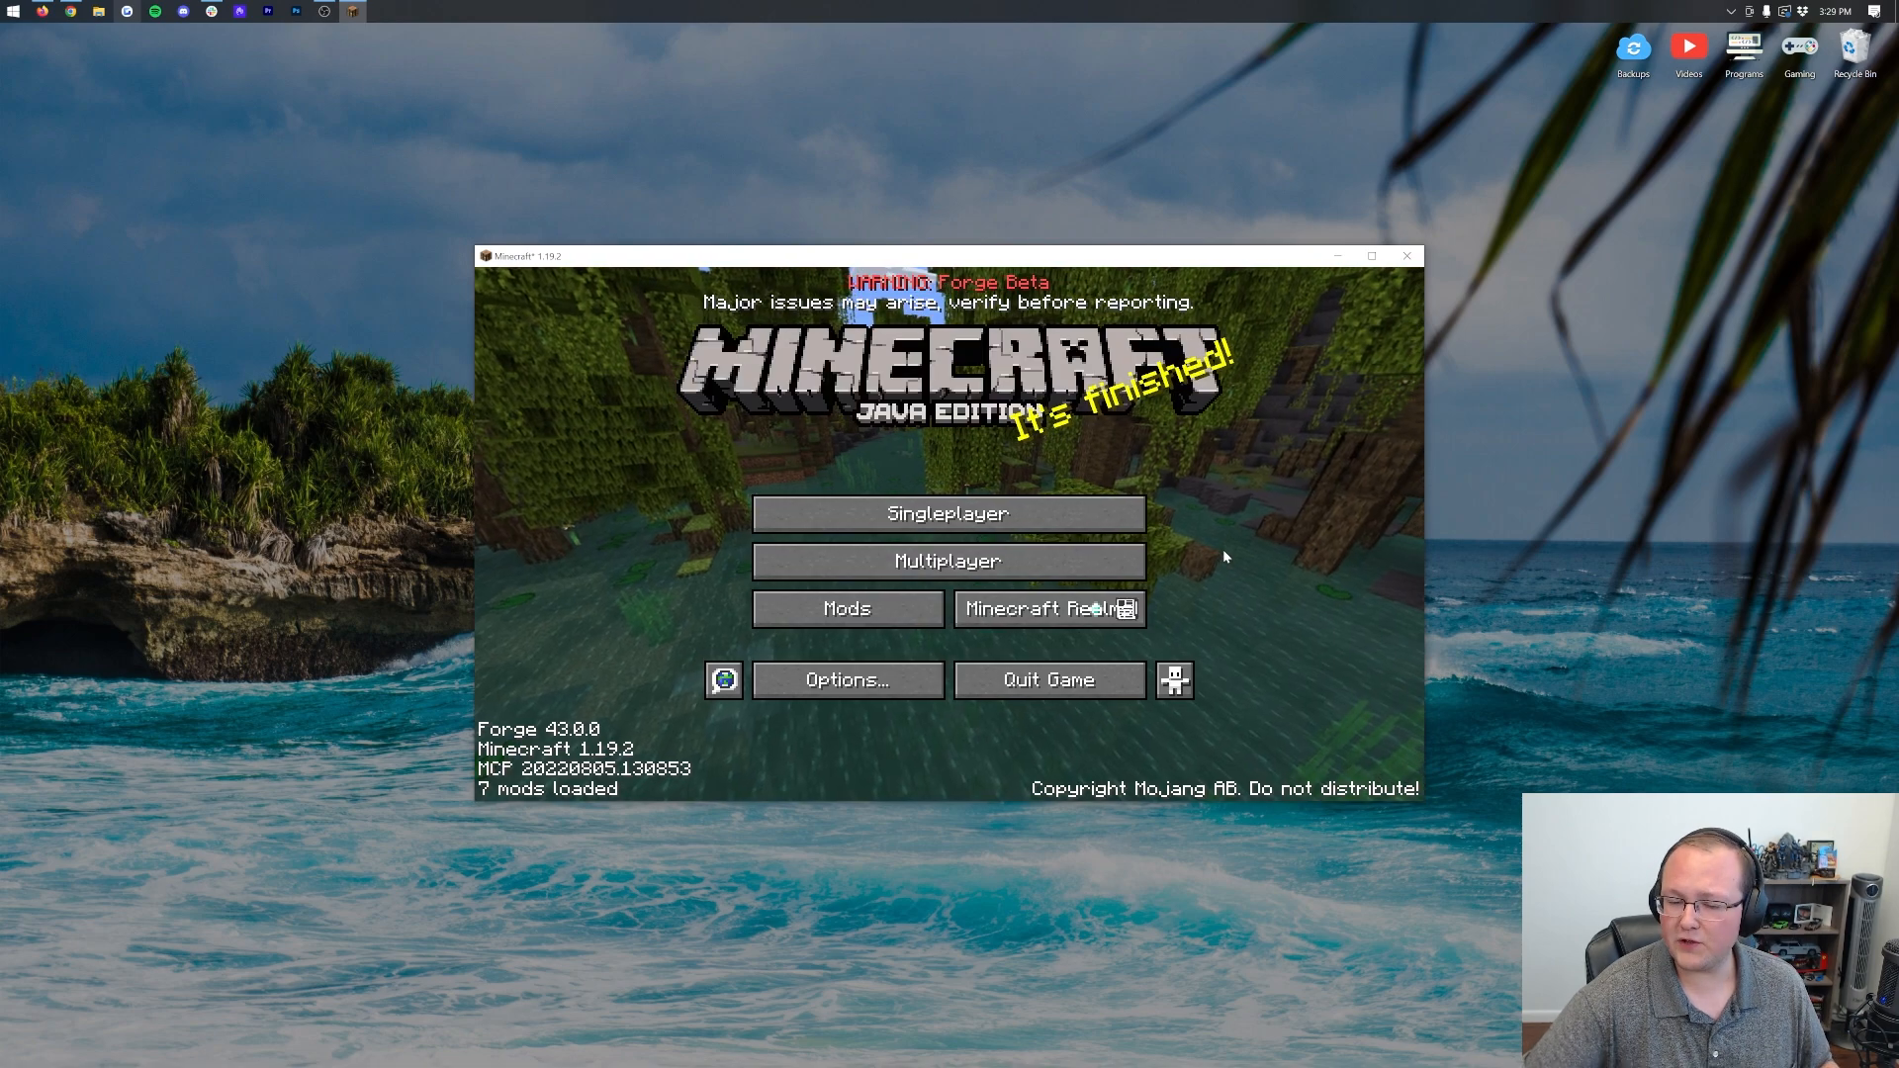